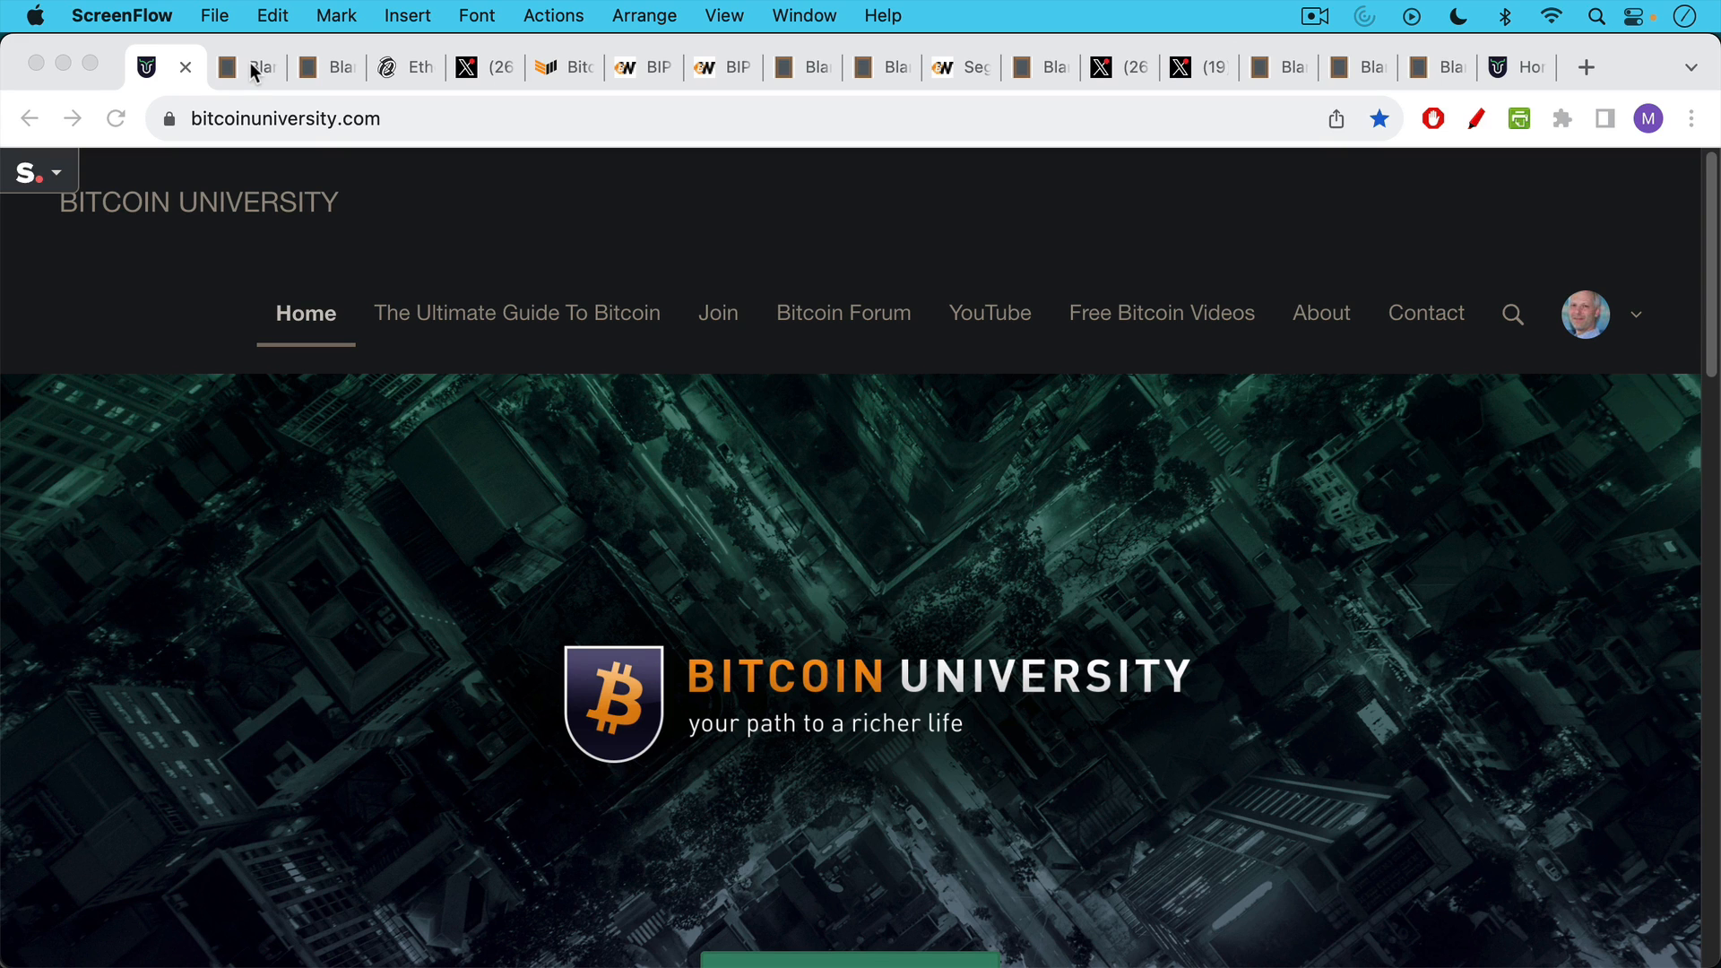
Switch to the blank slate script notes on why Bitcoin resists change
click(247, 67)
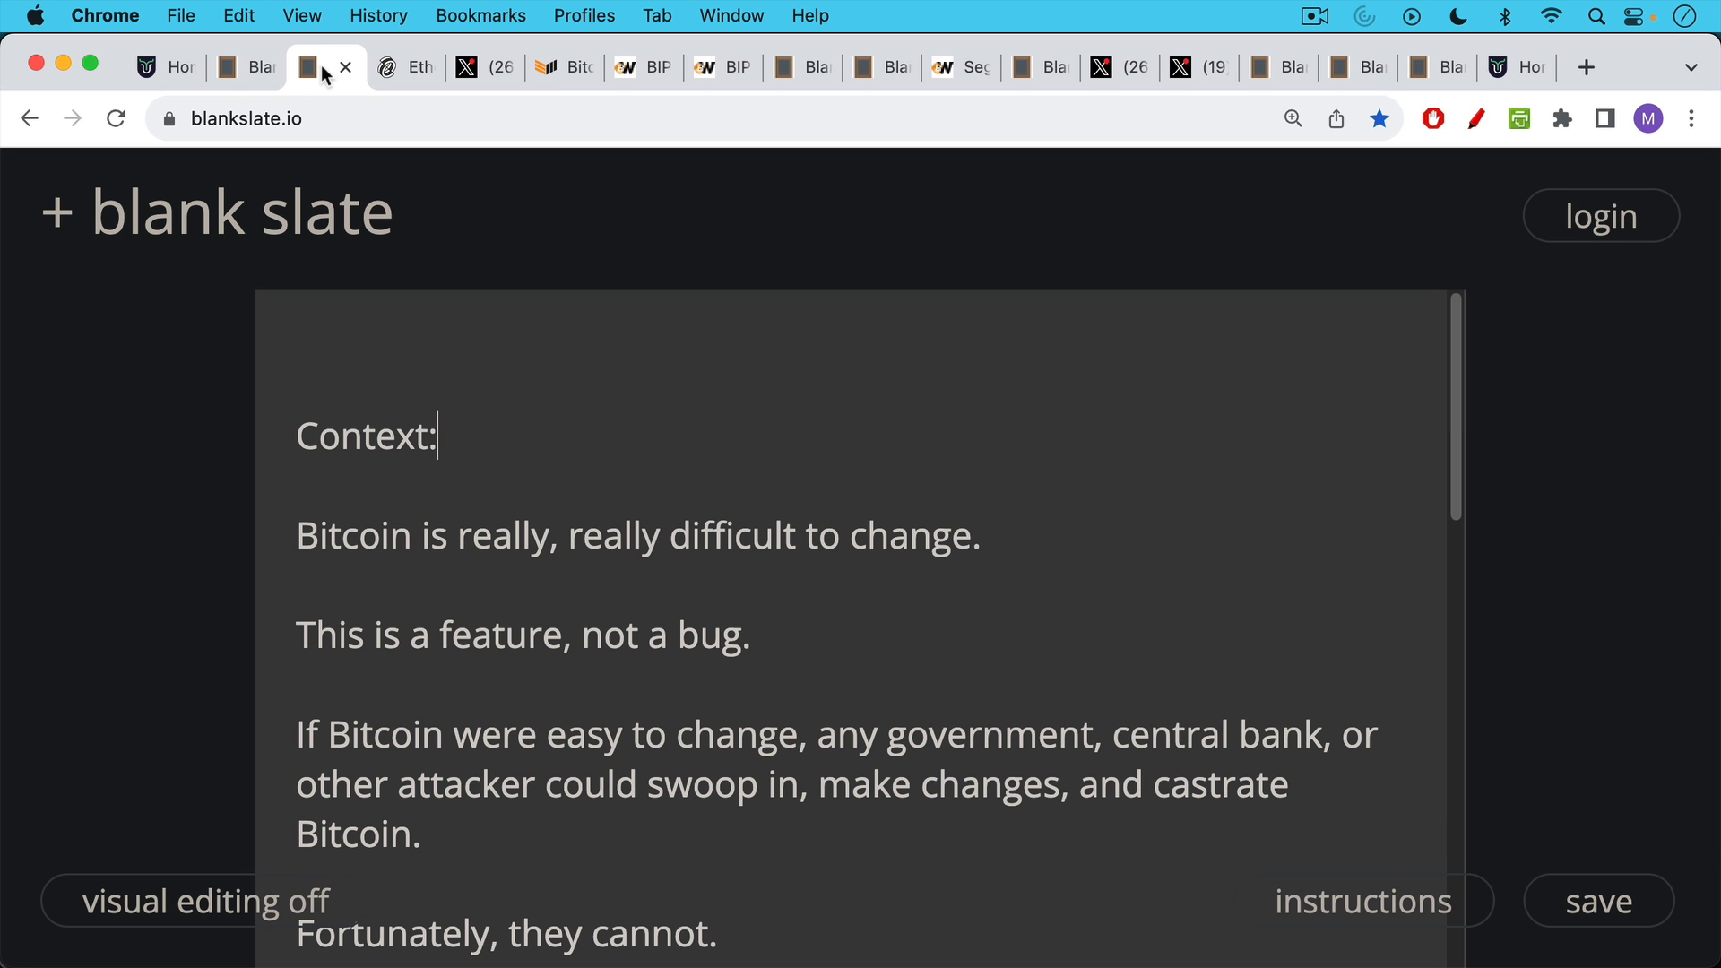
mouse_move(462, 427)
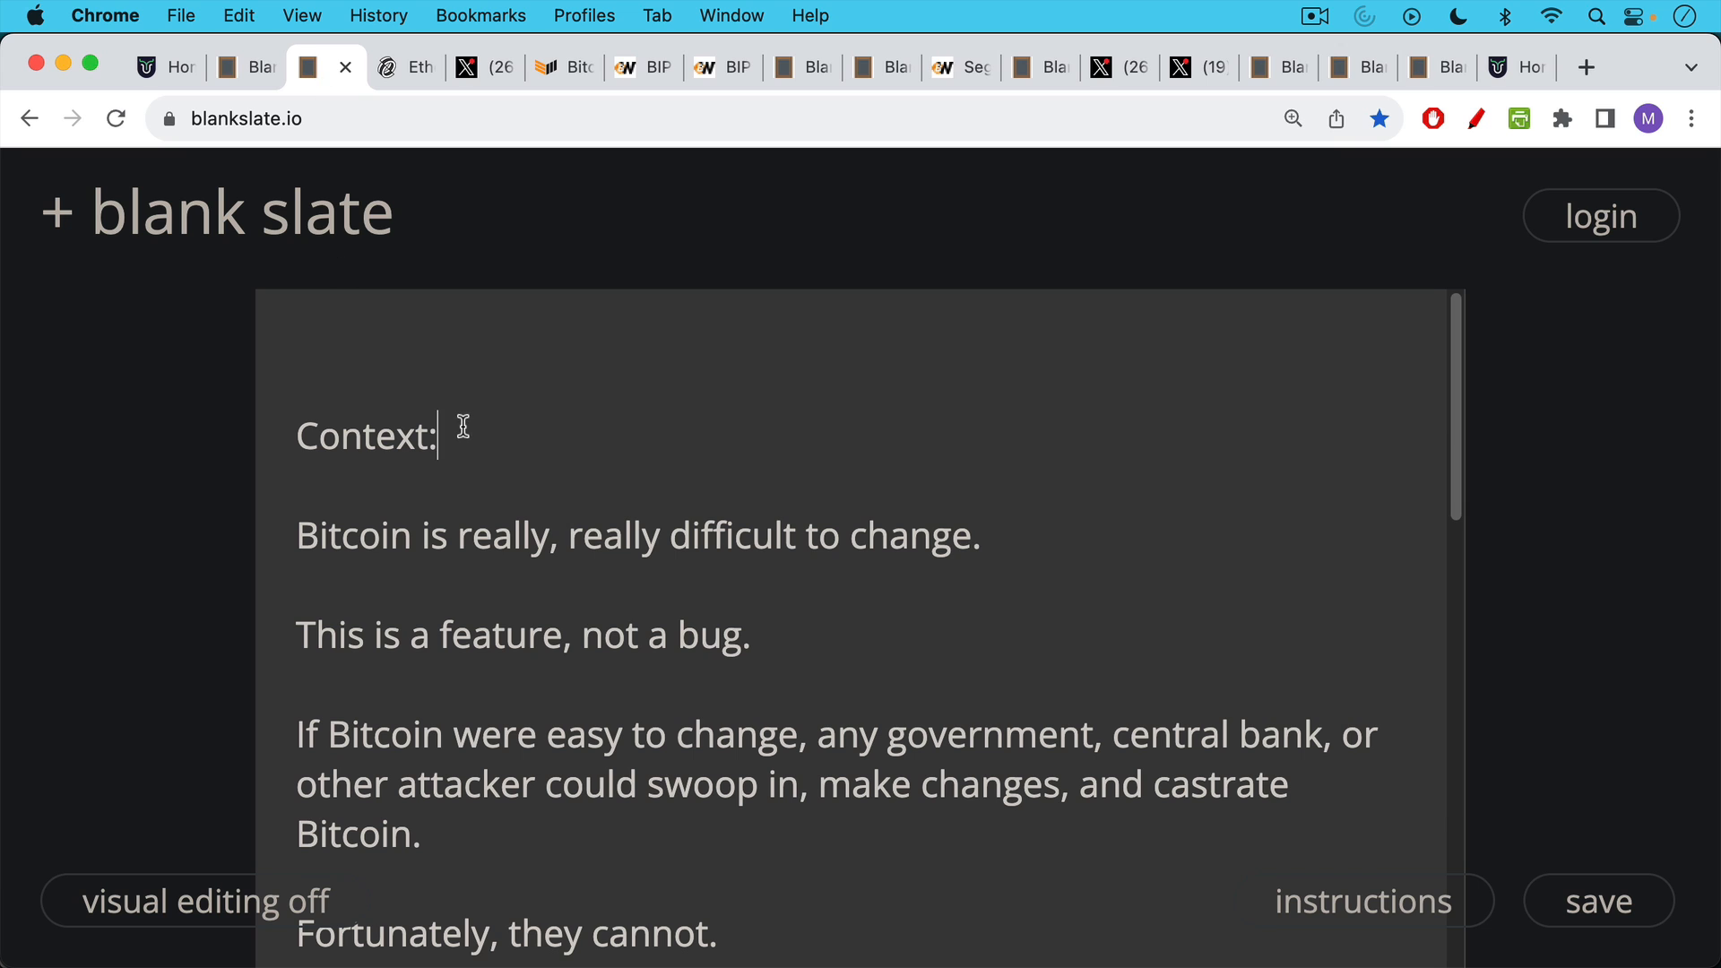
mouse_move(581, 454)
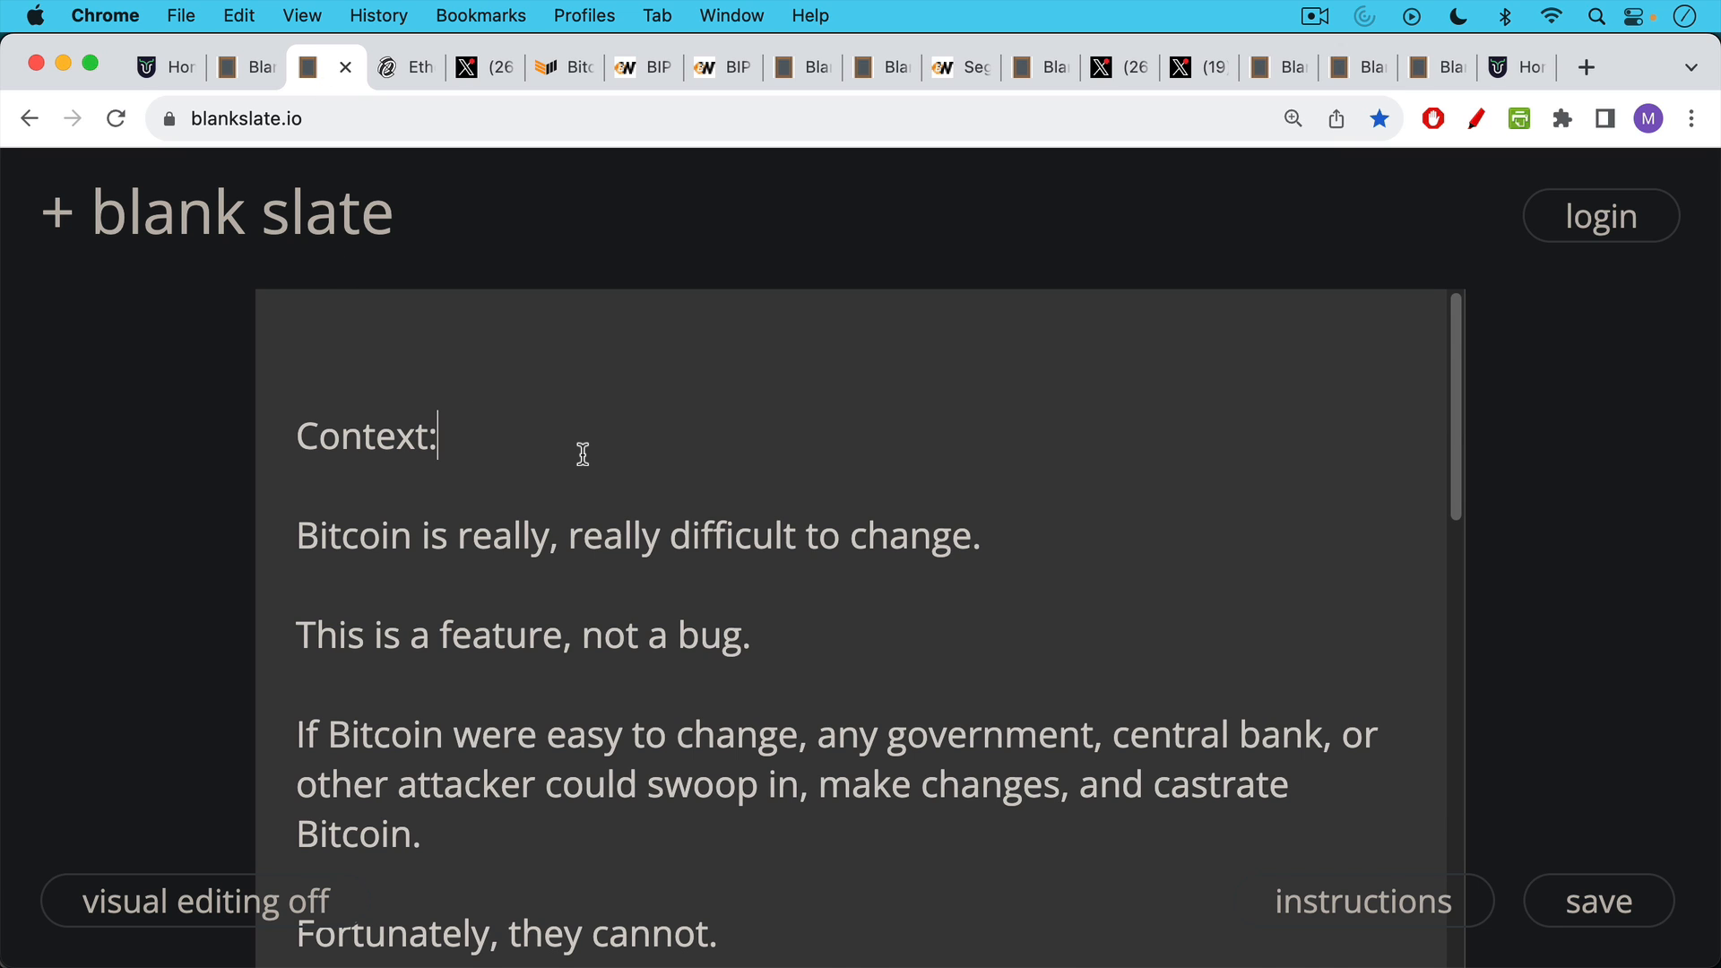
Read down through the context notes to the Ethereum comparison, then show the Decrypt upgrade-roadmap article
scroll(down, 3)
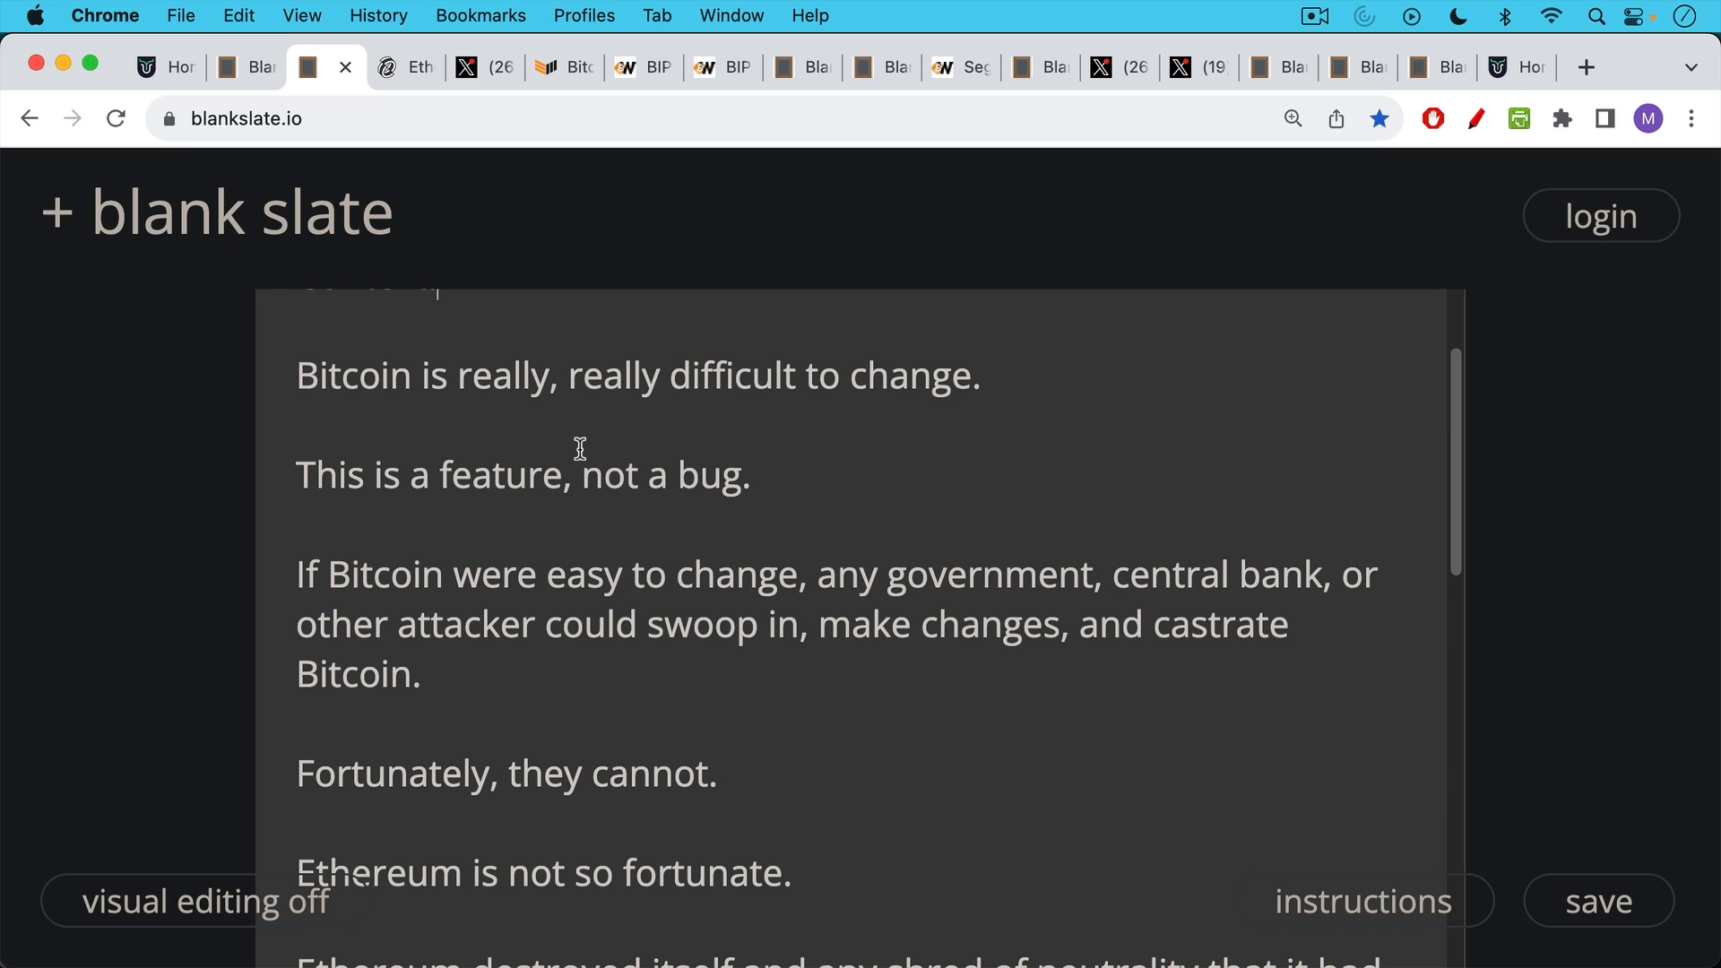
mouse_move(570, 442)
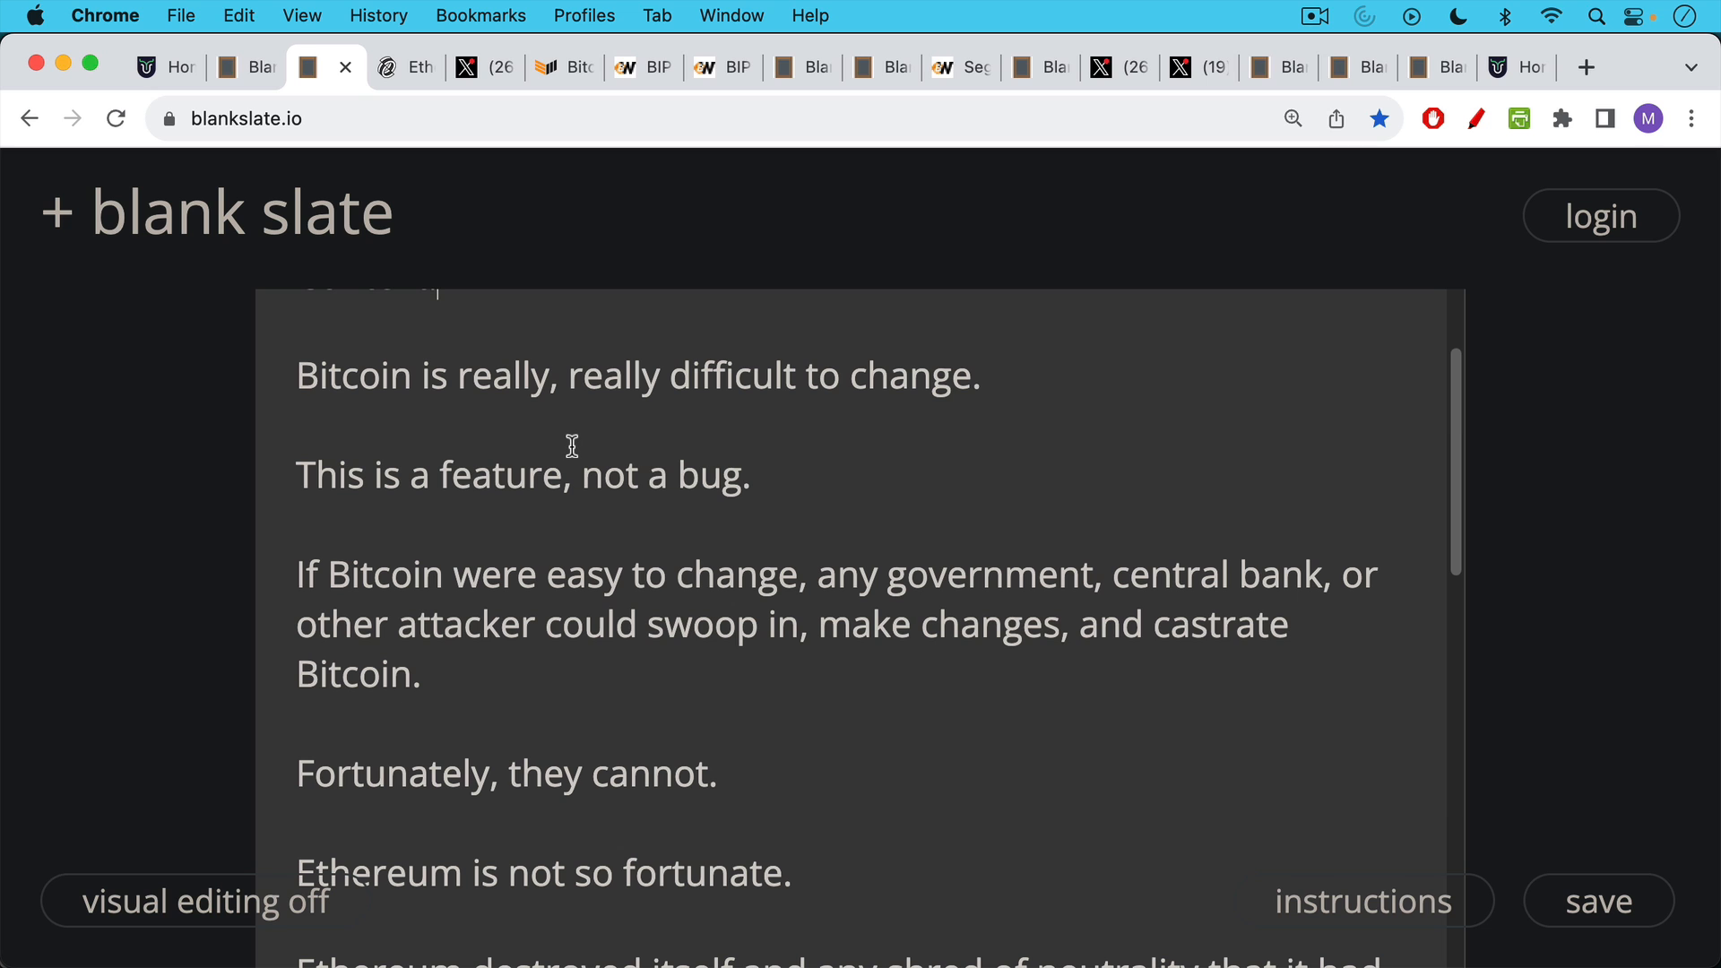
scroll(down, 3)
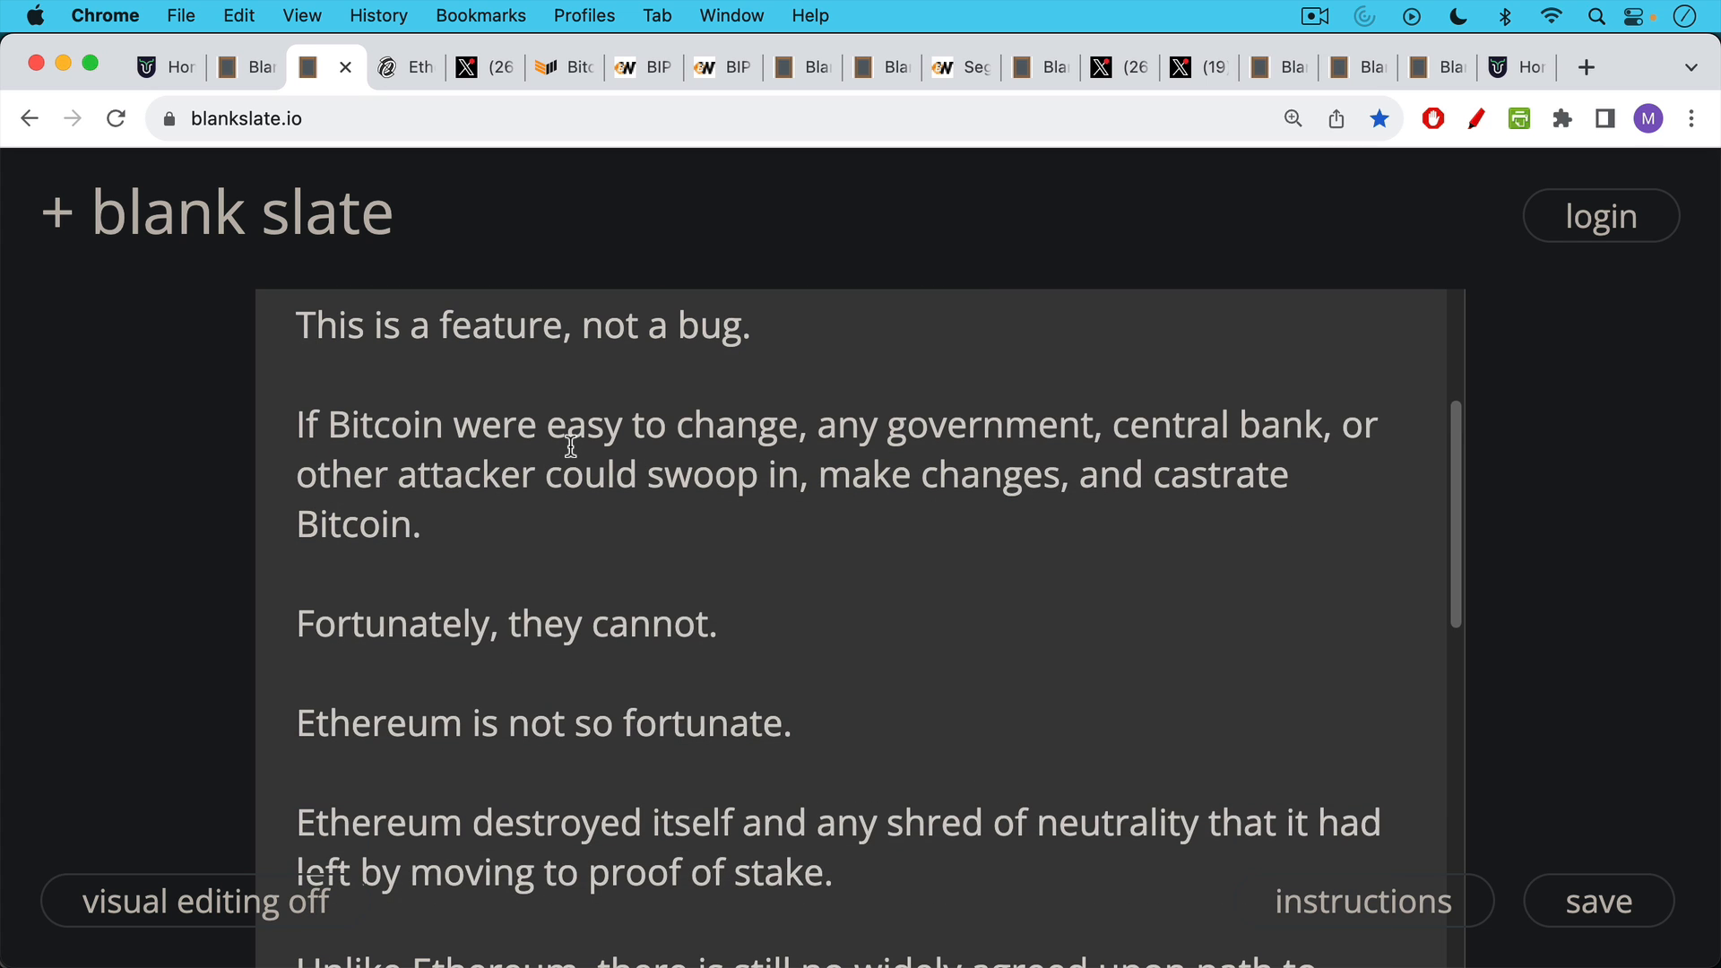
scroll(down, 3)
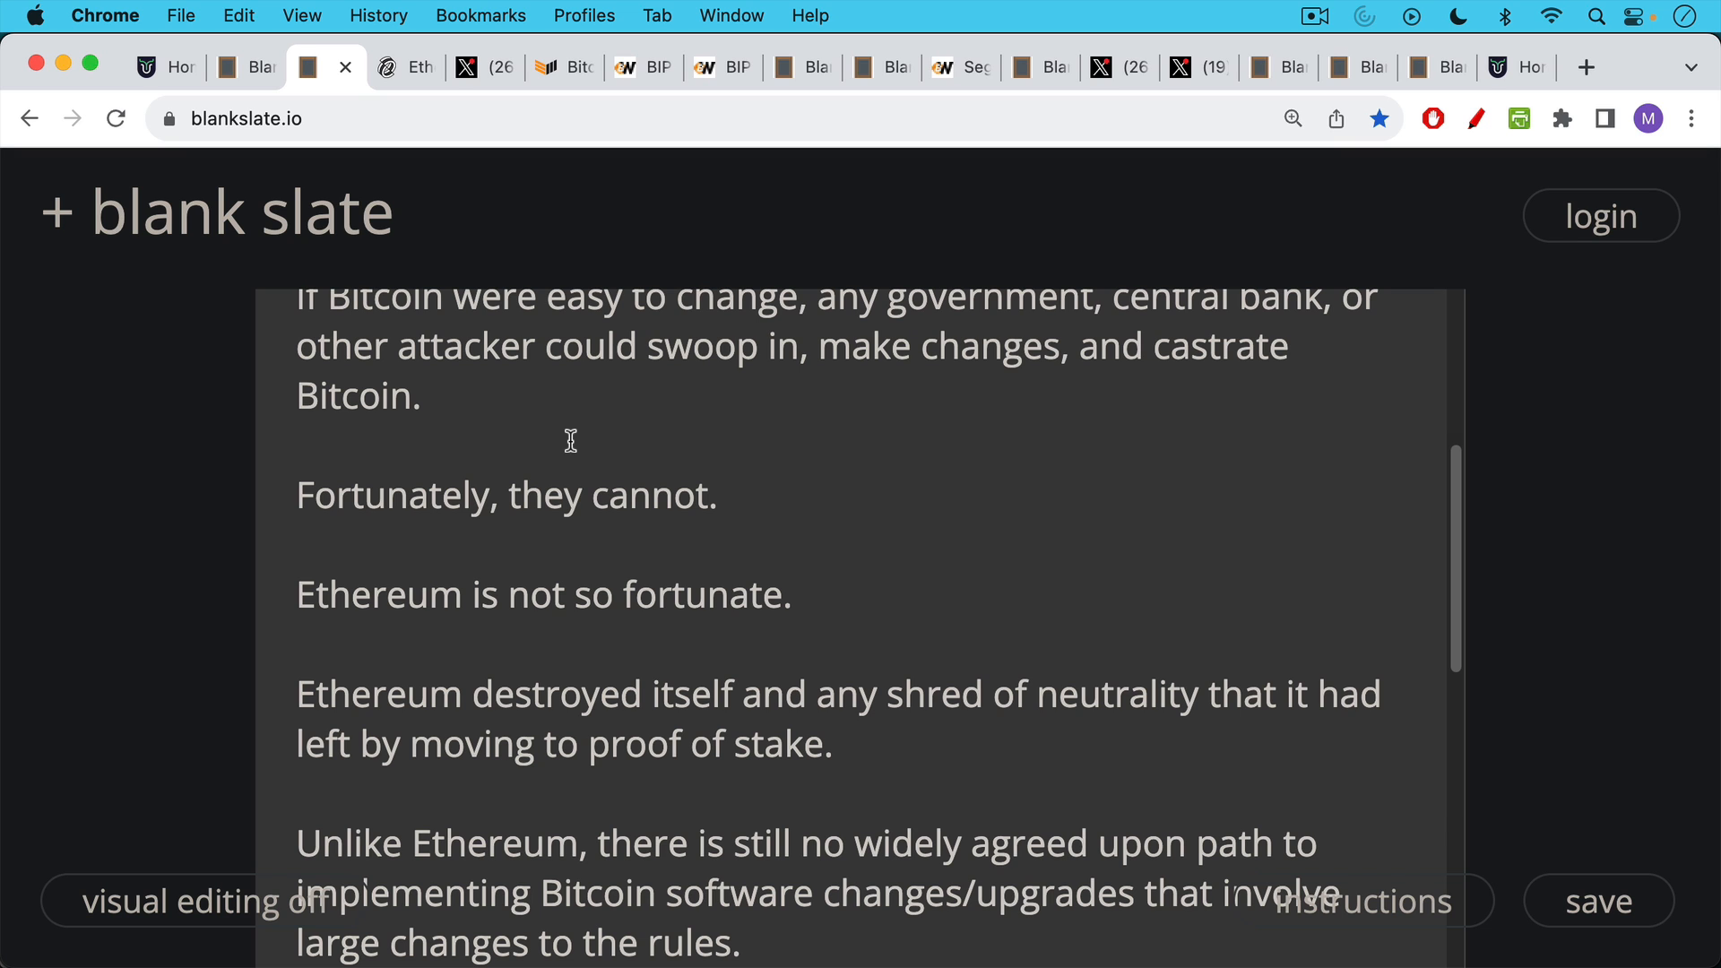
scroll(down, 3)
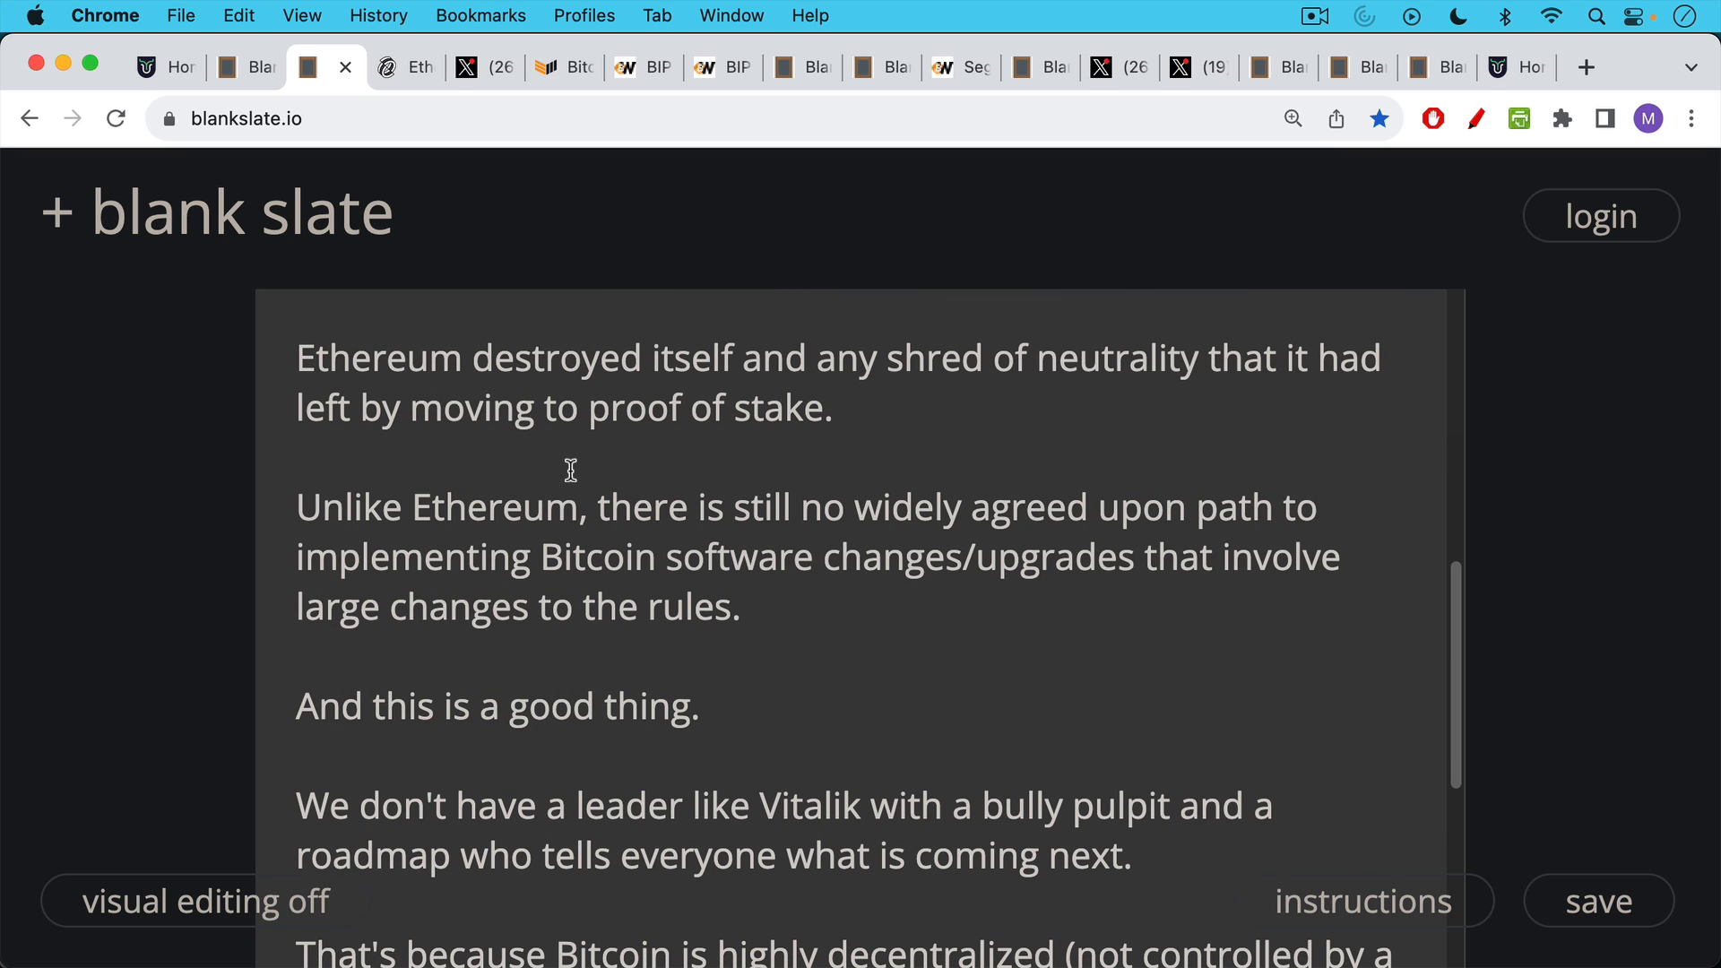
mouse_move(570, 447)
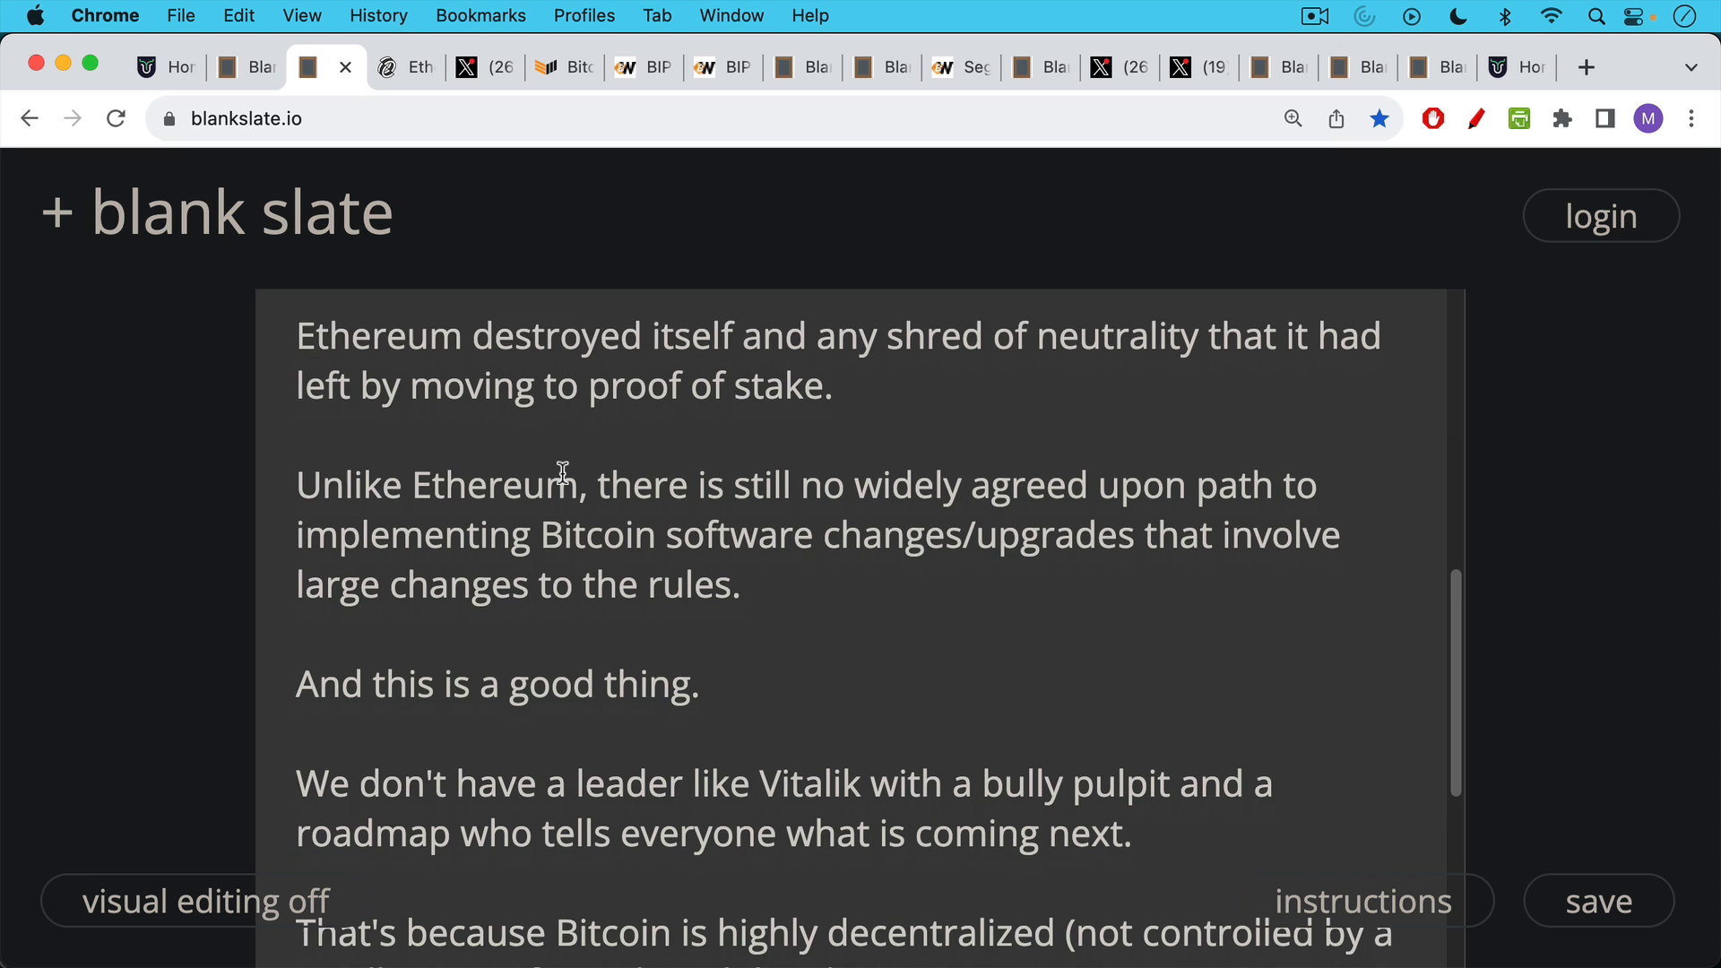
scroll(down, 3)
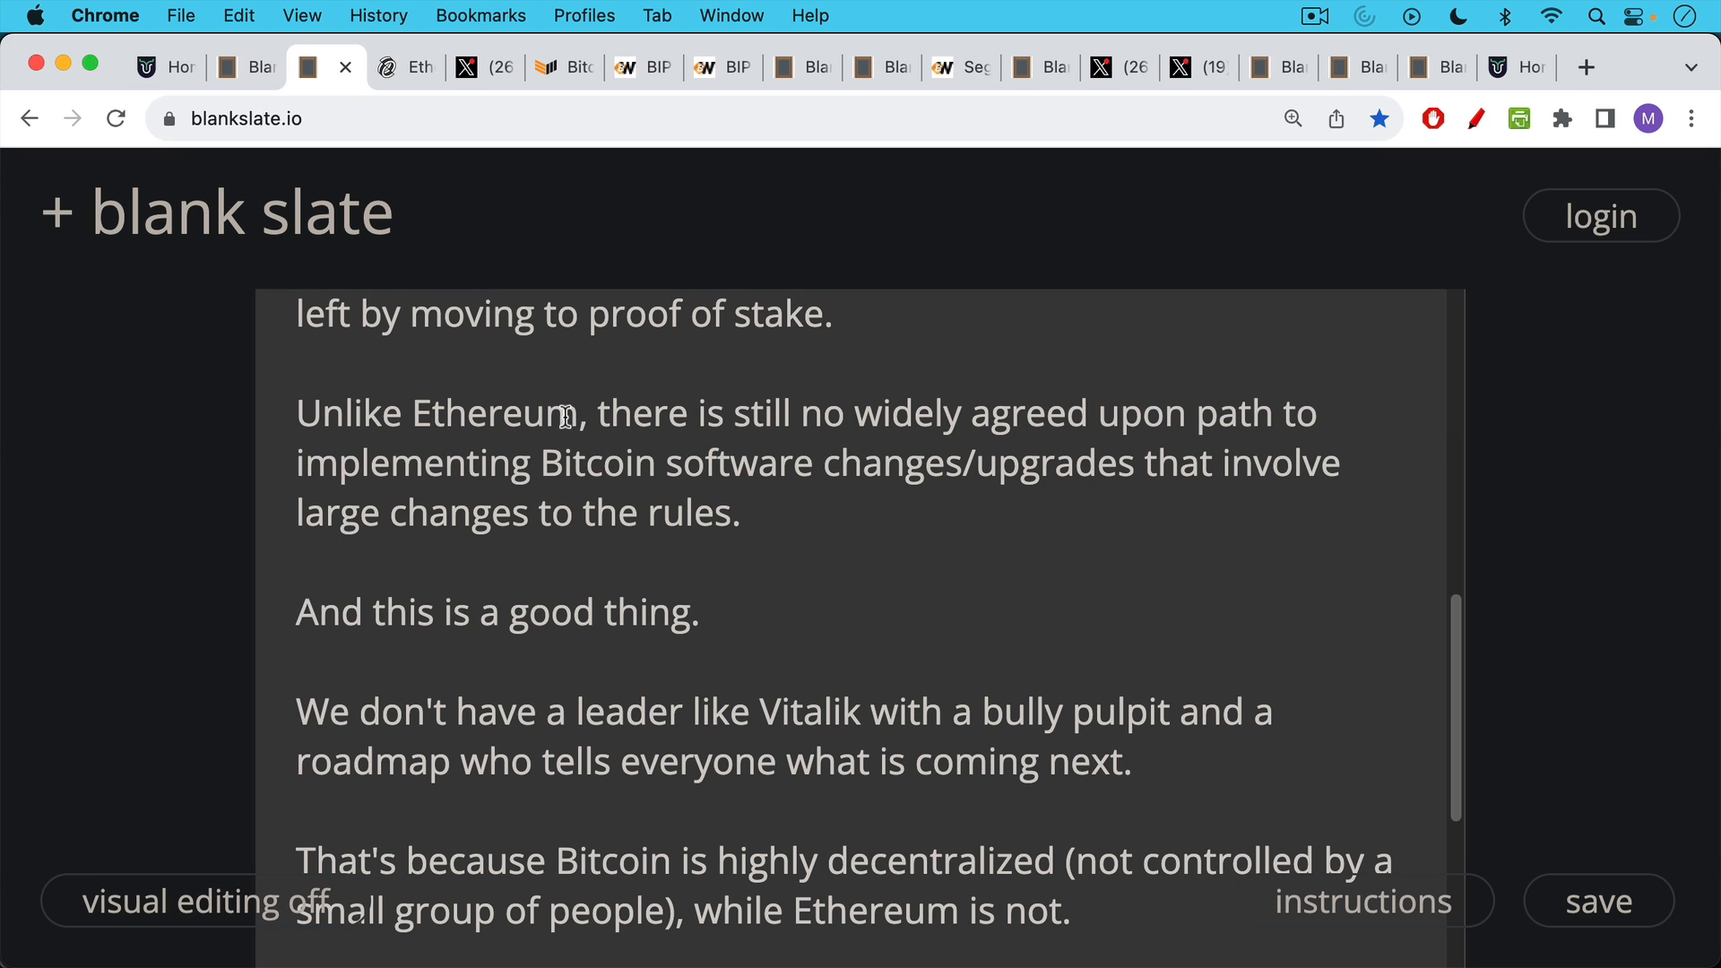
mouse_move(555, 446)
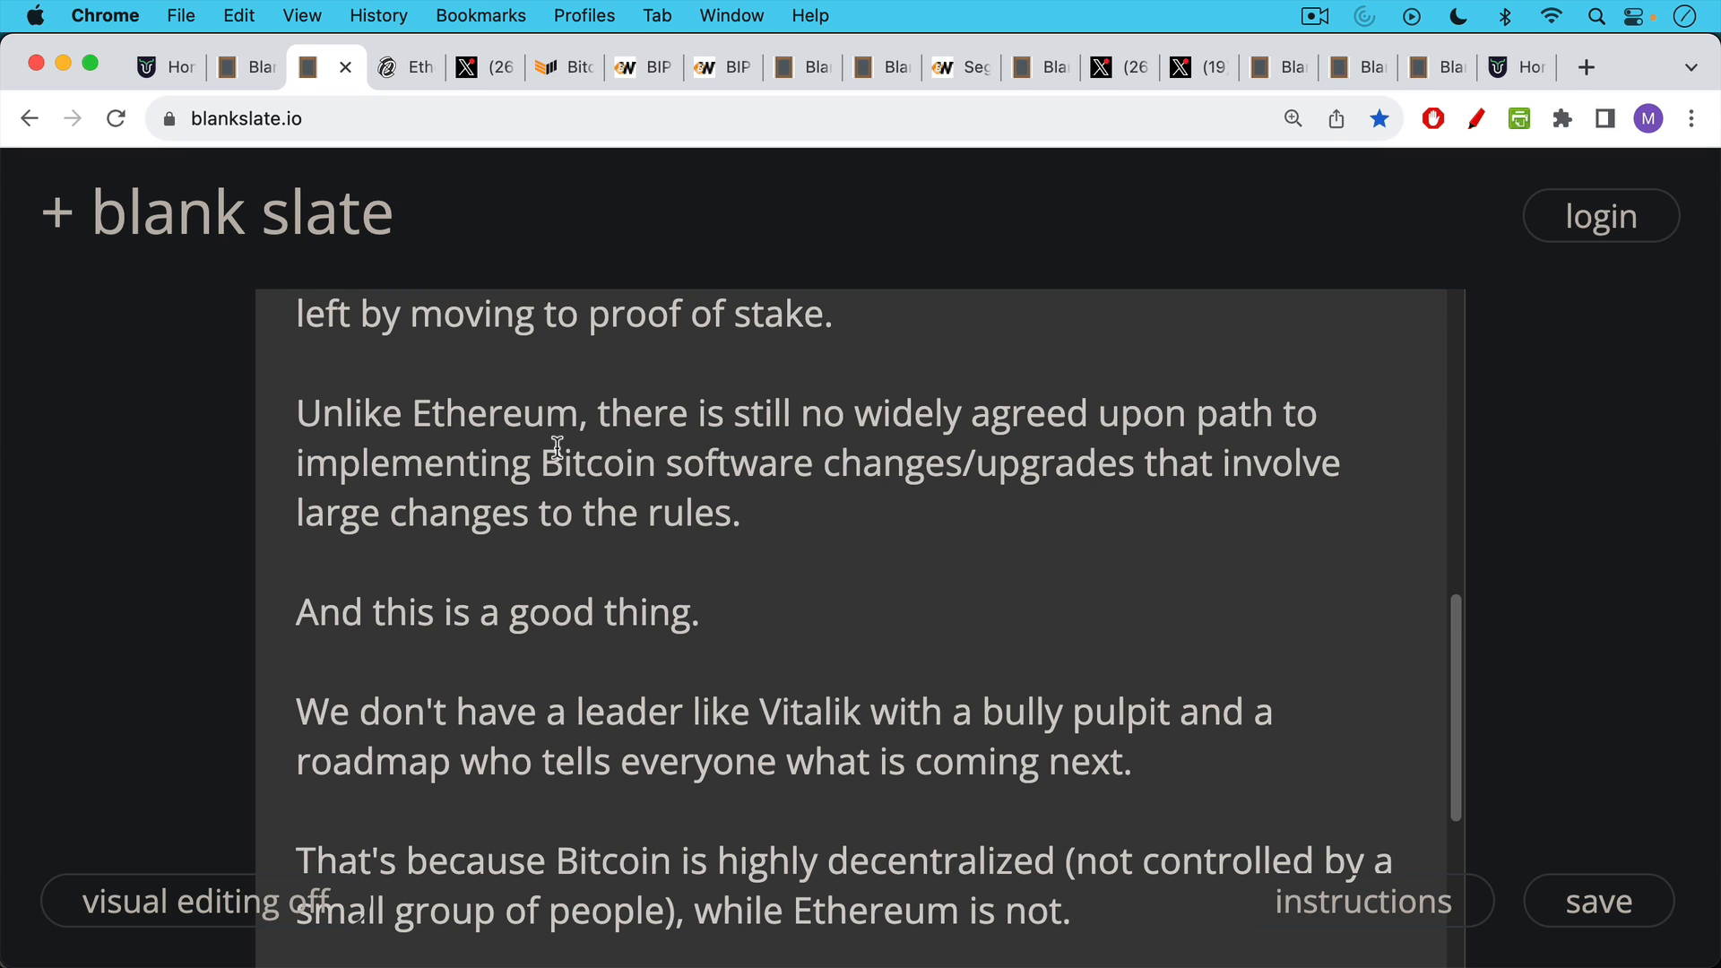
scroll(down, 3)
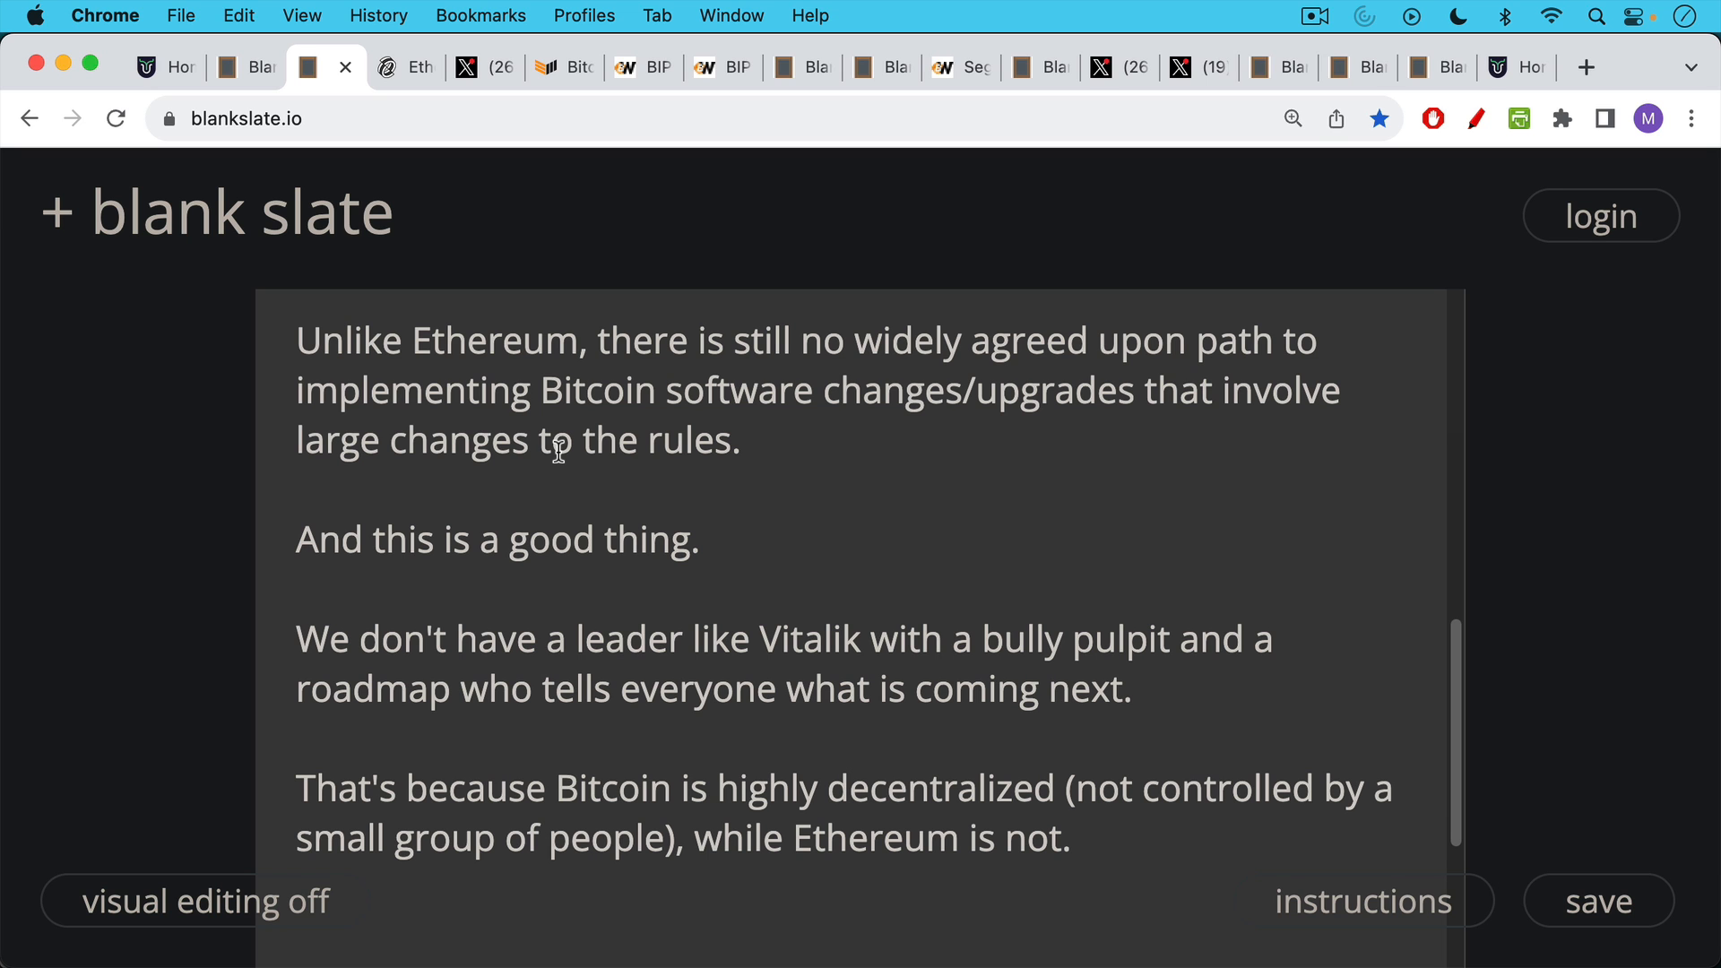
click(403, 66)
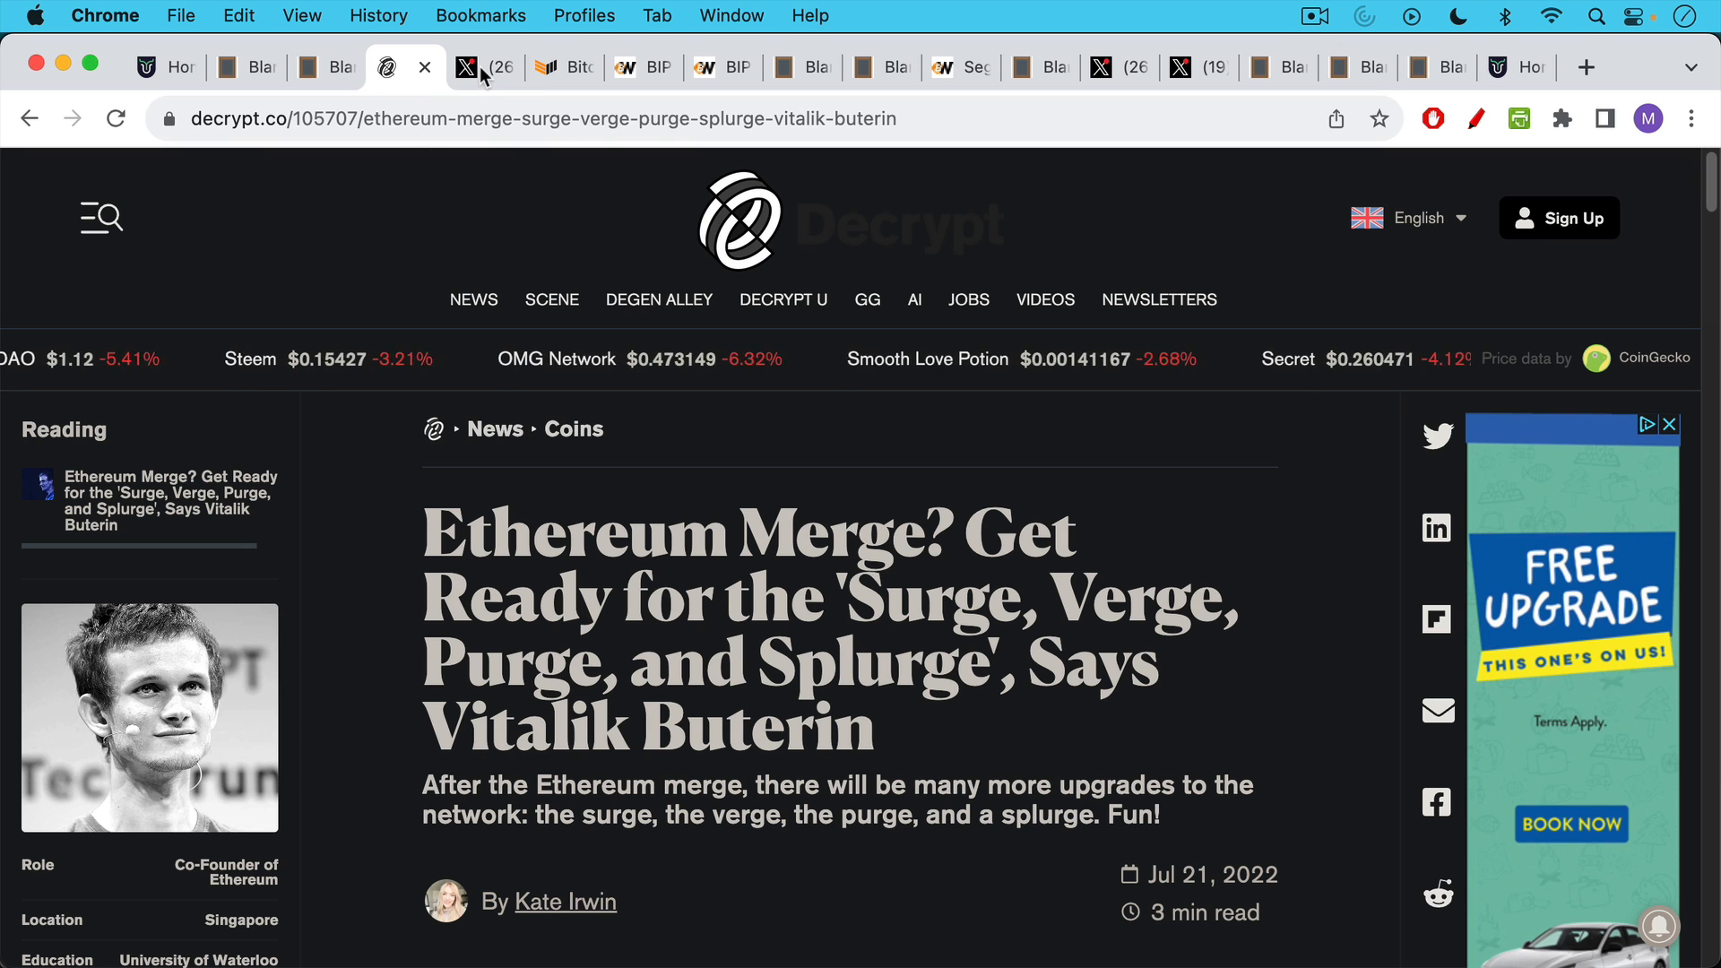
Show Paul Sztorc's X profile with the BIP 300 banner
click(484, 66)
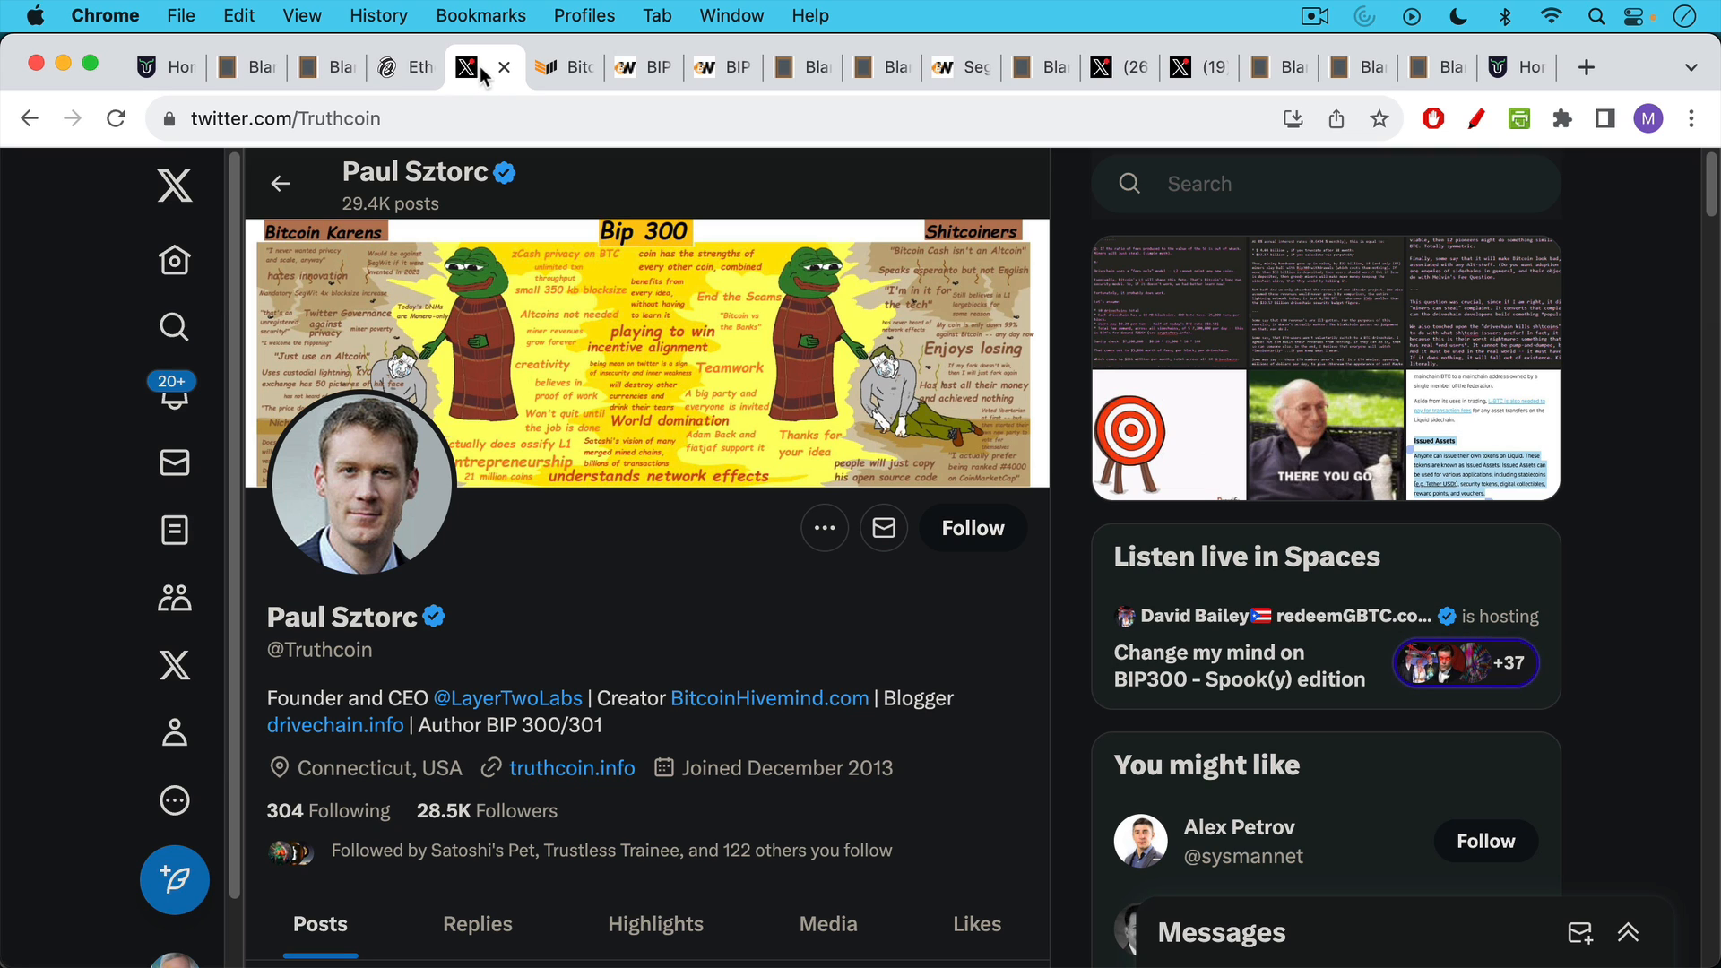
mouse_move(529, 547)
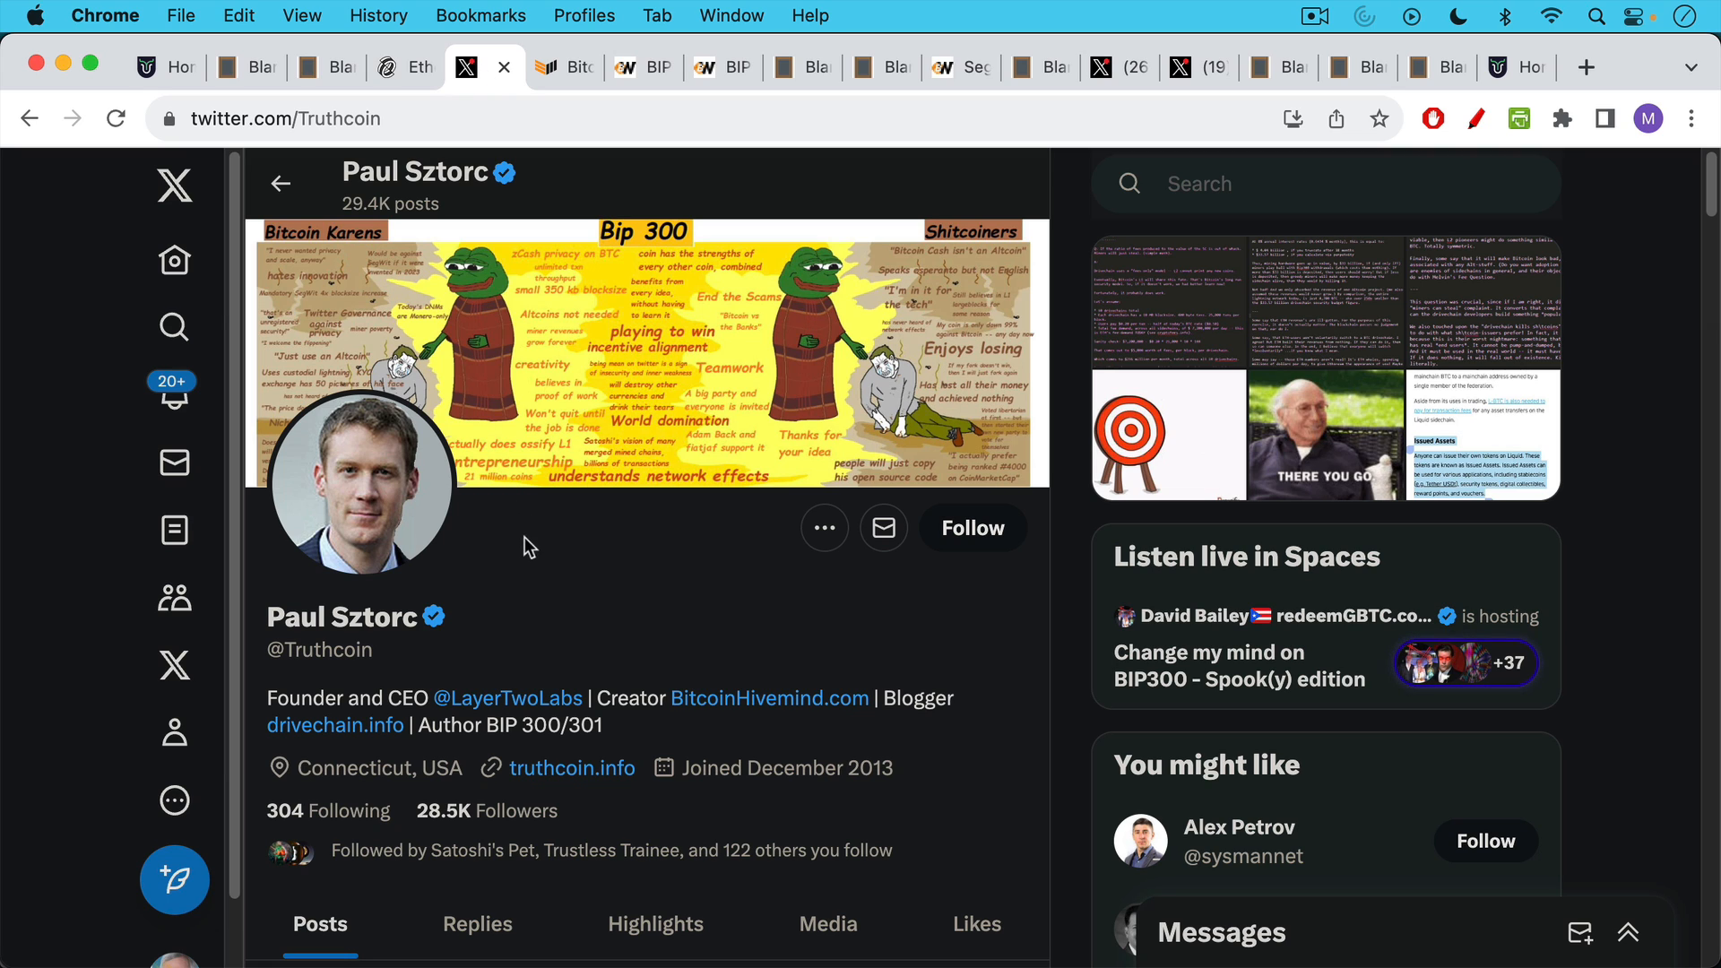
Review the Layer 2 Labs $3M article, the BIP 0300 and BIP 0301 wiki pages, and return to the article
click(561, 66)
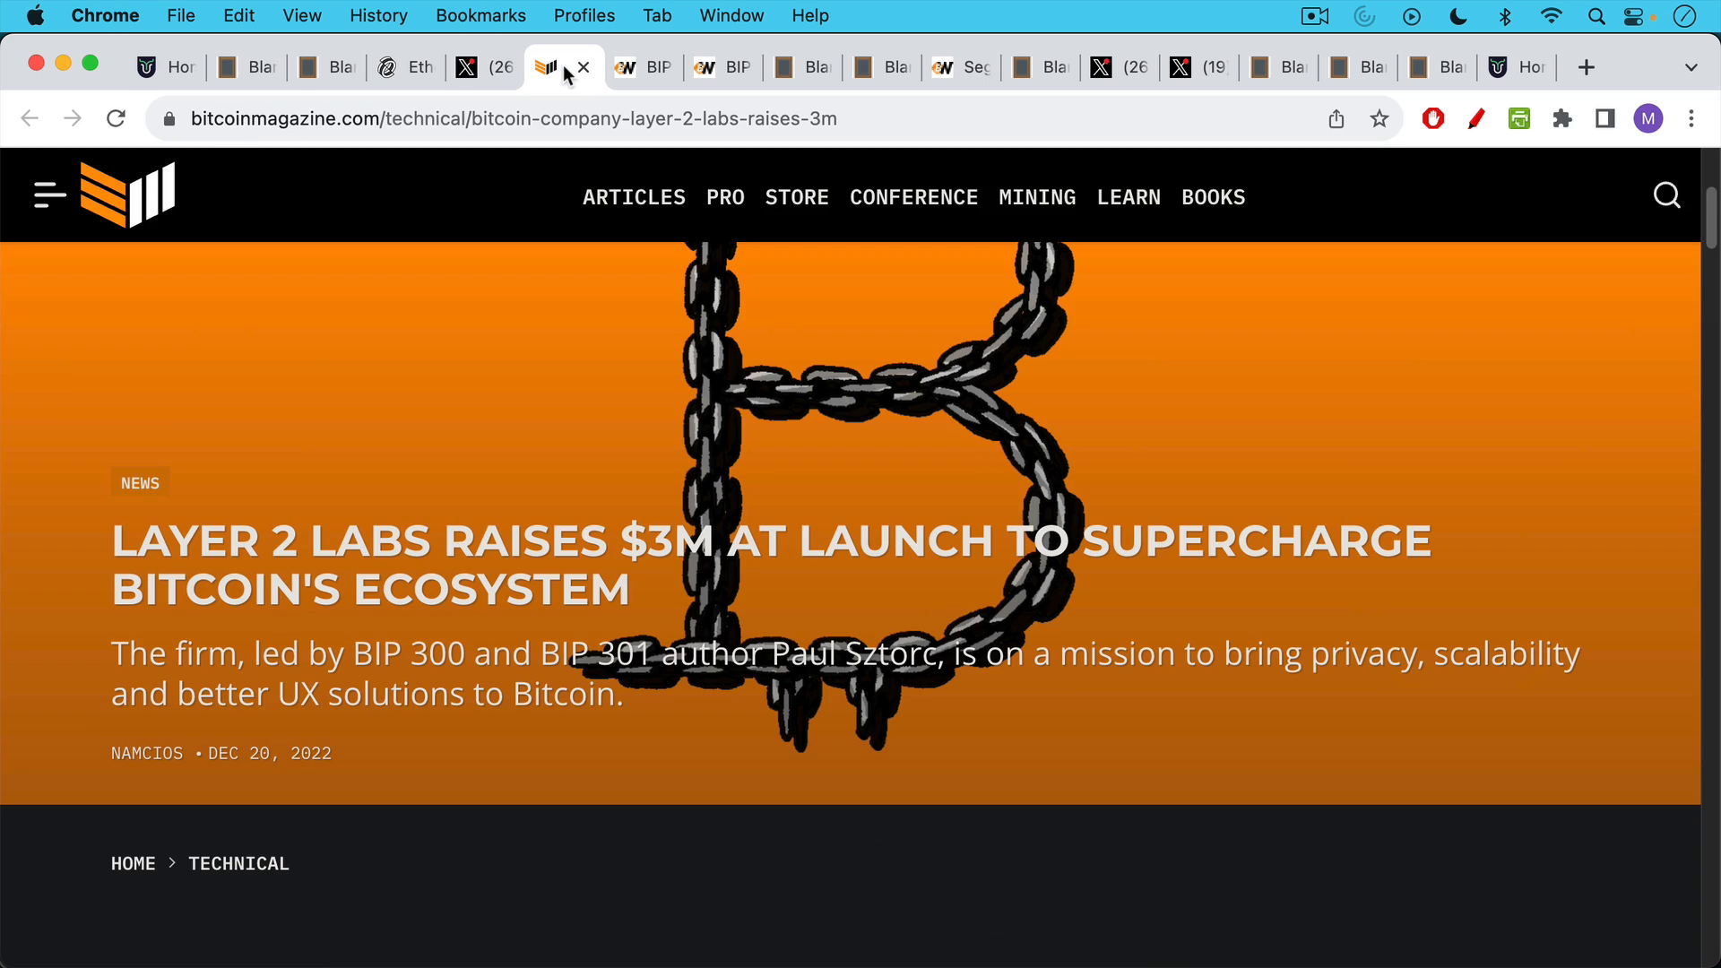
click(647, 66)
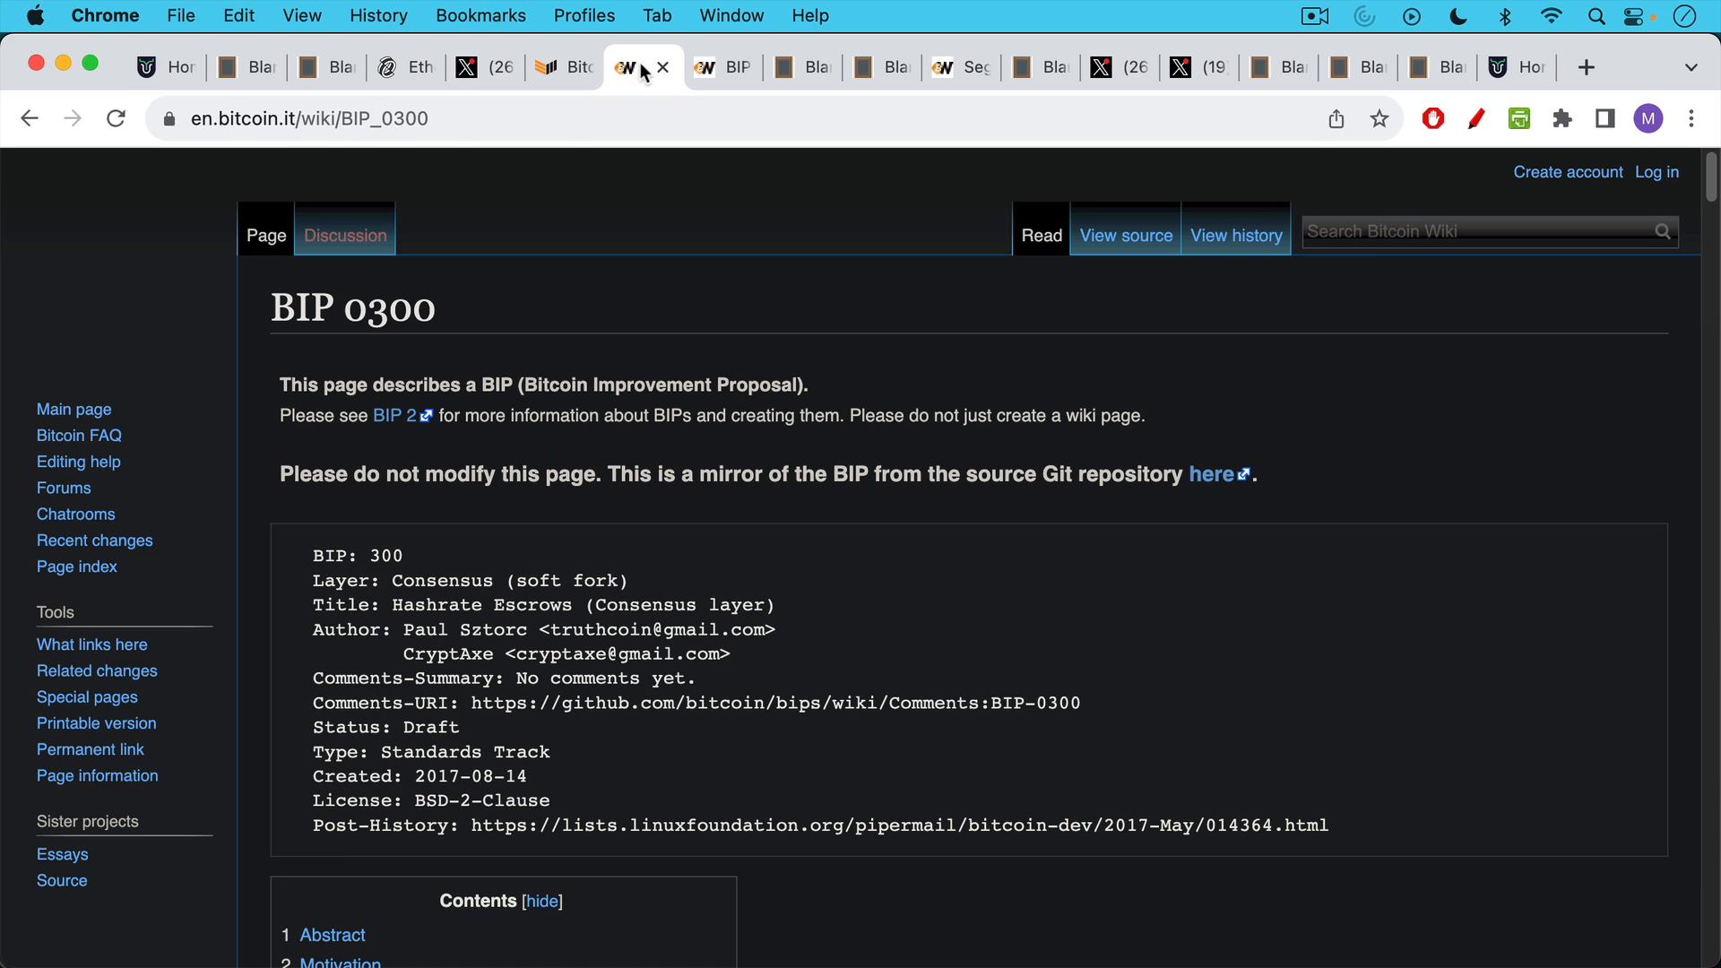
click(708, 66)
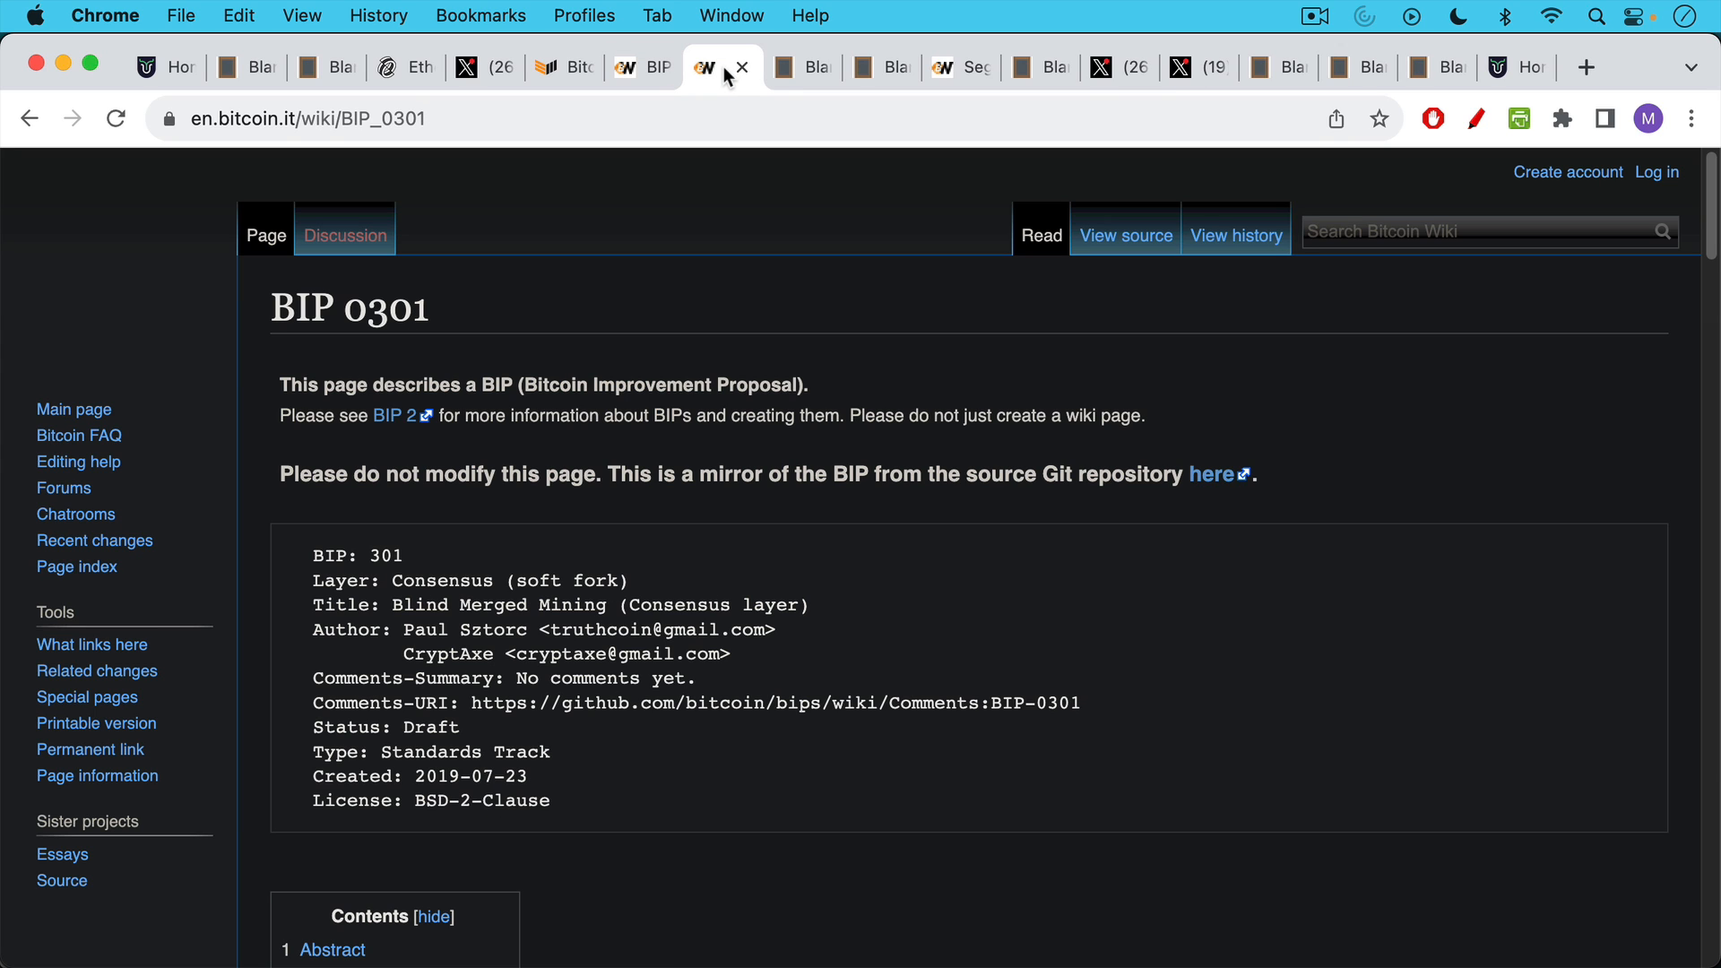
mouse_move(609, 95)
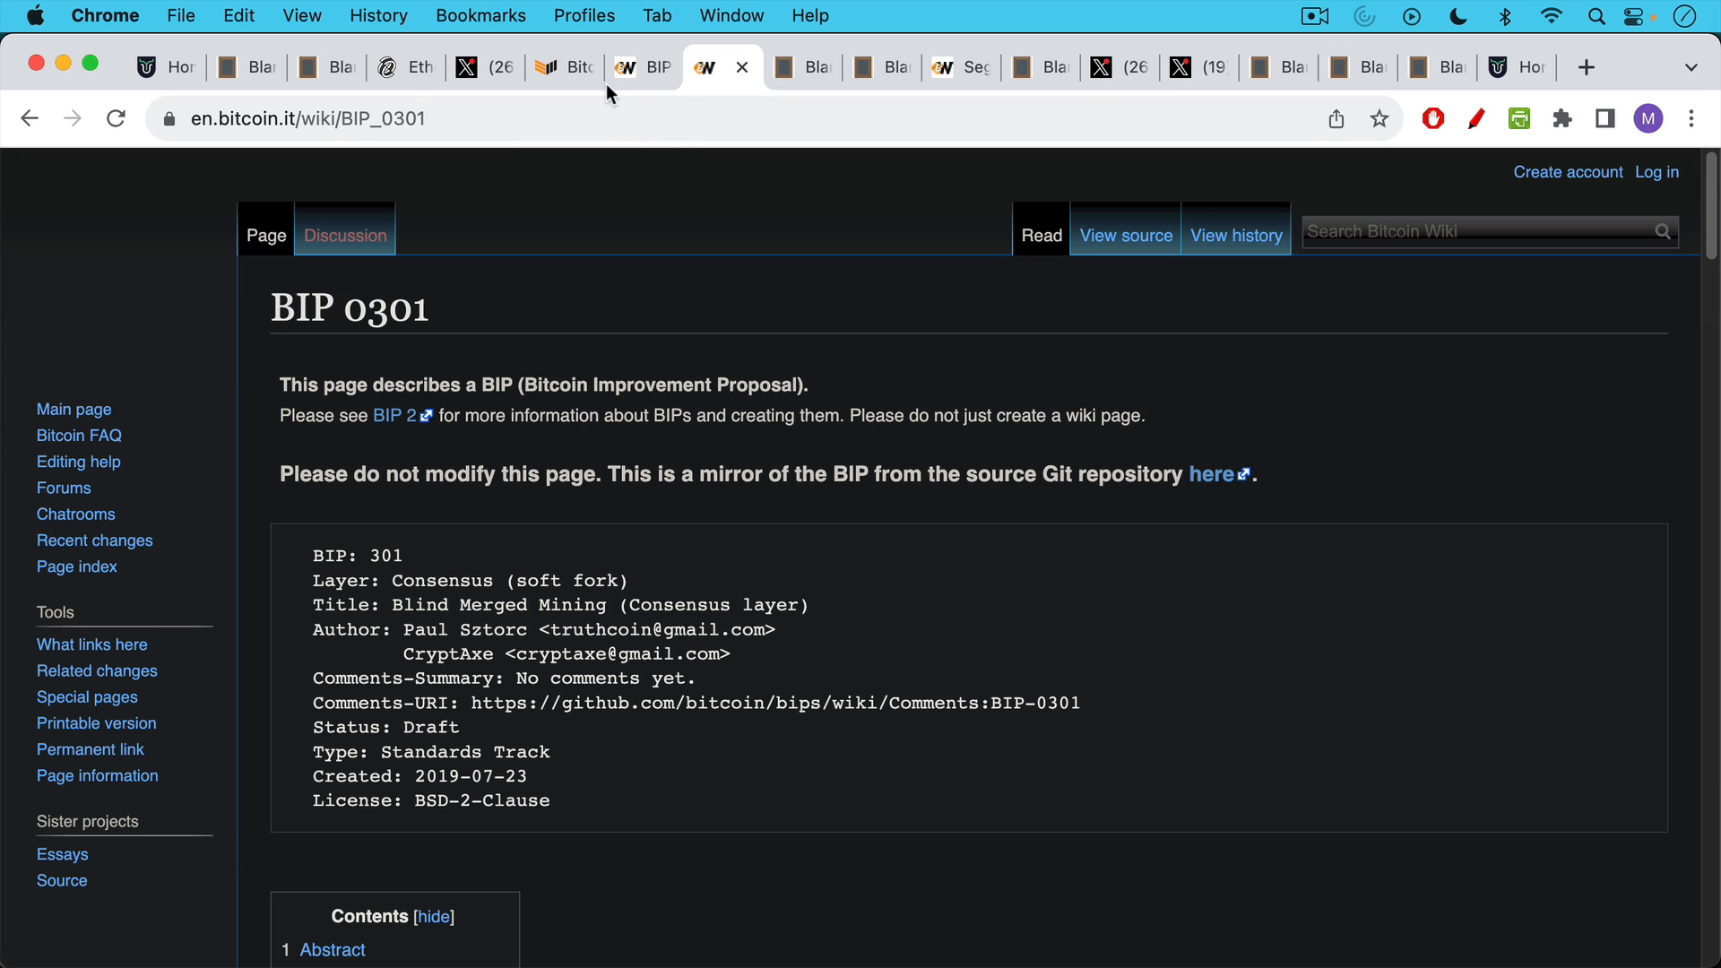
click(562, 67)
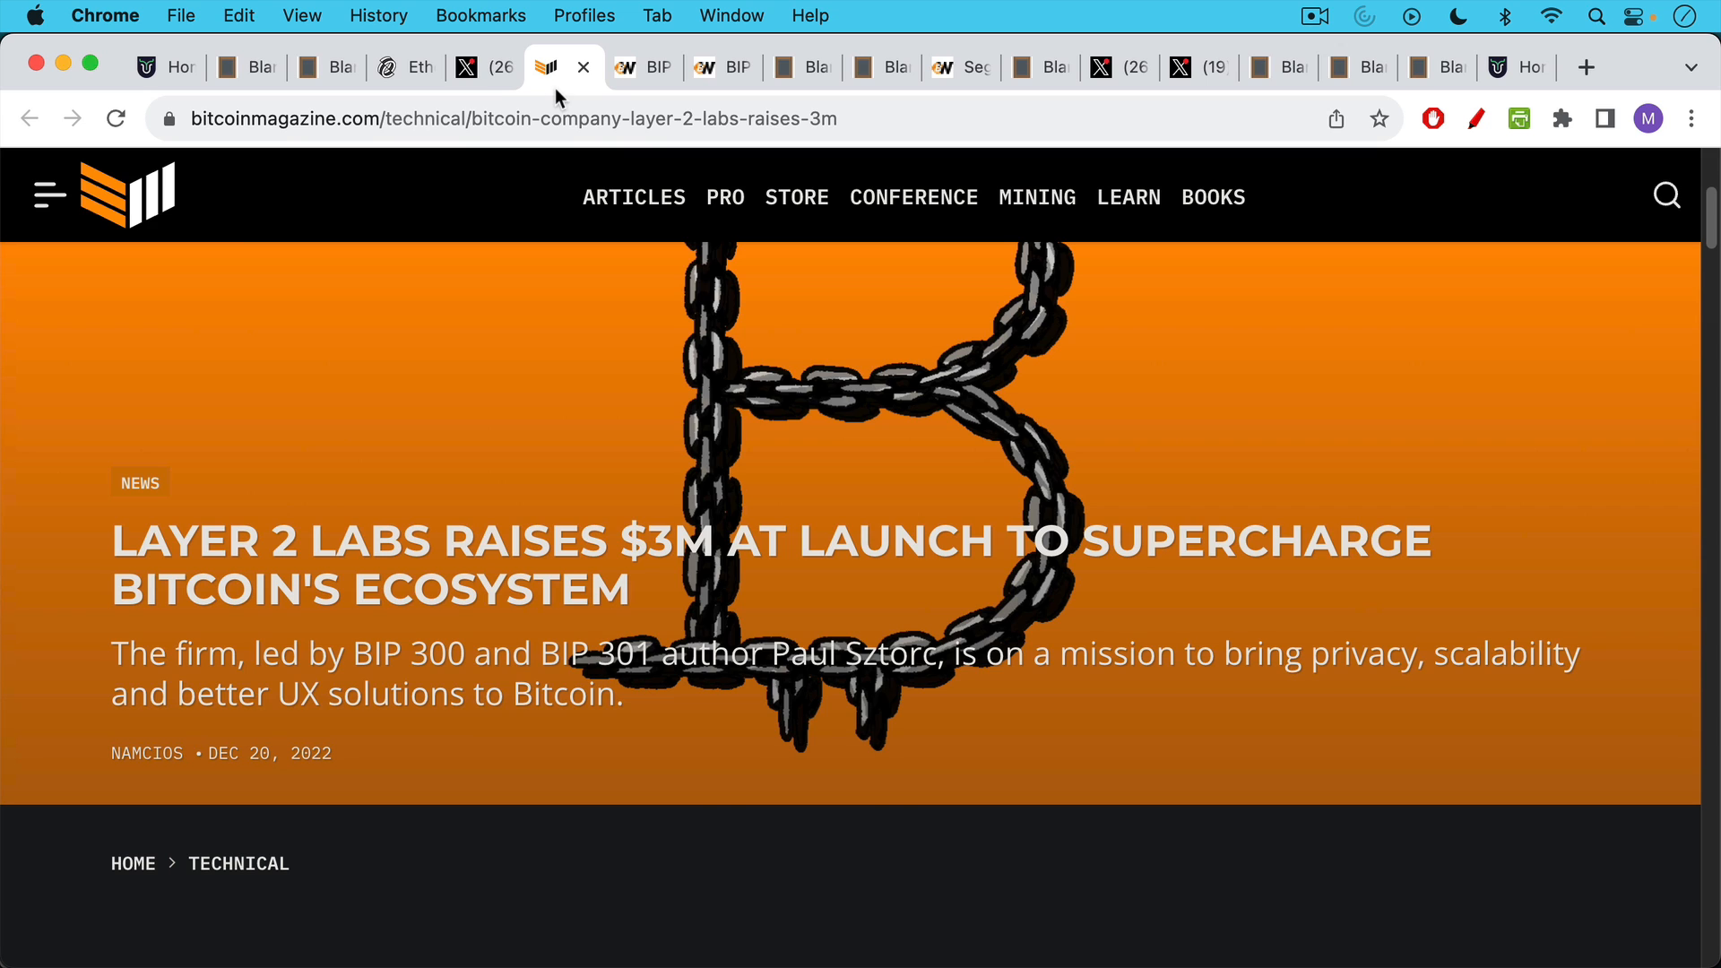
mouse_move(630, 312)
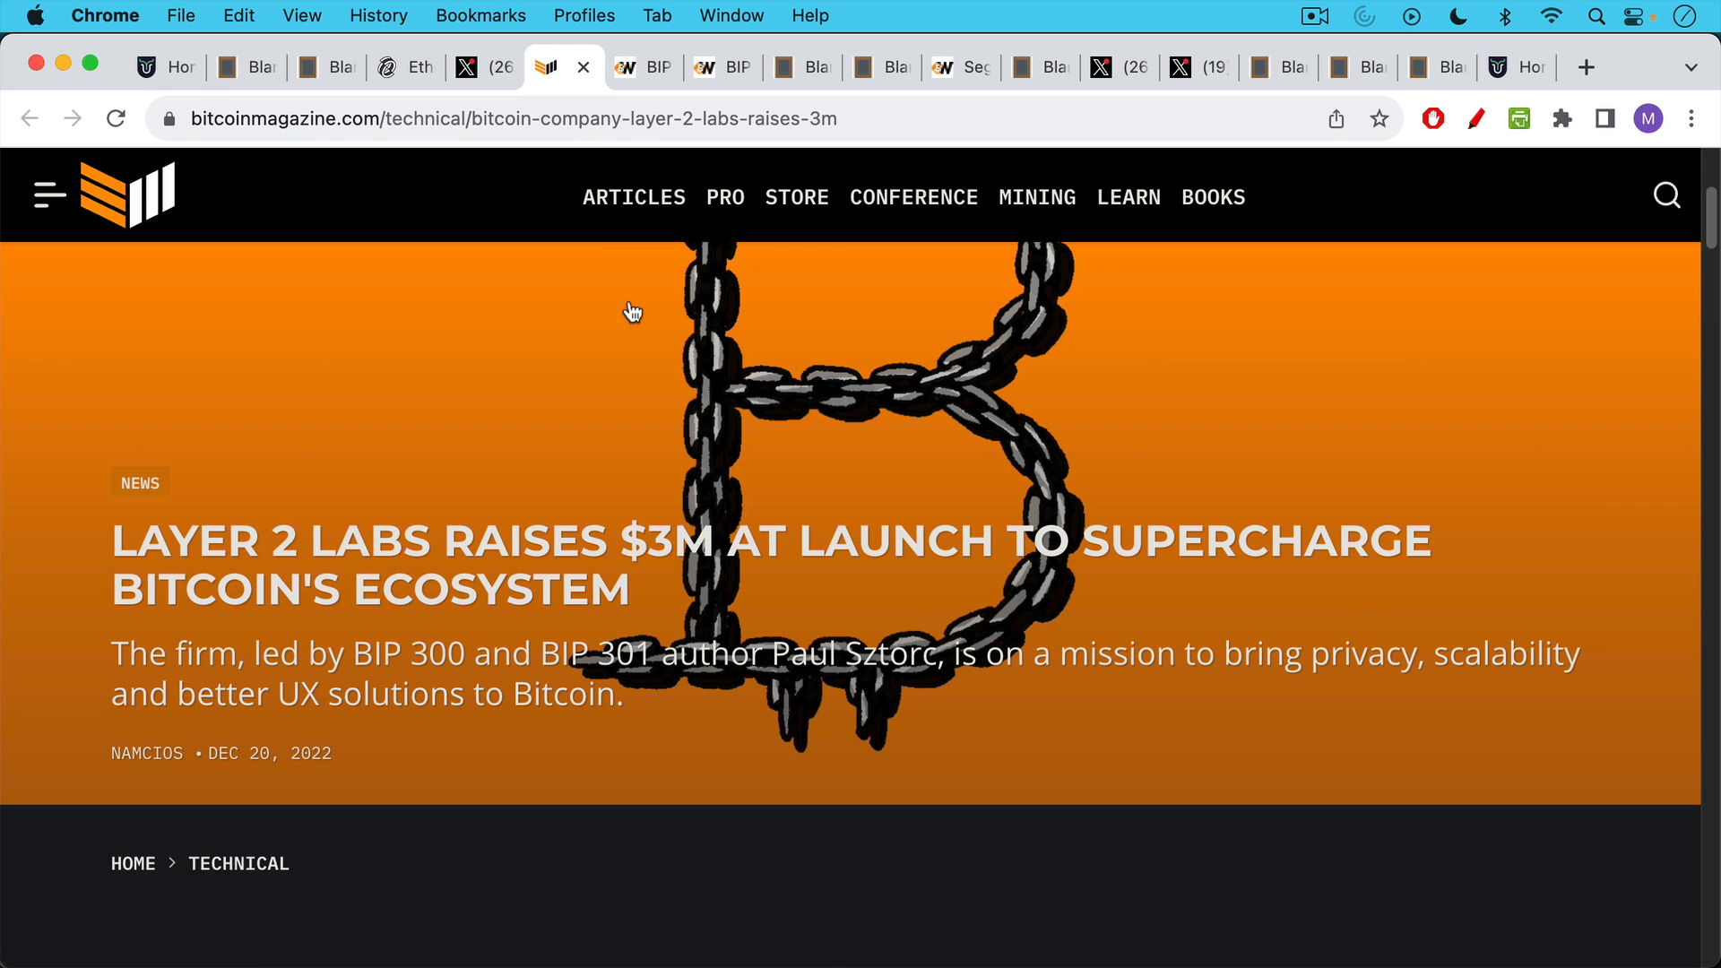
mouse_move(640, 364)
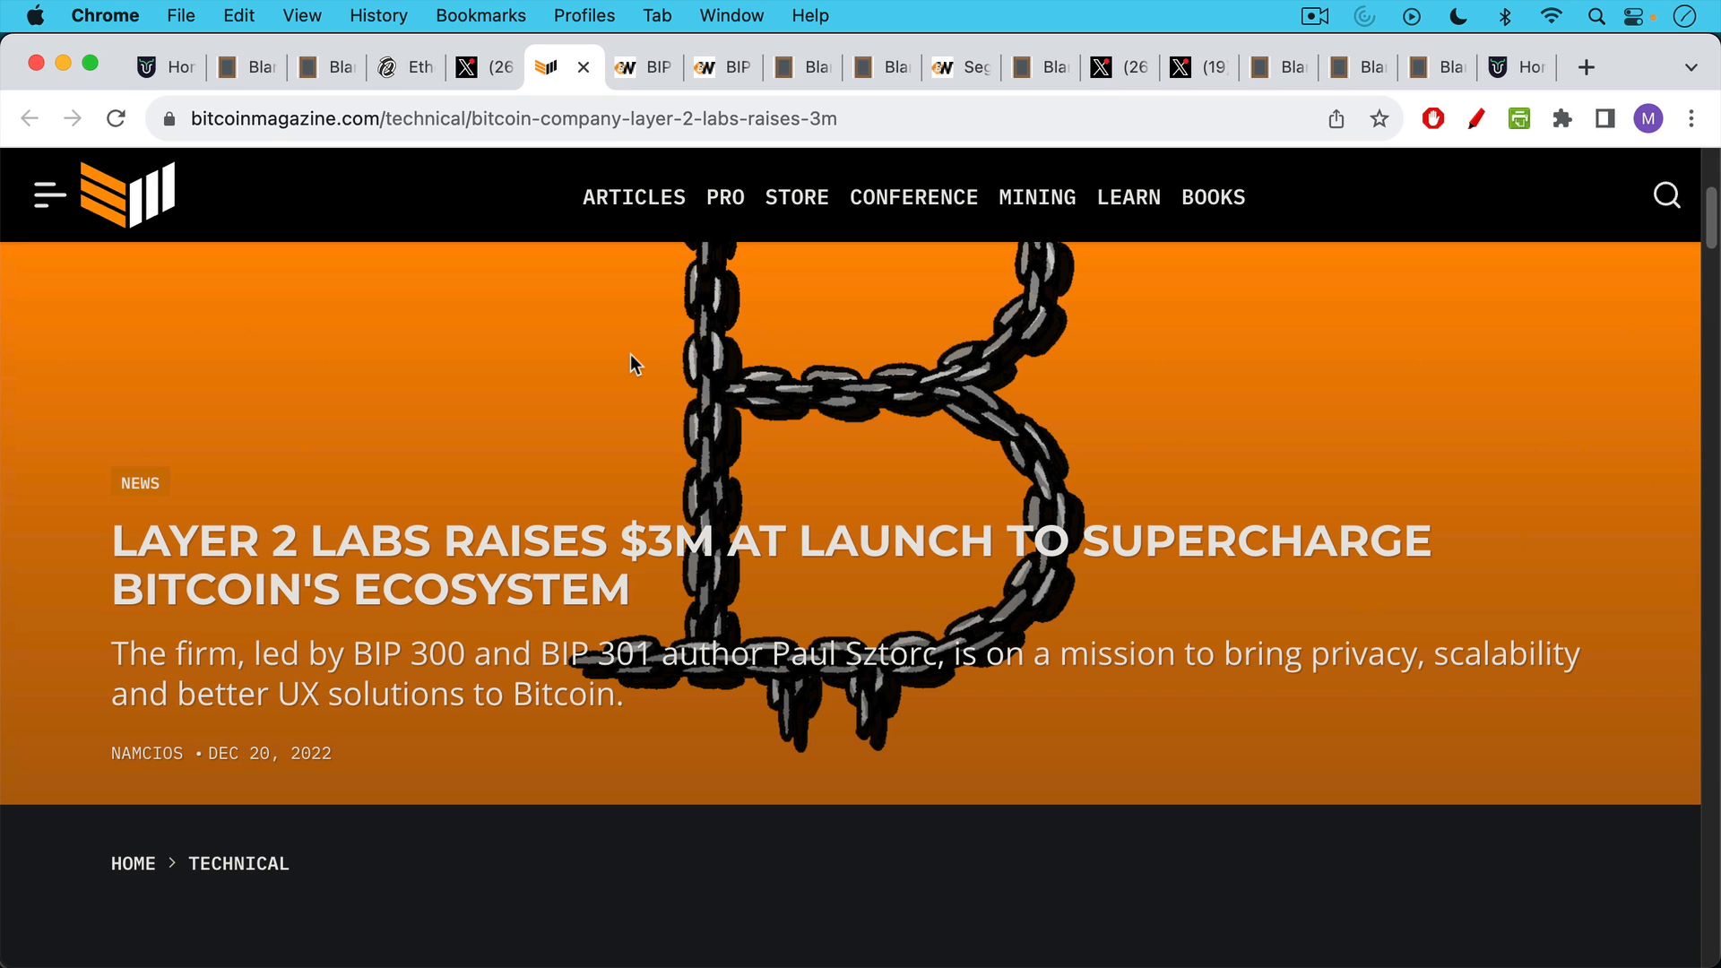
mouse_move(645, 175)
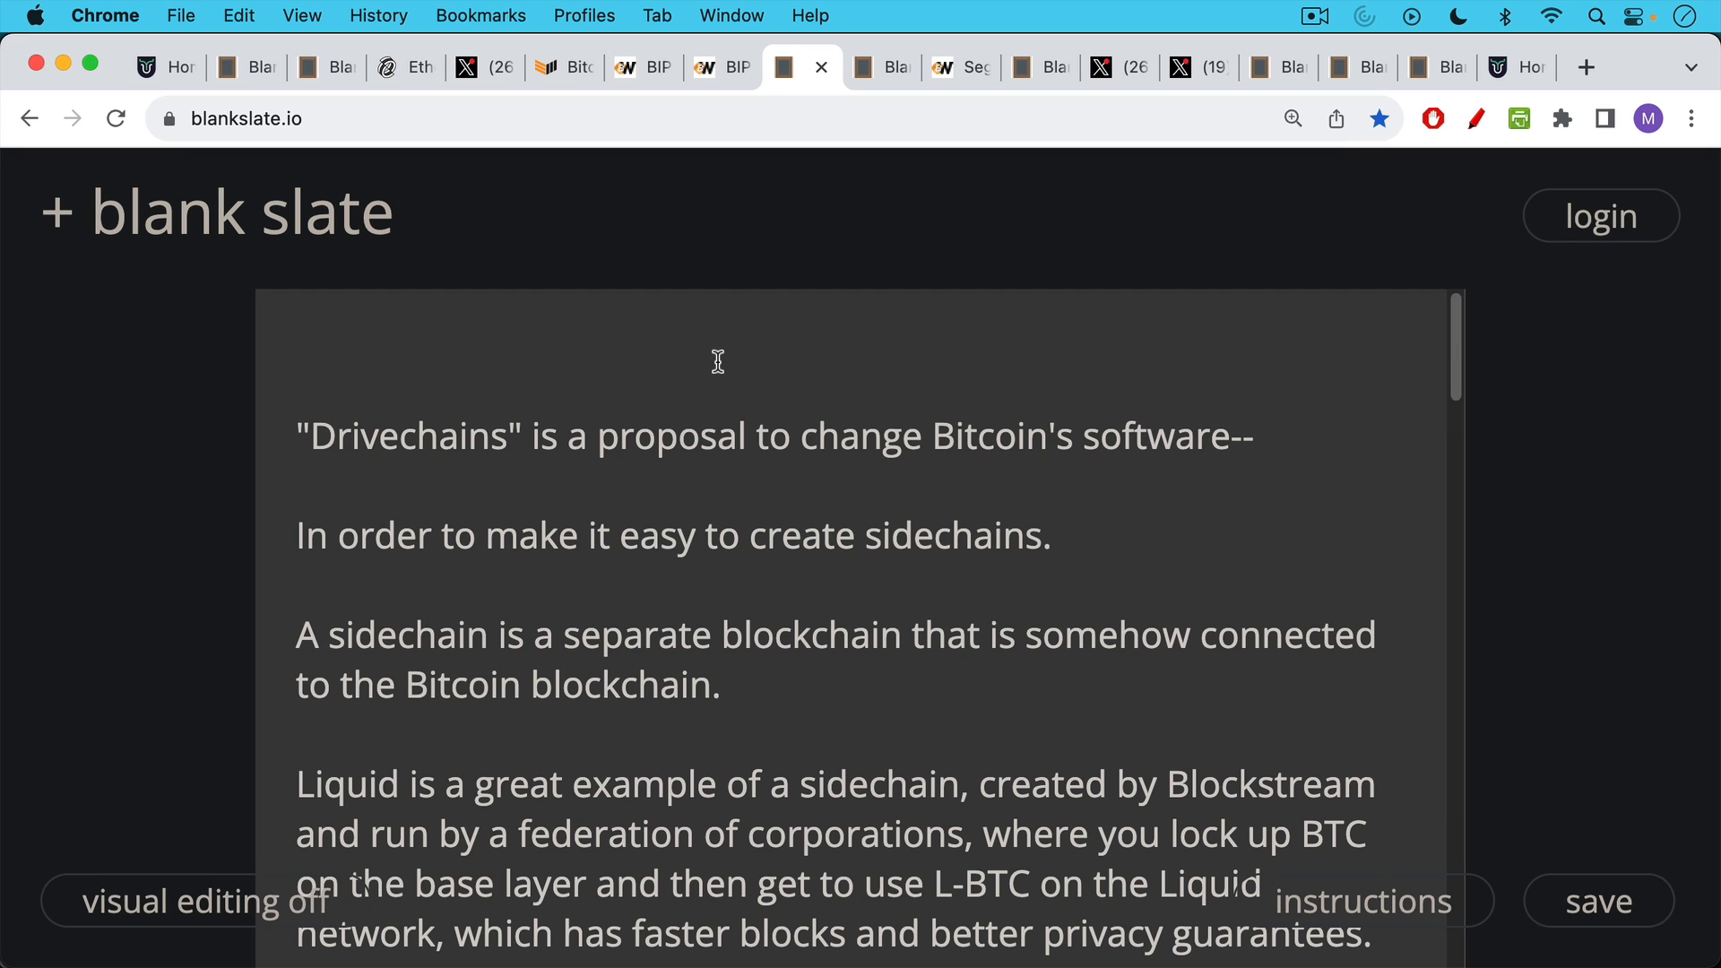
mouse_move(719, 358)
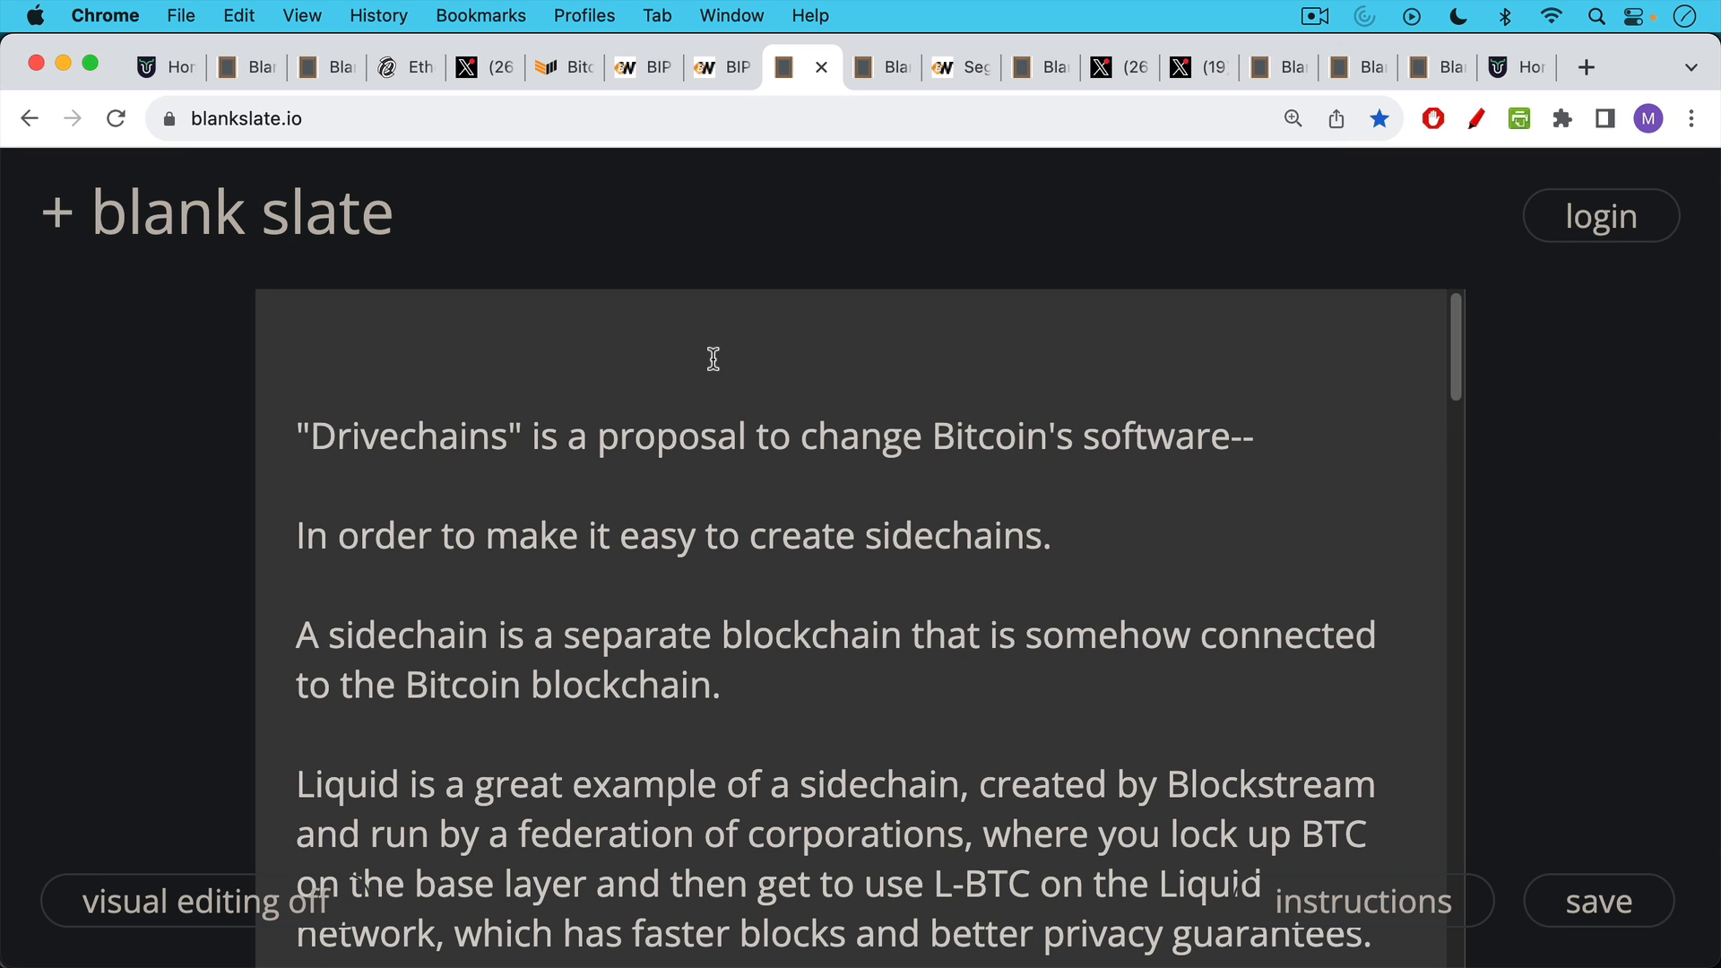
mouse_move(715, 366)
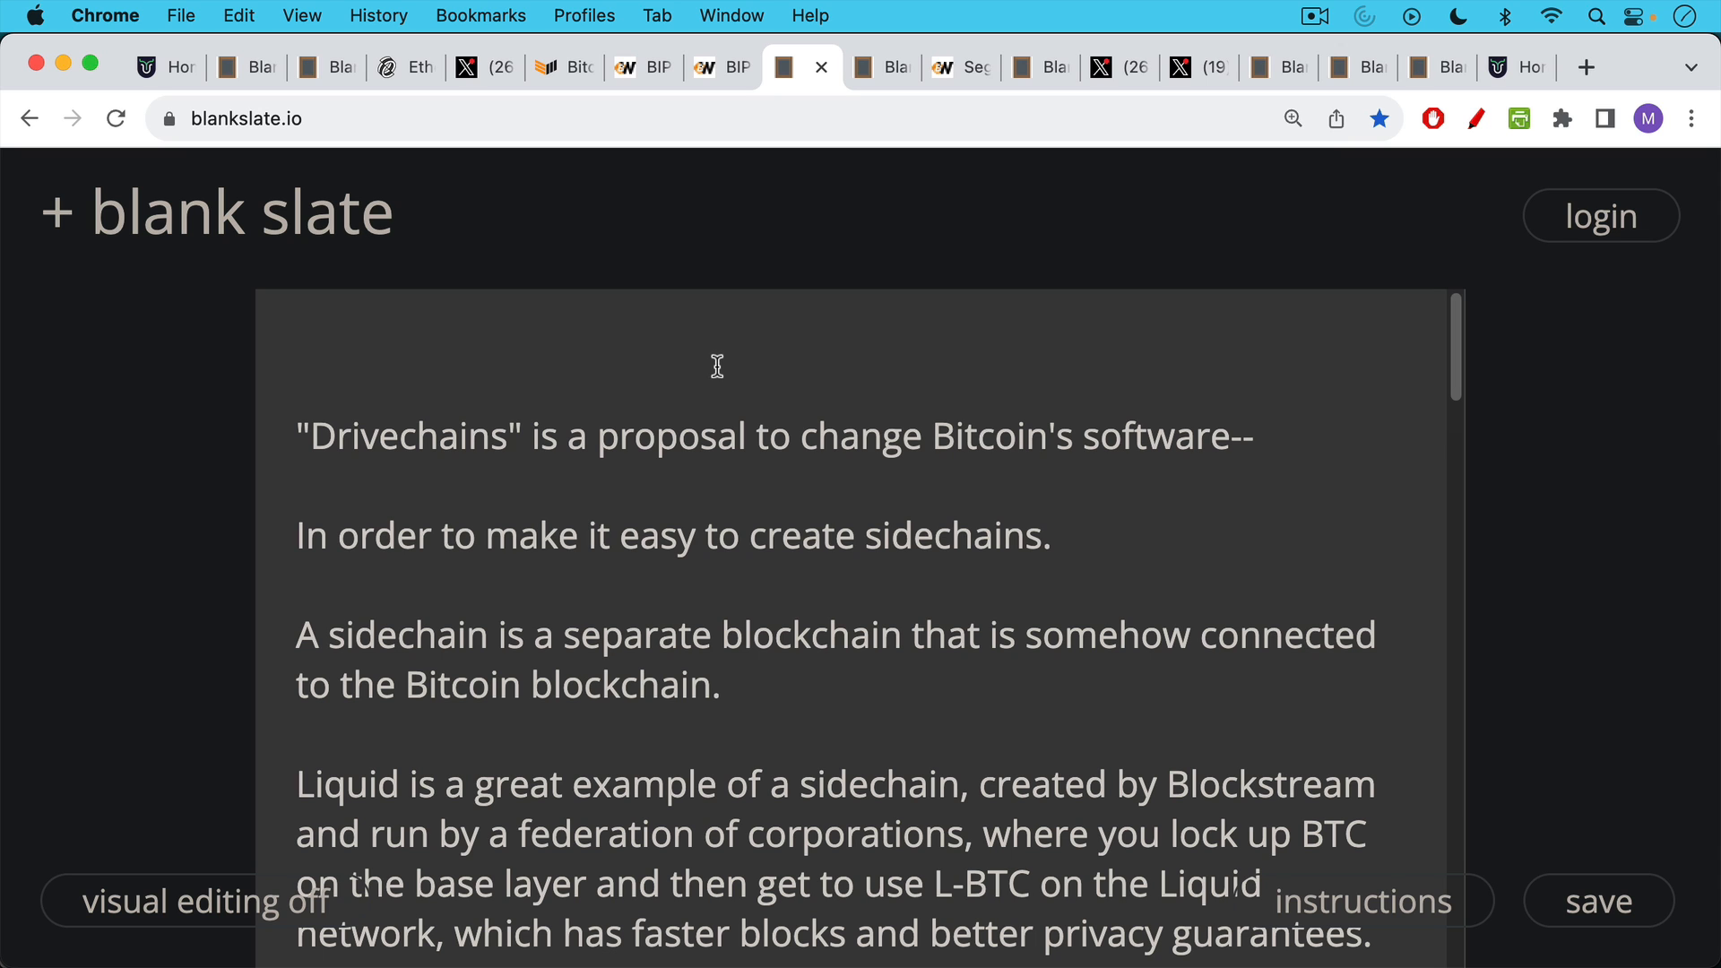
Read the notes from the sidechain definition through the Liquid and sidechain tradeoff paragraphs
scroll(down, 3)
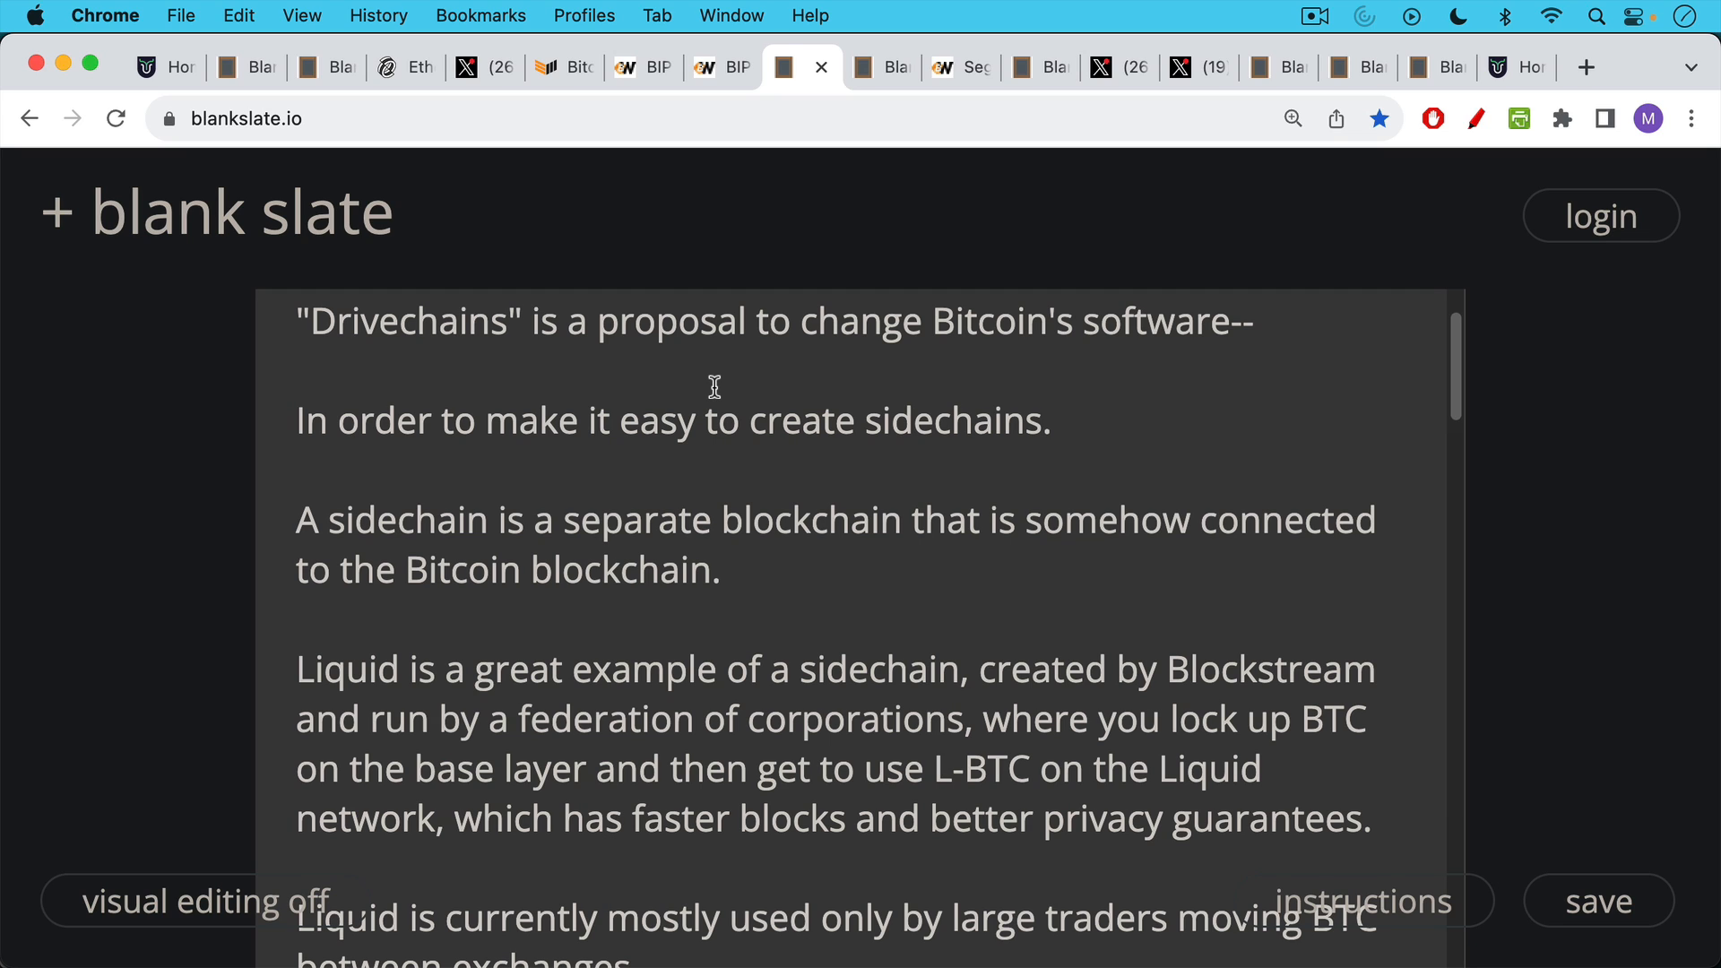
mouse_move(711, 384)
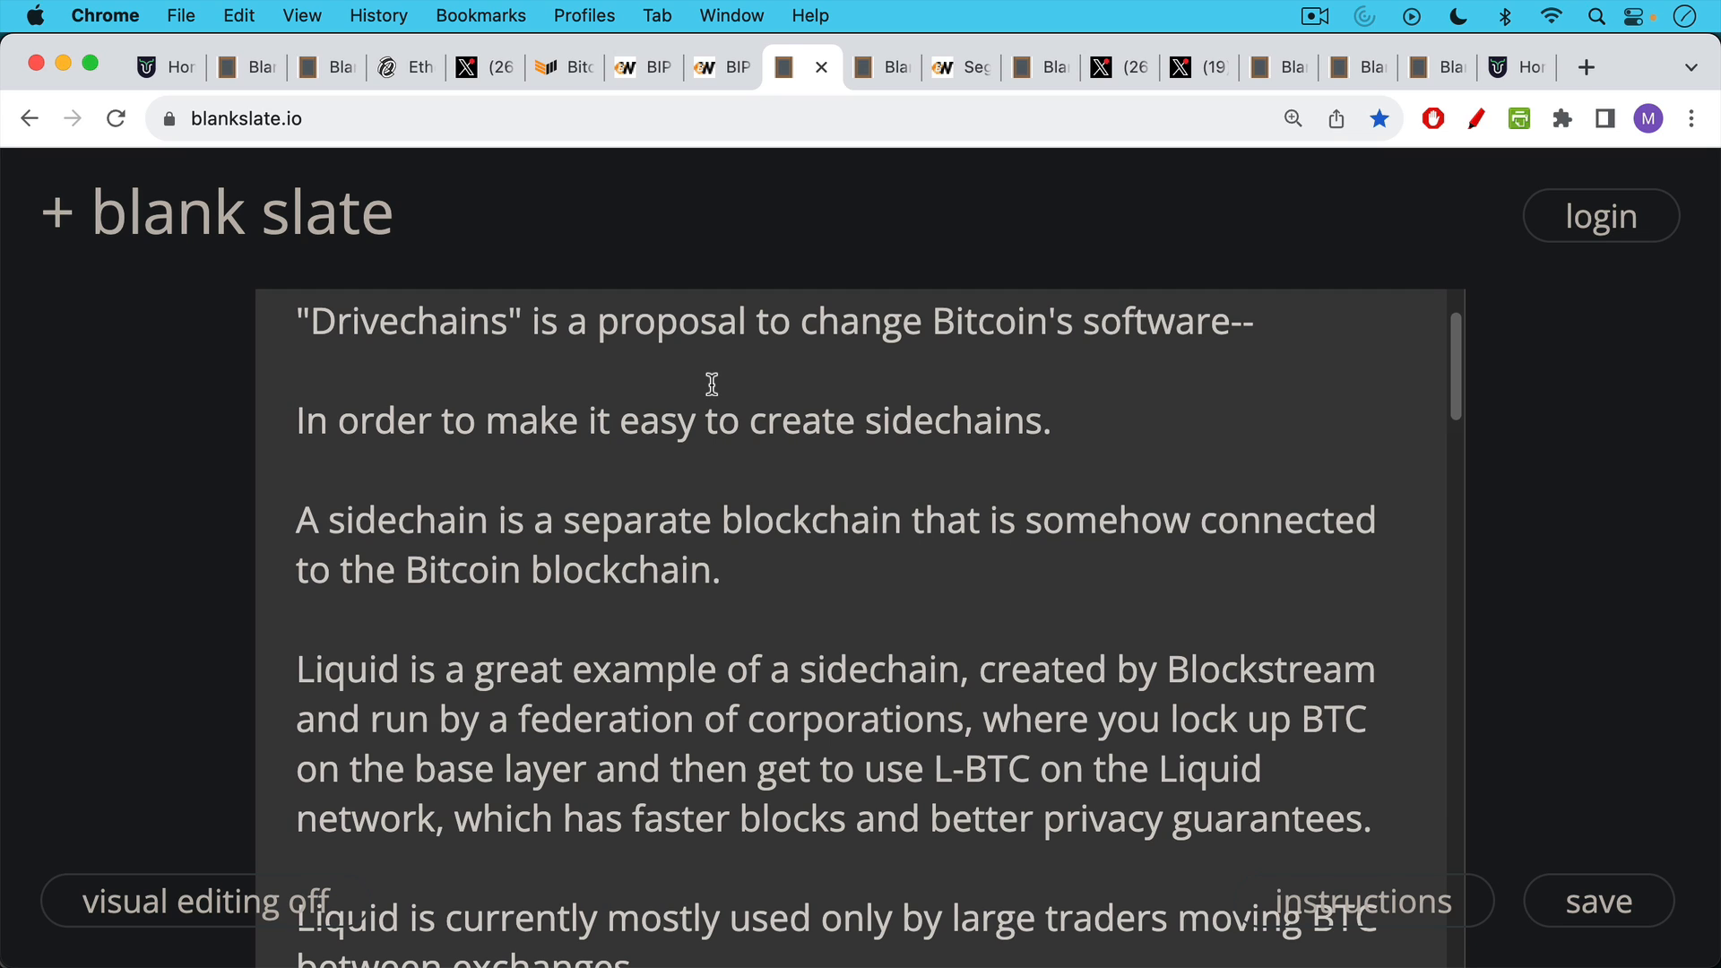
mouse_move(708, 382)
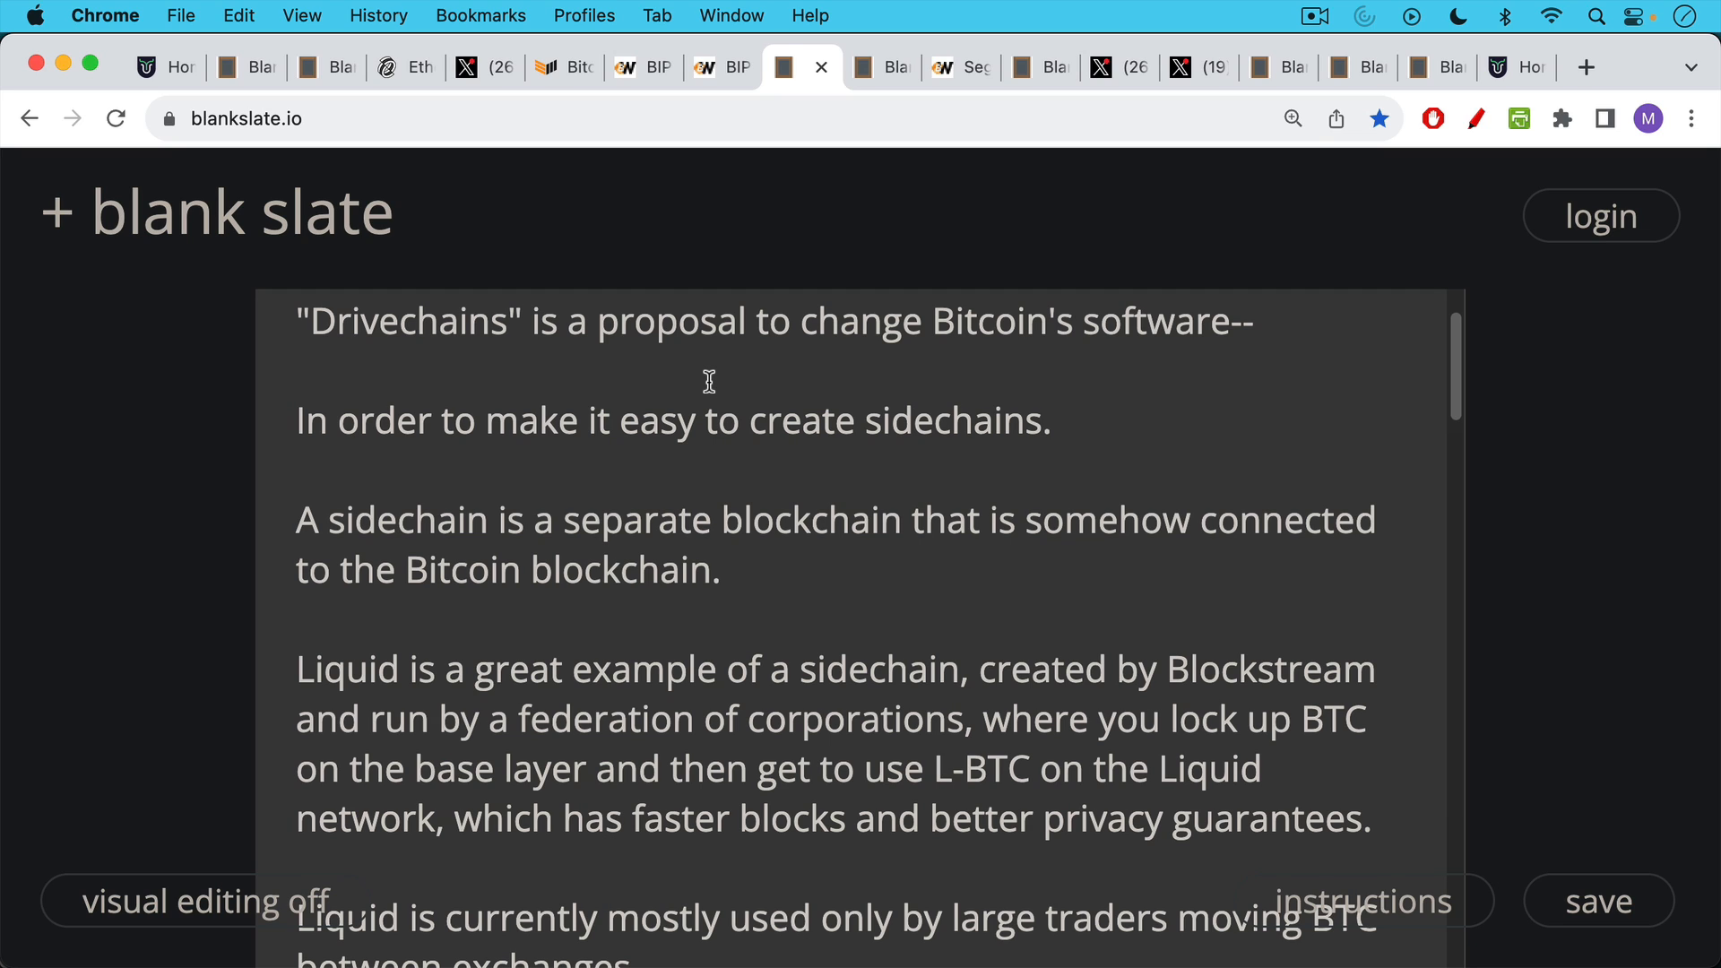
mouse_move(719, 403)
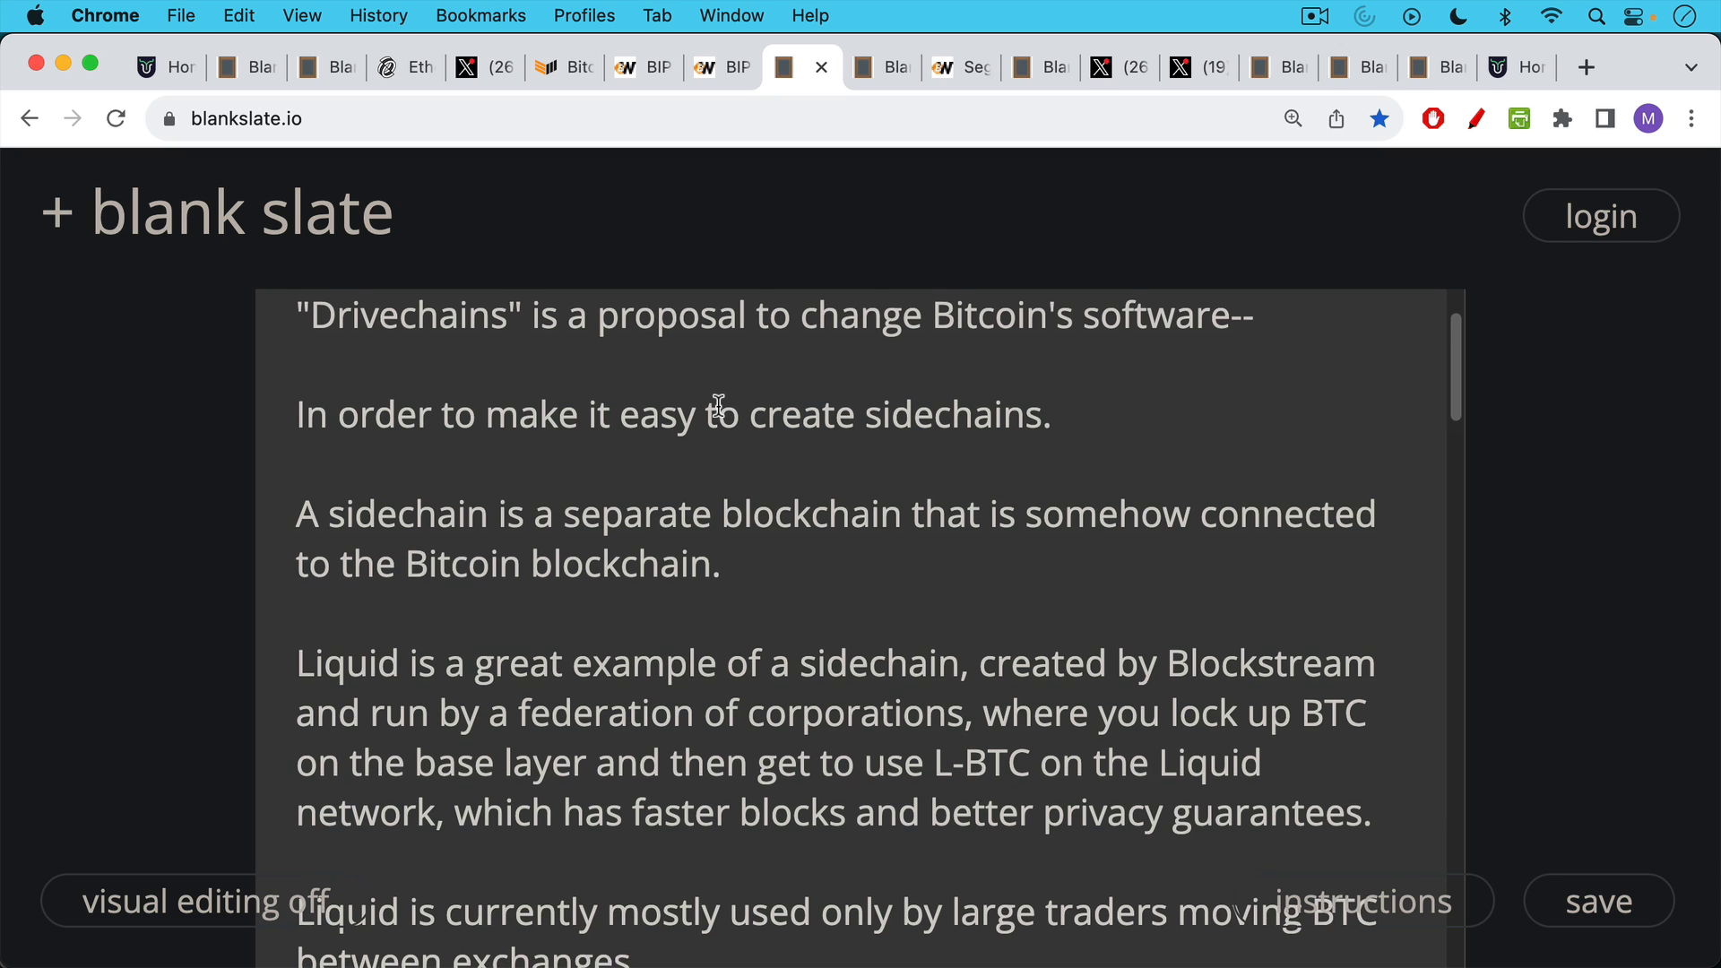
scroll(down, 3)
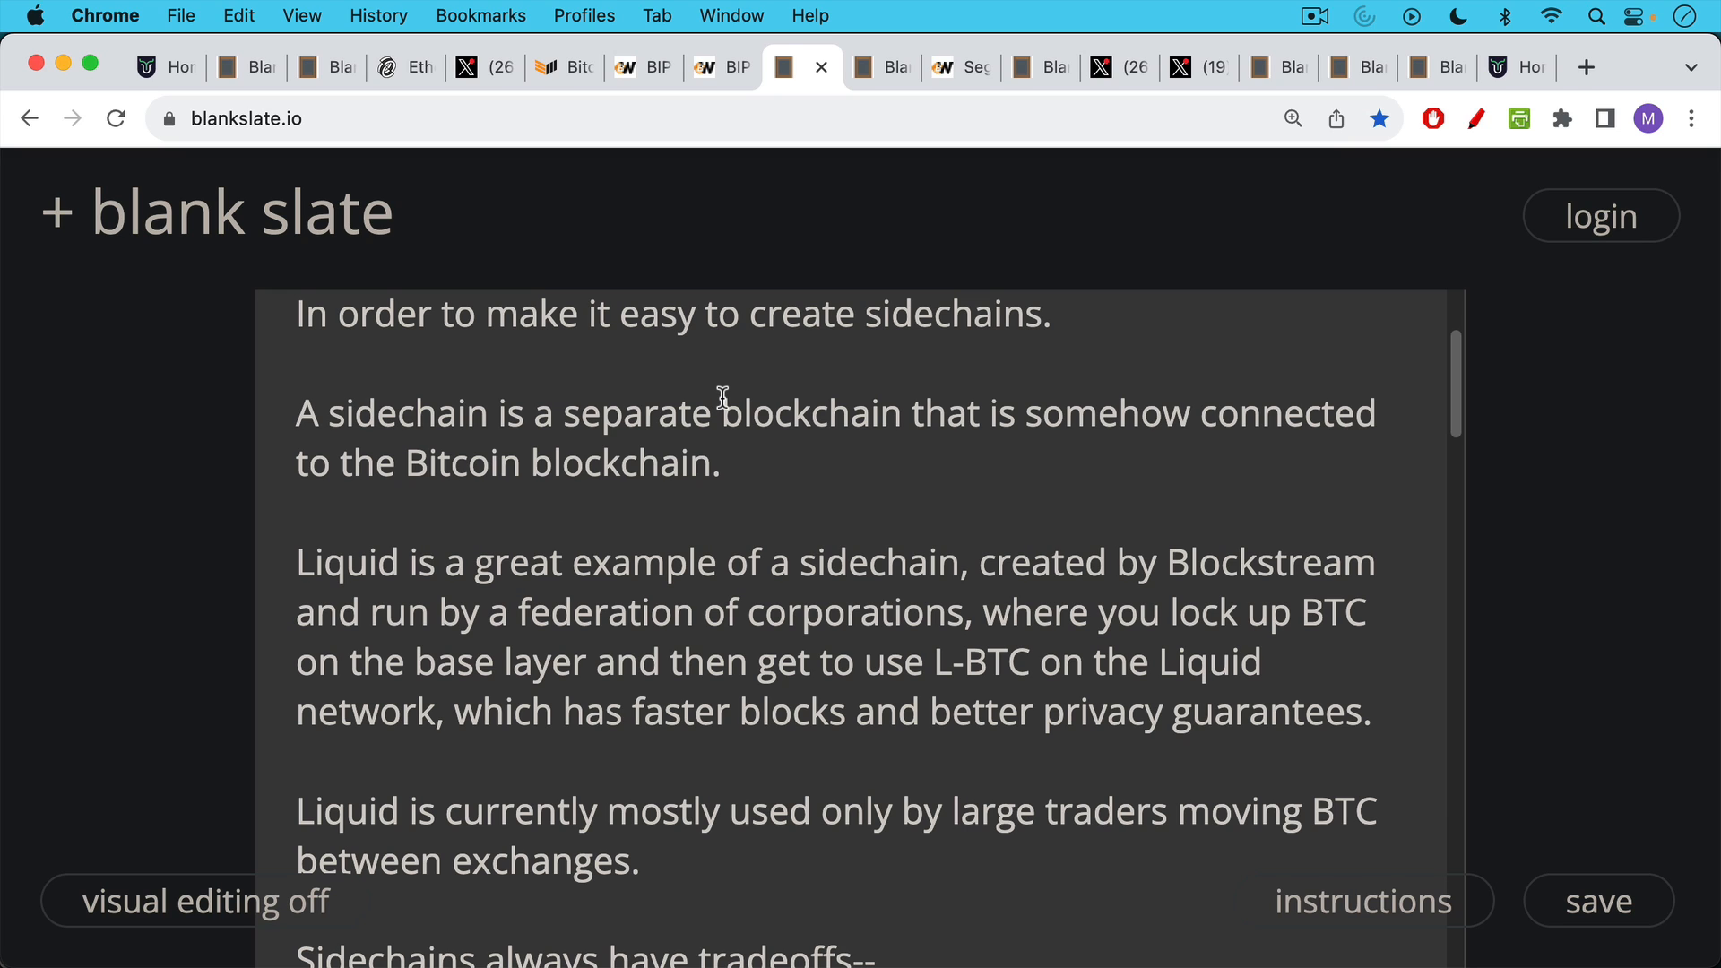
mouse_move(717, 392)
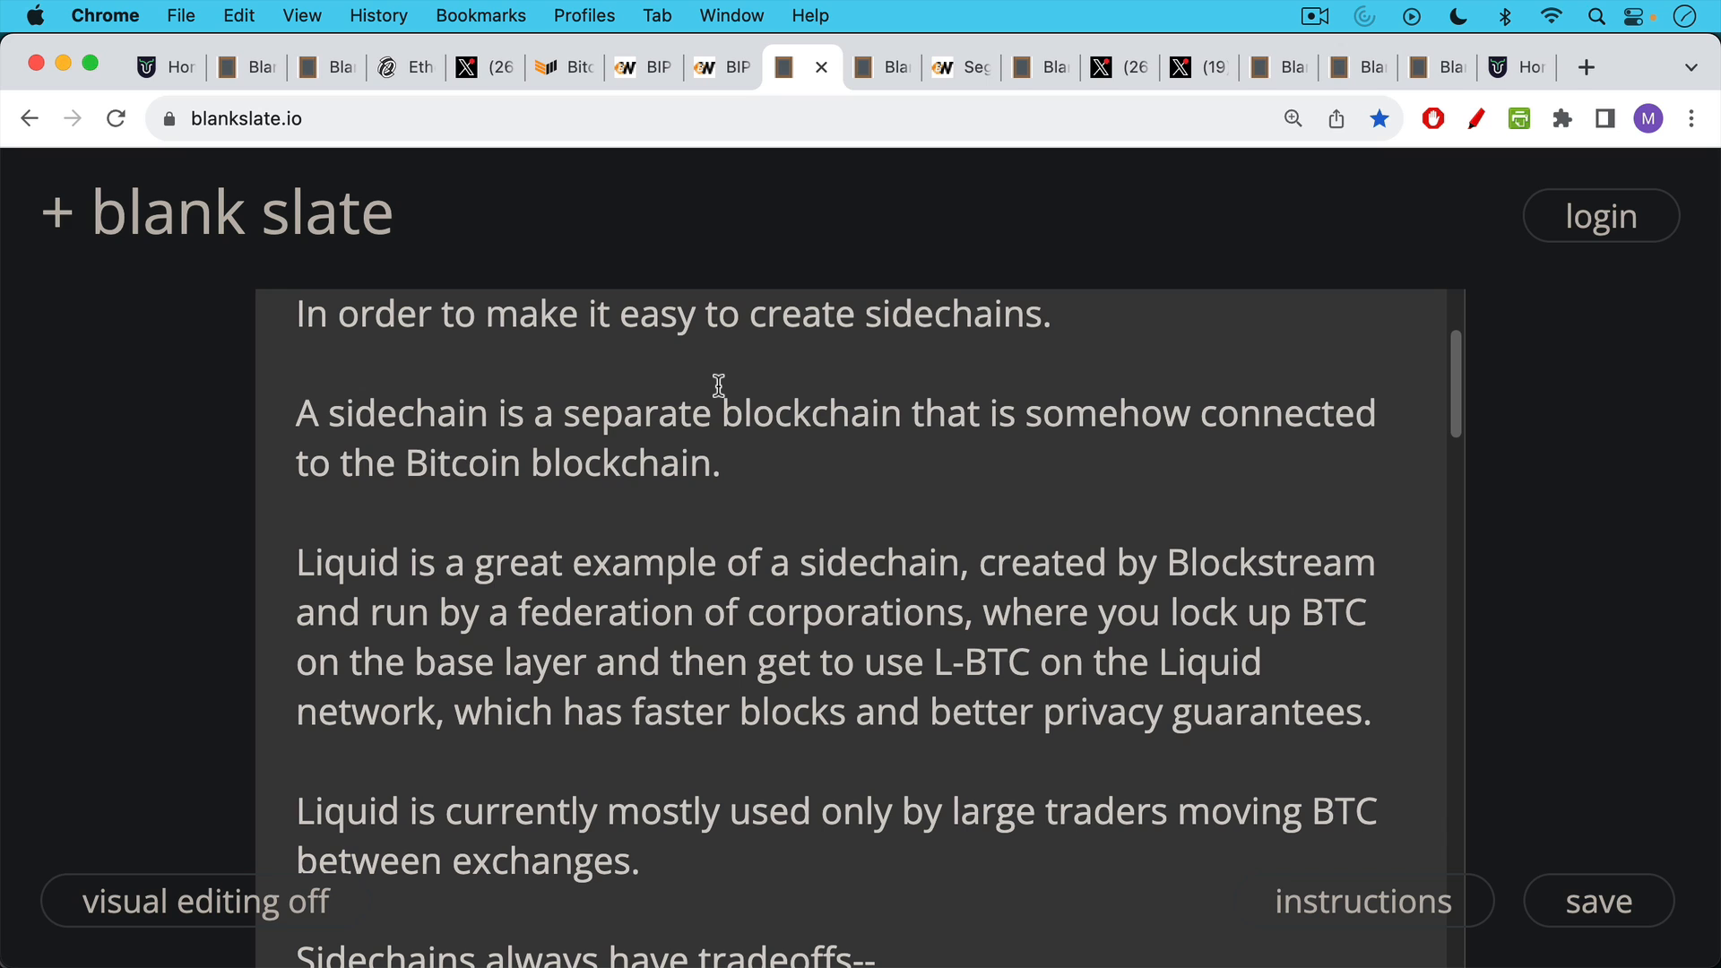
mouse_move(718, 387)
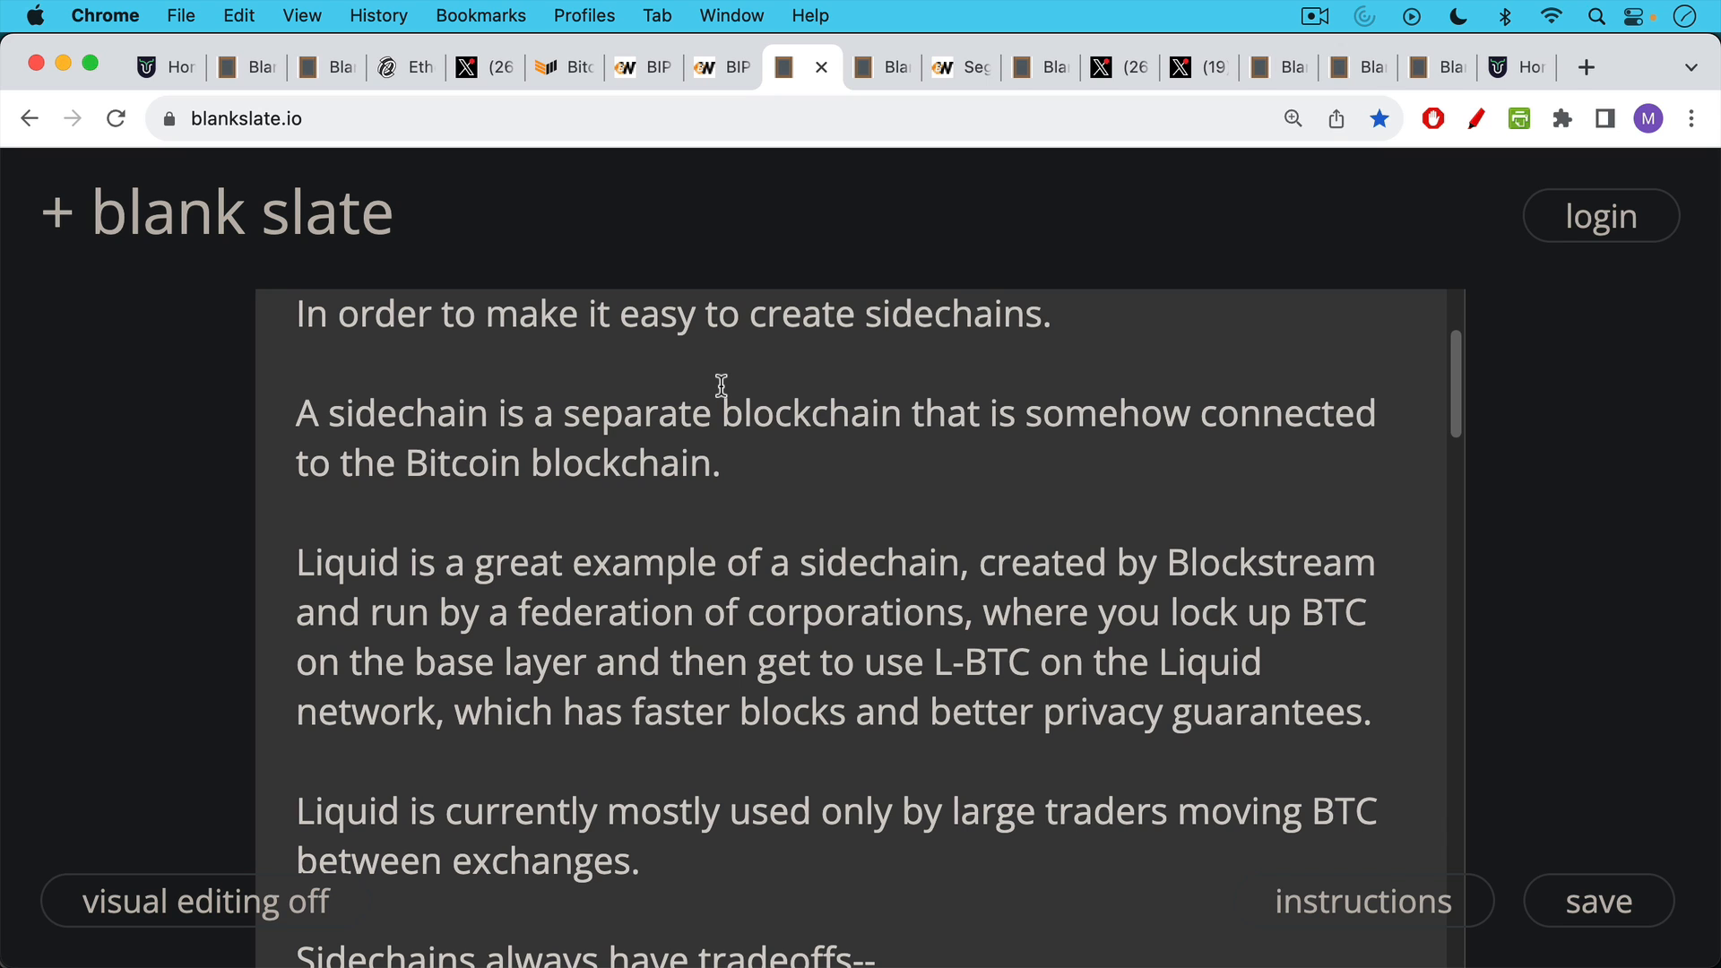
mouse_move(715, 407)
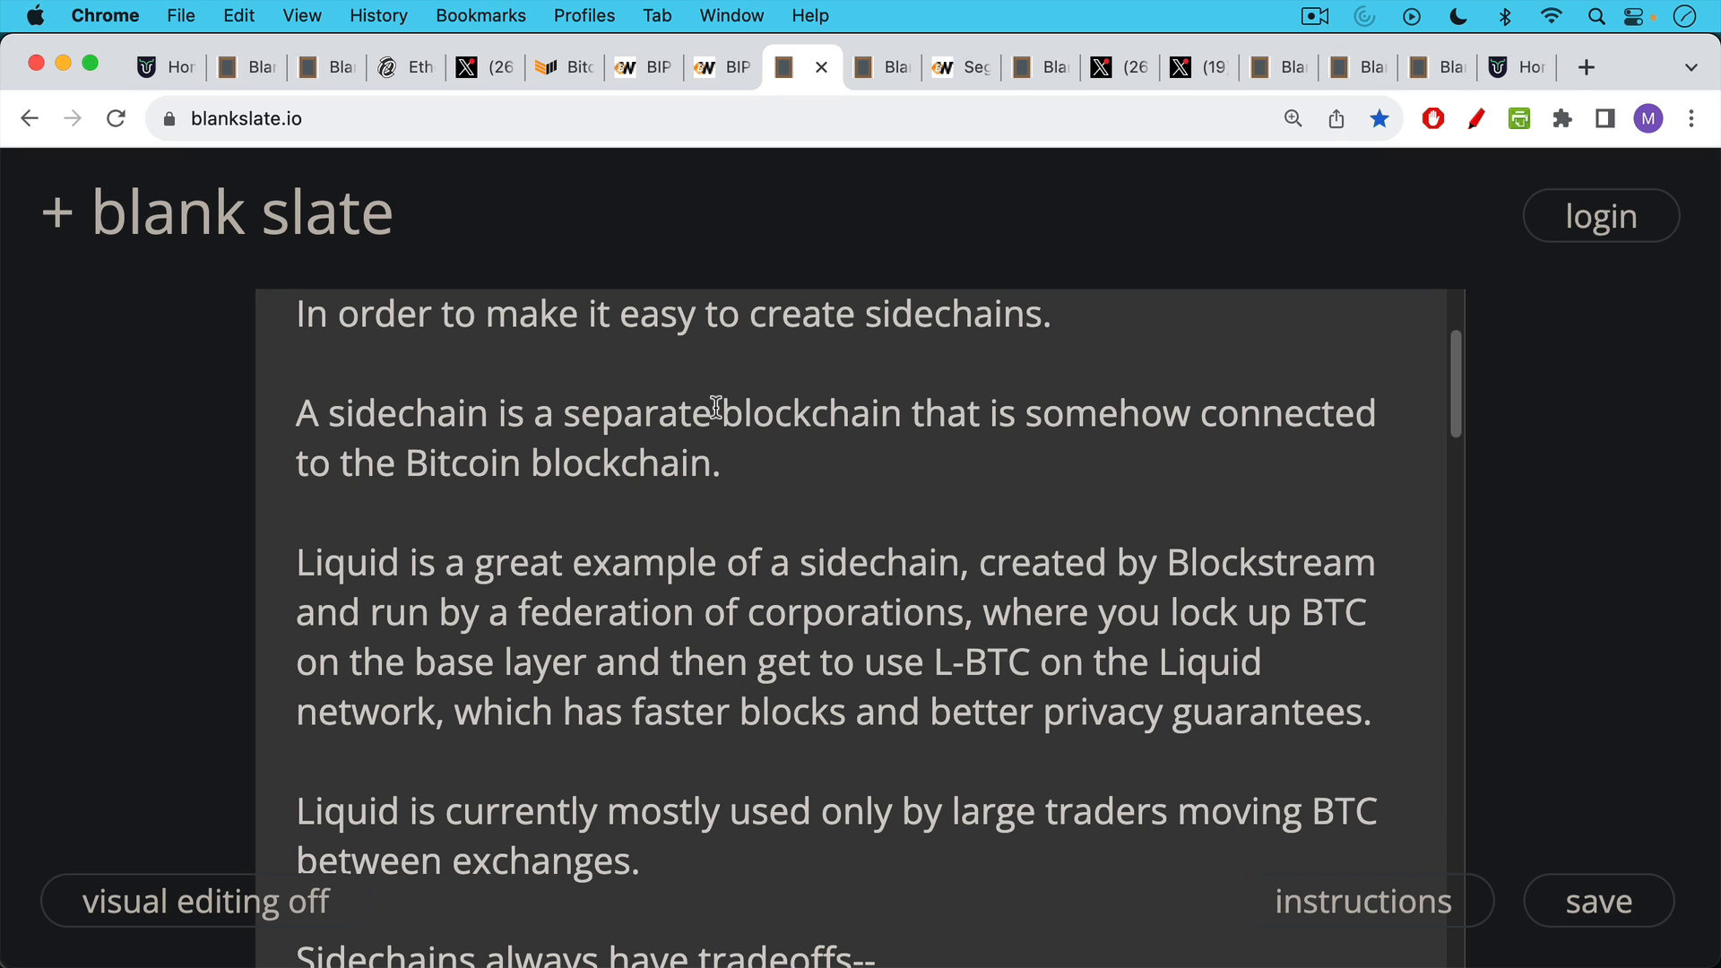
scroll(down, 3)
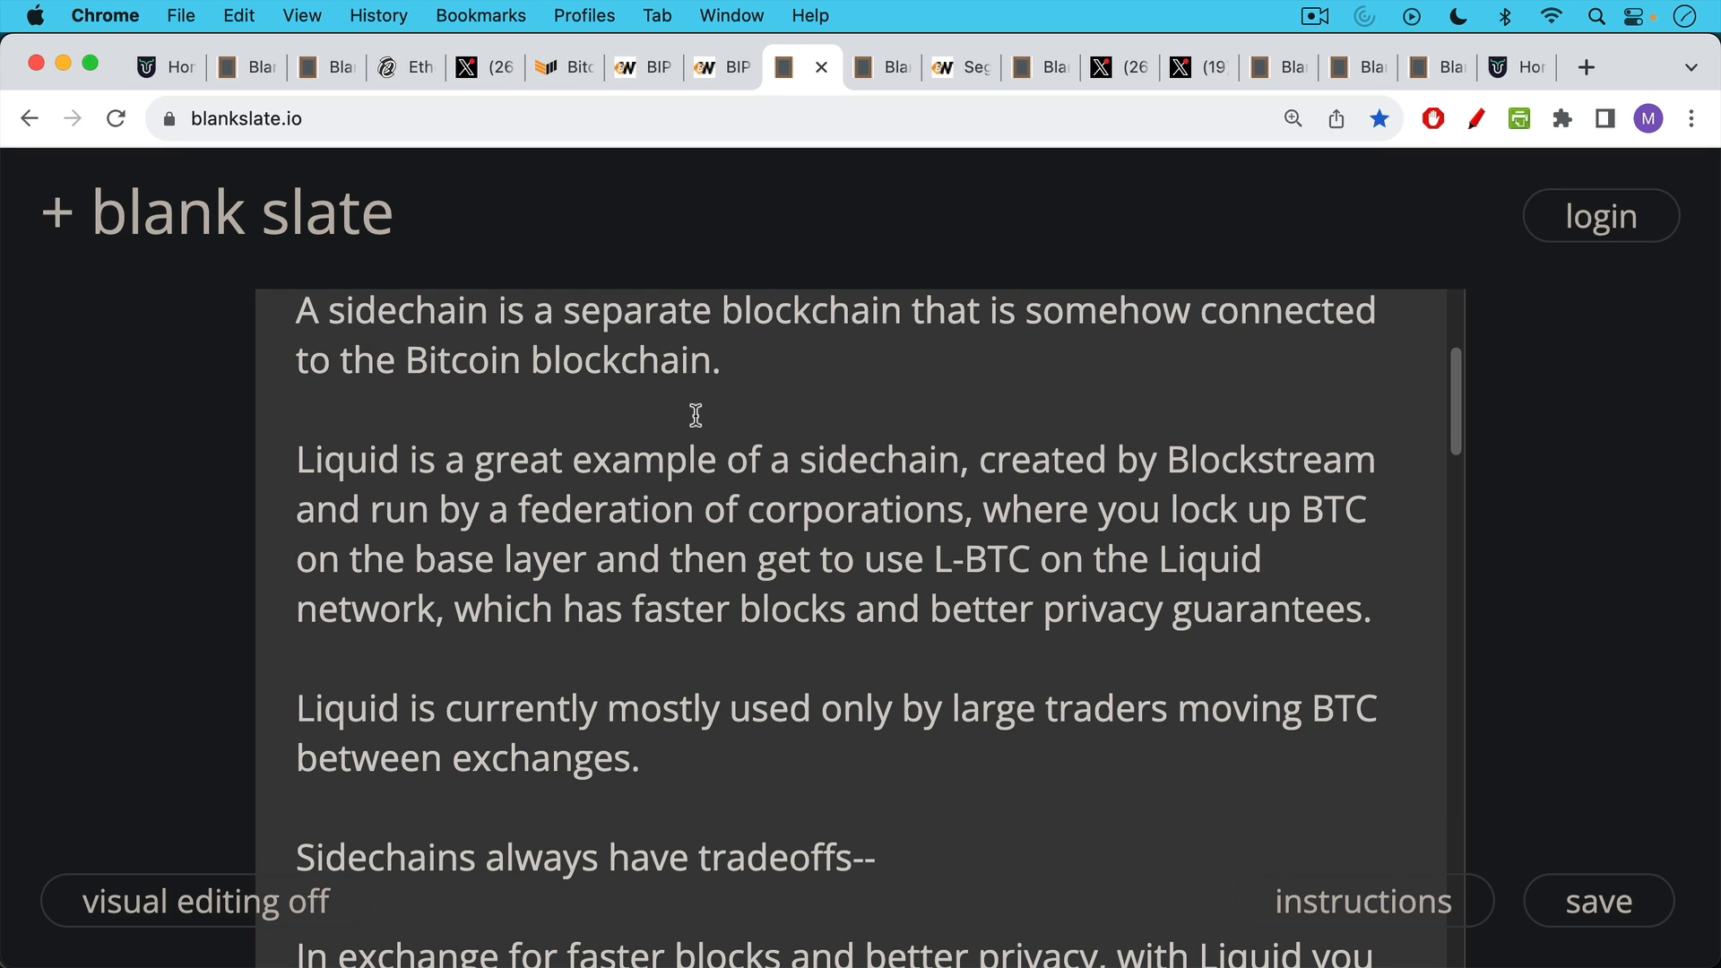
mouse_move(695, 378)
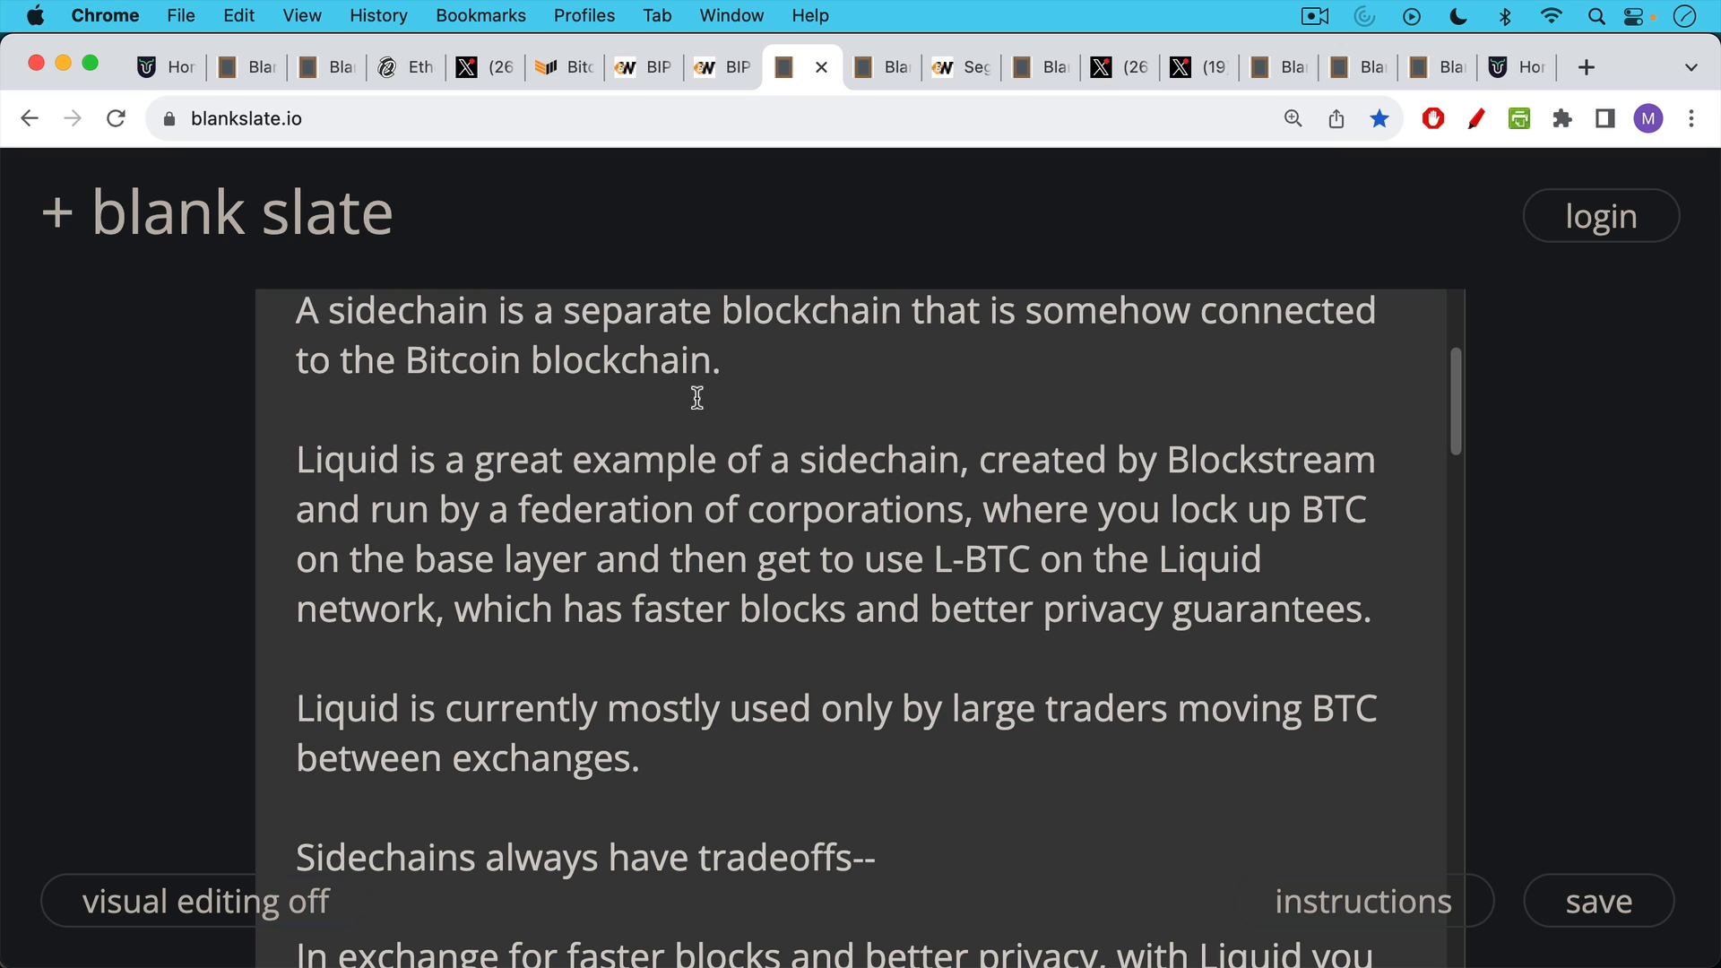
mouse_move(687, 412)
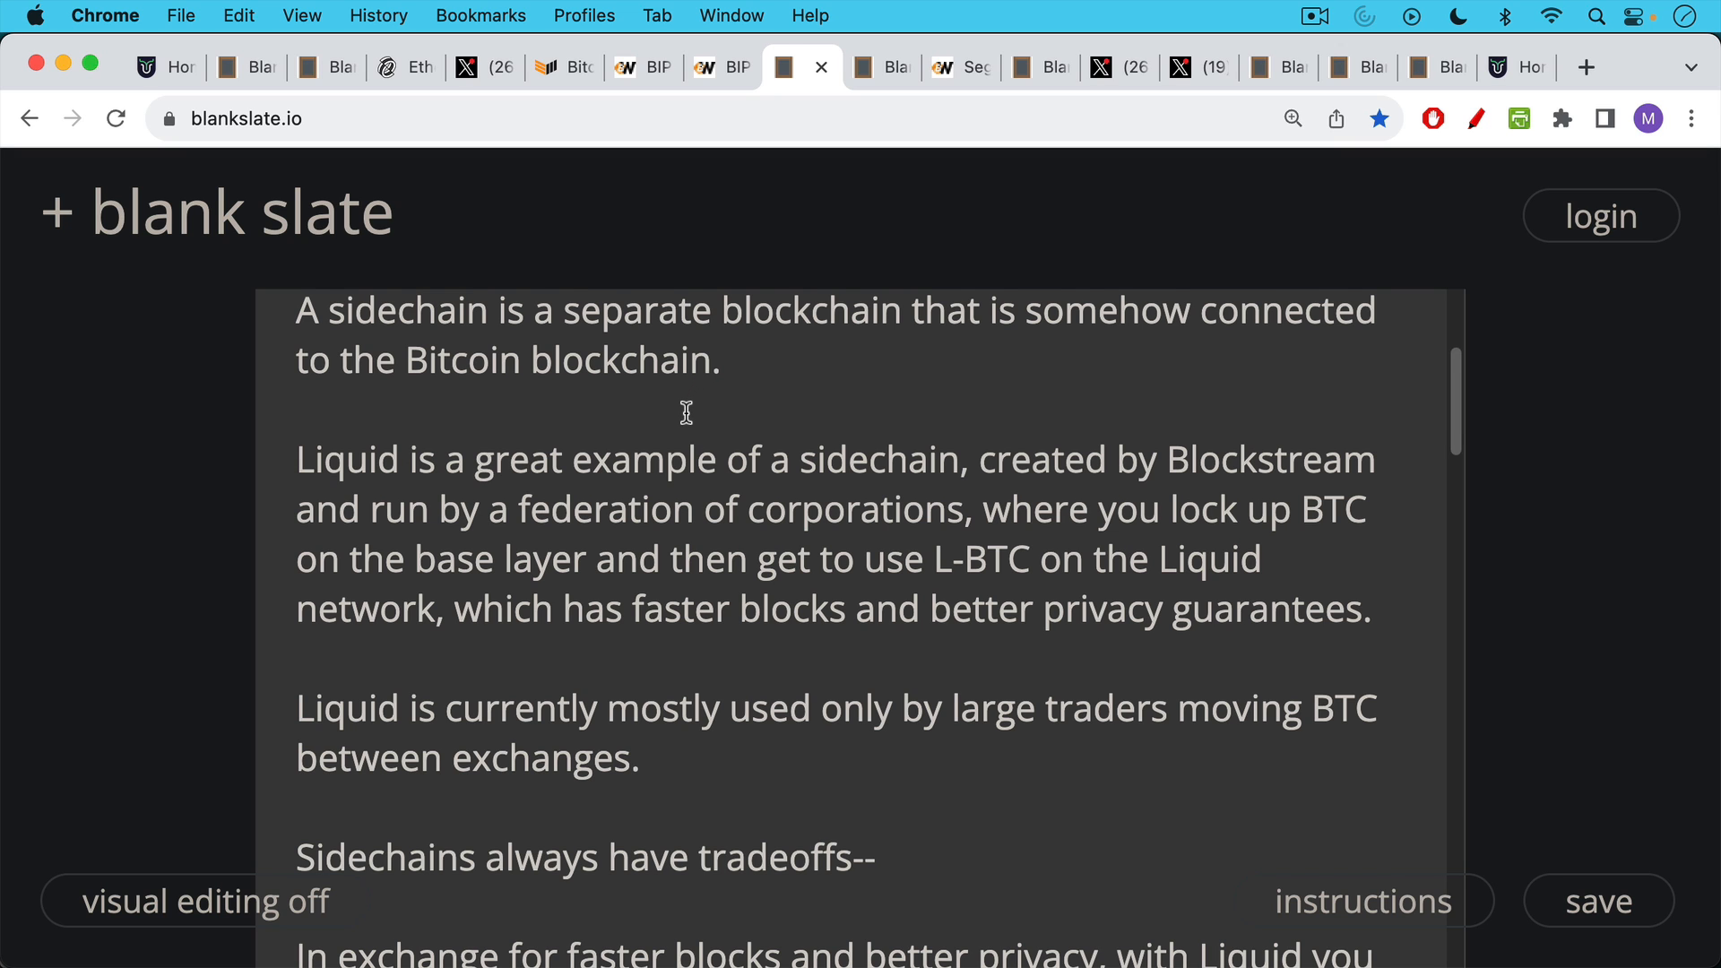
scroll(down, 3)
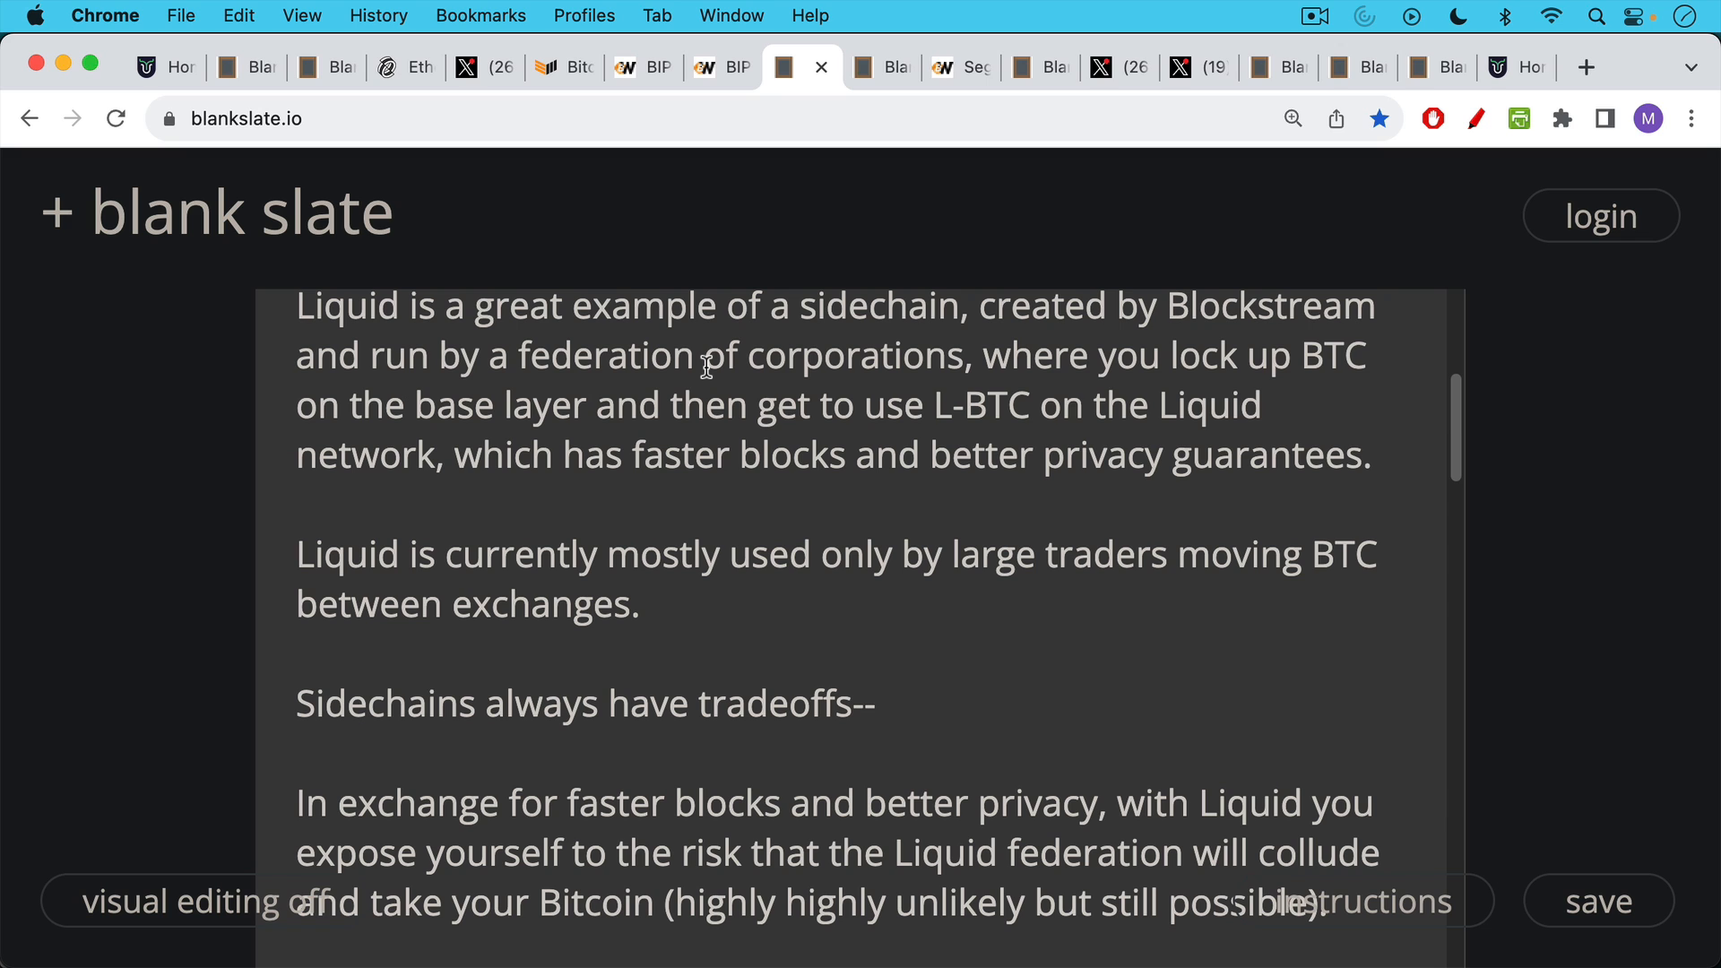
mouse_move(699, 389)
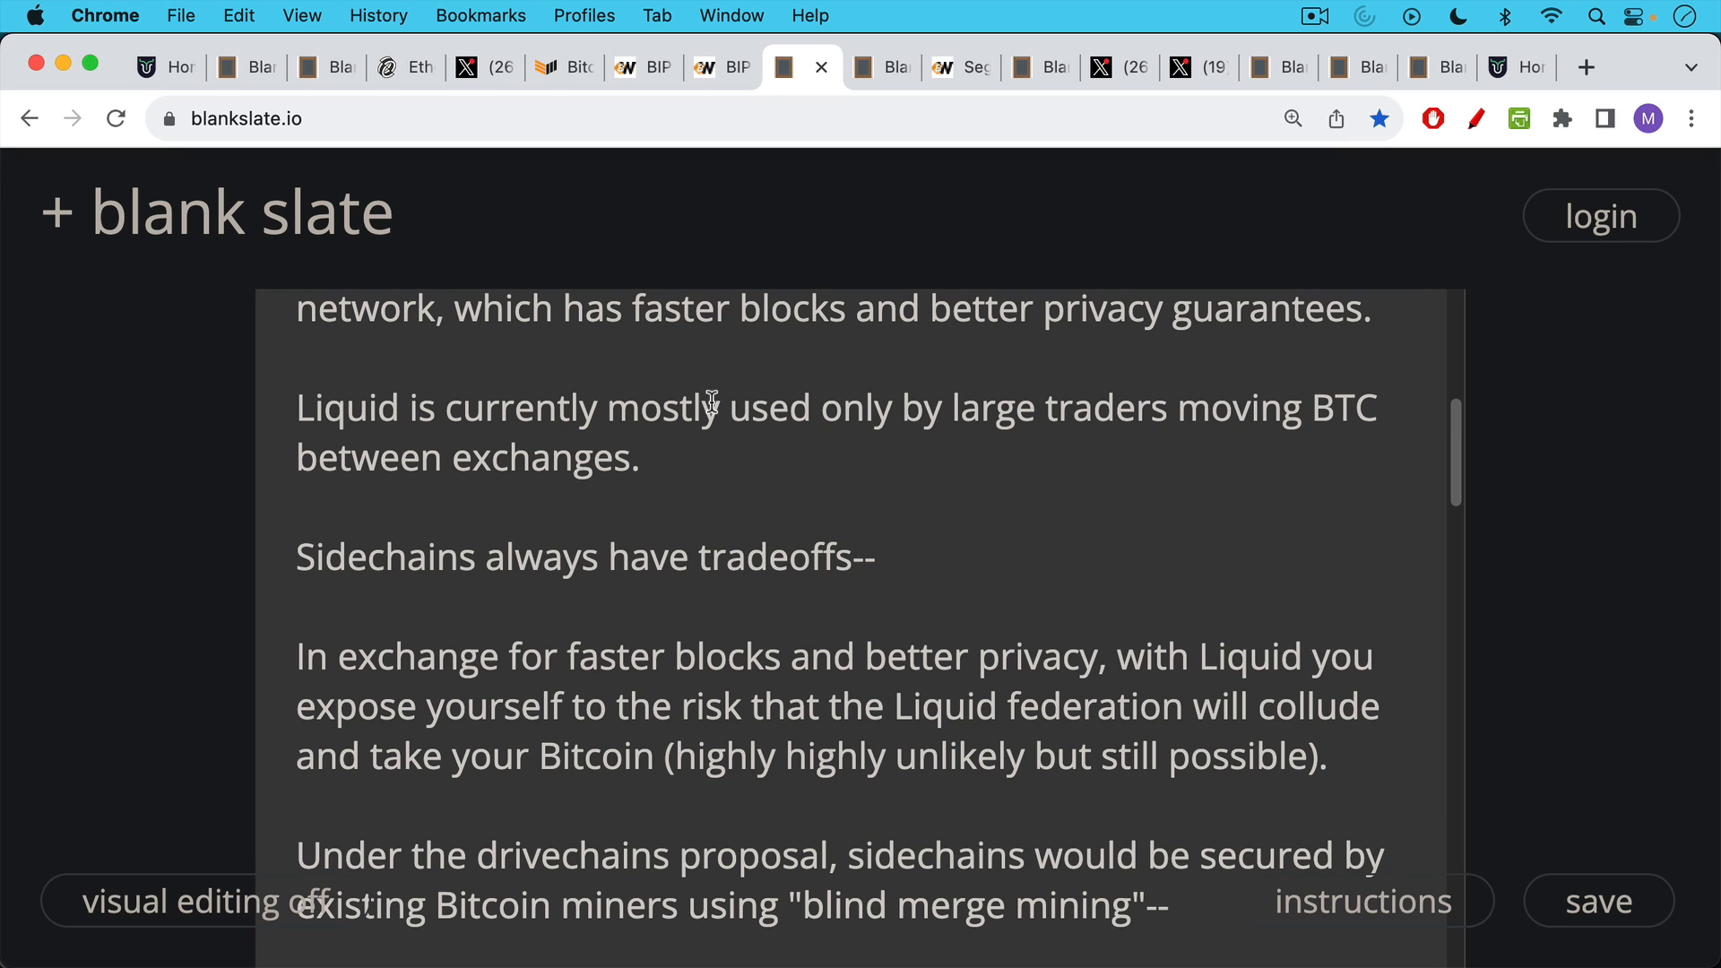
mouse_move(706, 435)
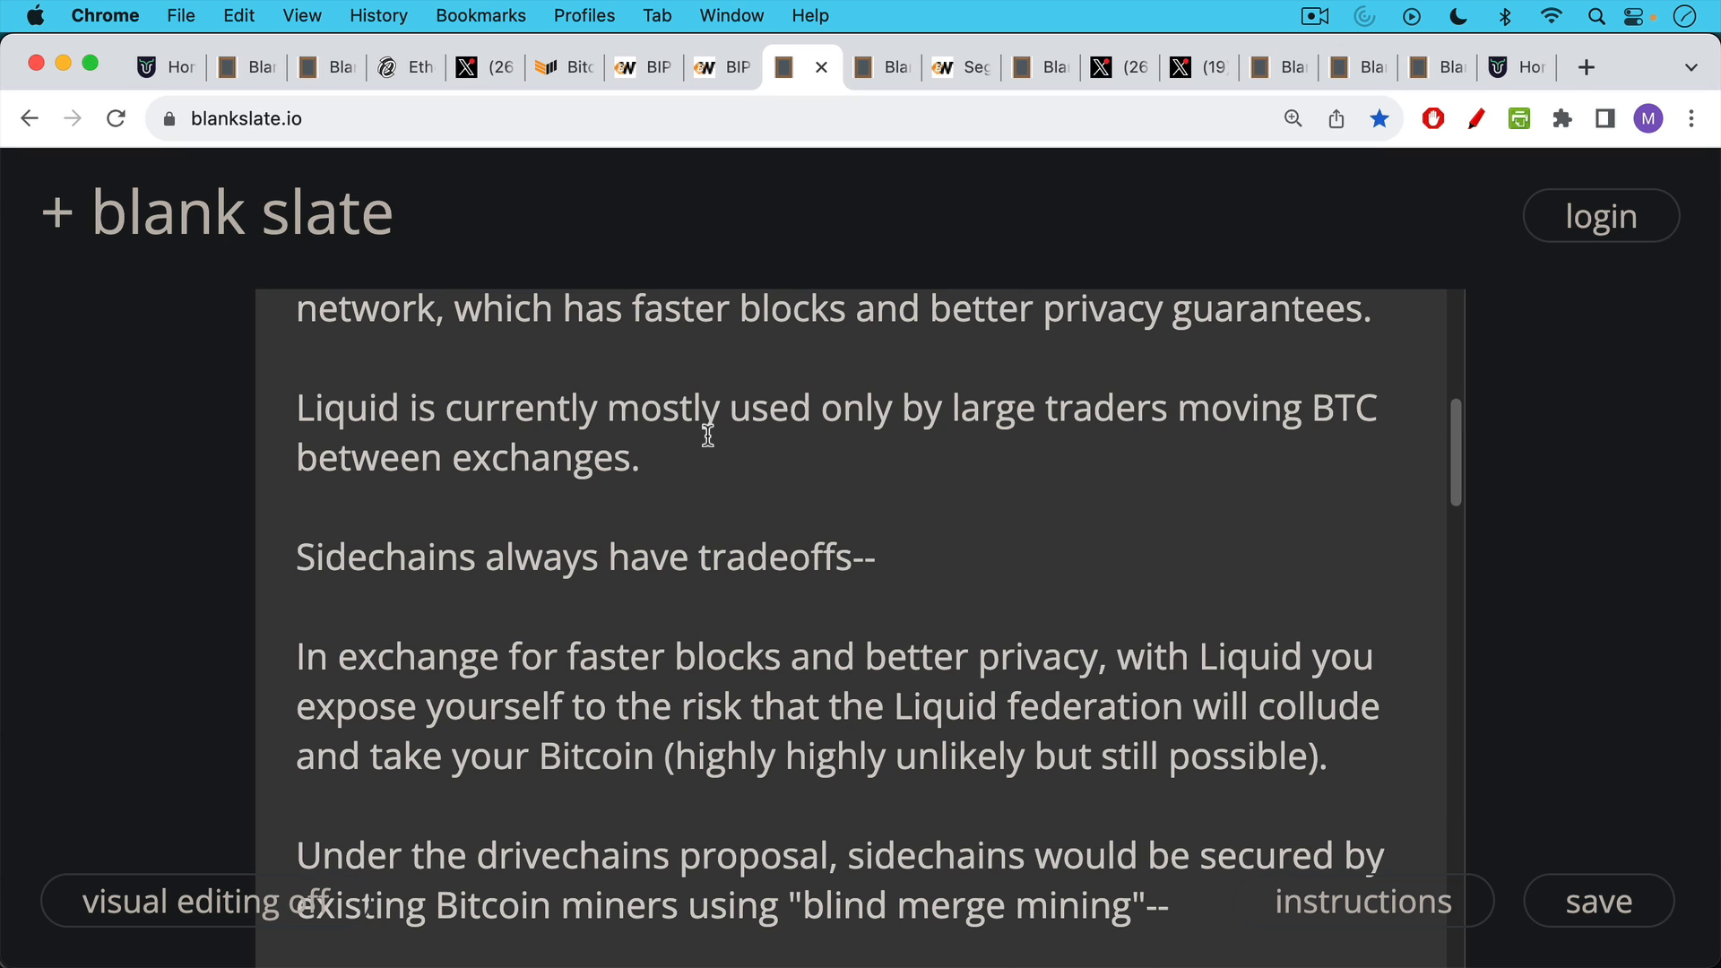
scroll(down, 3)
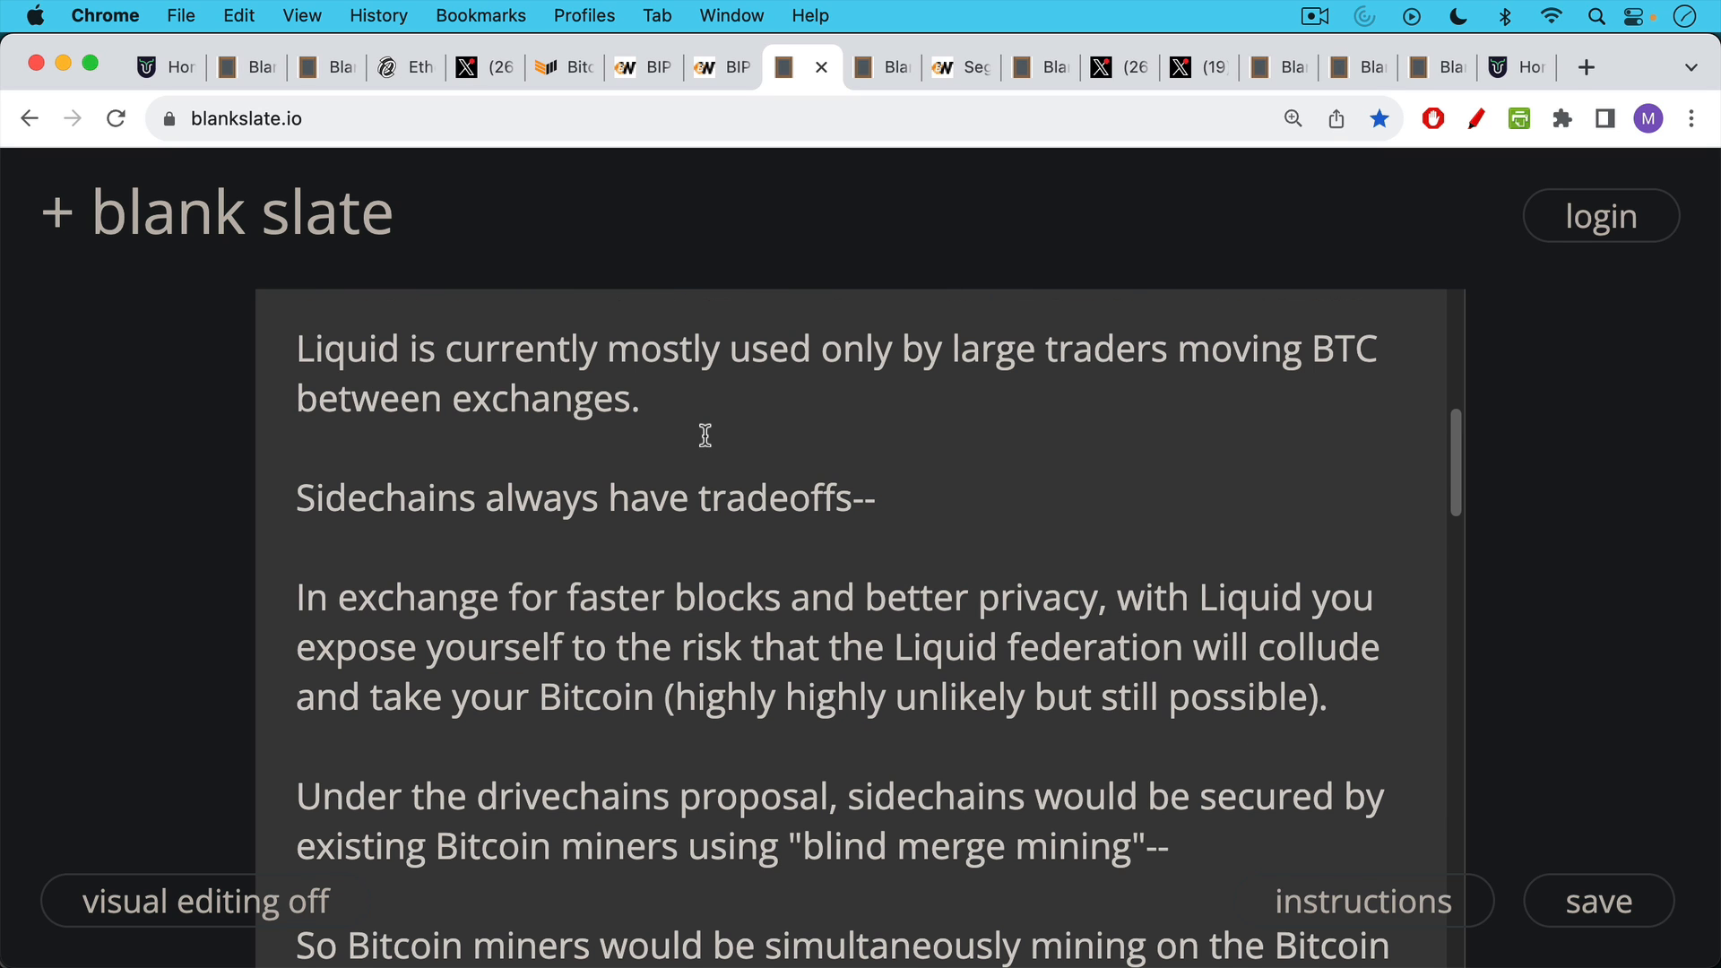
scroll(down, 3)
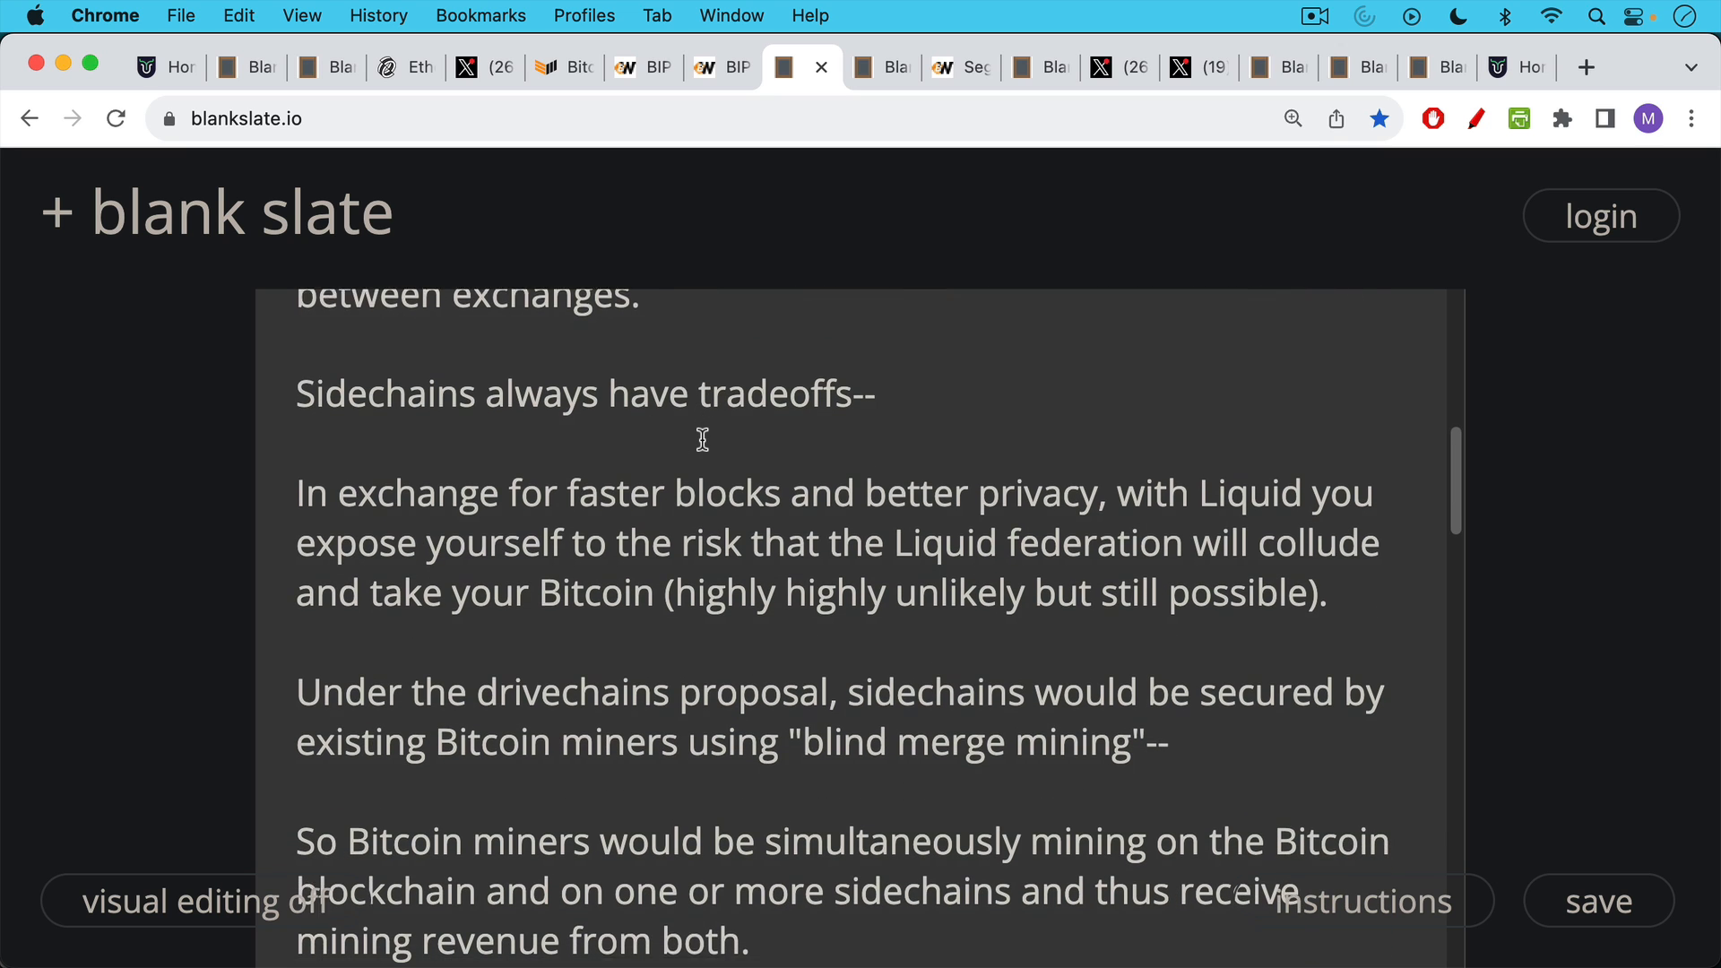
Continue through the blind merge mining notes to the miners' halving revenue paragraph
scroll(down, 3)
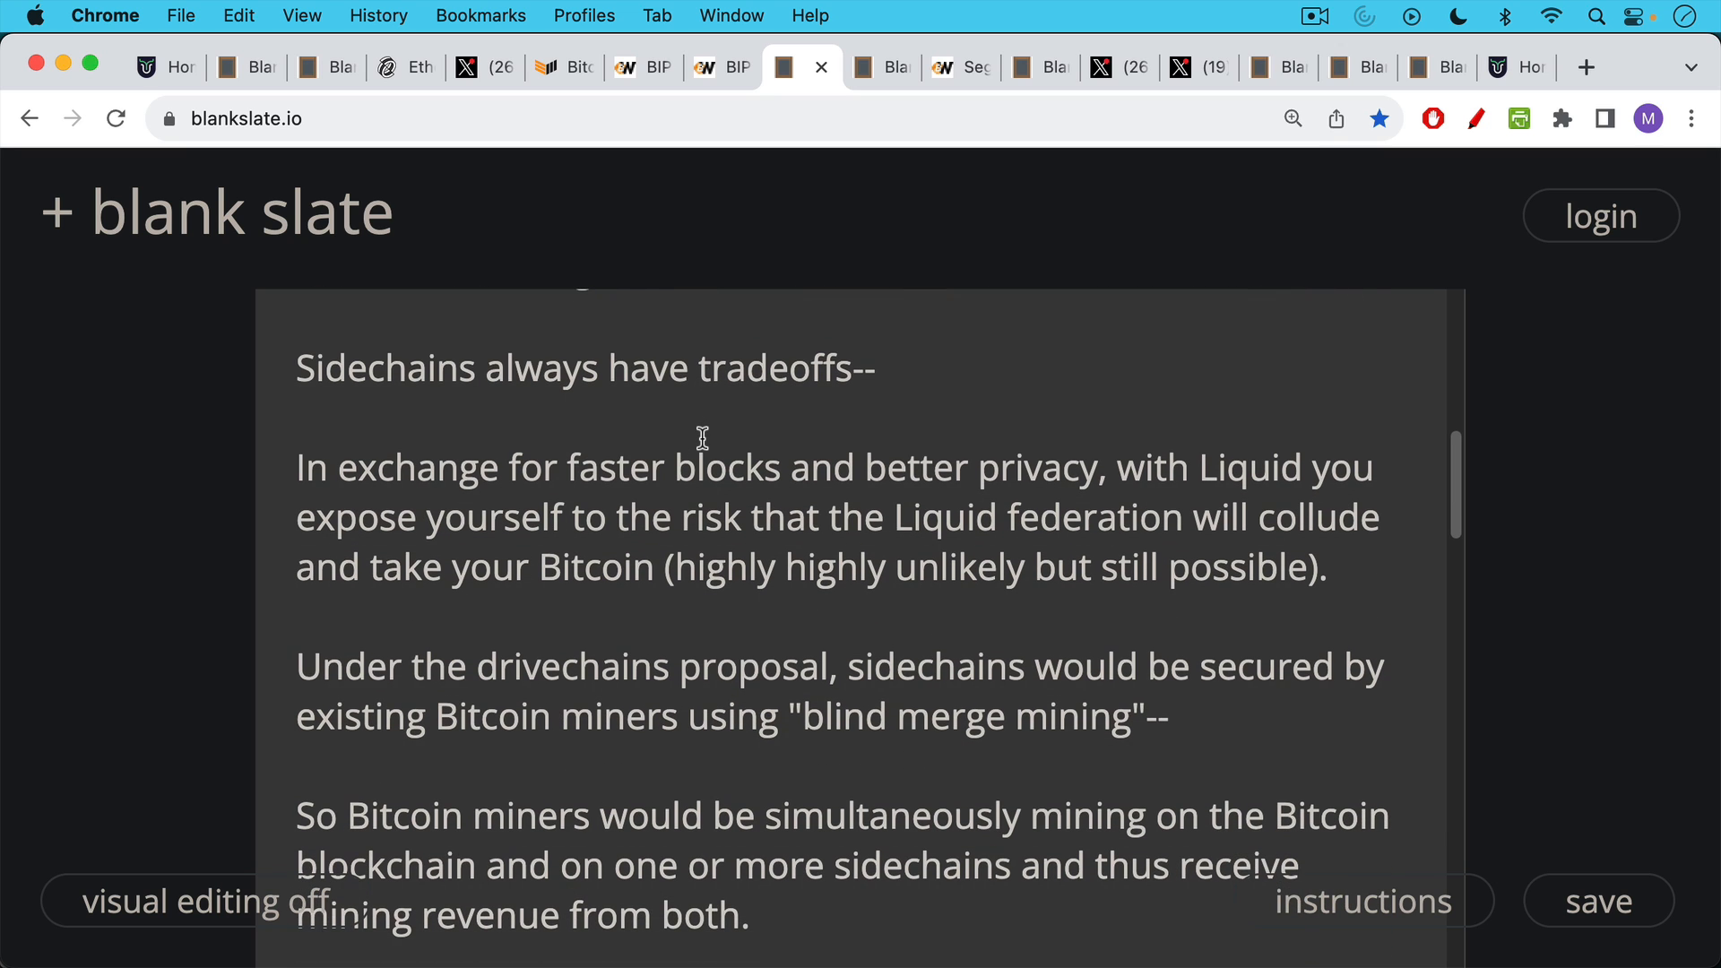
scroll(down, 3)
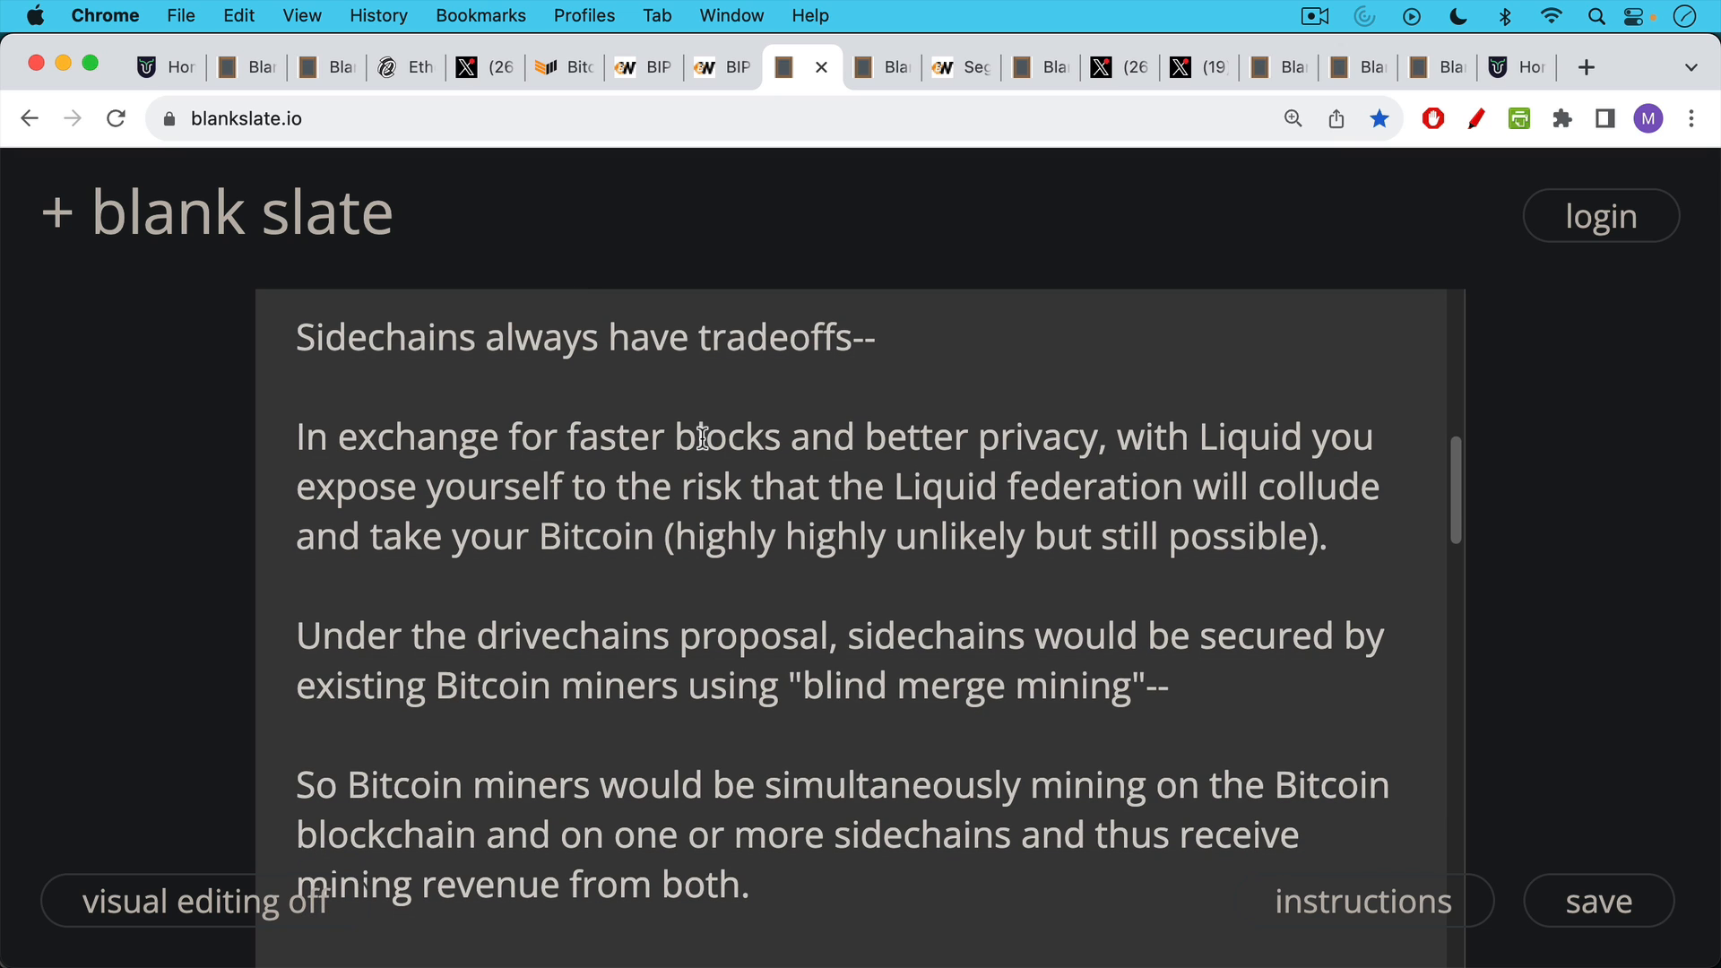
scroll(down, 3)
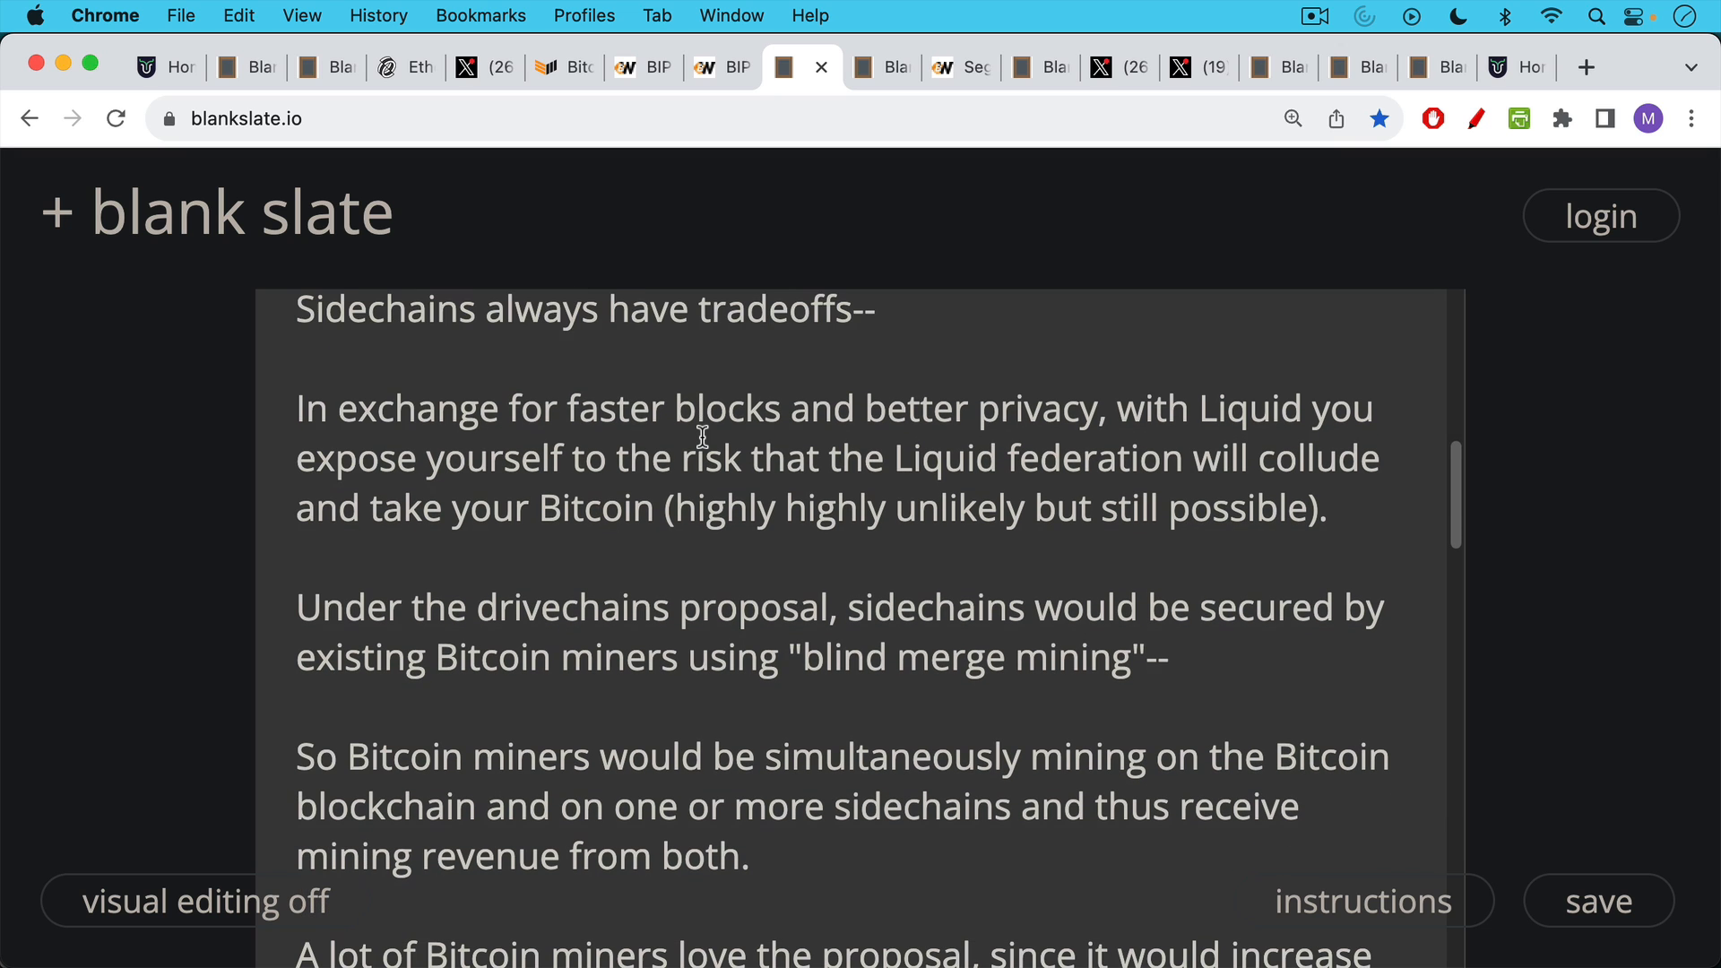
scroll(down, 3)
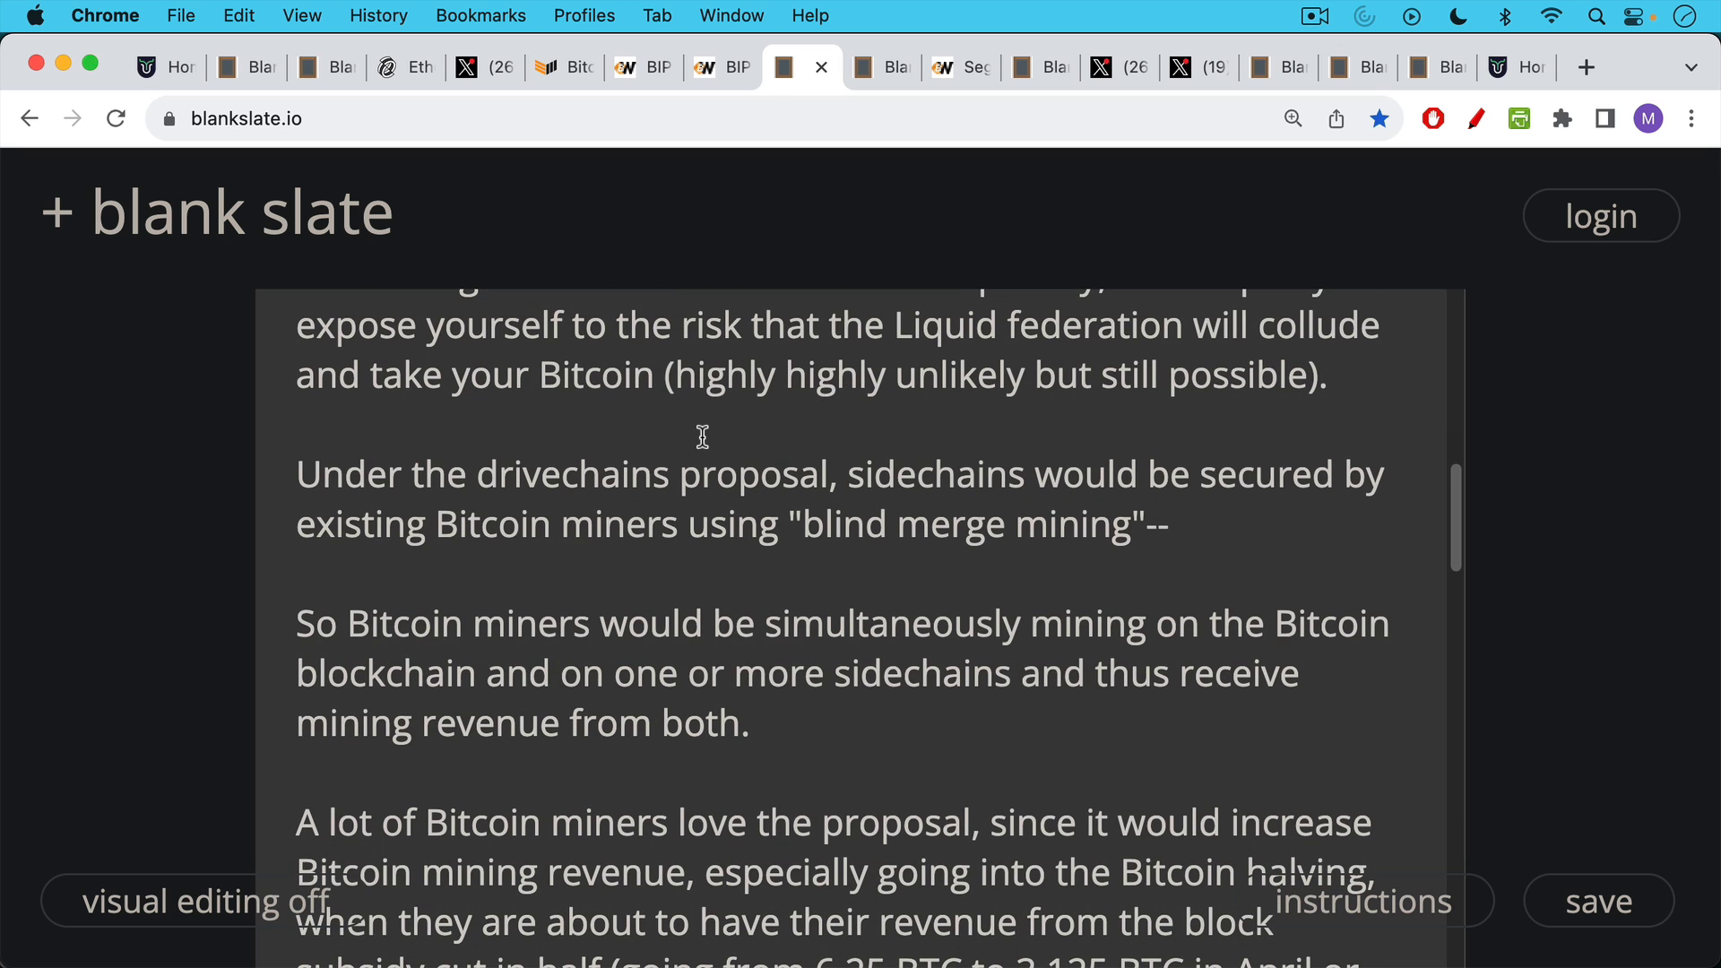
scroll(down, 3)
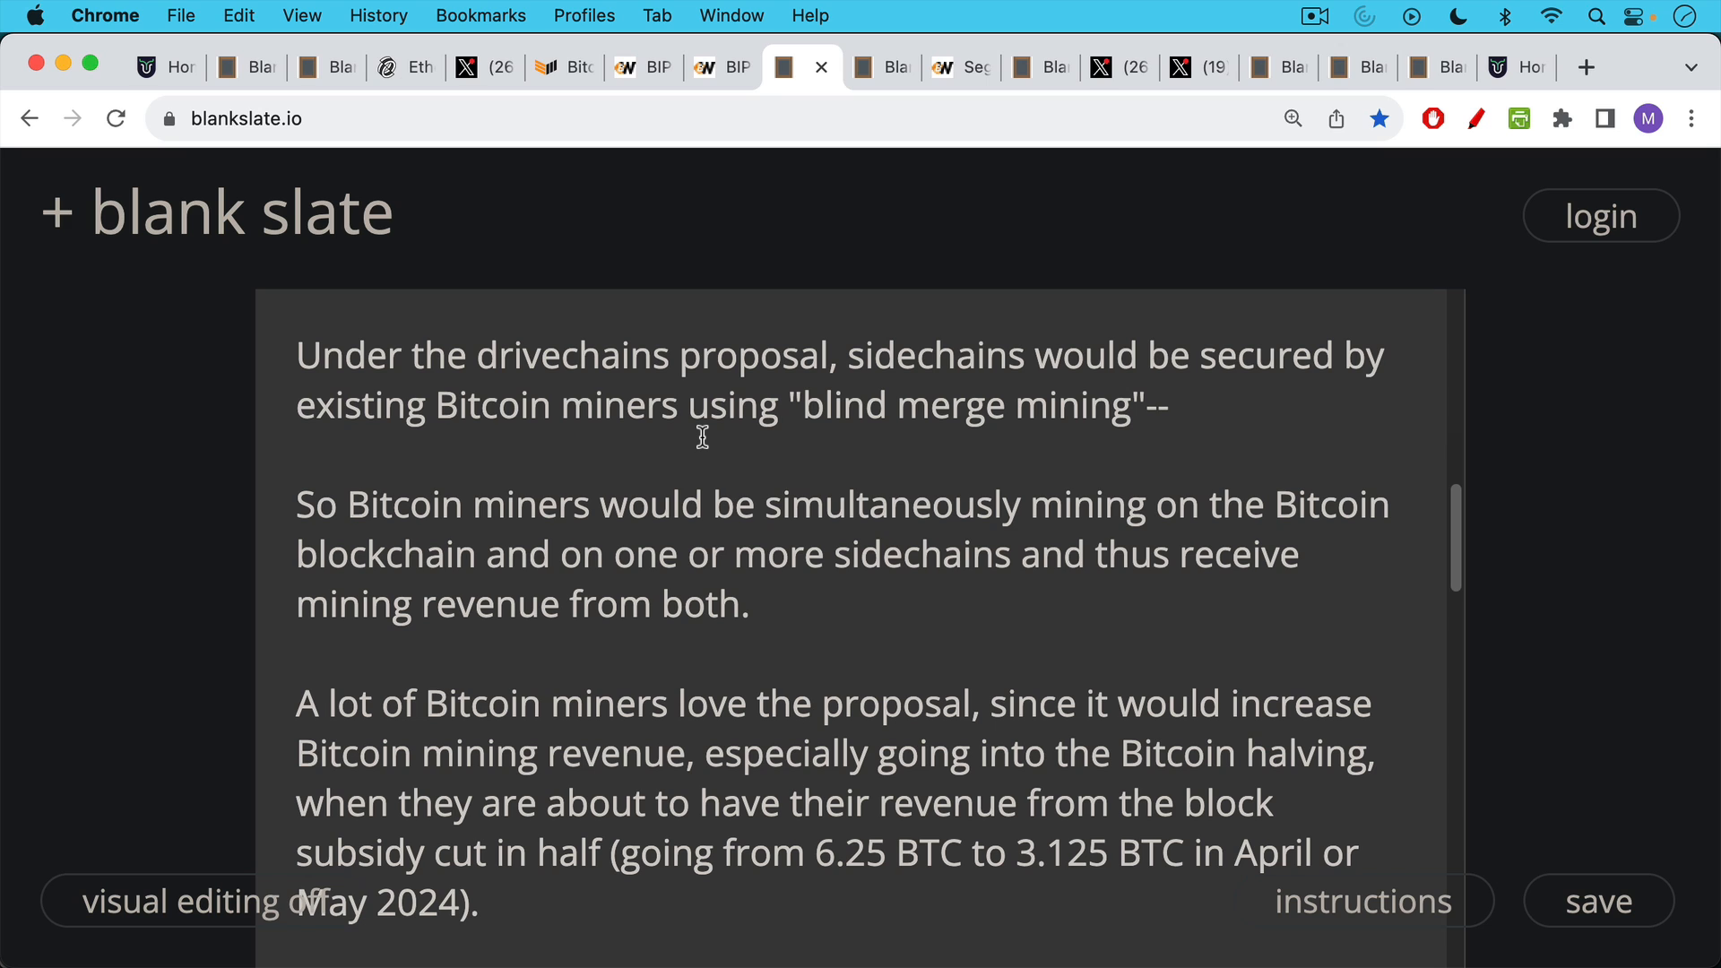
scroll(down, 3)
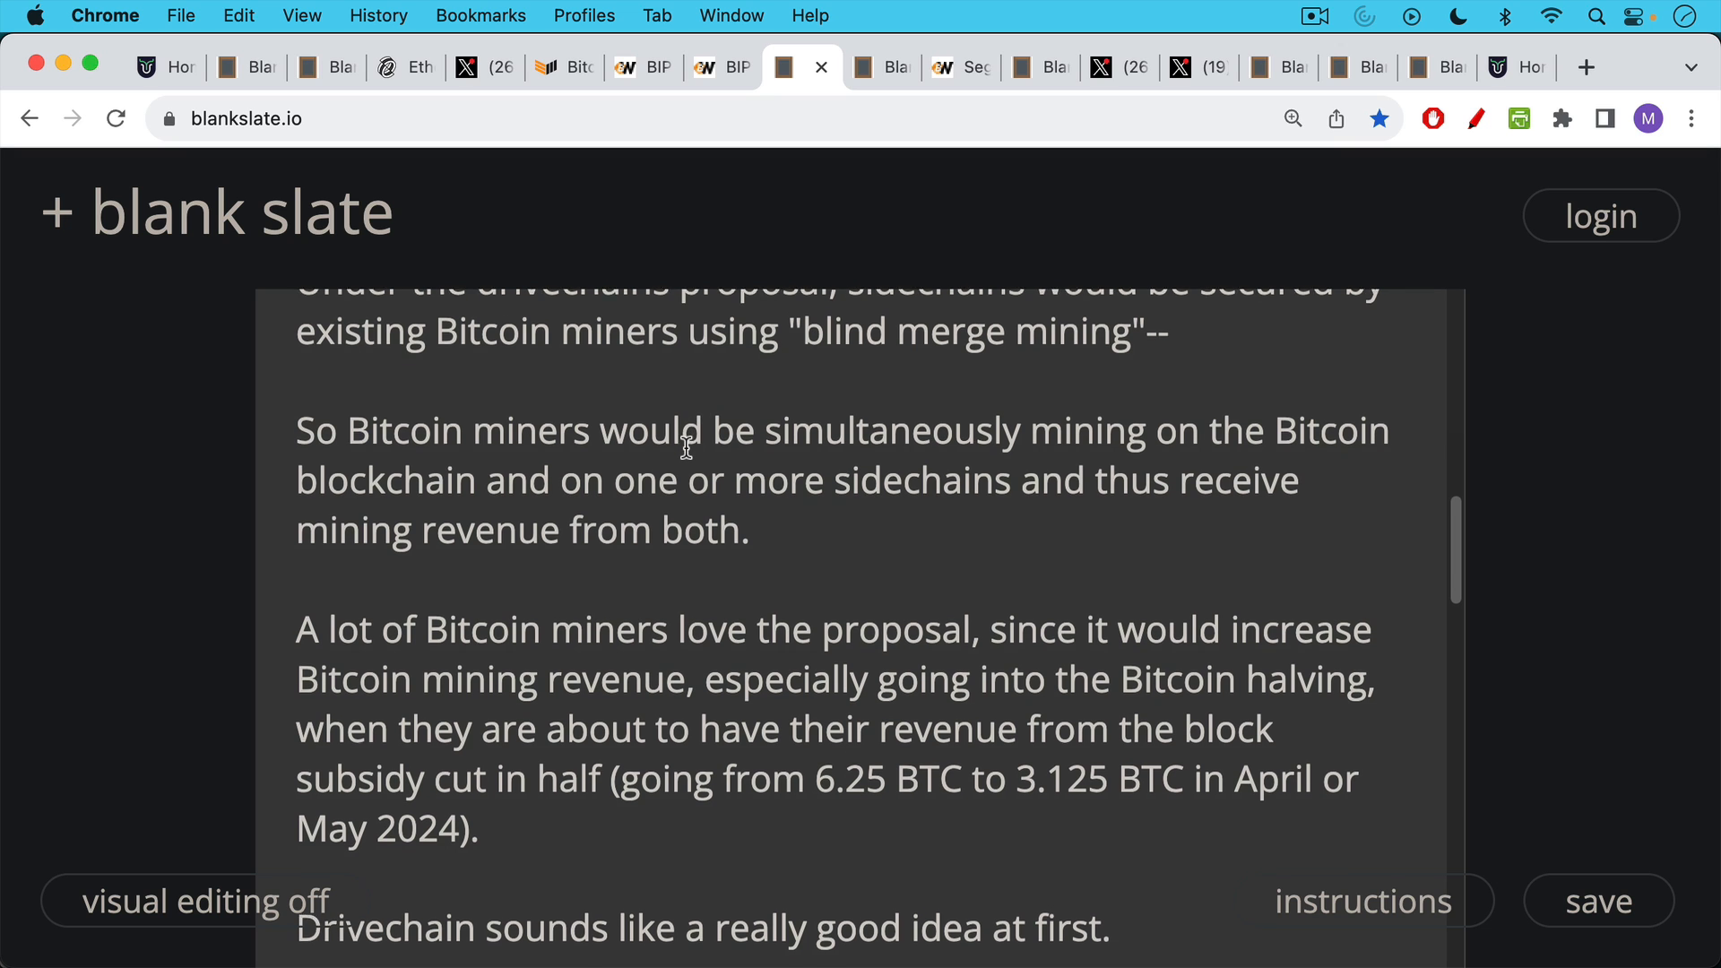
scroll(down, 3)
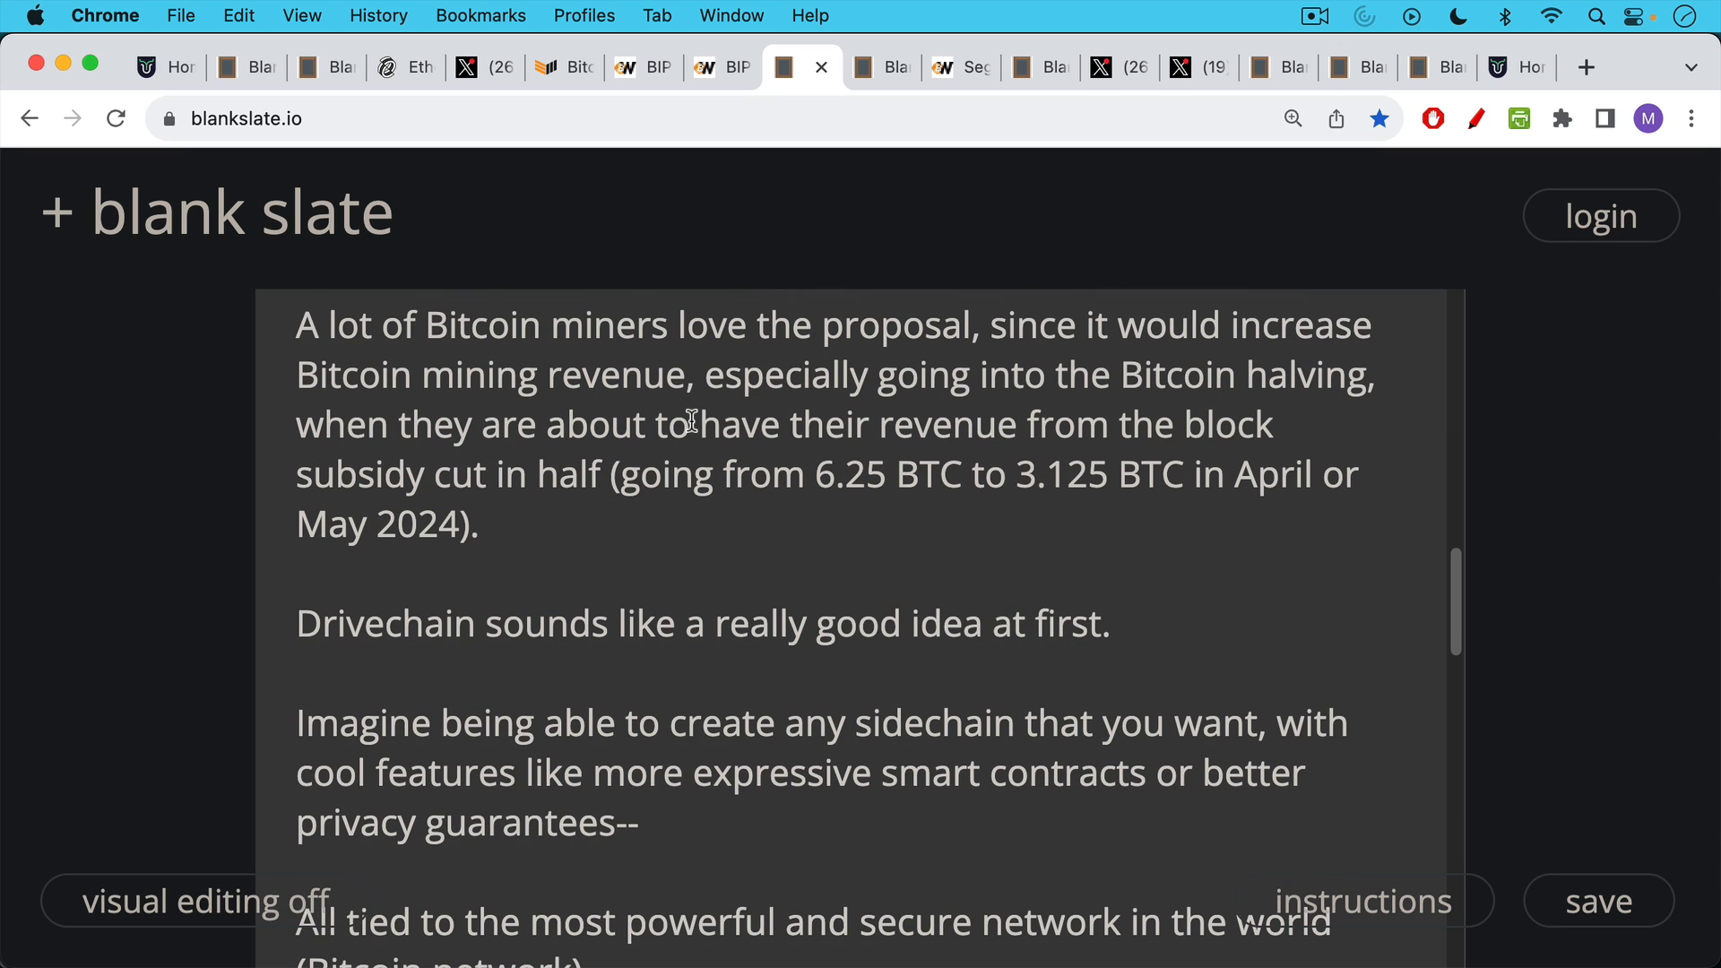
mouse_move(688, 399)
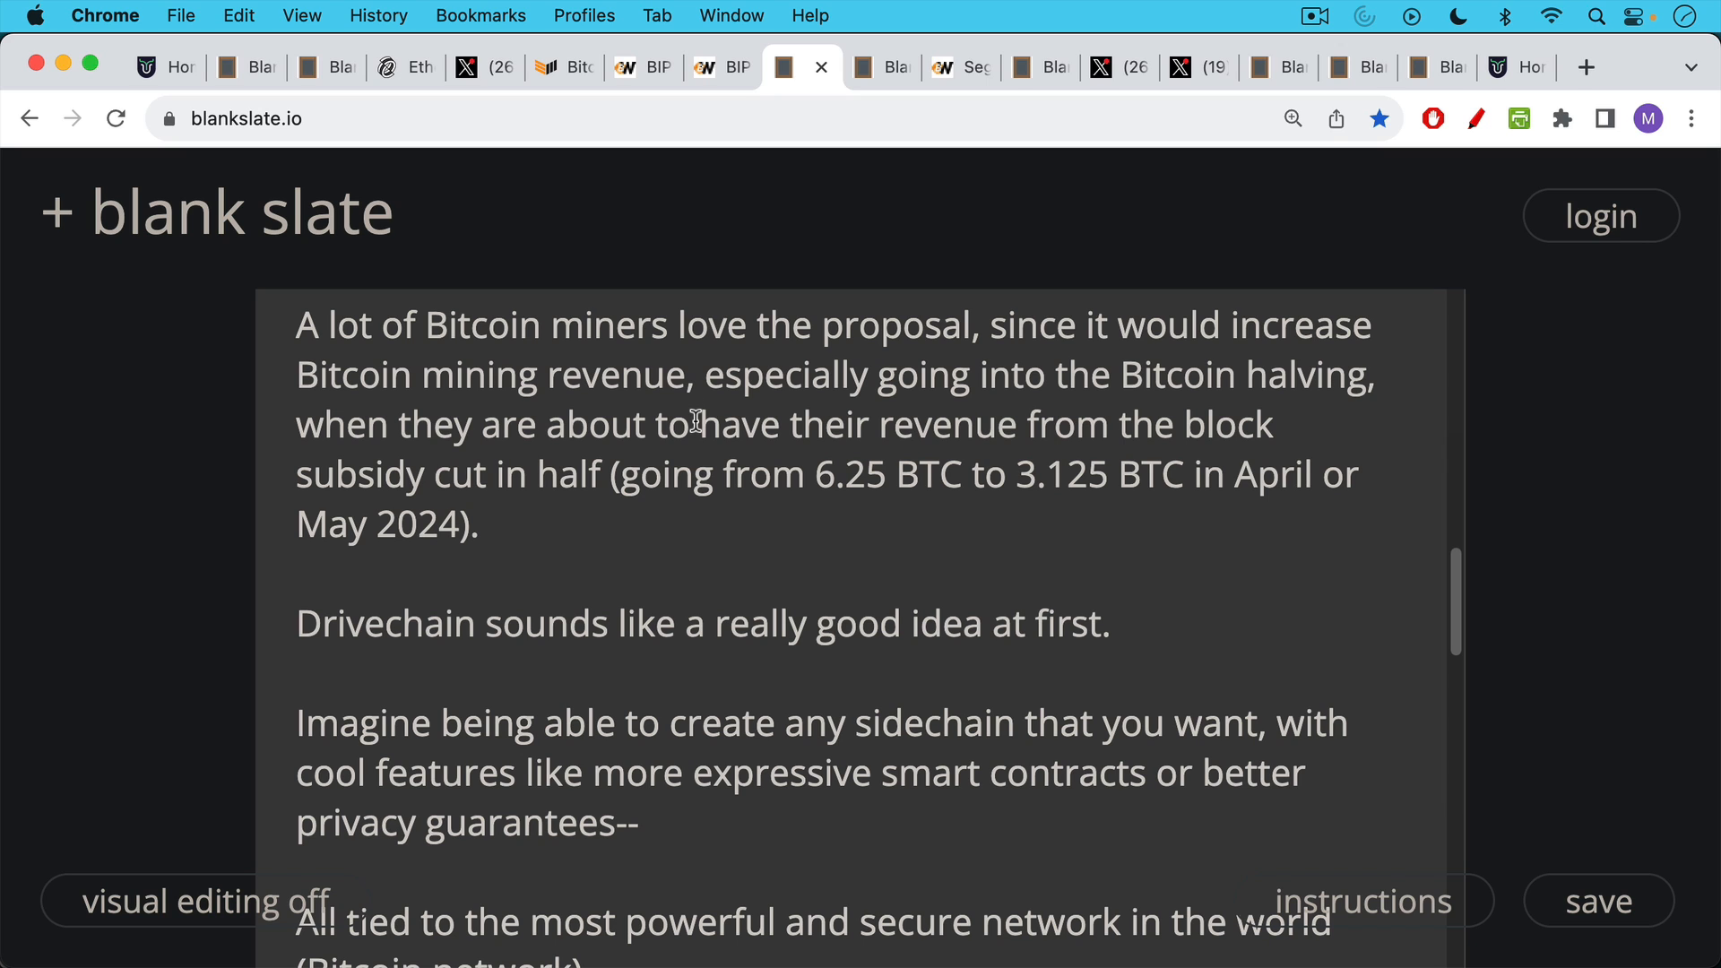
mouse_move(691, 426)
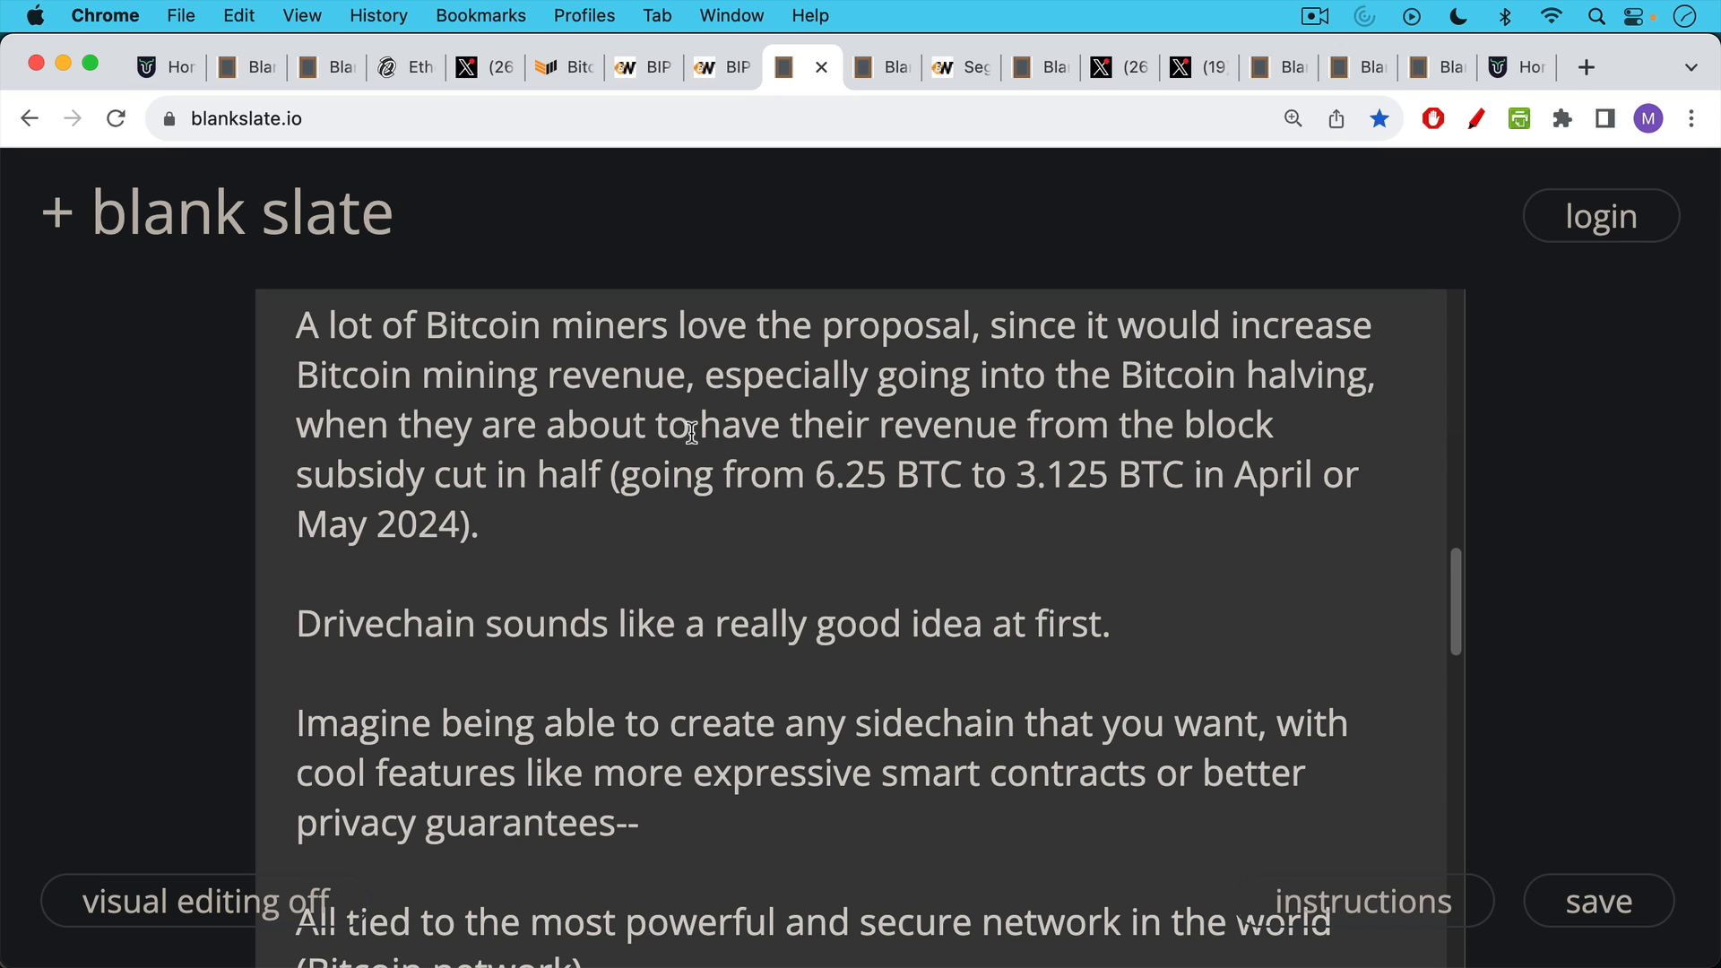
Reach the SUBSCRIBE/LIKE/COMMENT lines and the question 'So what's the catch with drivechains?'
scroll(down, 3)
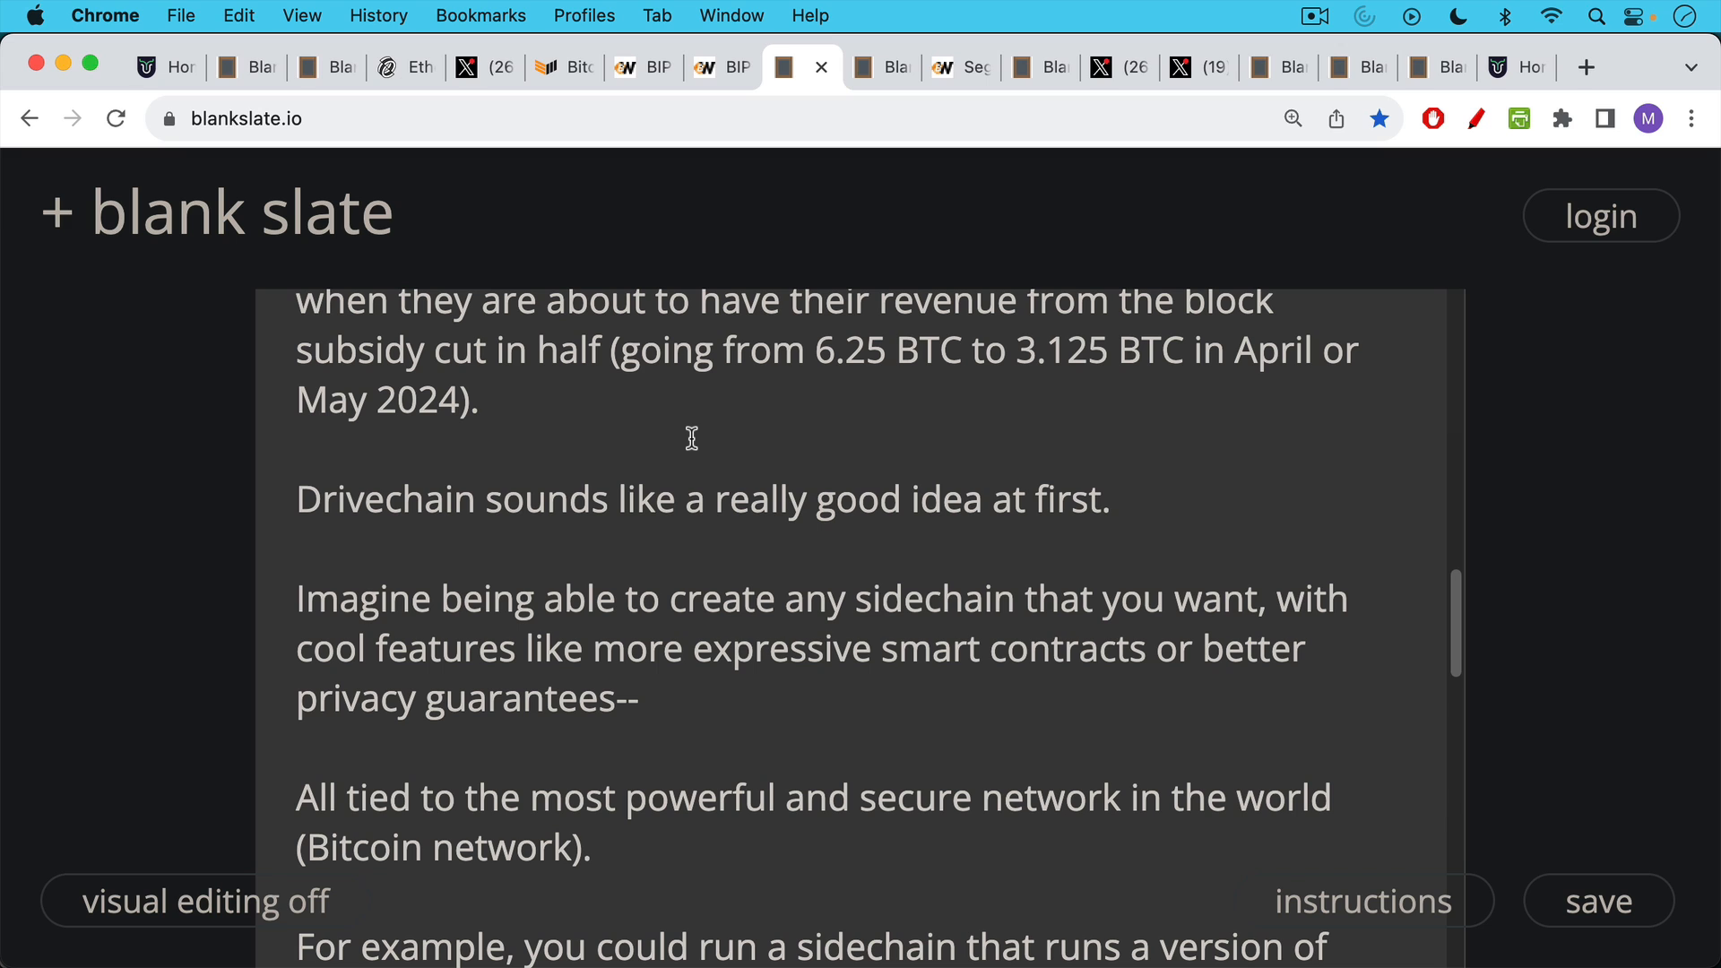
scroll(down, 3)
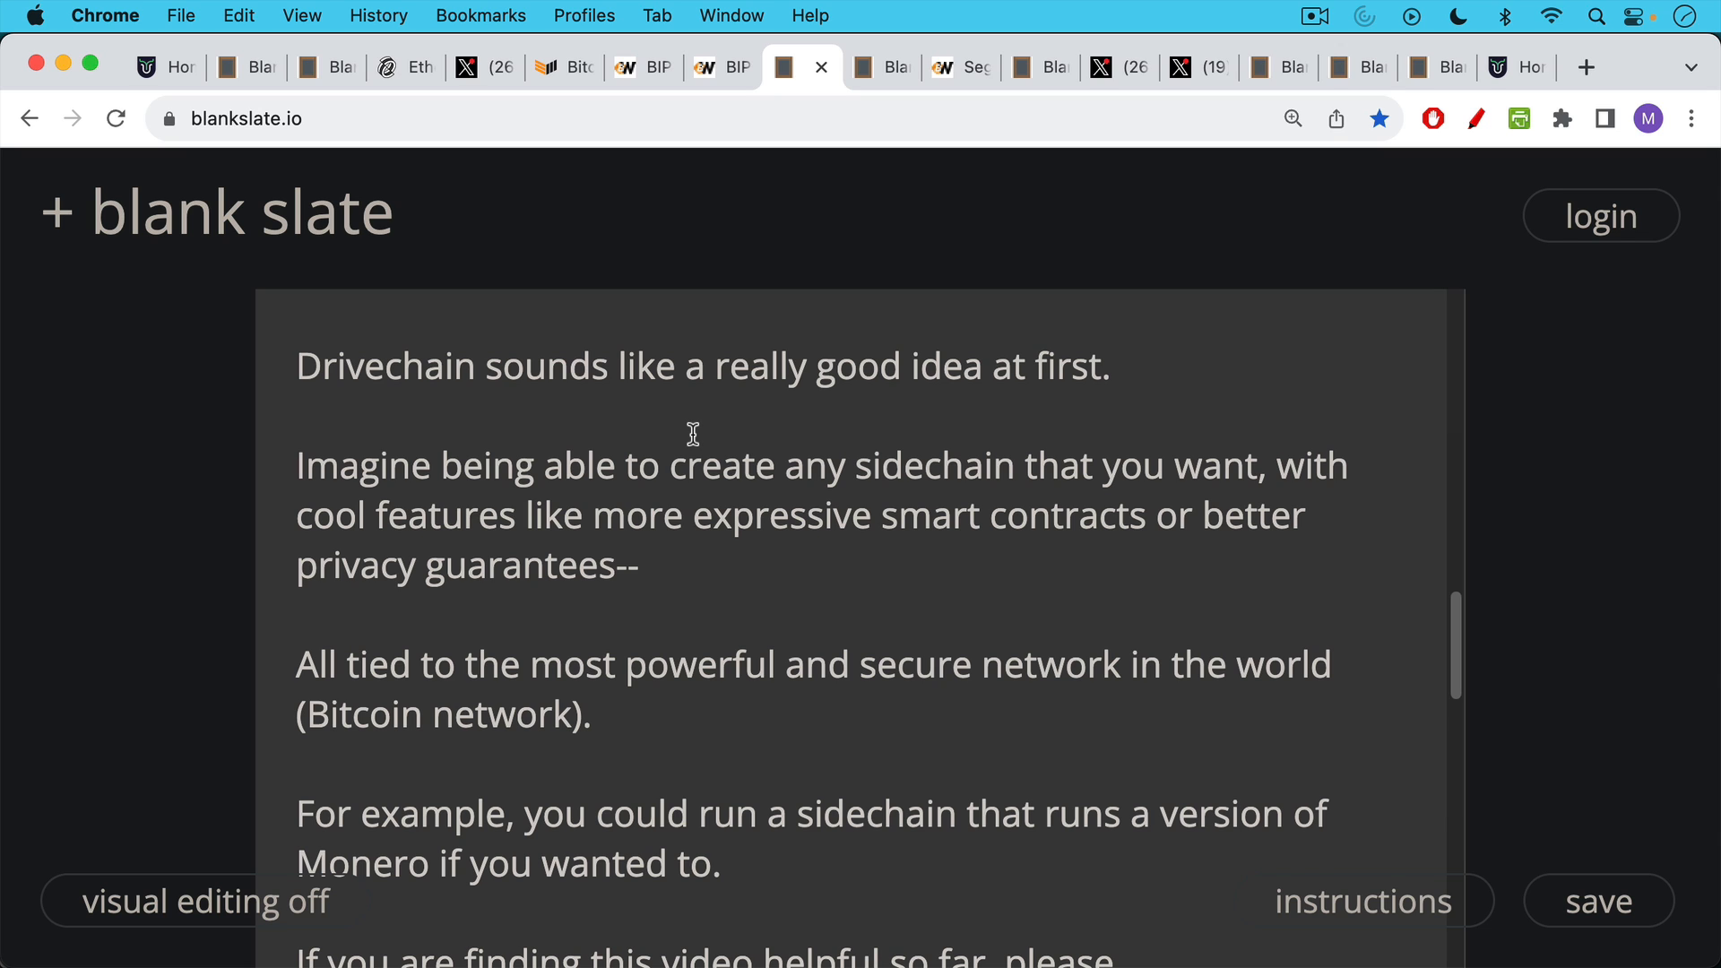
scroll(down, 3)
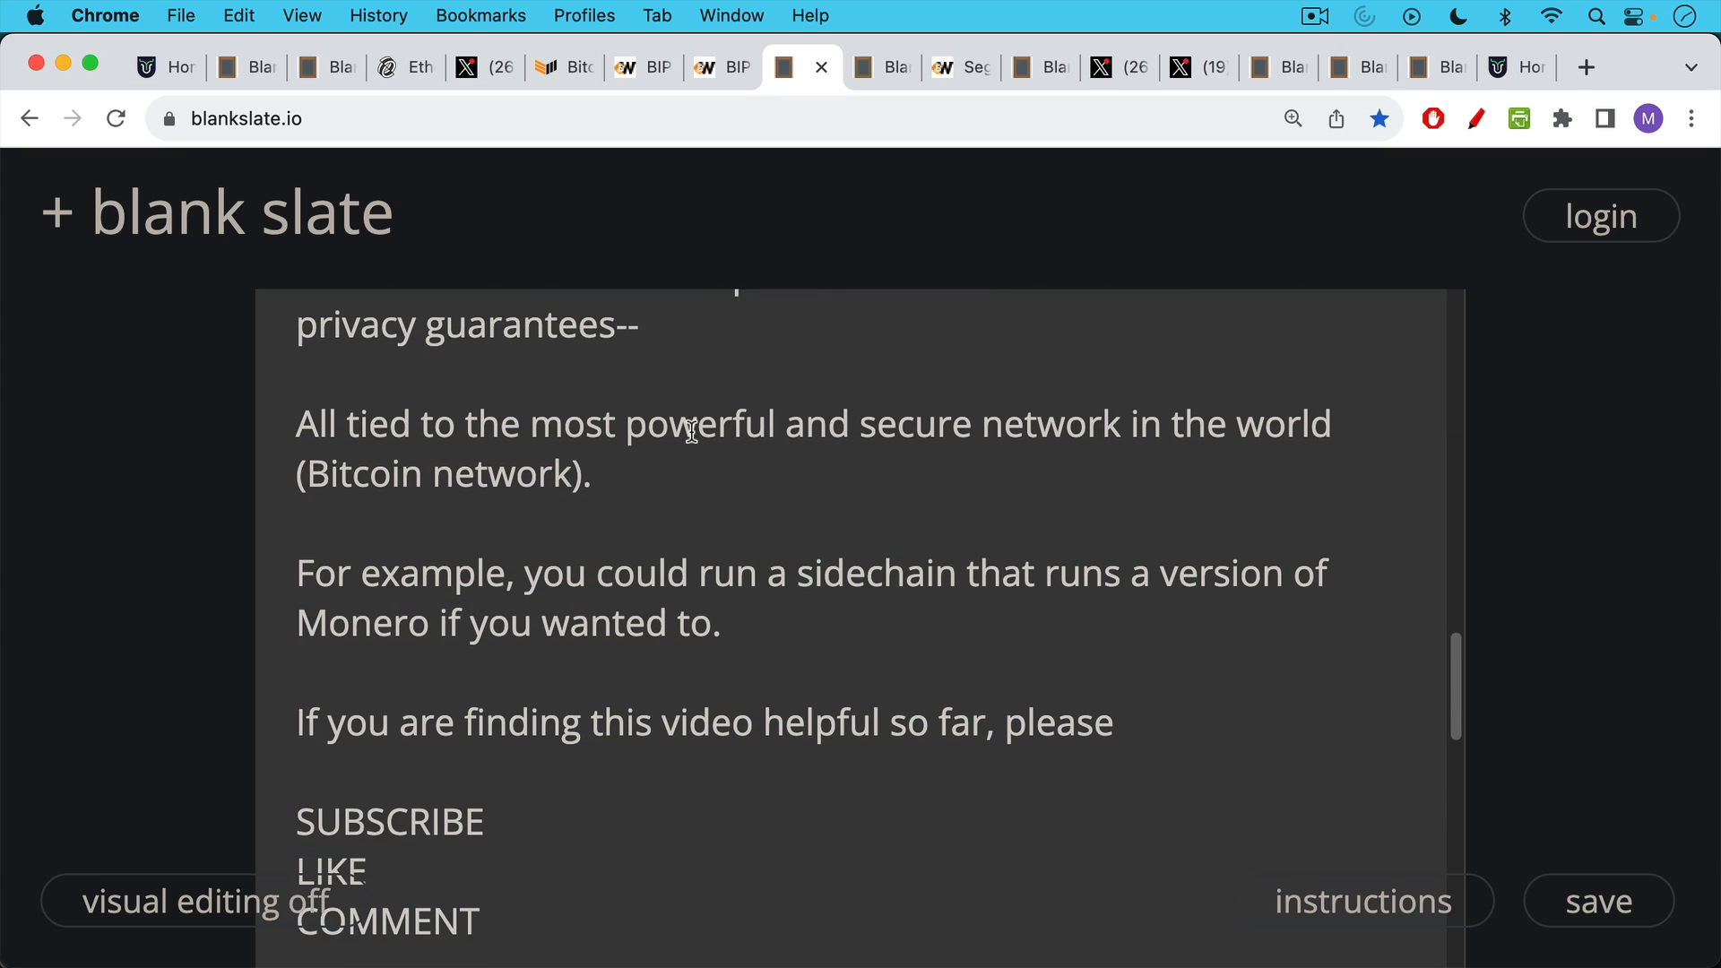
scroll(down, 3)
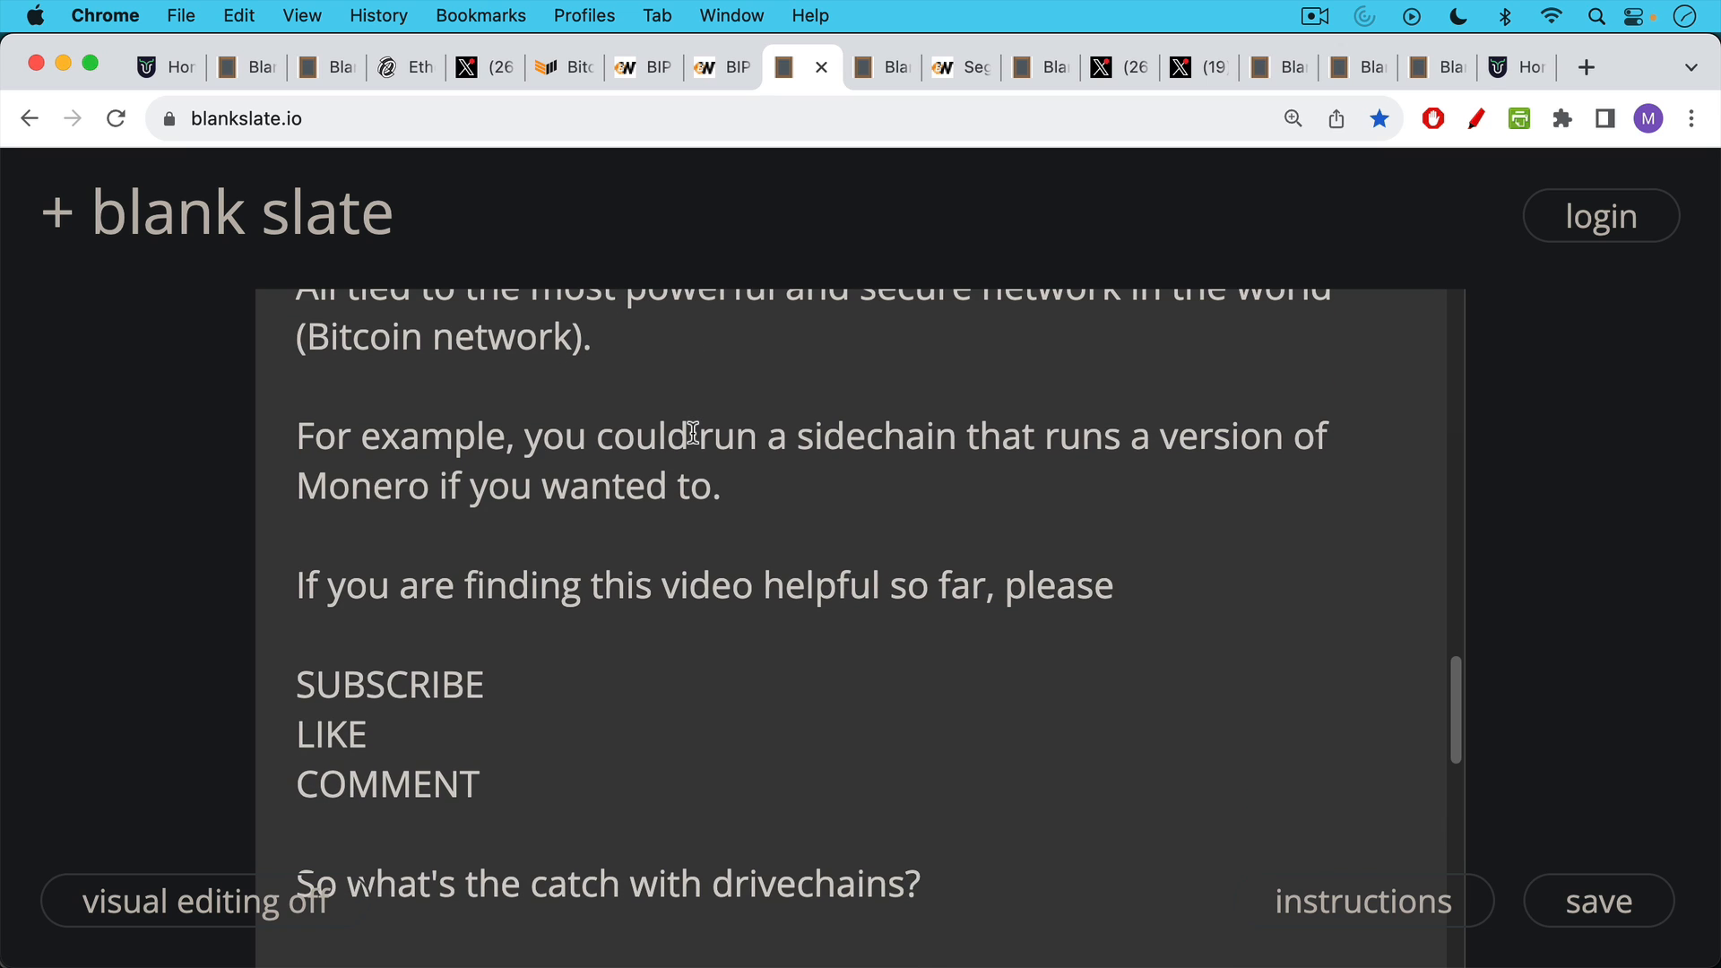
scroll(down, 3)
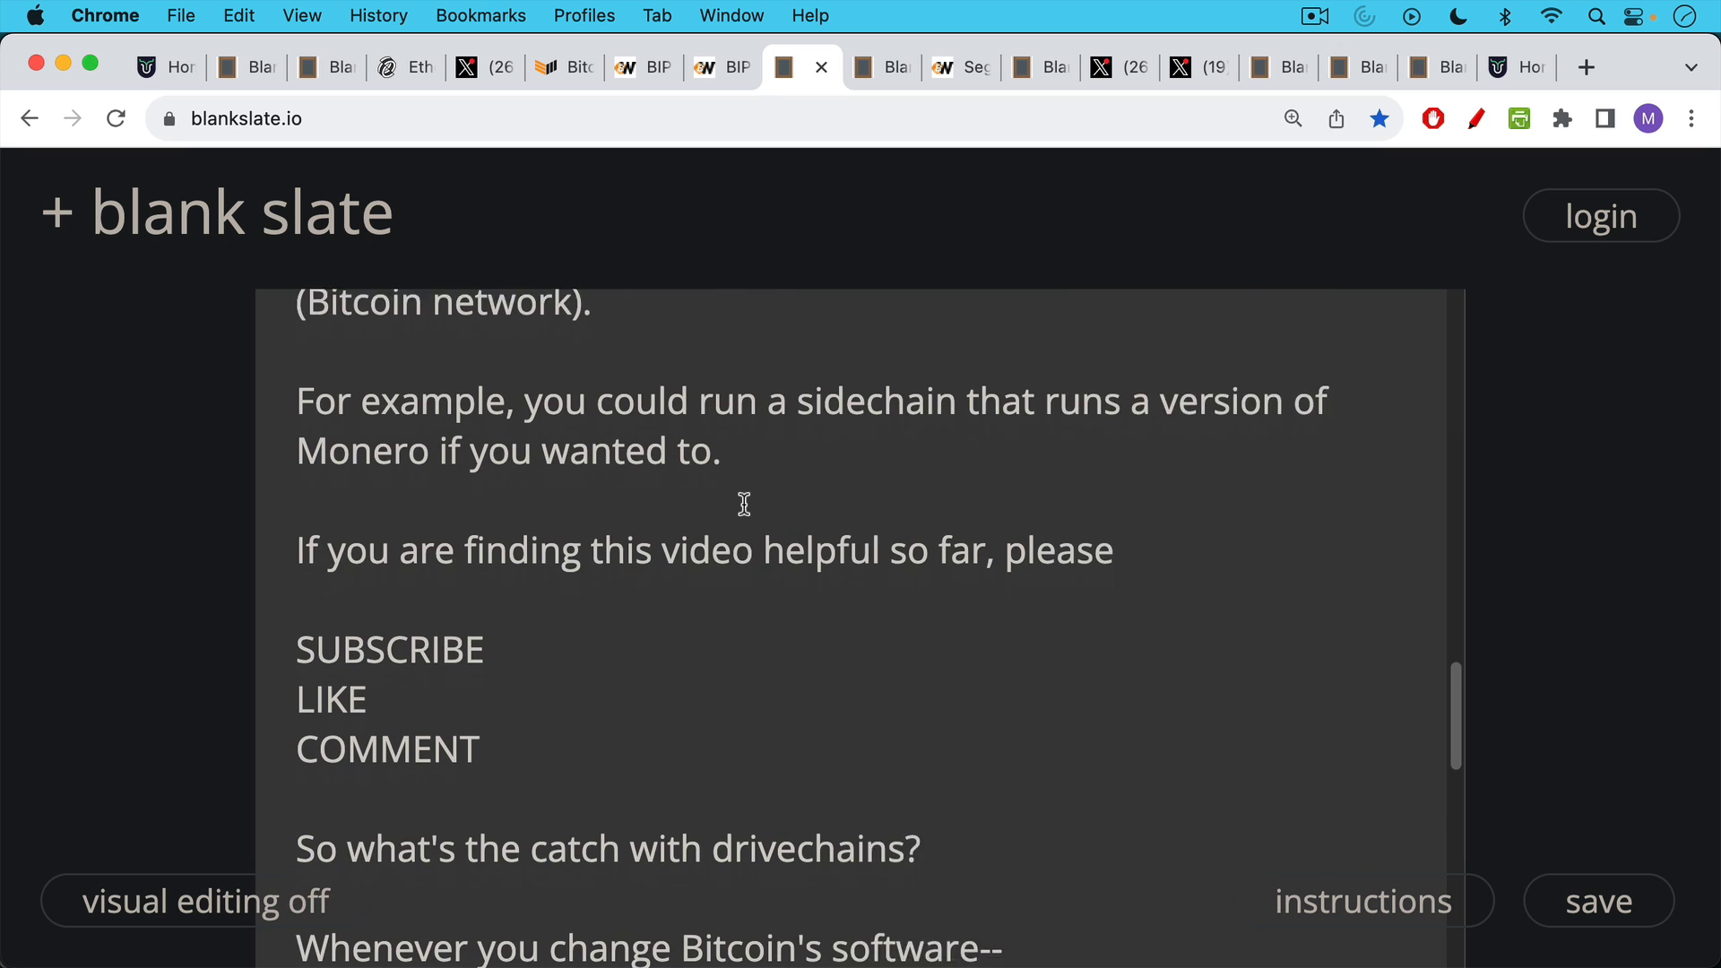
scroll(down, 3)
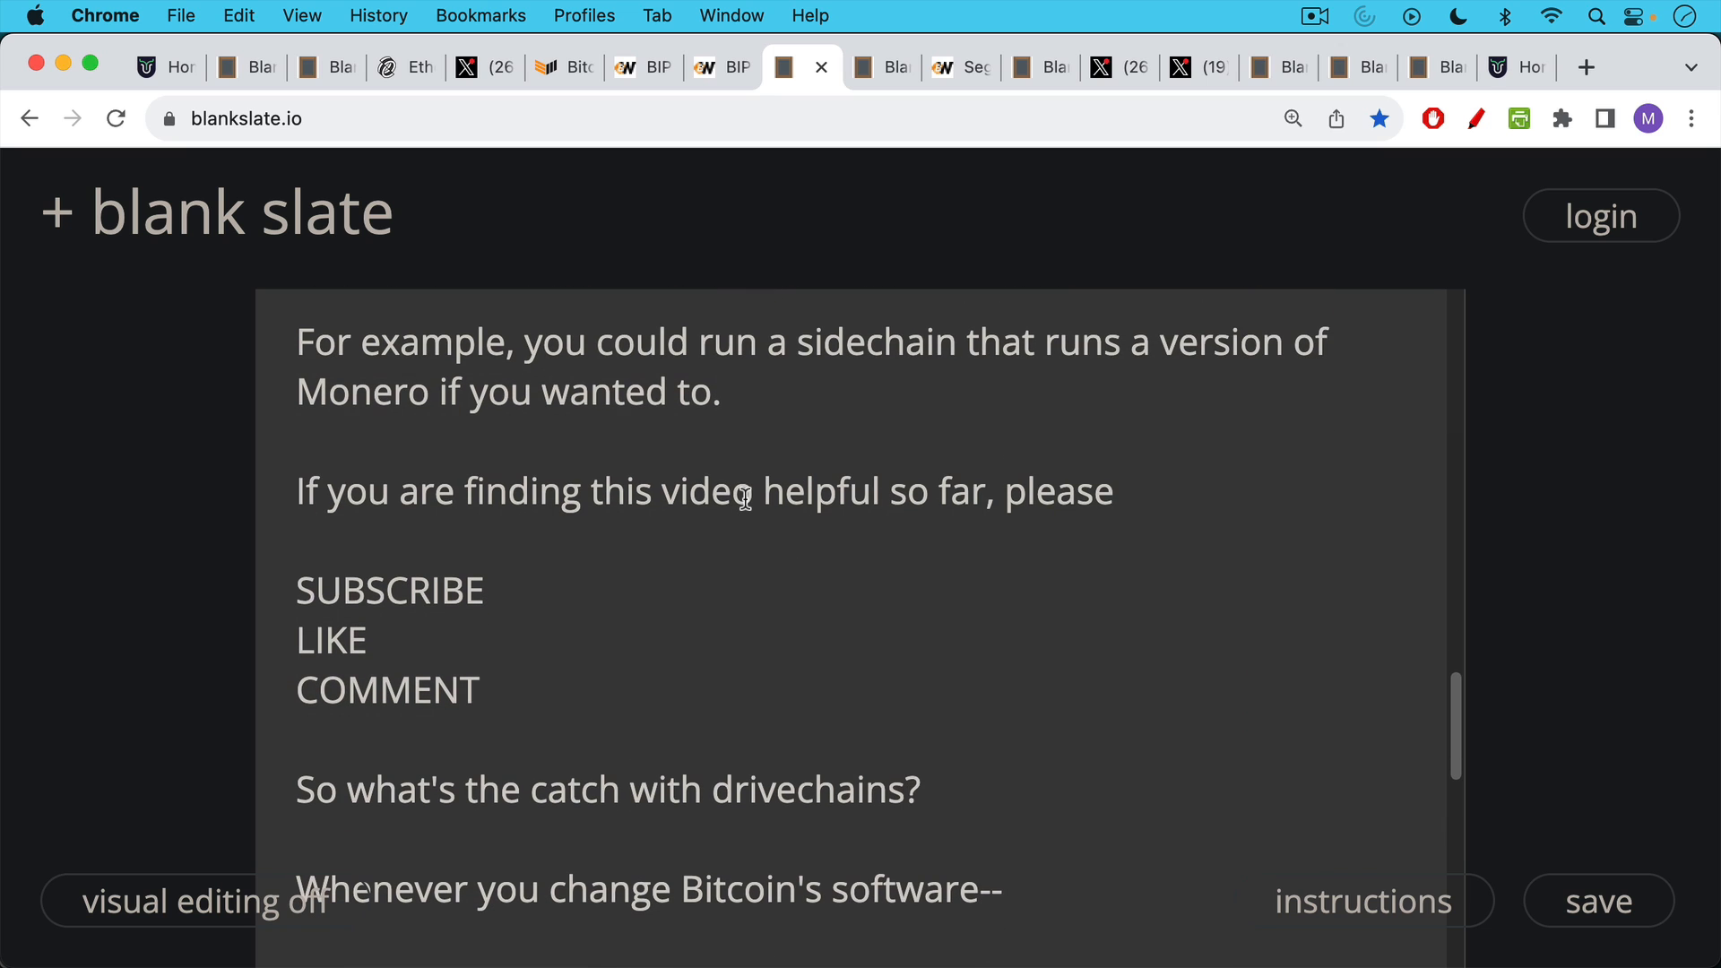
scroll(down, 3)
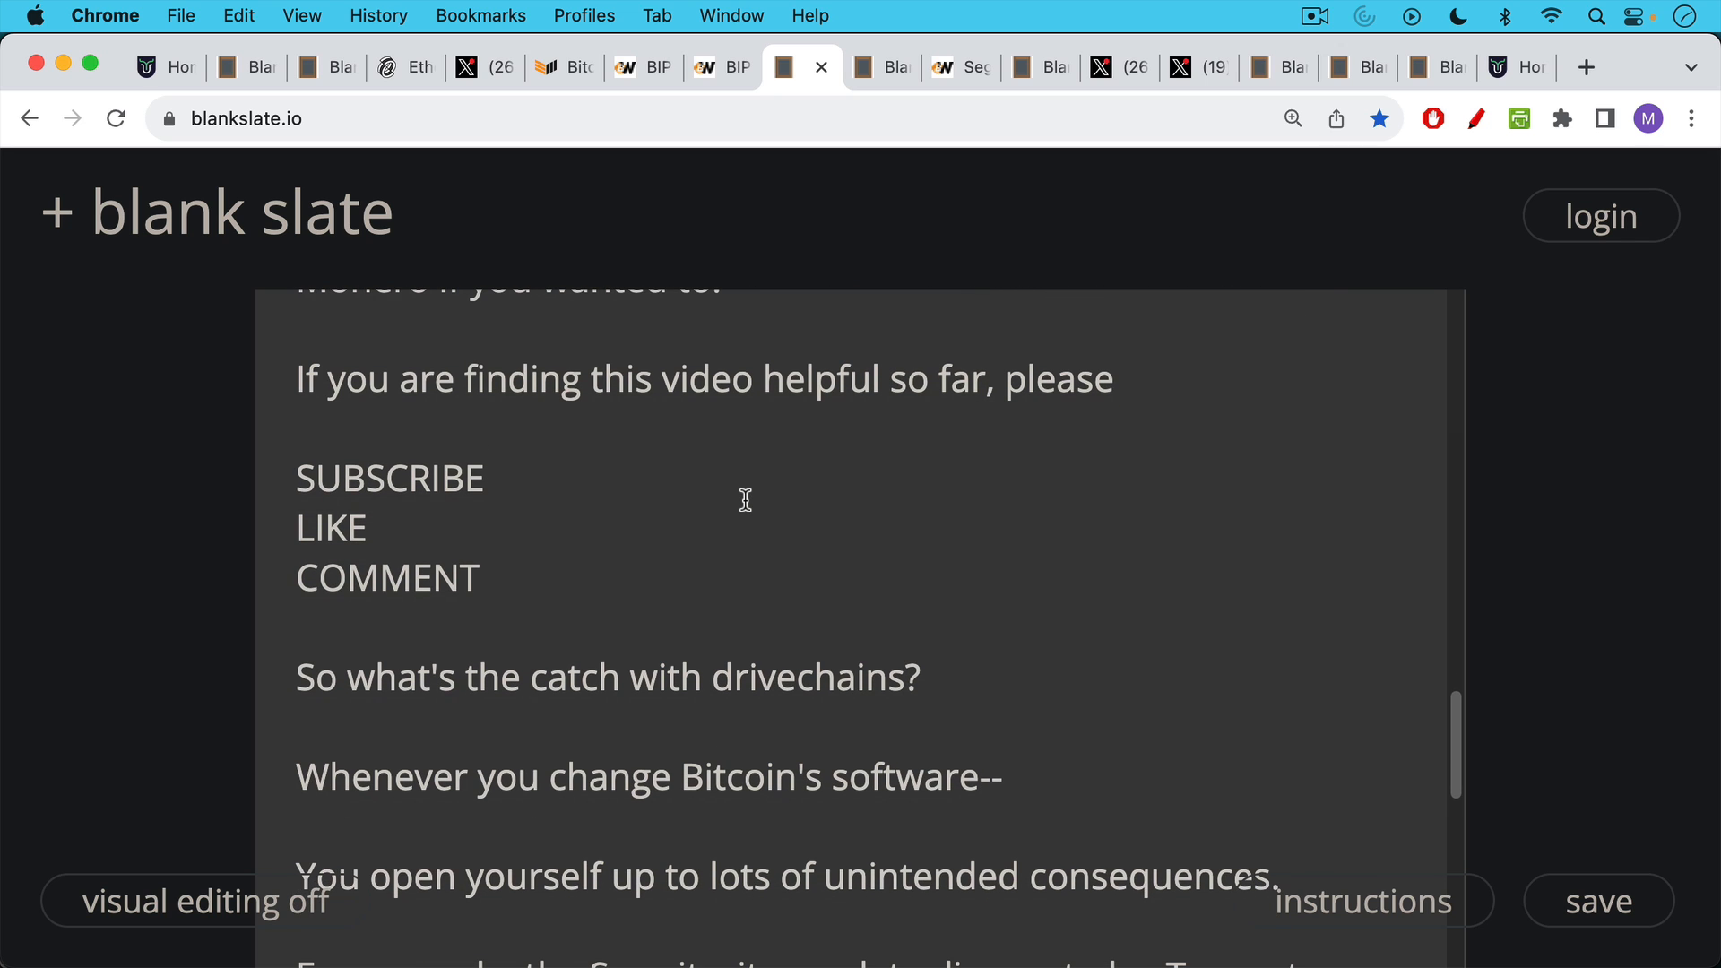
mouse_move(742, 499)
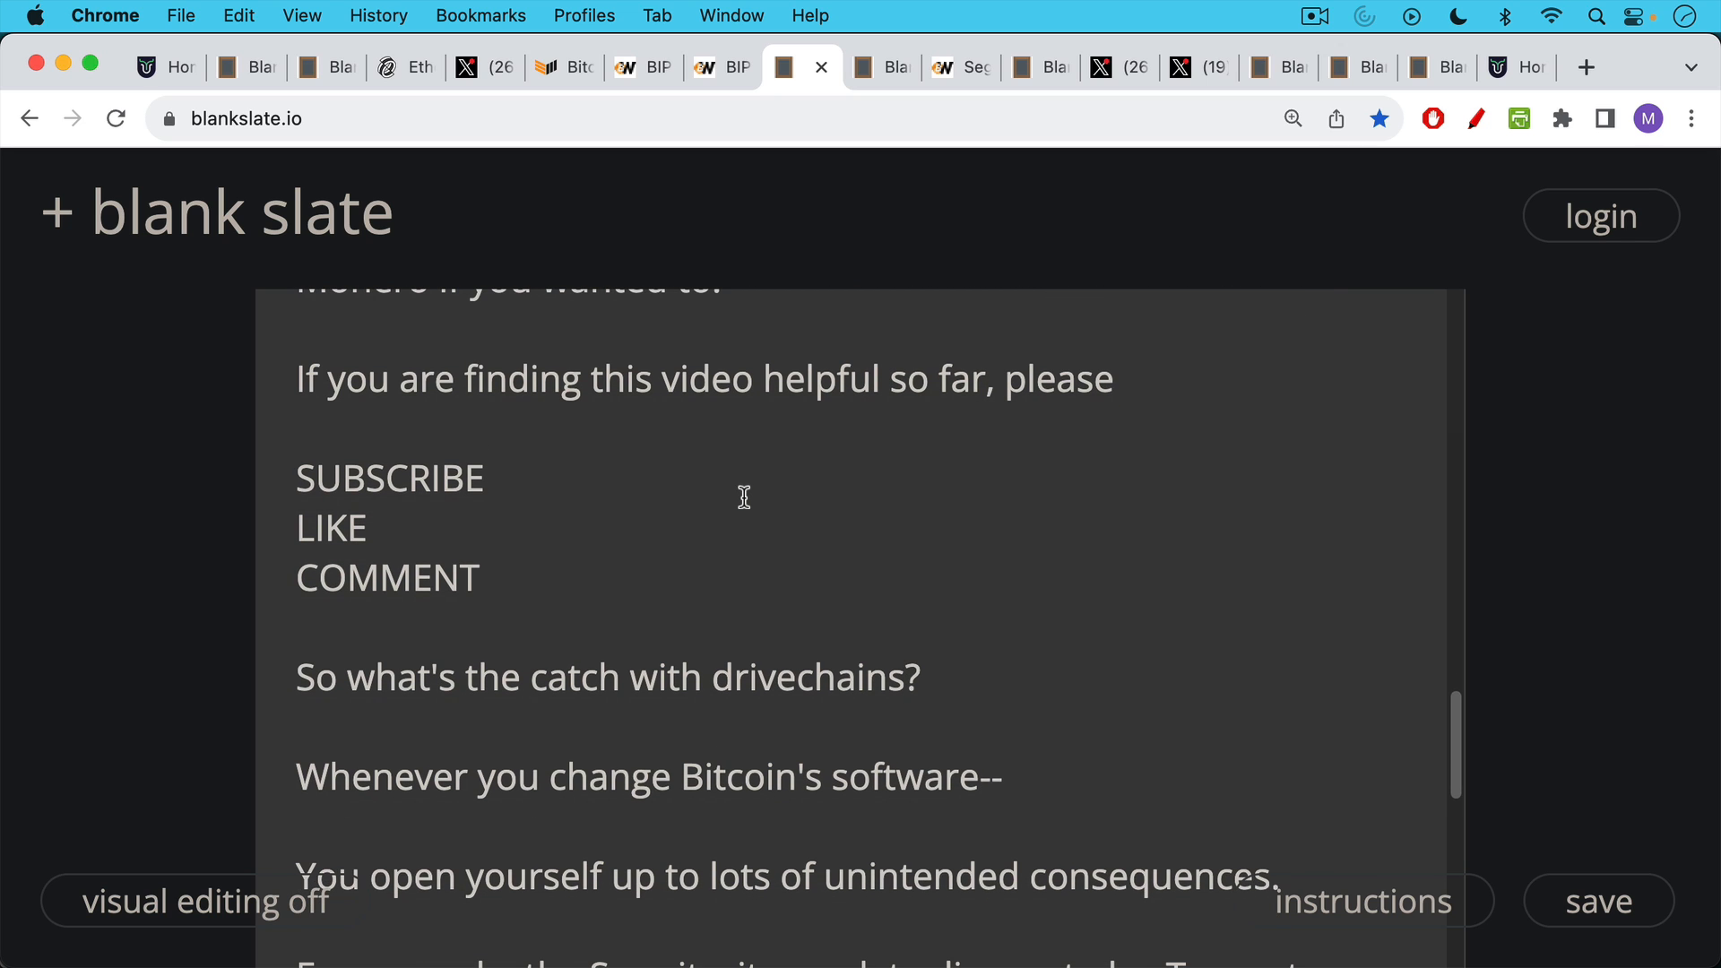
scroll(down, 3)
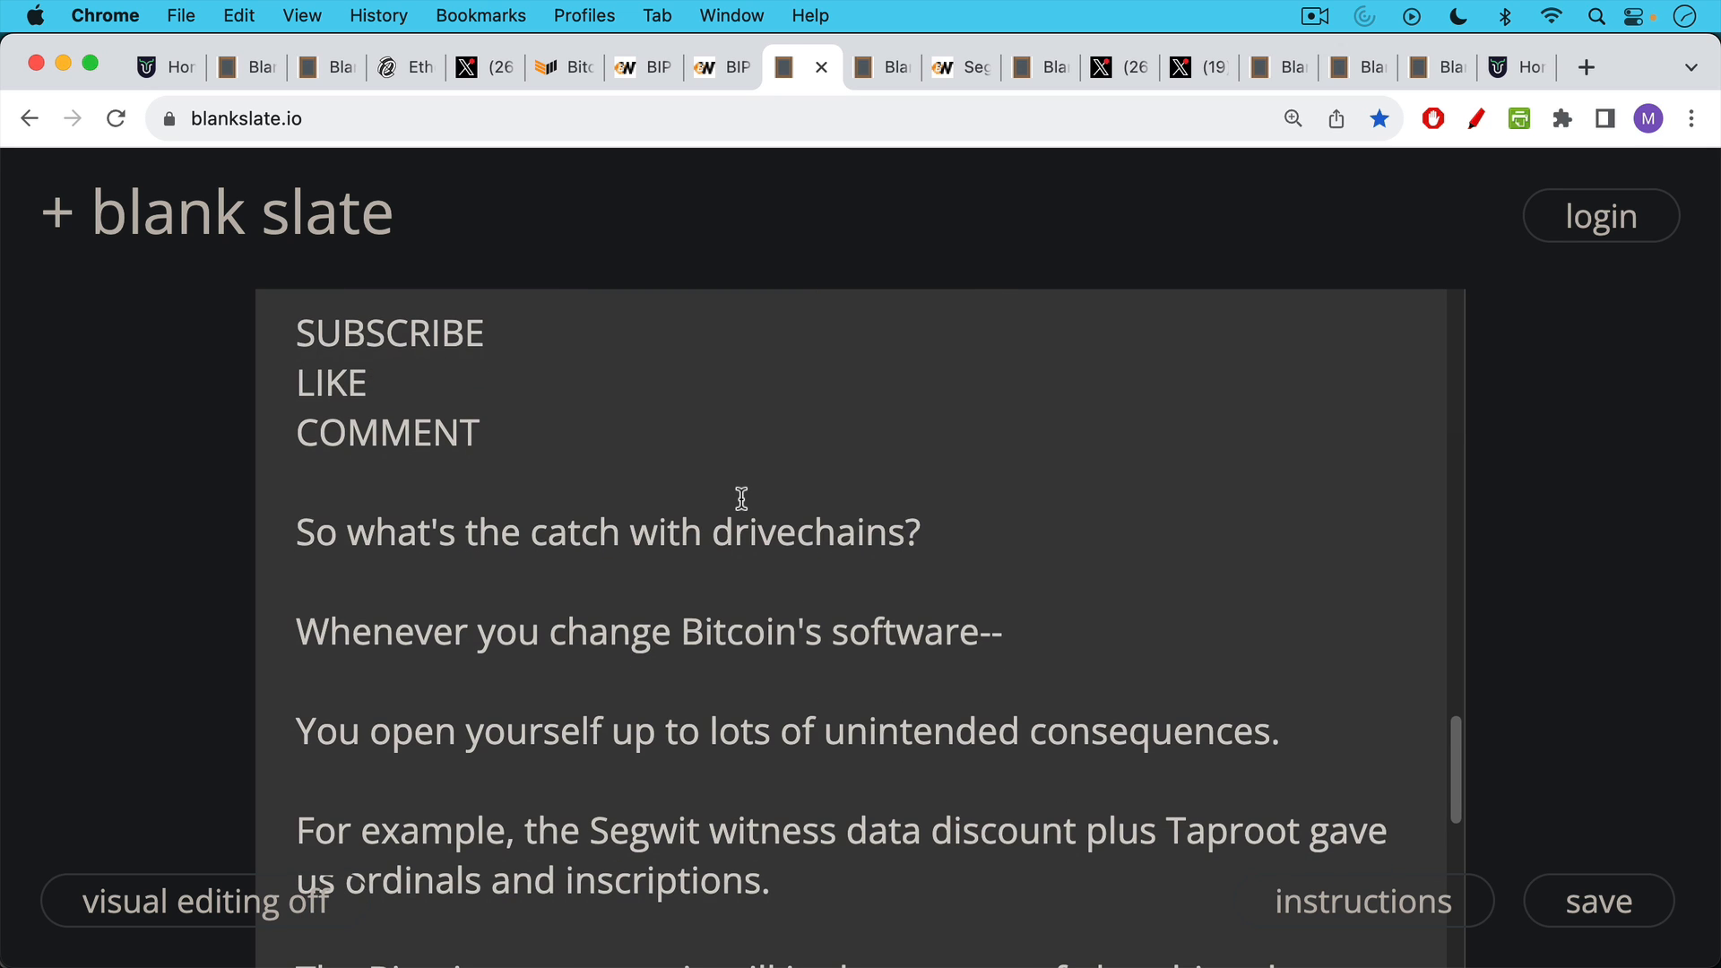
scroll(down, 3)
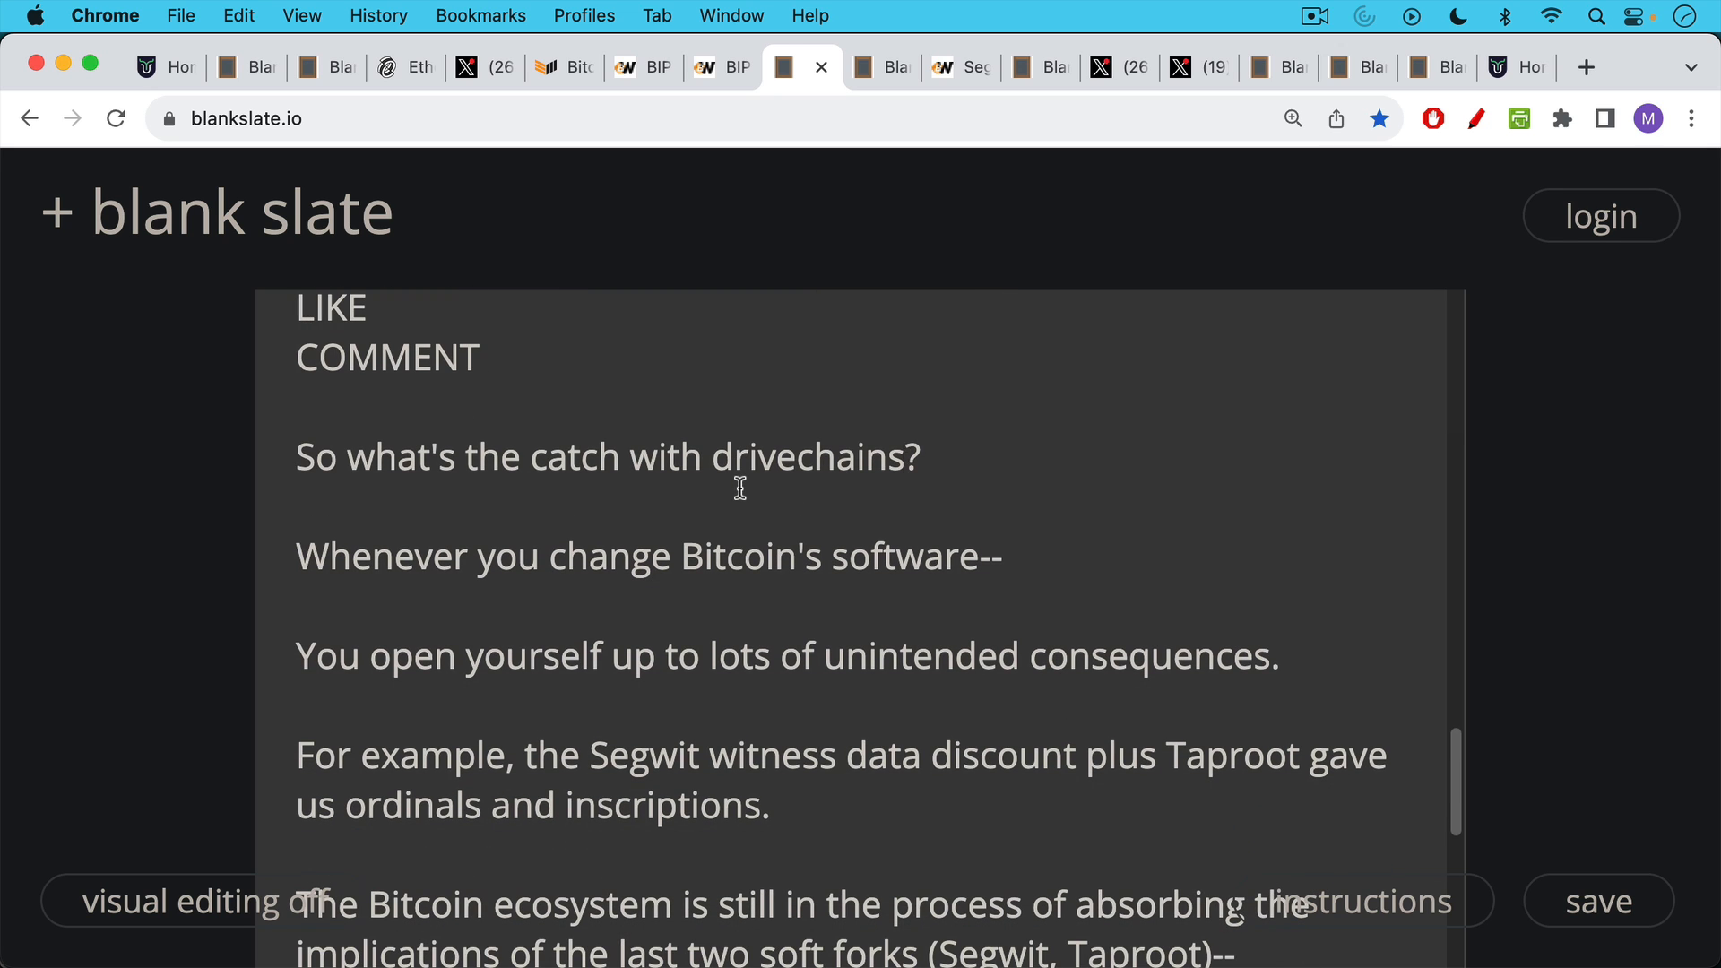
mouse_move(736, 487)
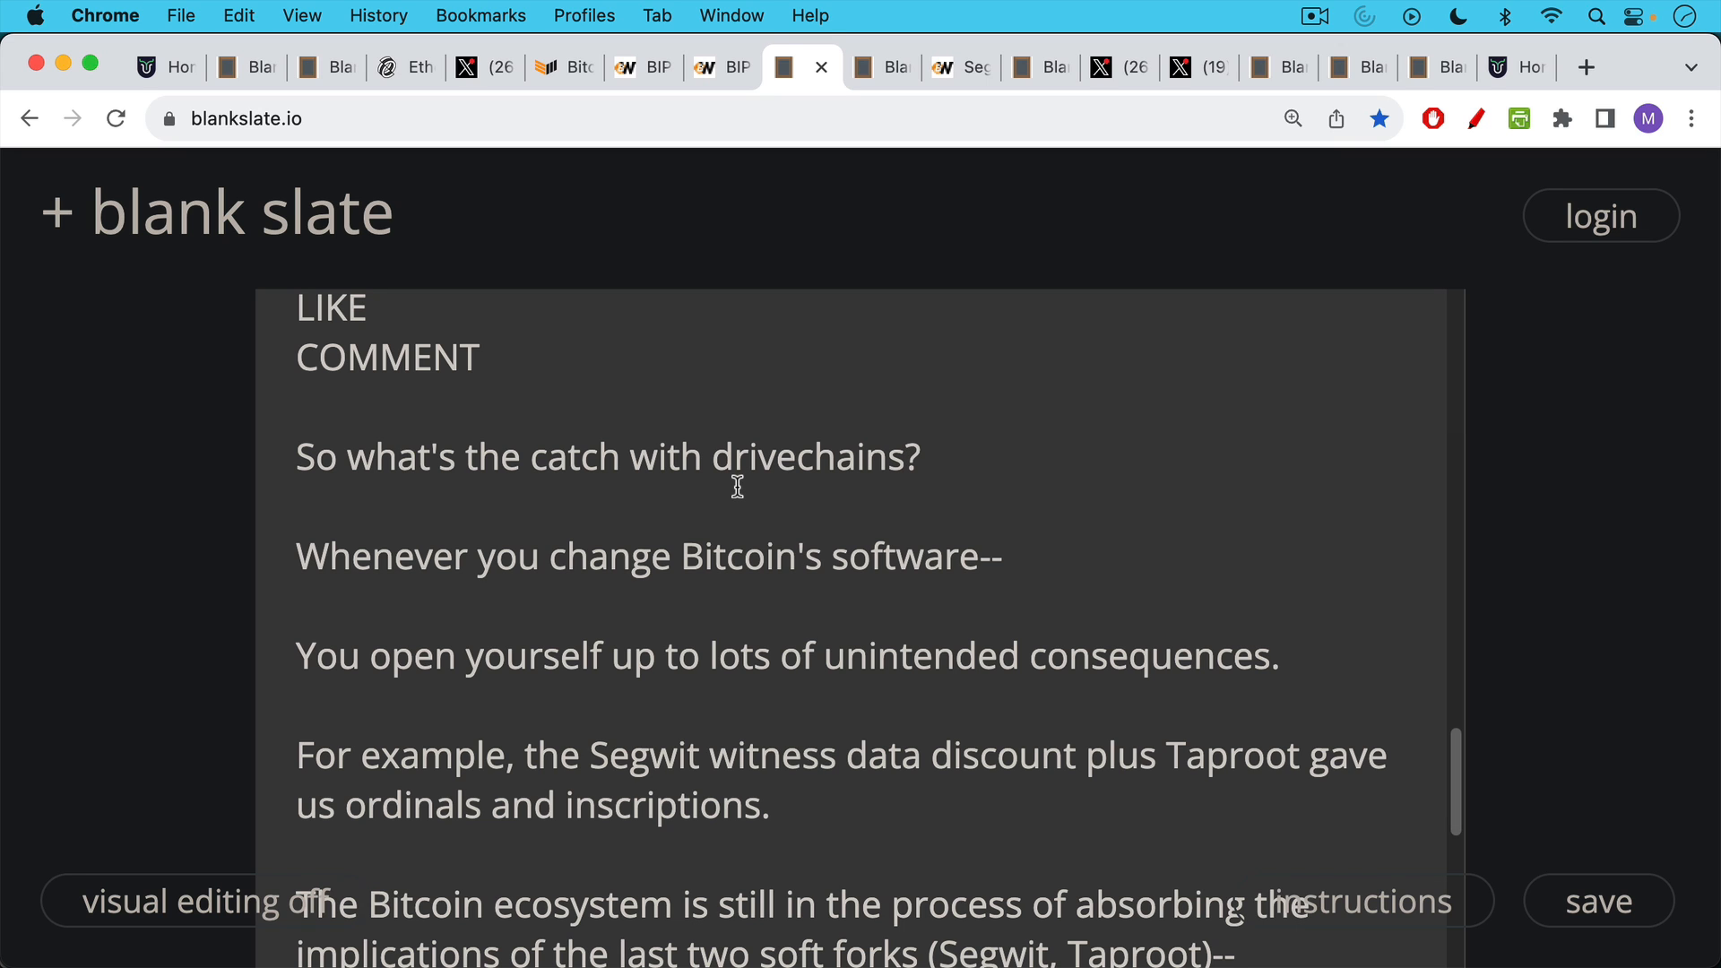
scroll(down, 3)
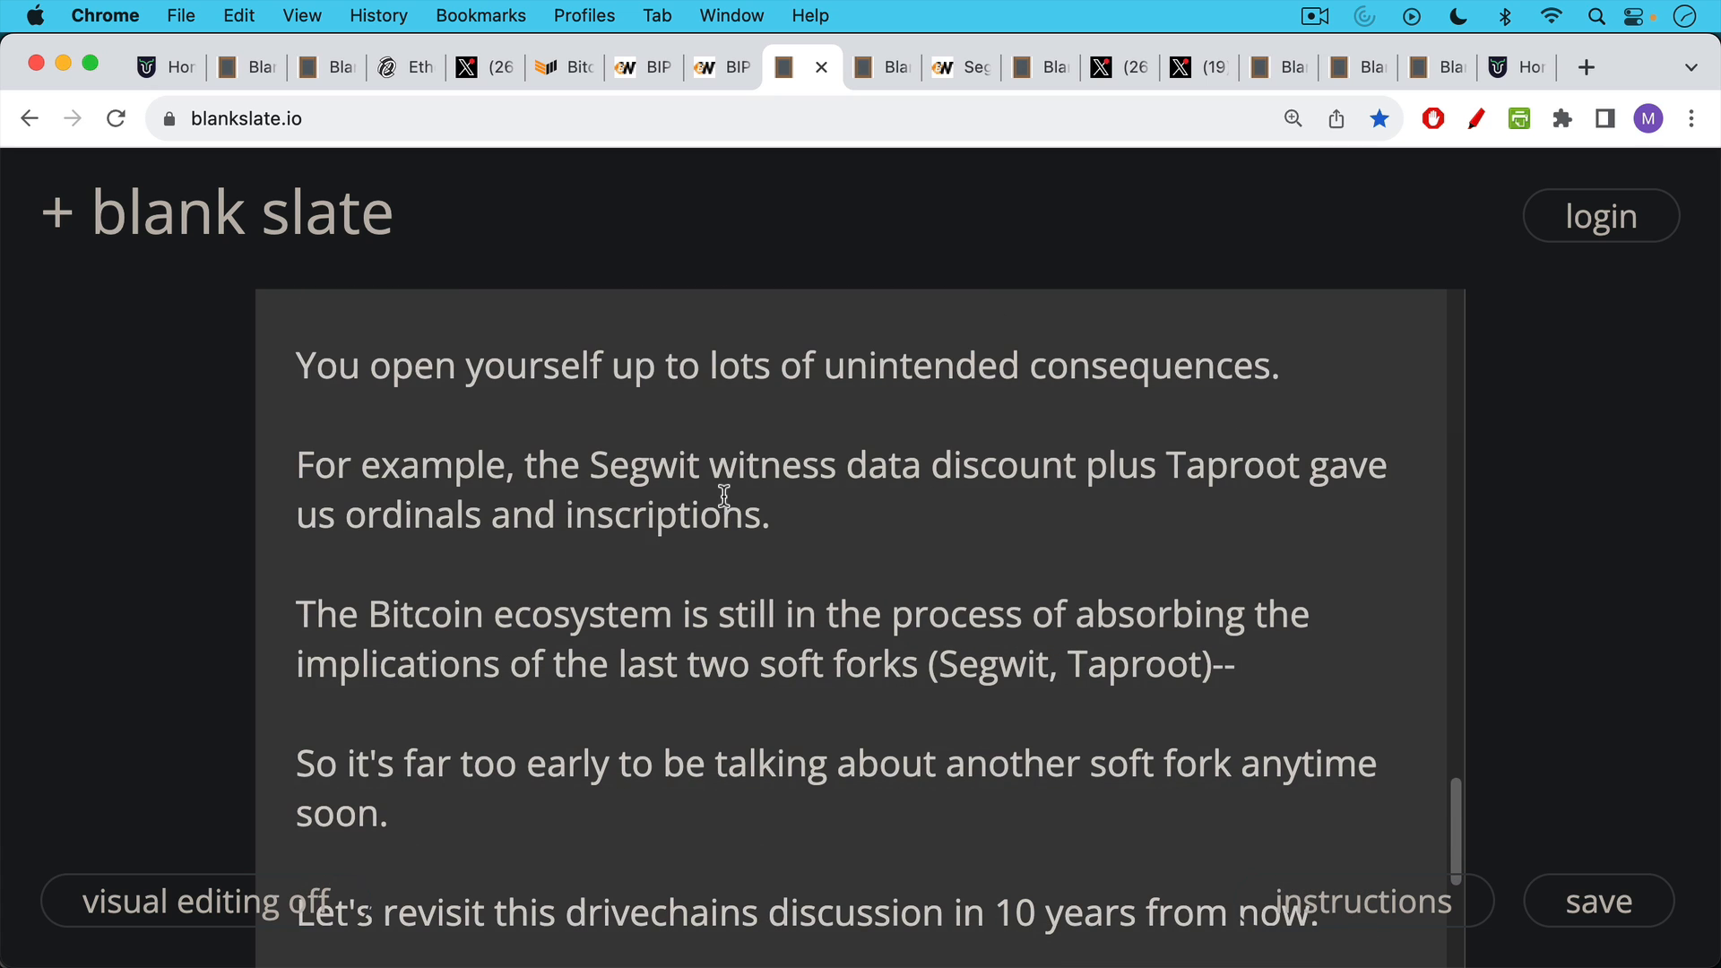
scroll(down, 3)
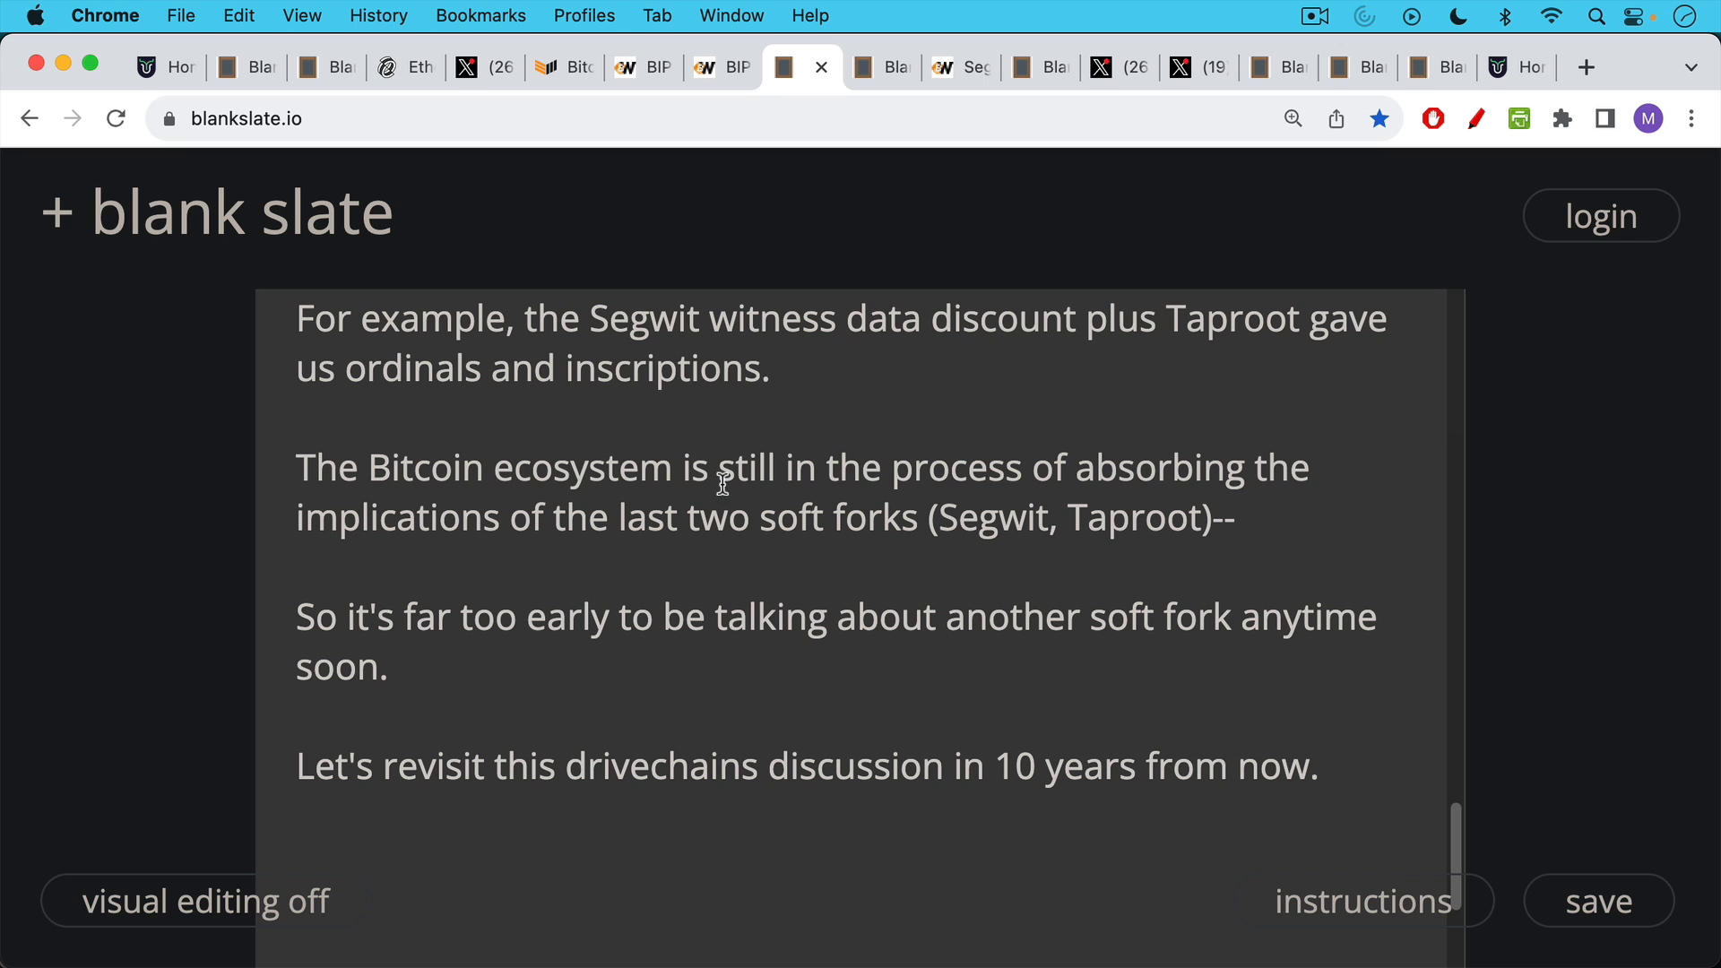
mouse_move(722, 473)
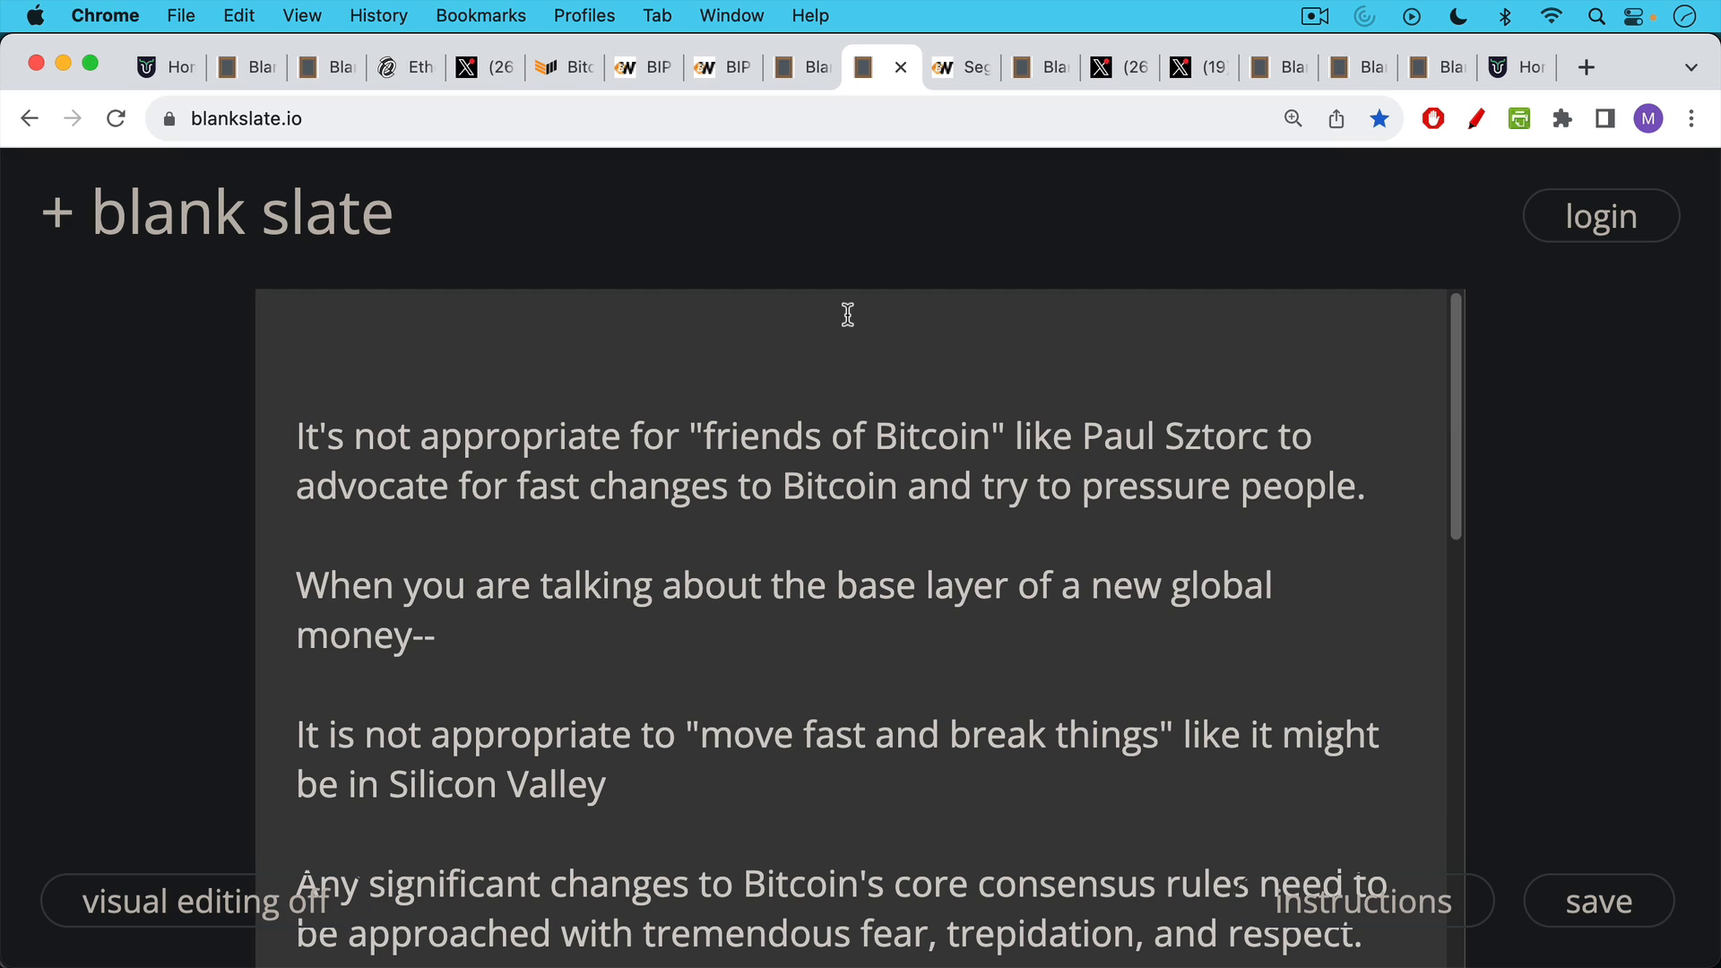
mouse_move(842, 308)
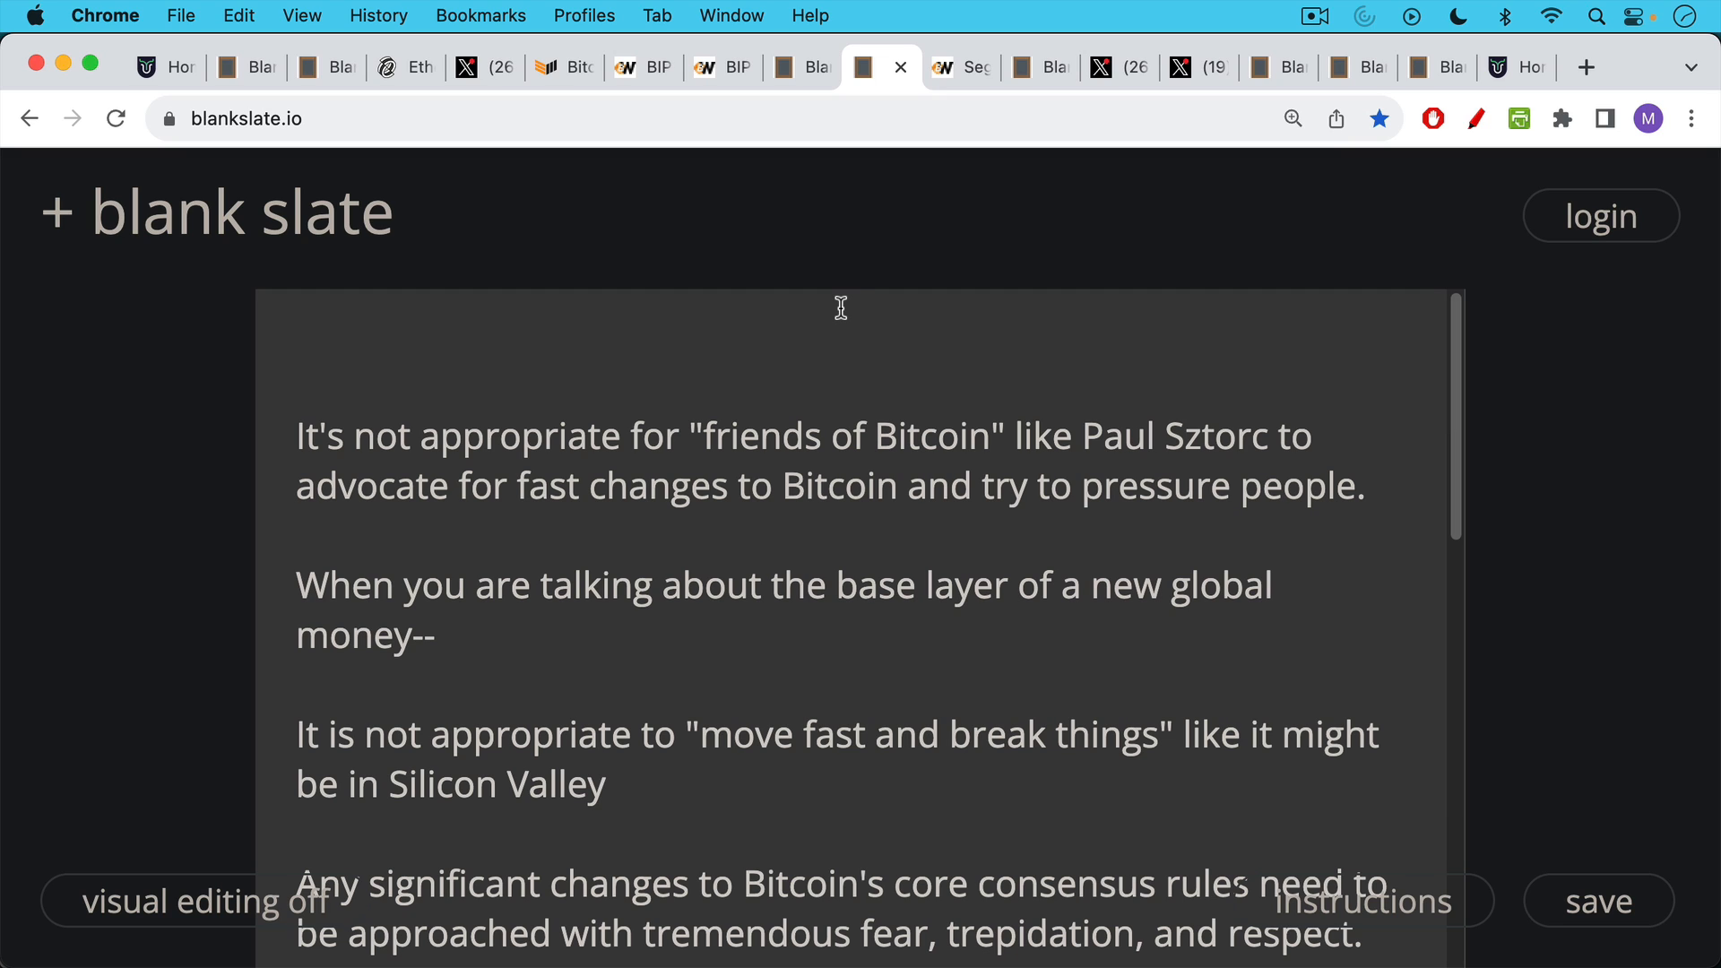
mouse_move(840, 308)
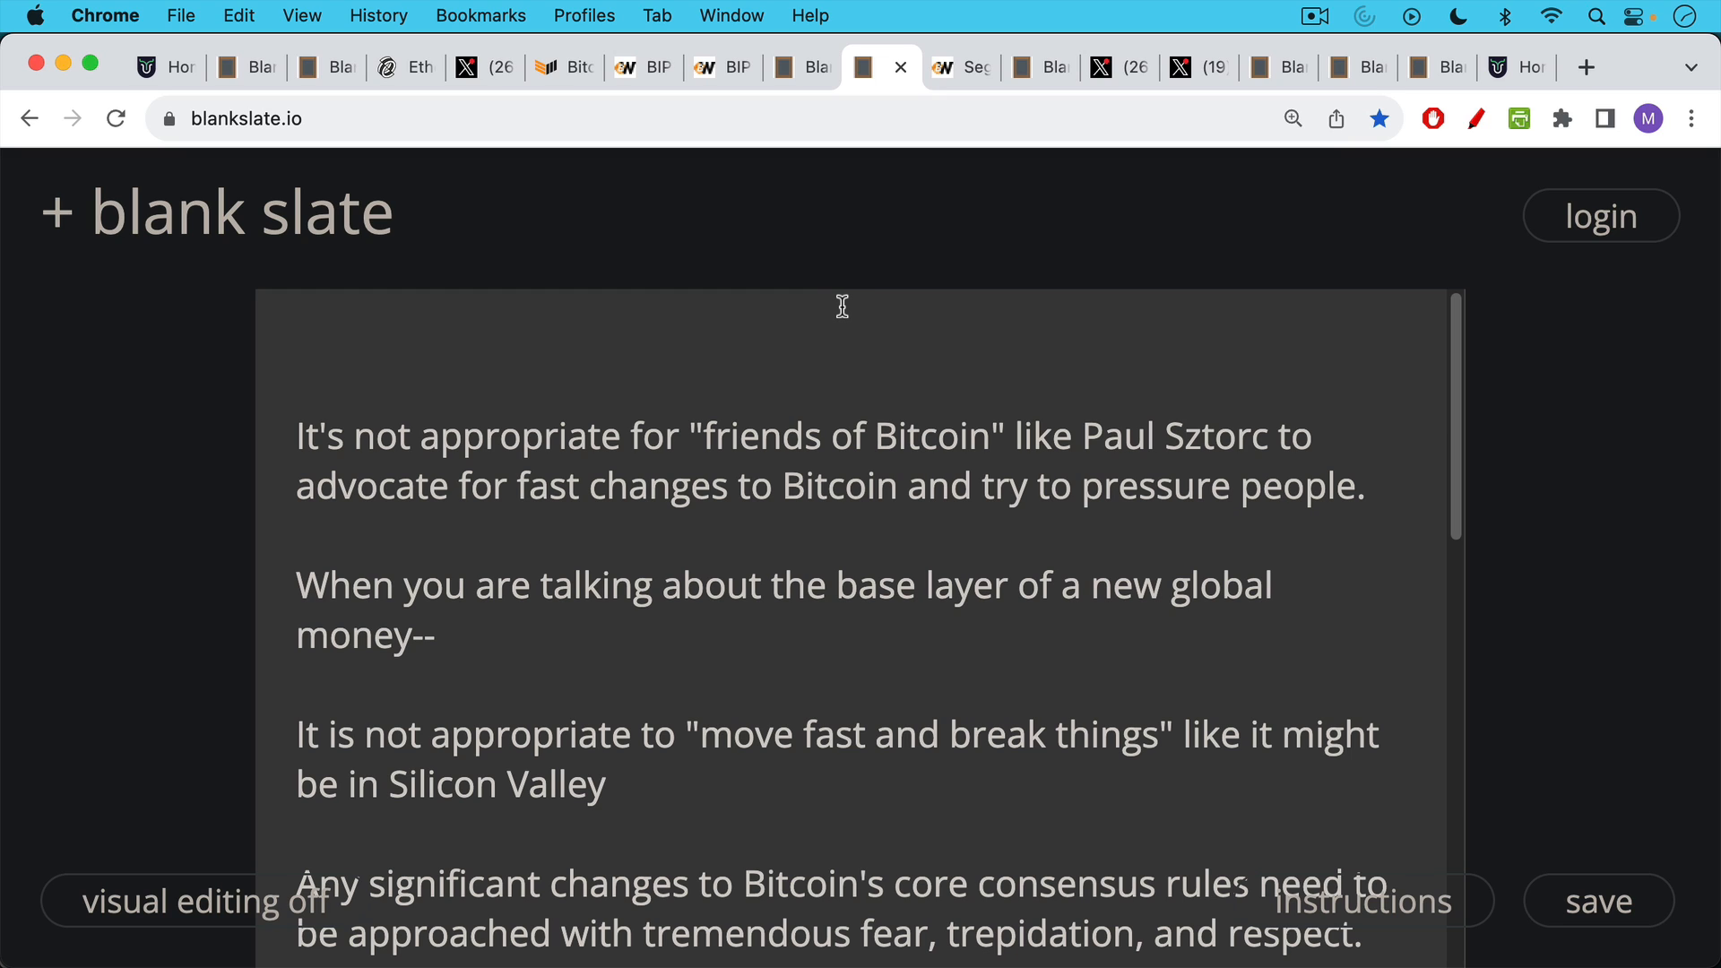
mouse_move(842, 305)
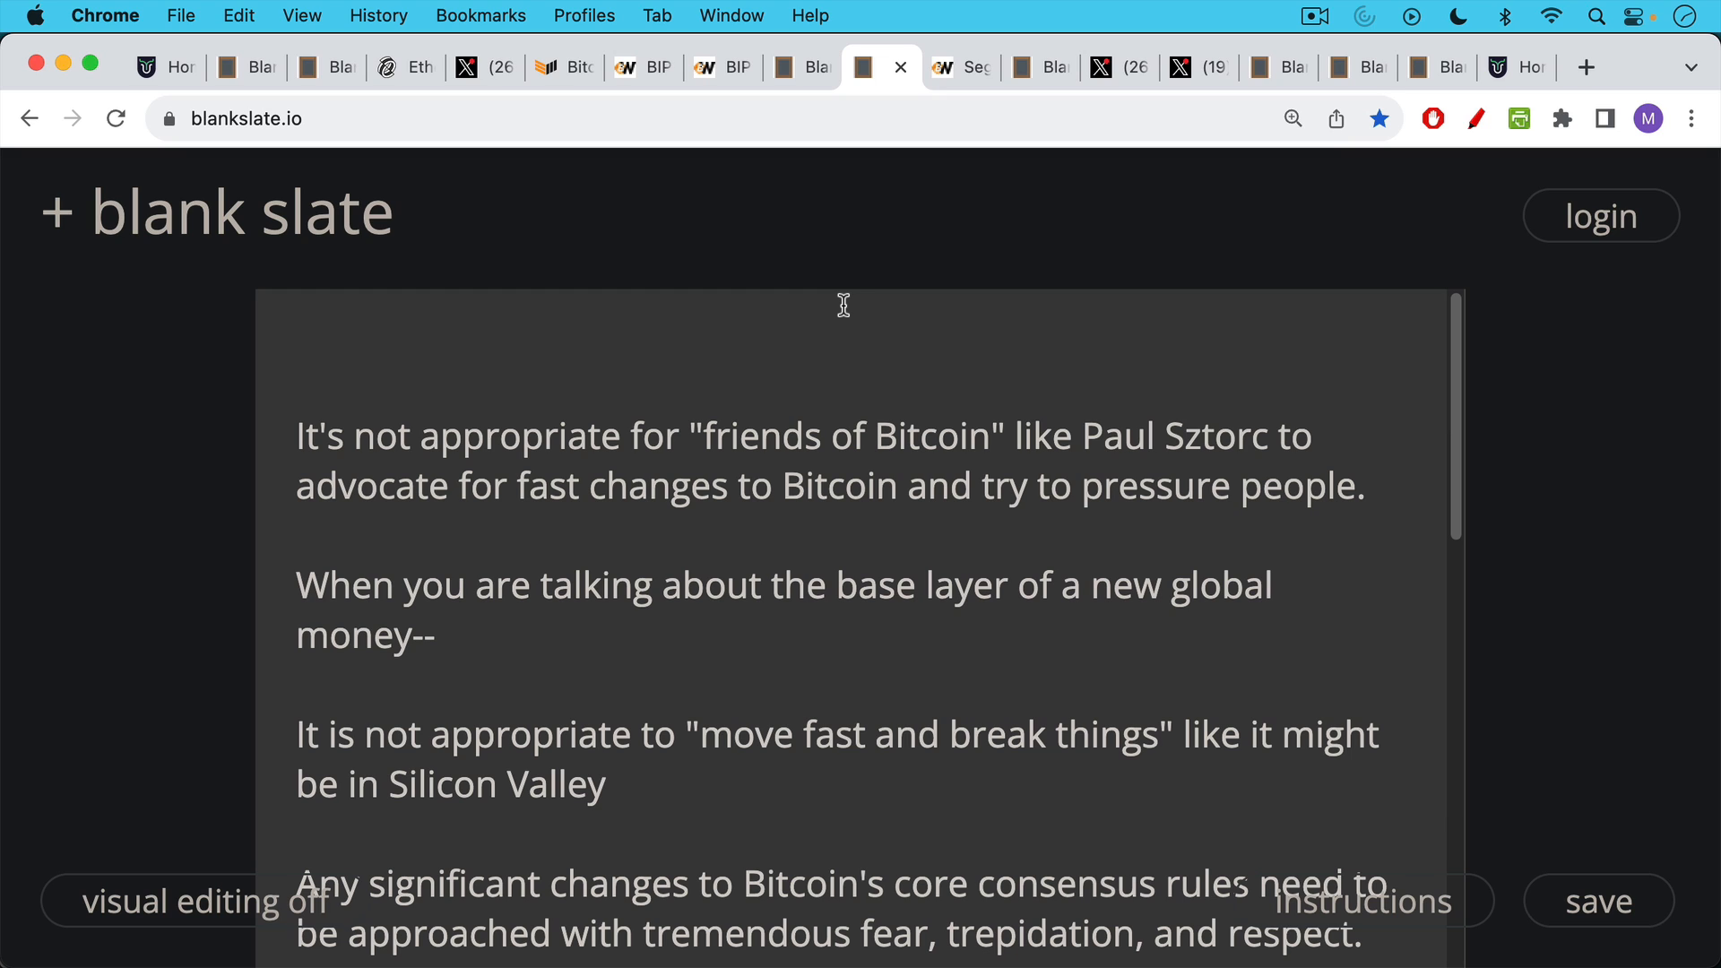
mouse_move(843, 305)
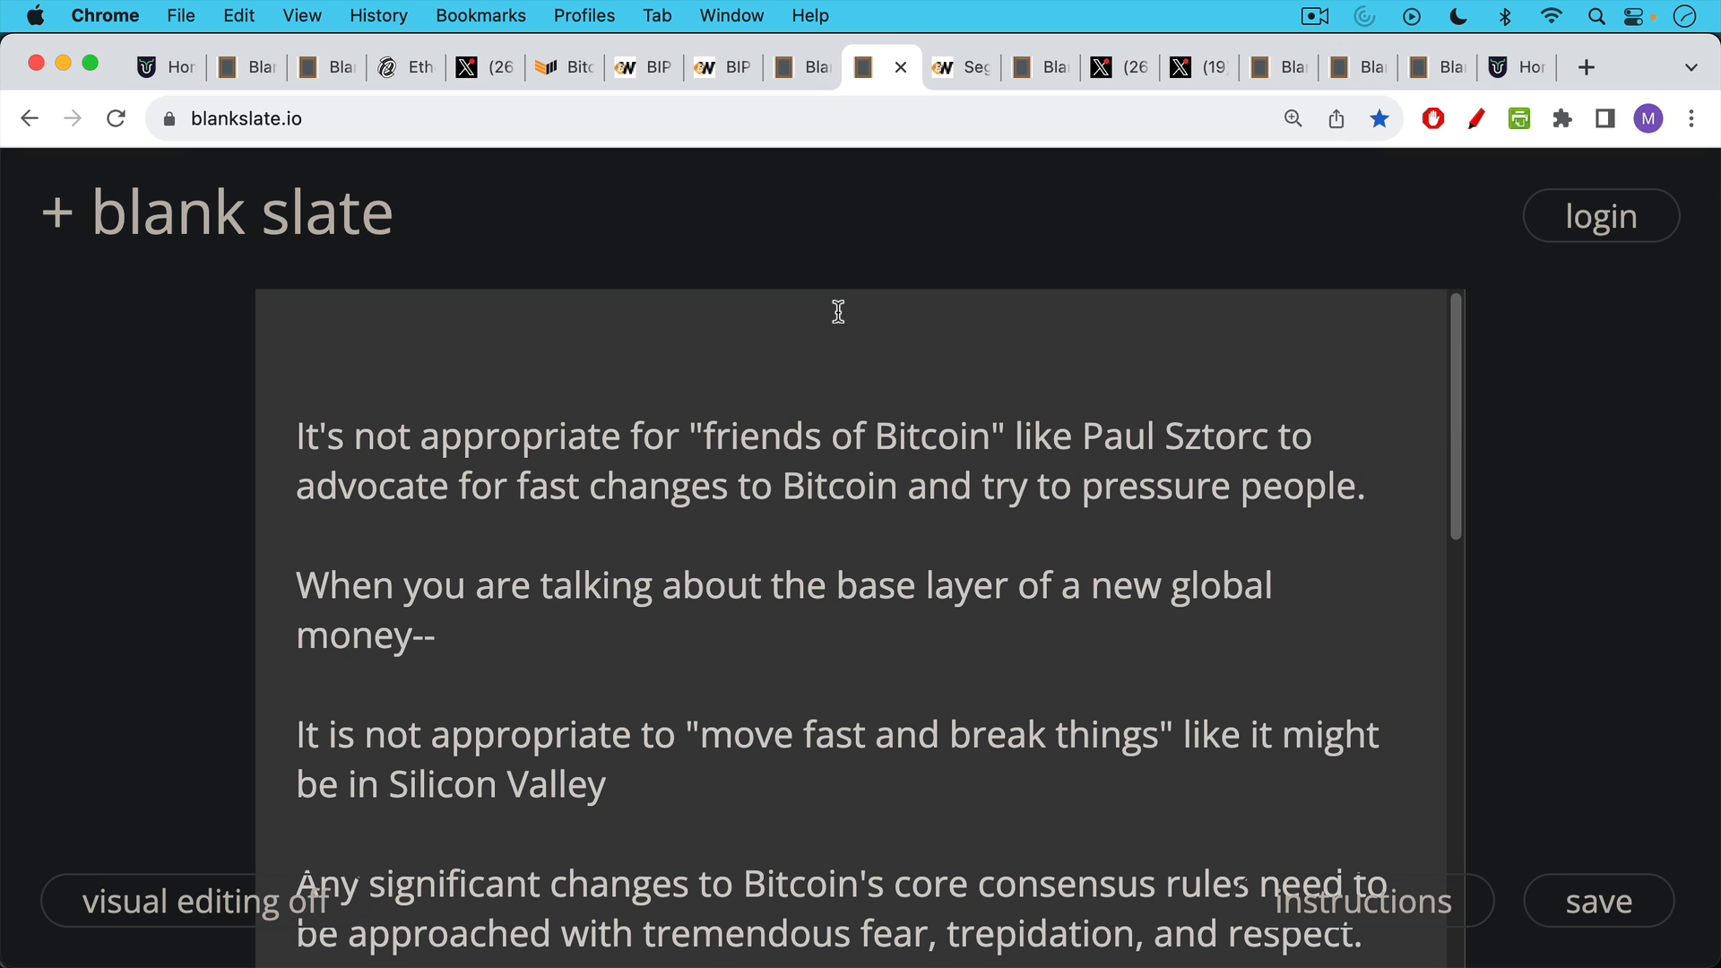
Read the consensus-change principles through the list of inappropriate tactics, then show the SegWit2x wiki page
scroll(down, 3)
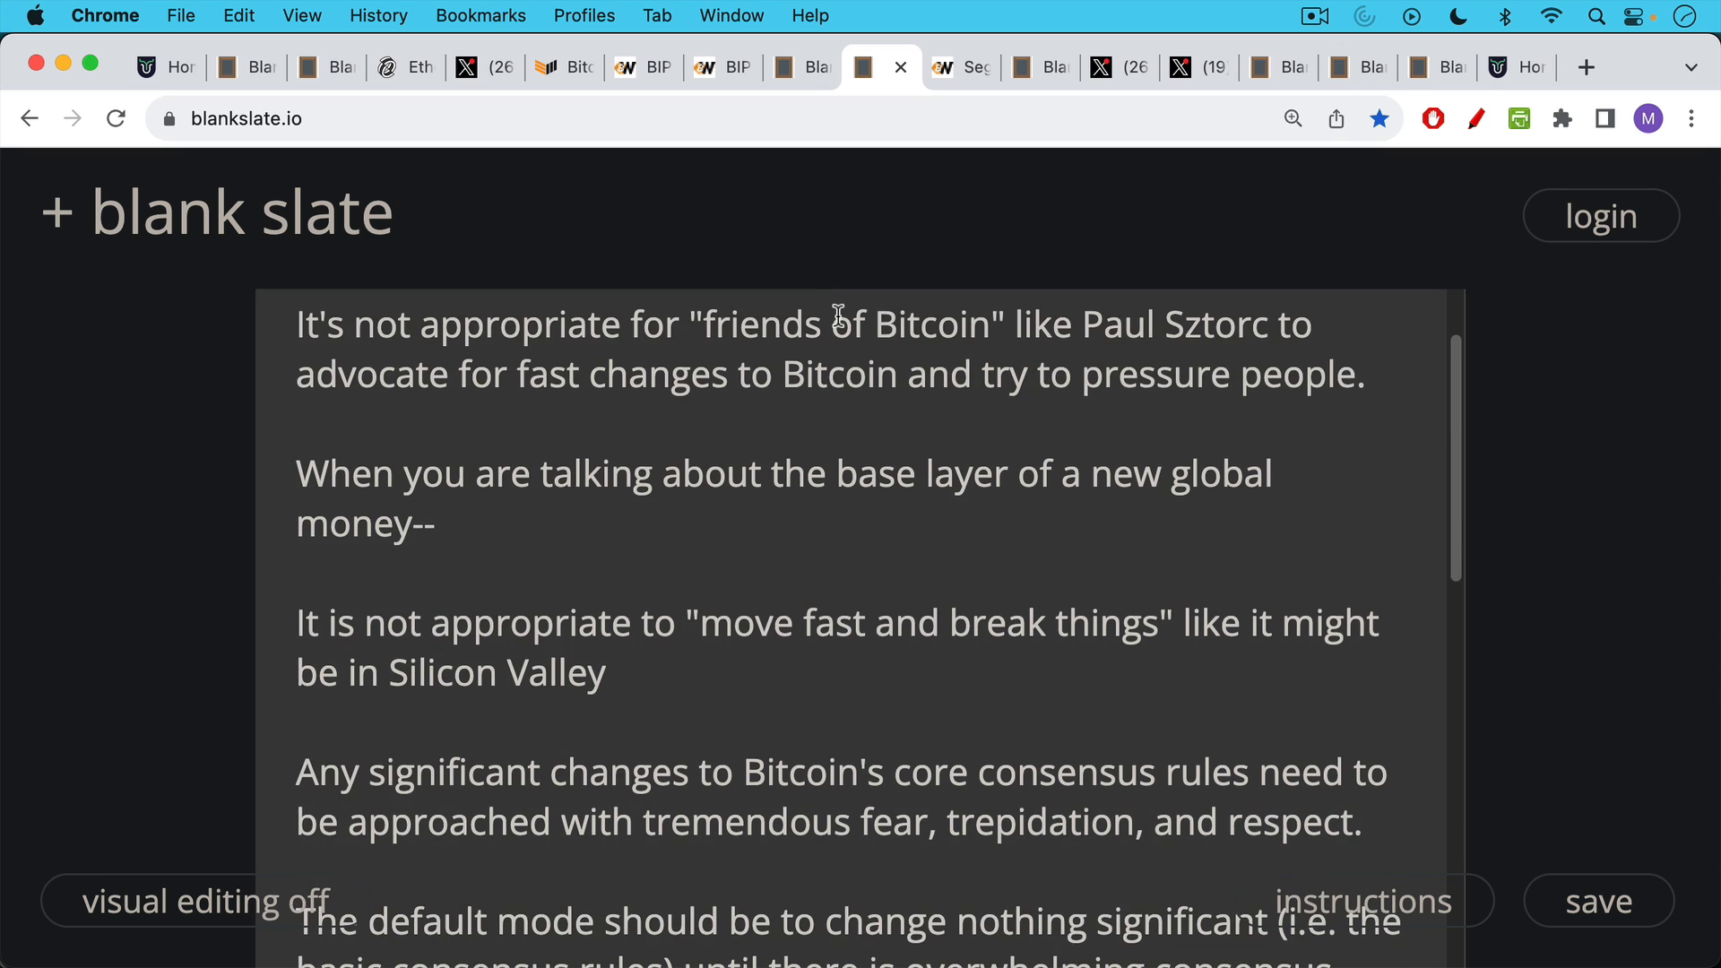
mouse_move(834, 316)
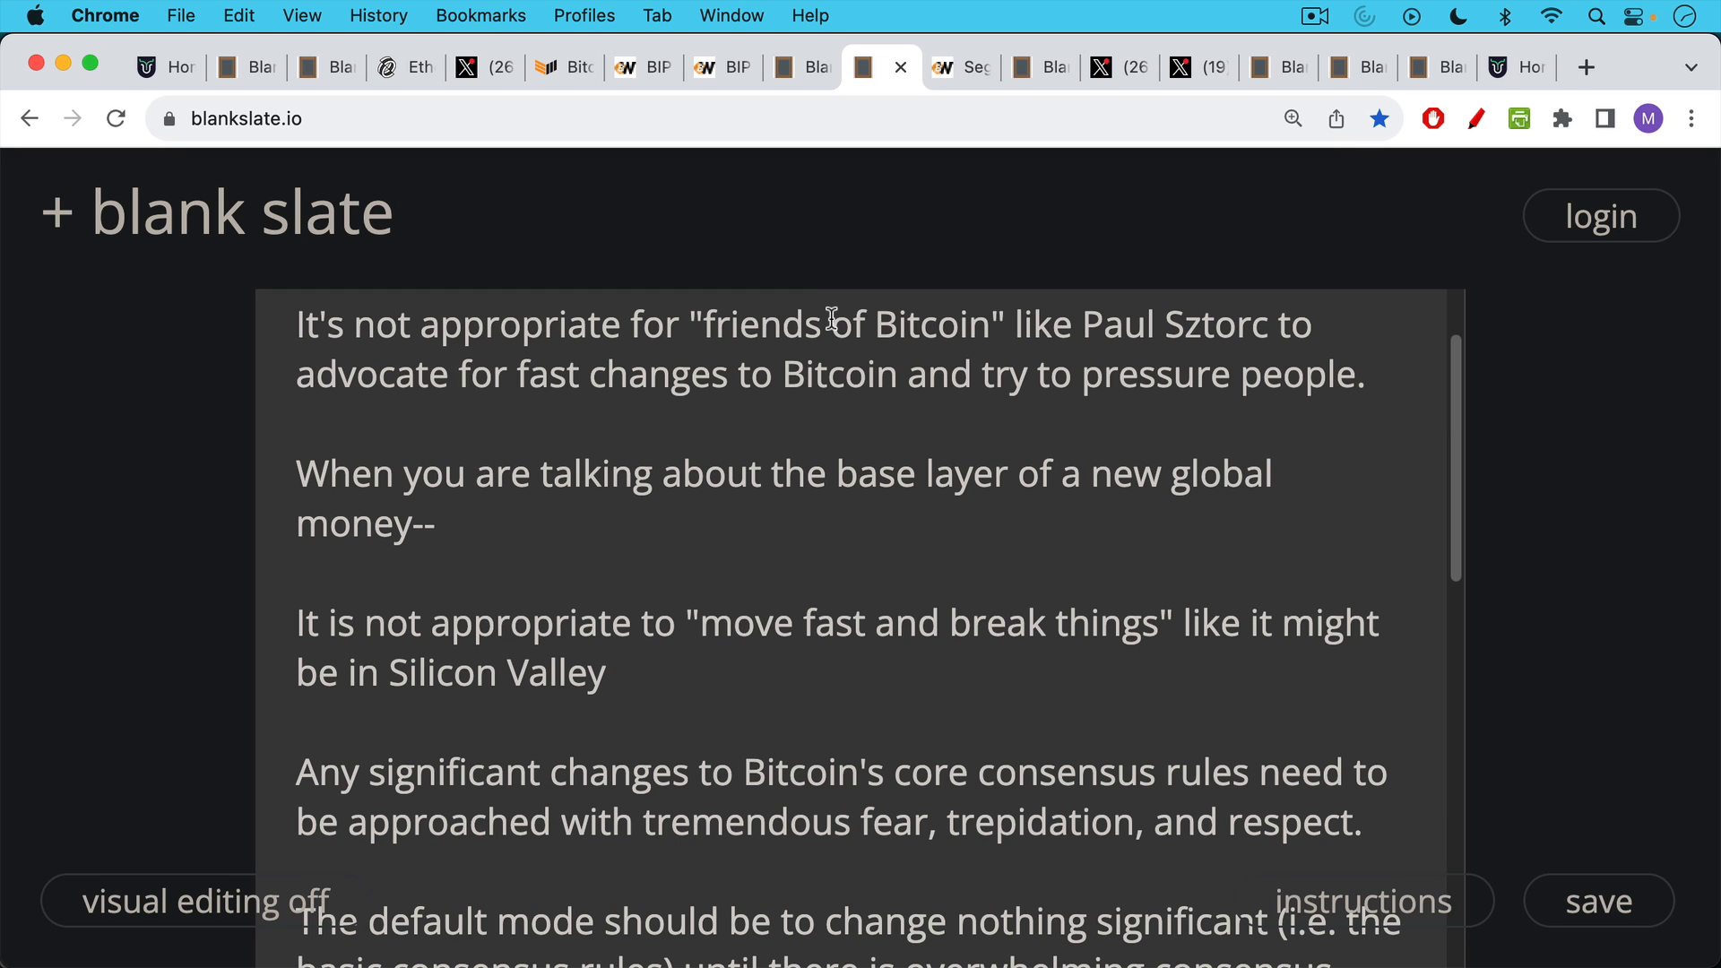
mouse_move(916, 523)
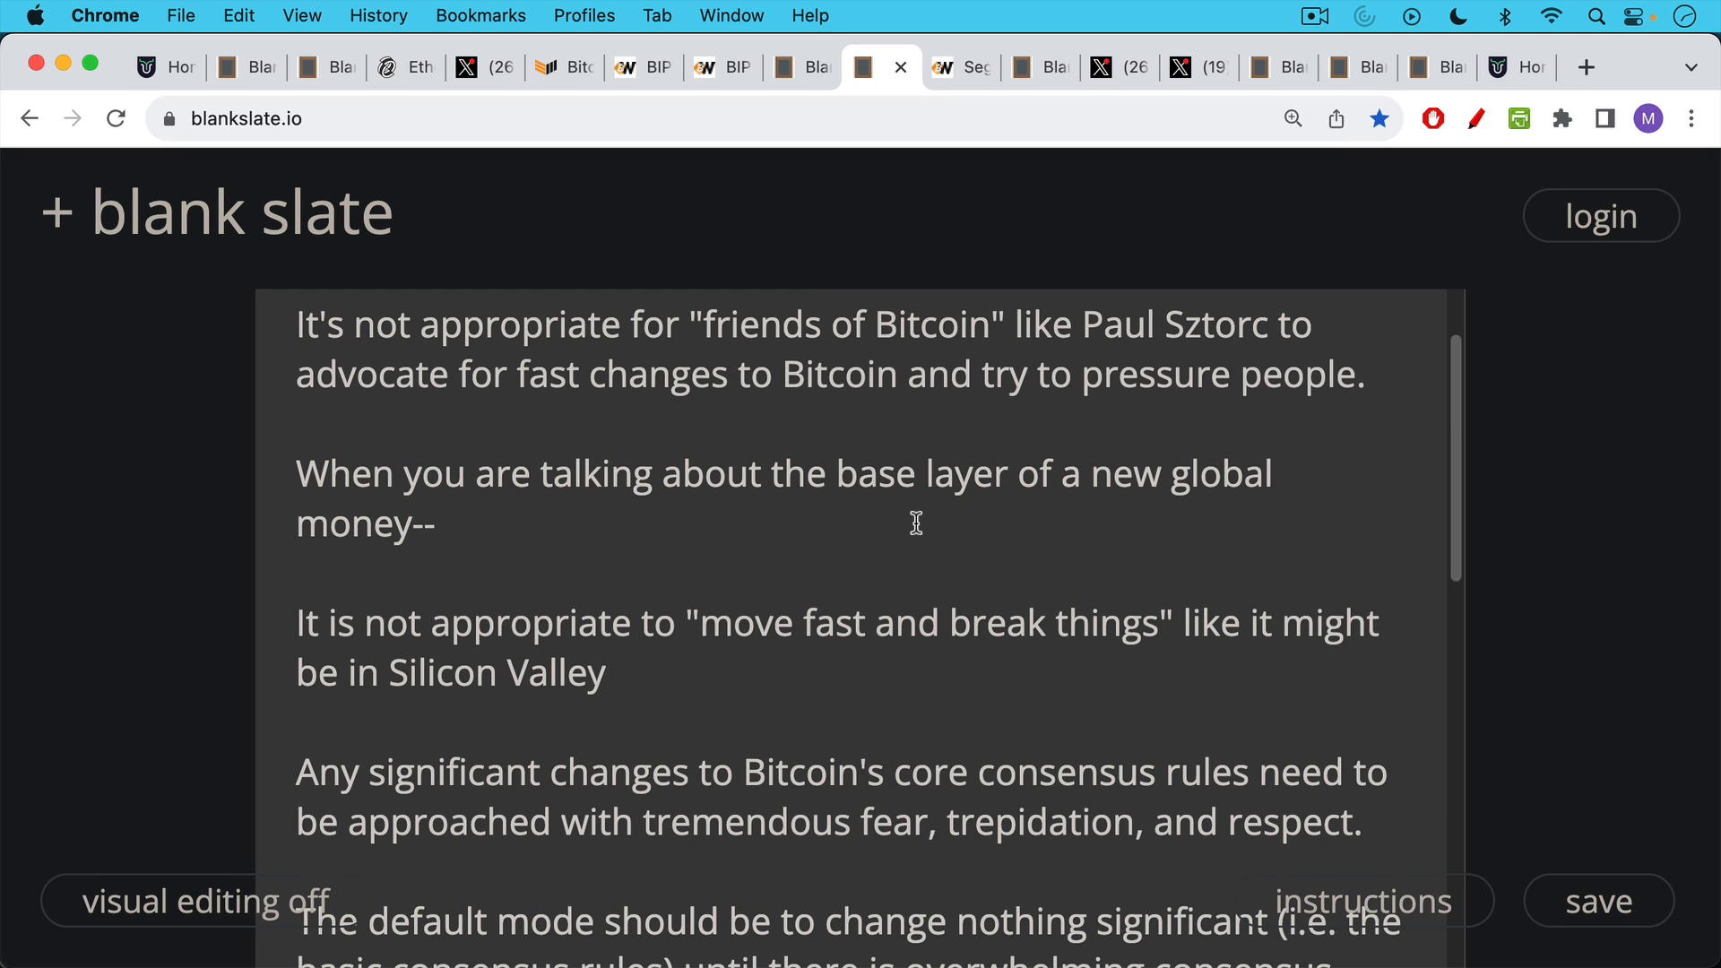
scroll(down, 3)
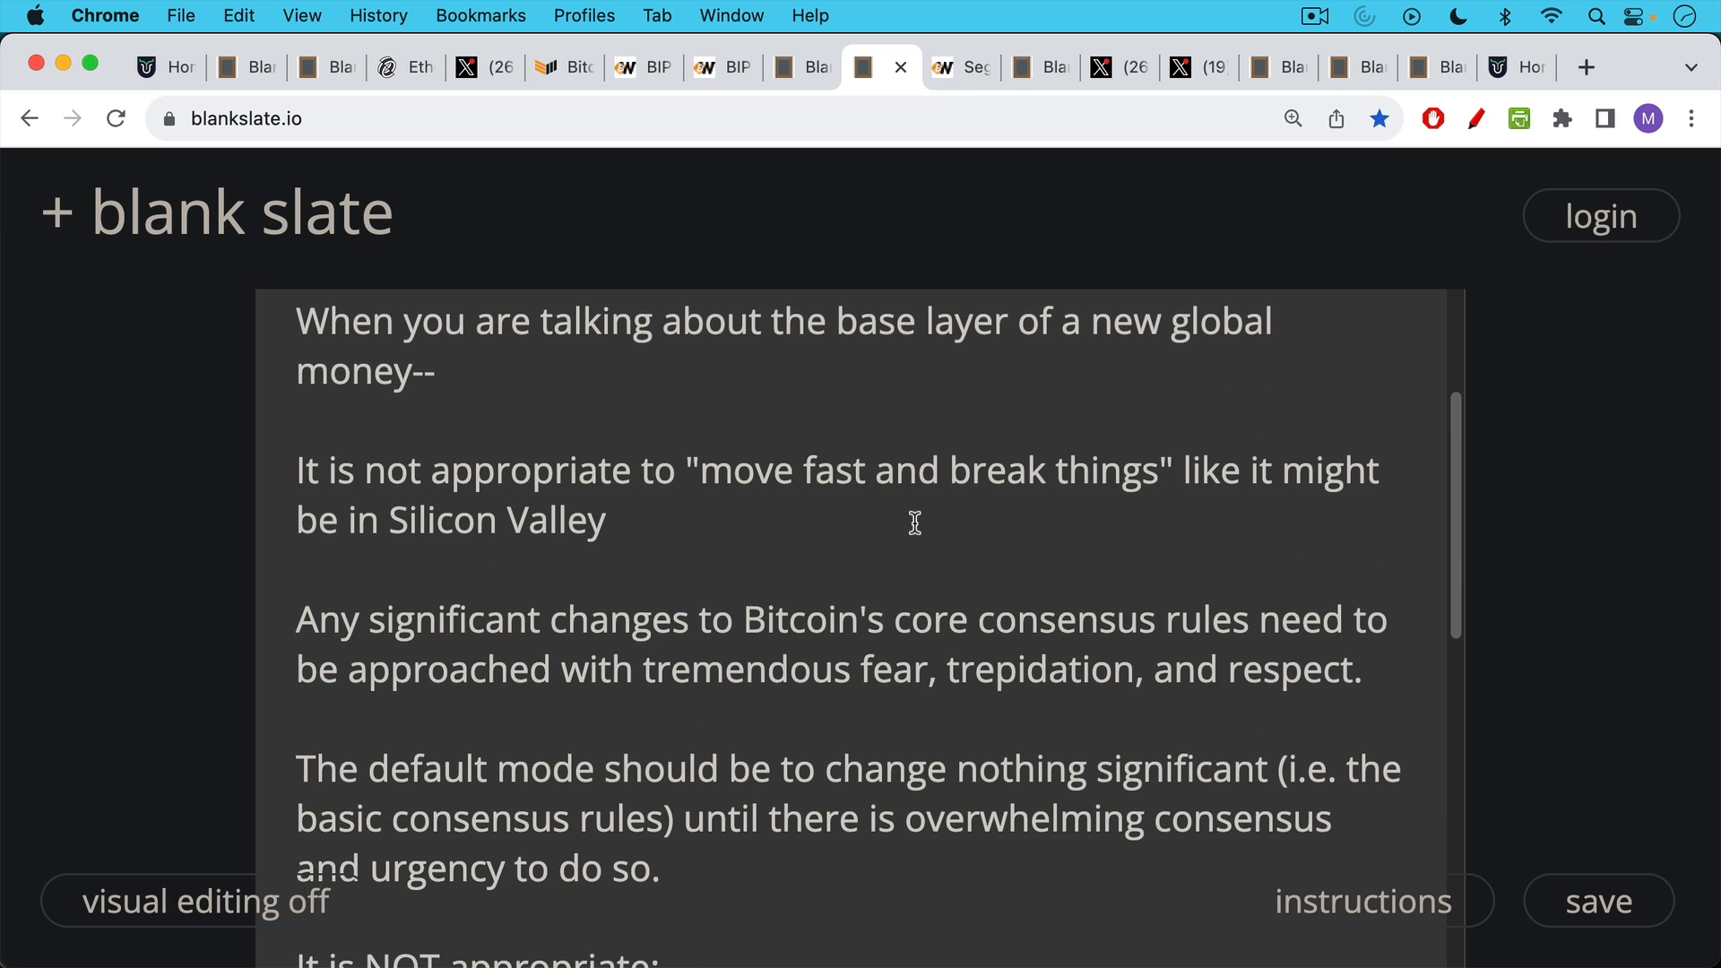
scroll(down, 3)
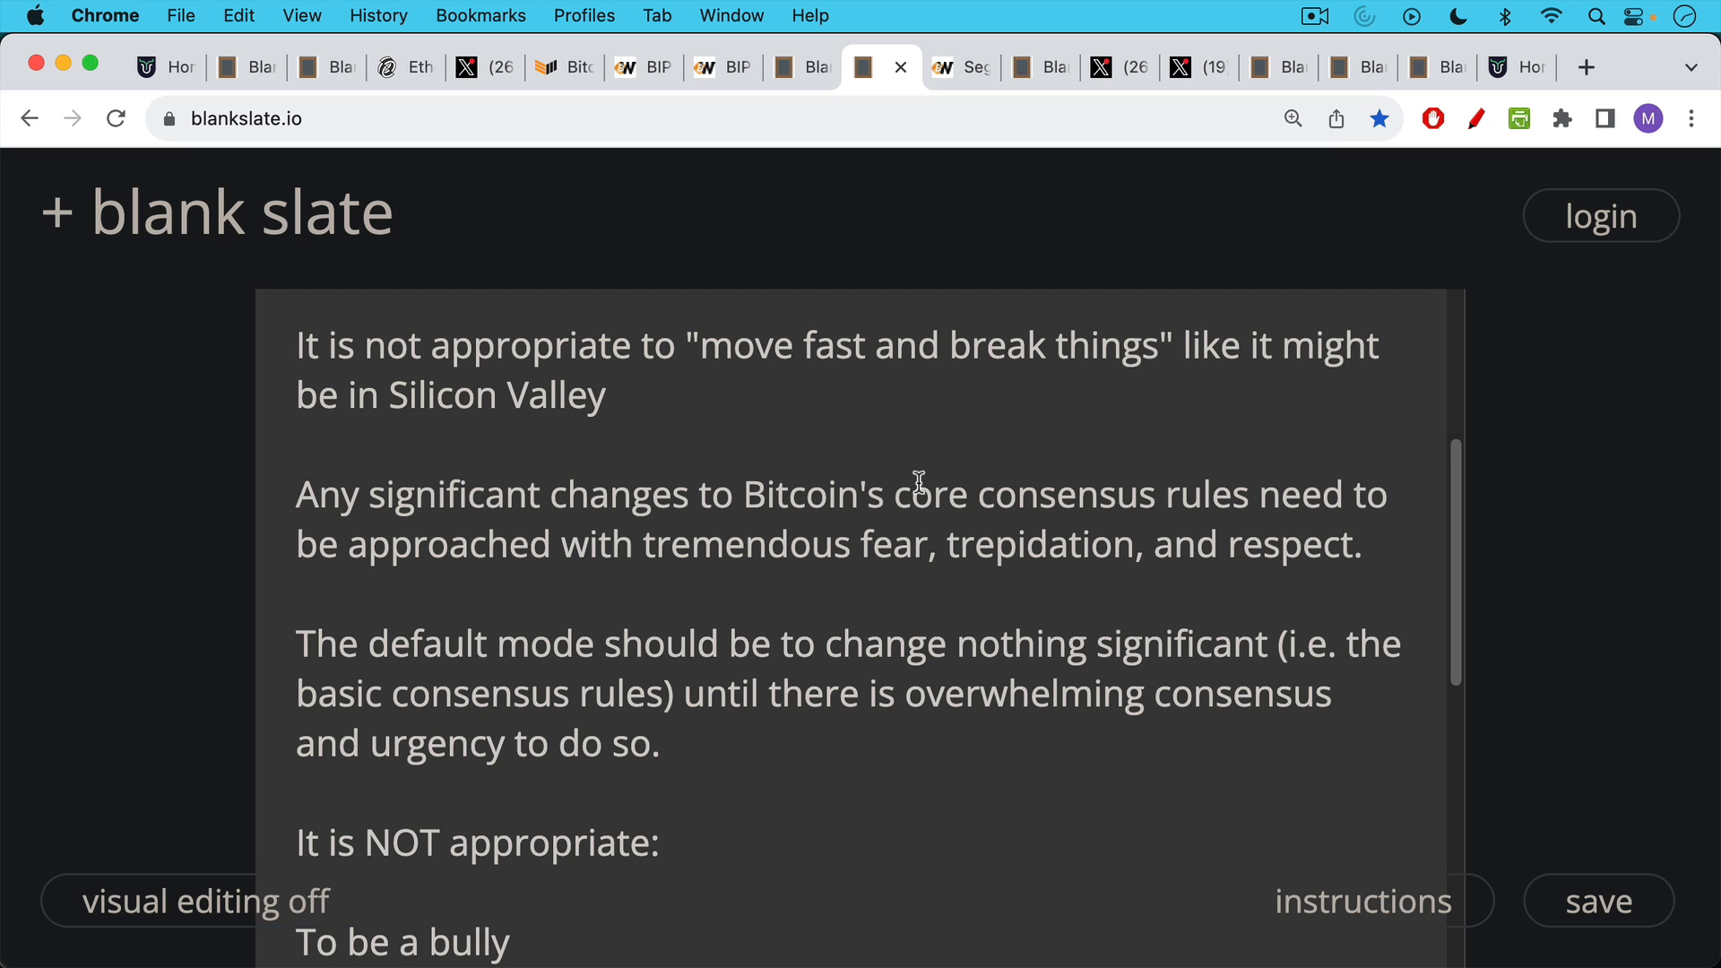
mouse_move(905, 522)
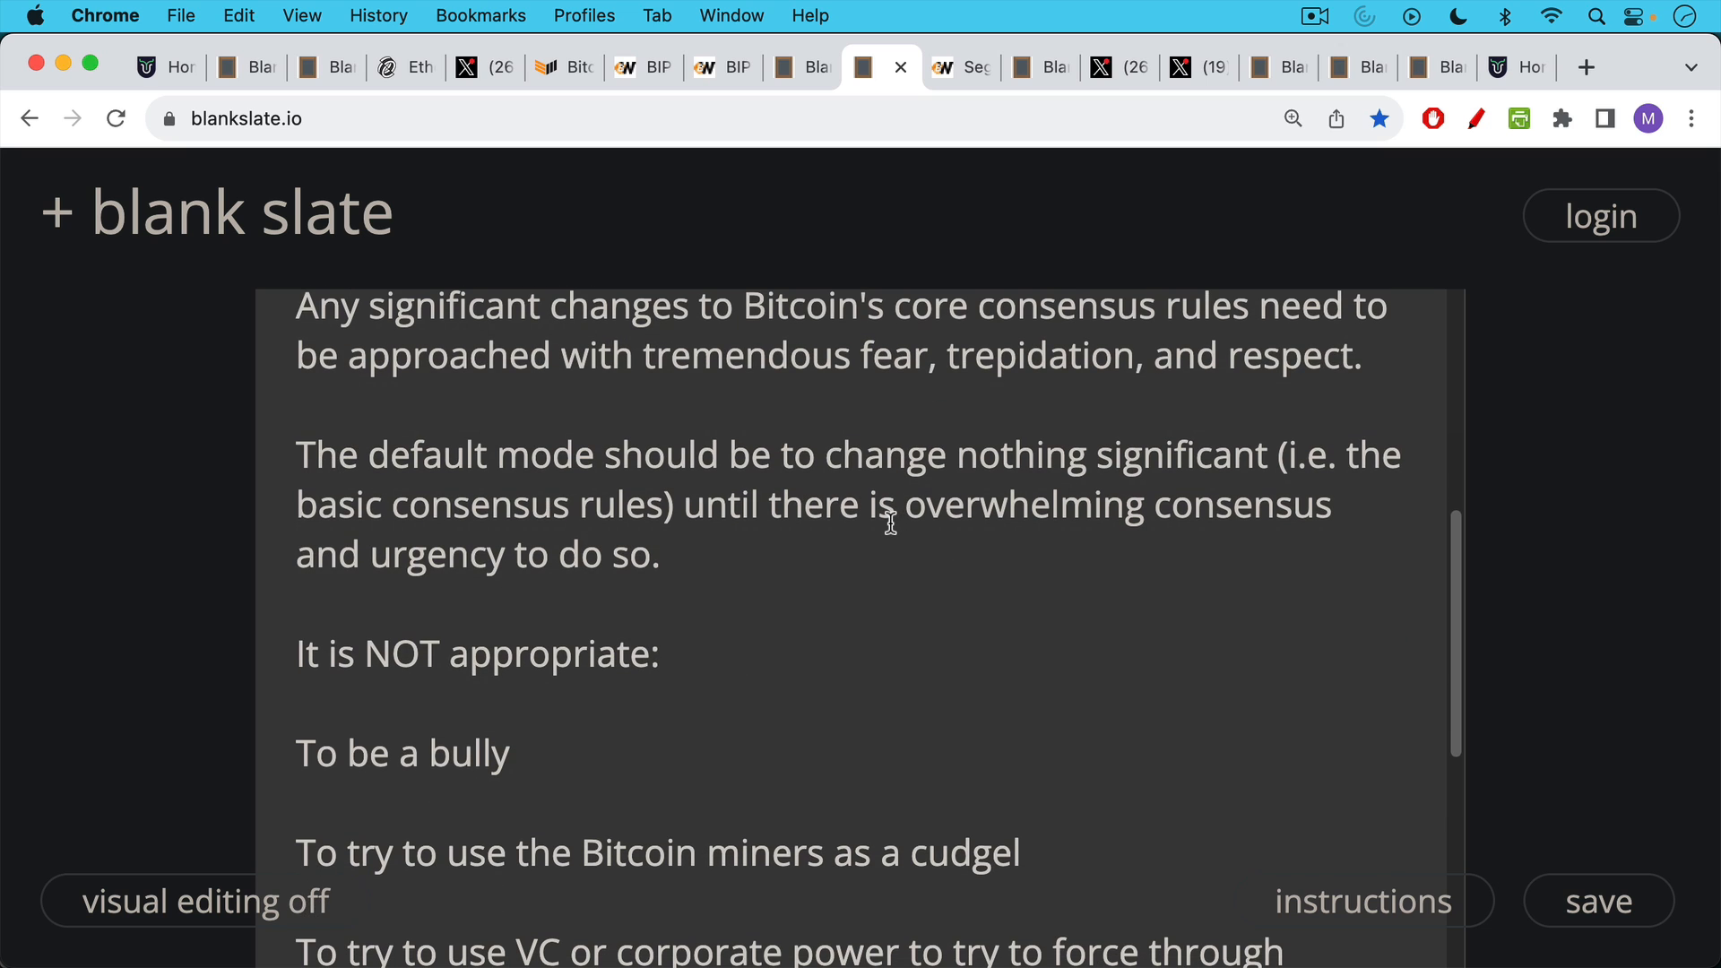
scroll(down, 3)
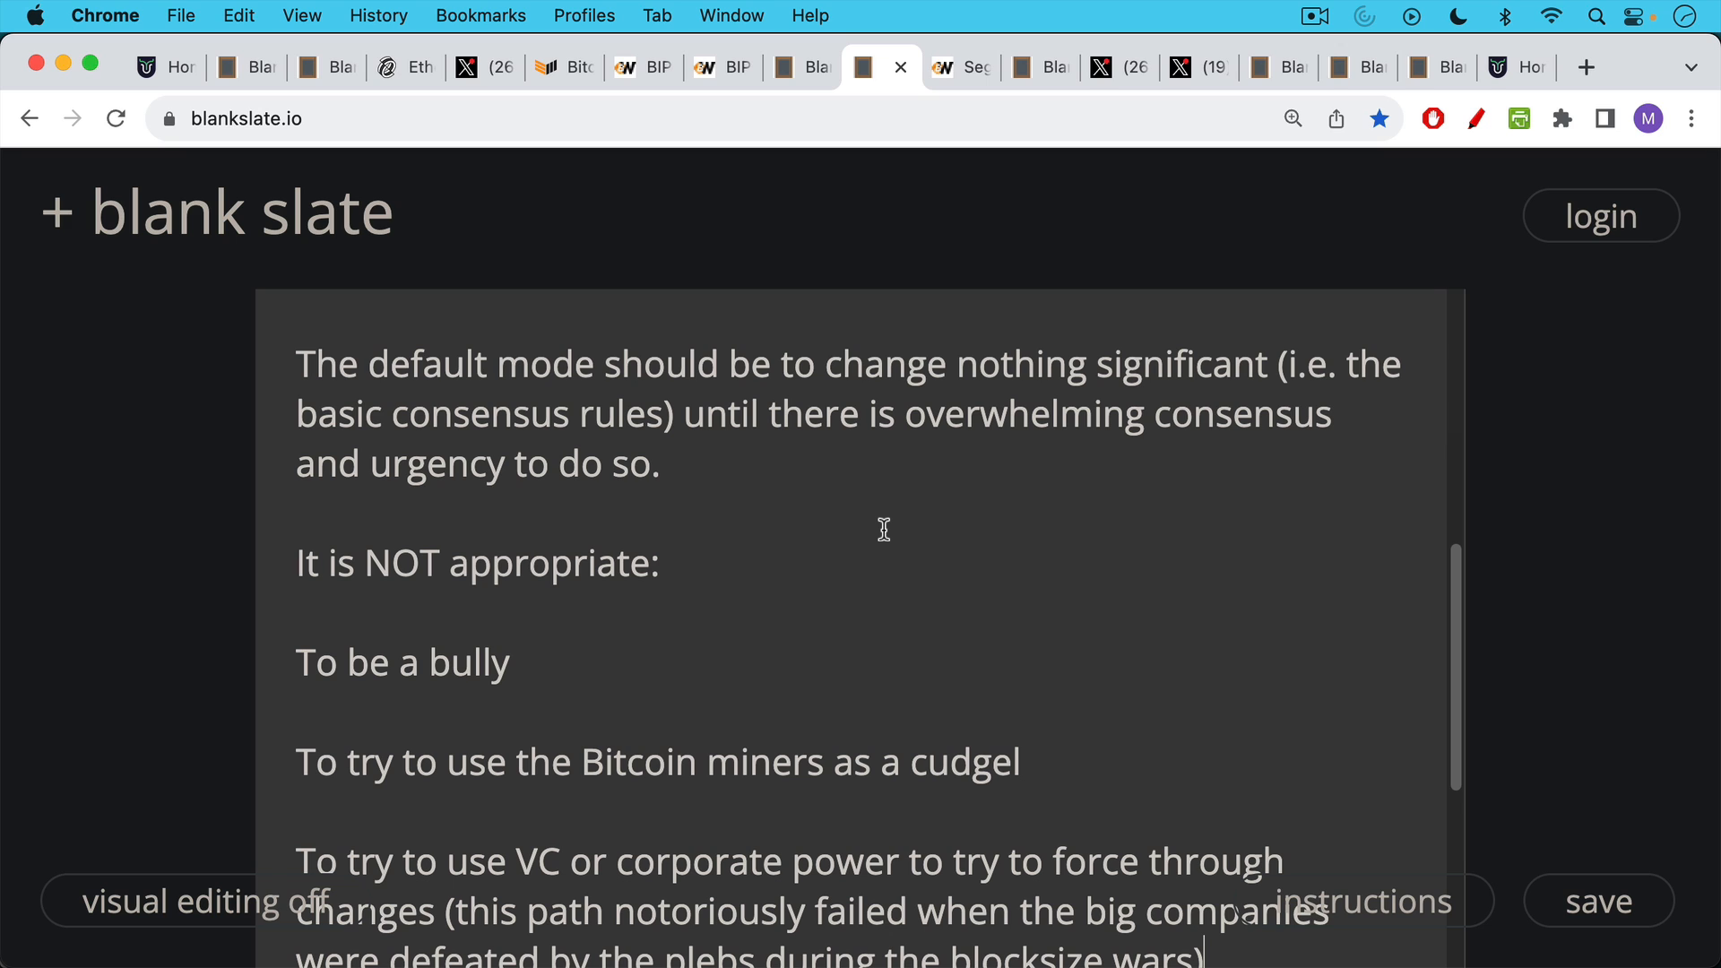
scroll(down, 3)
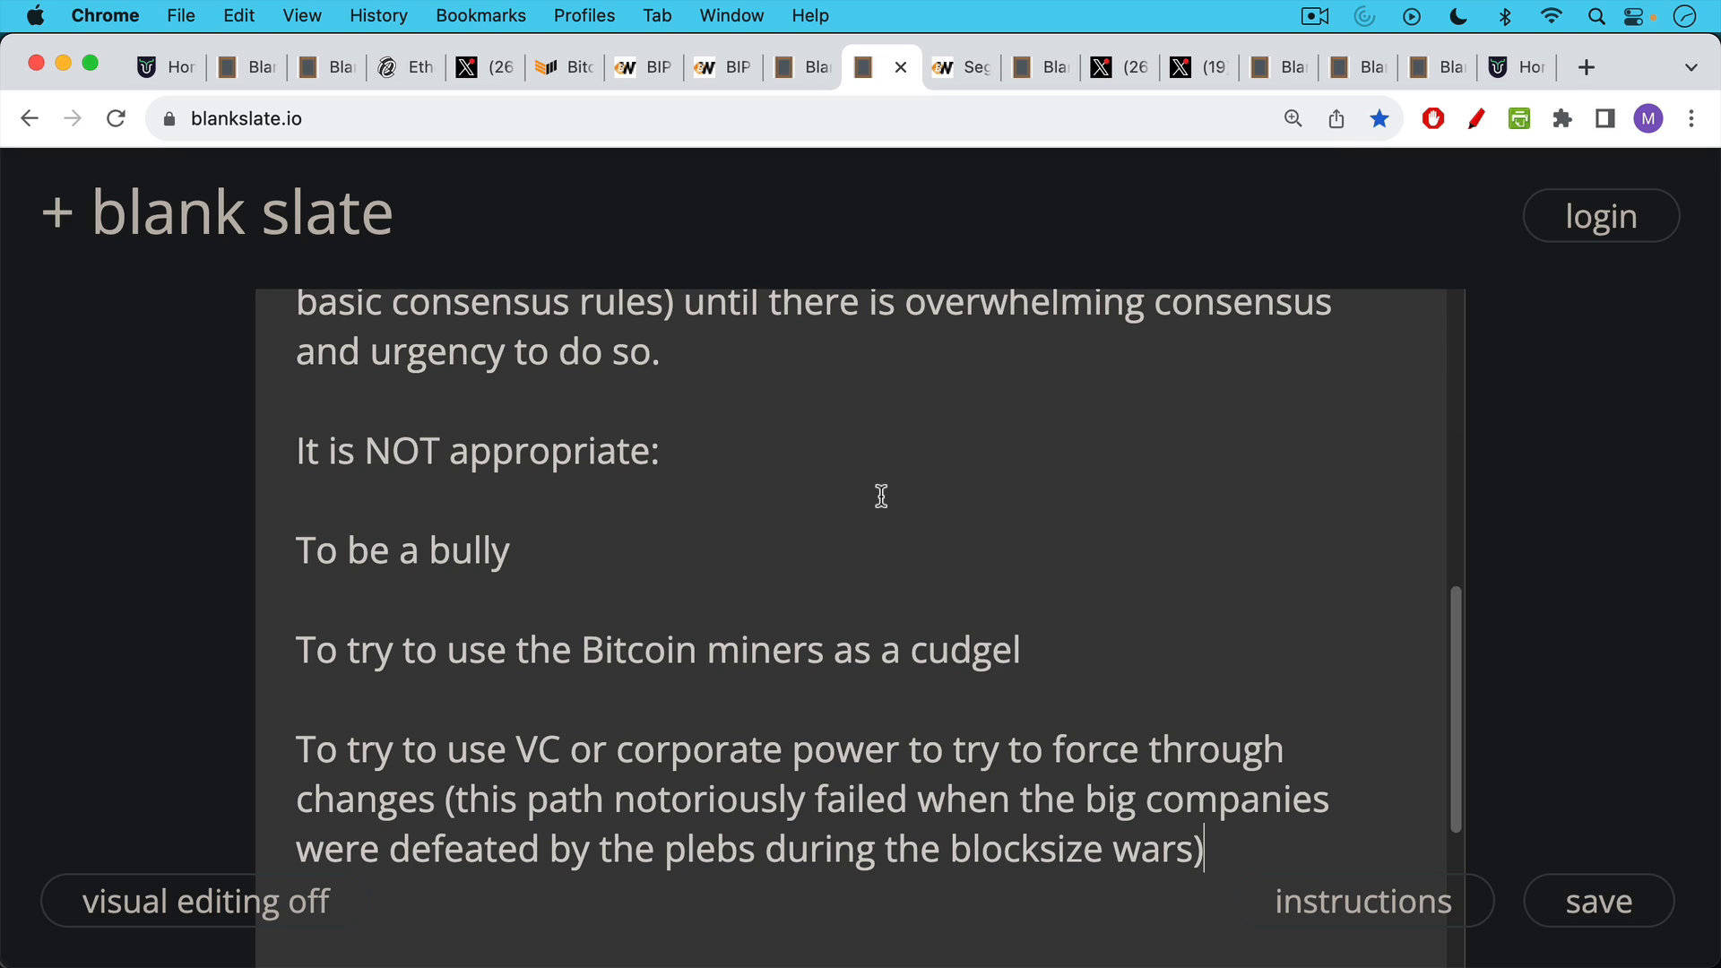
mouse_move(875, 509)
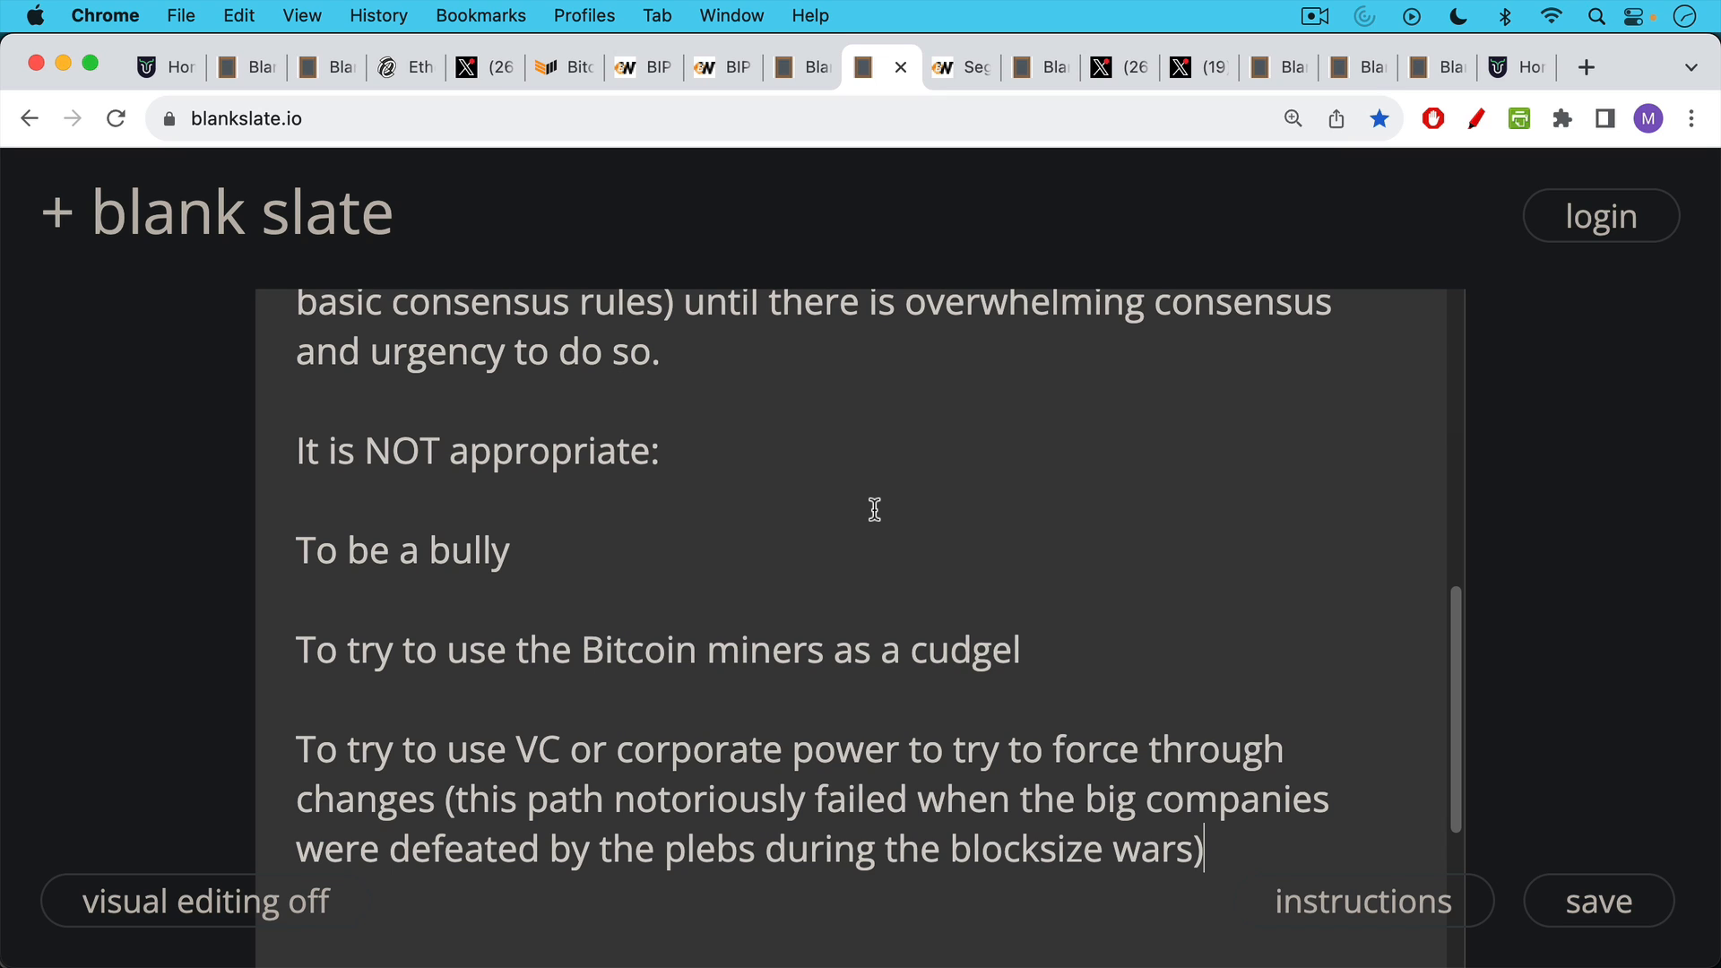
mouse_move(866, 497)
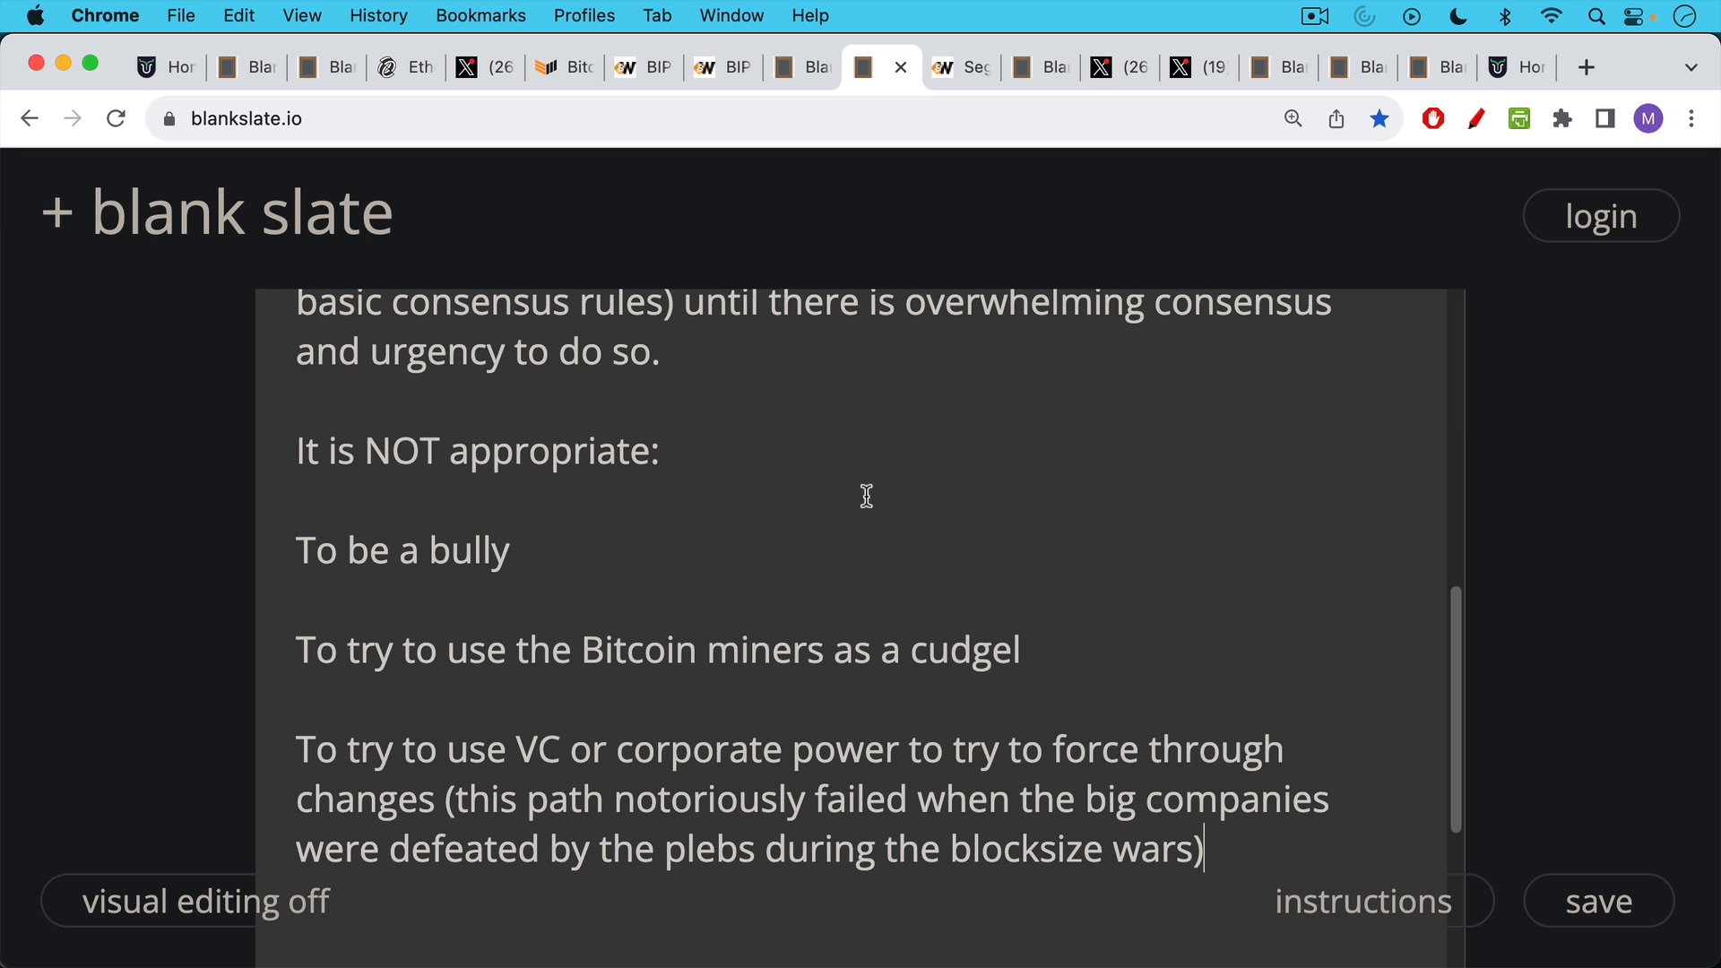
mouse_move(903, 365)
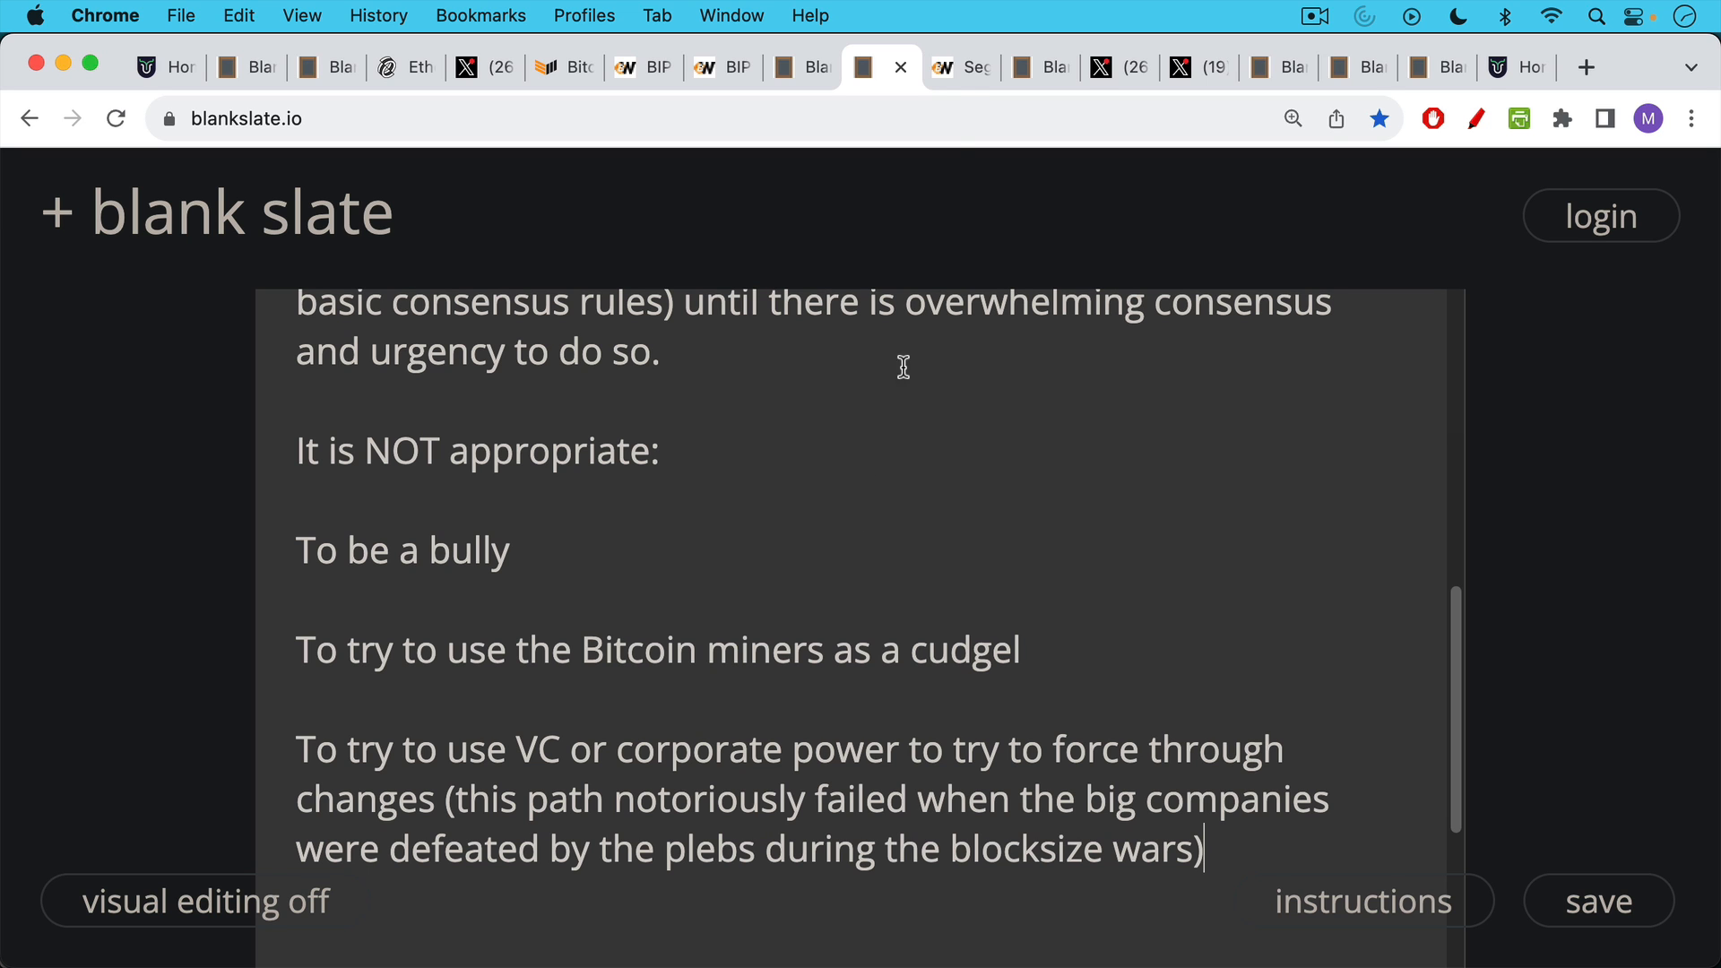
click(957, 66)
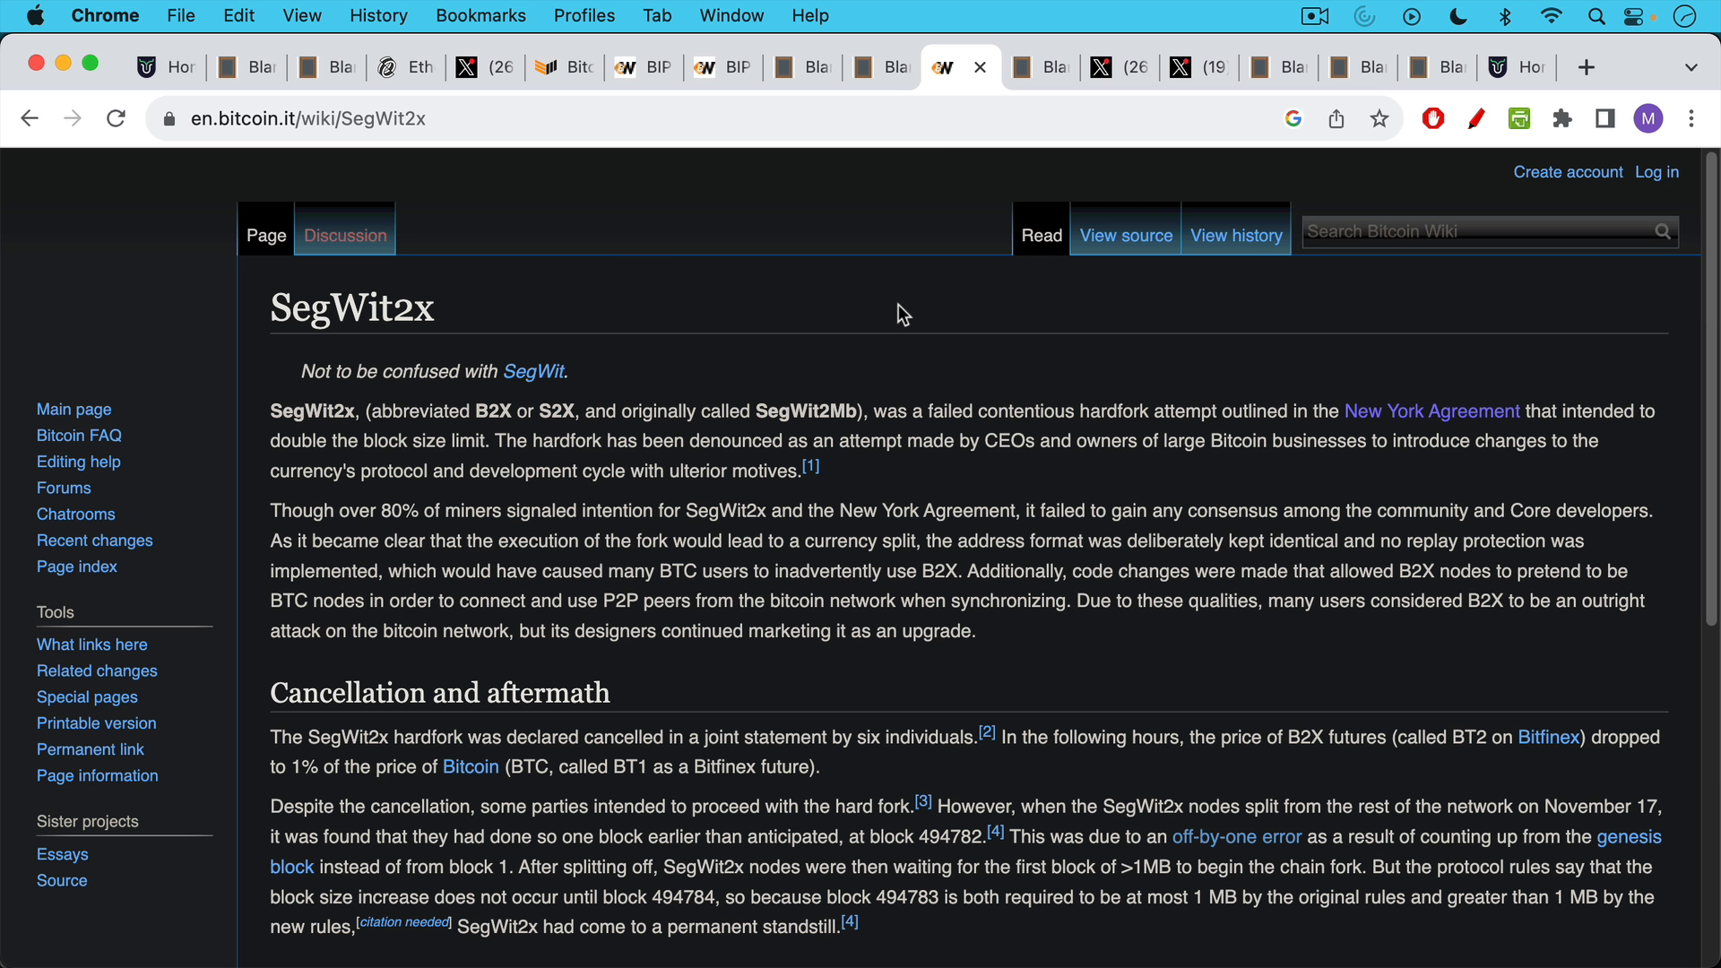
mouse_move(894, 267)
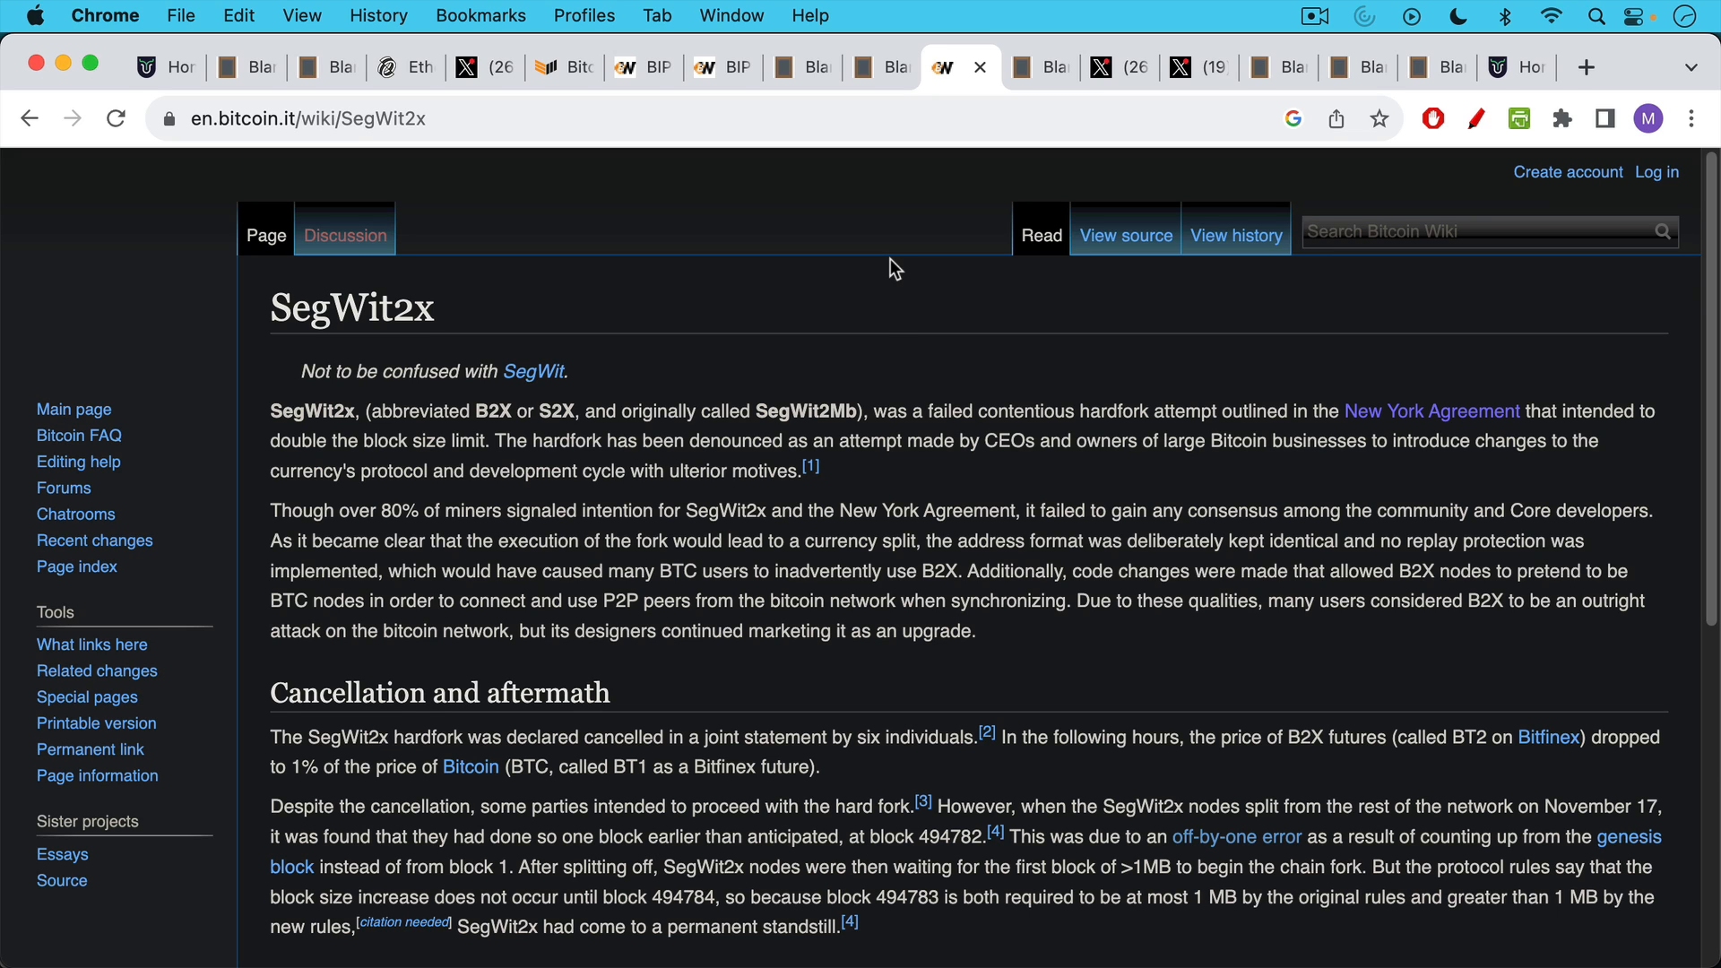
mouse_move(848, 314)
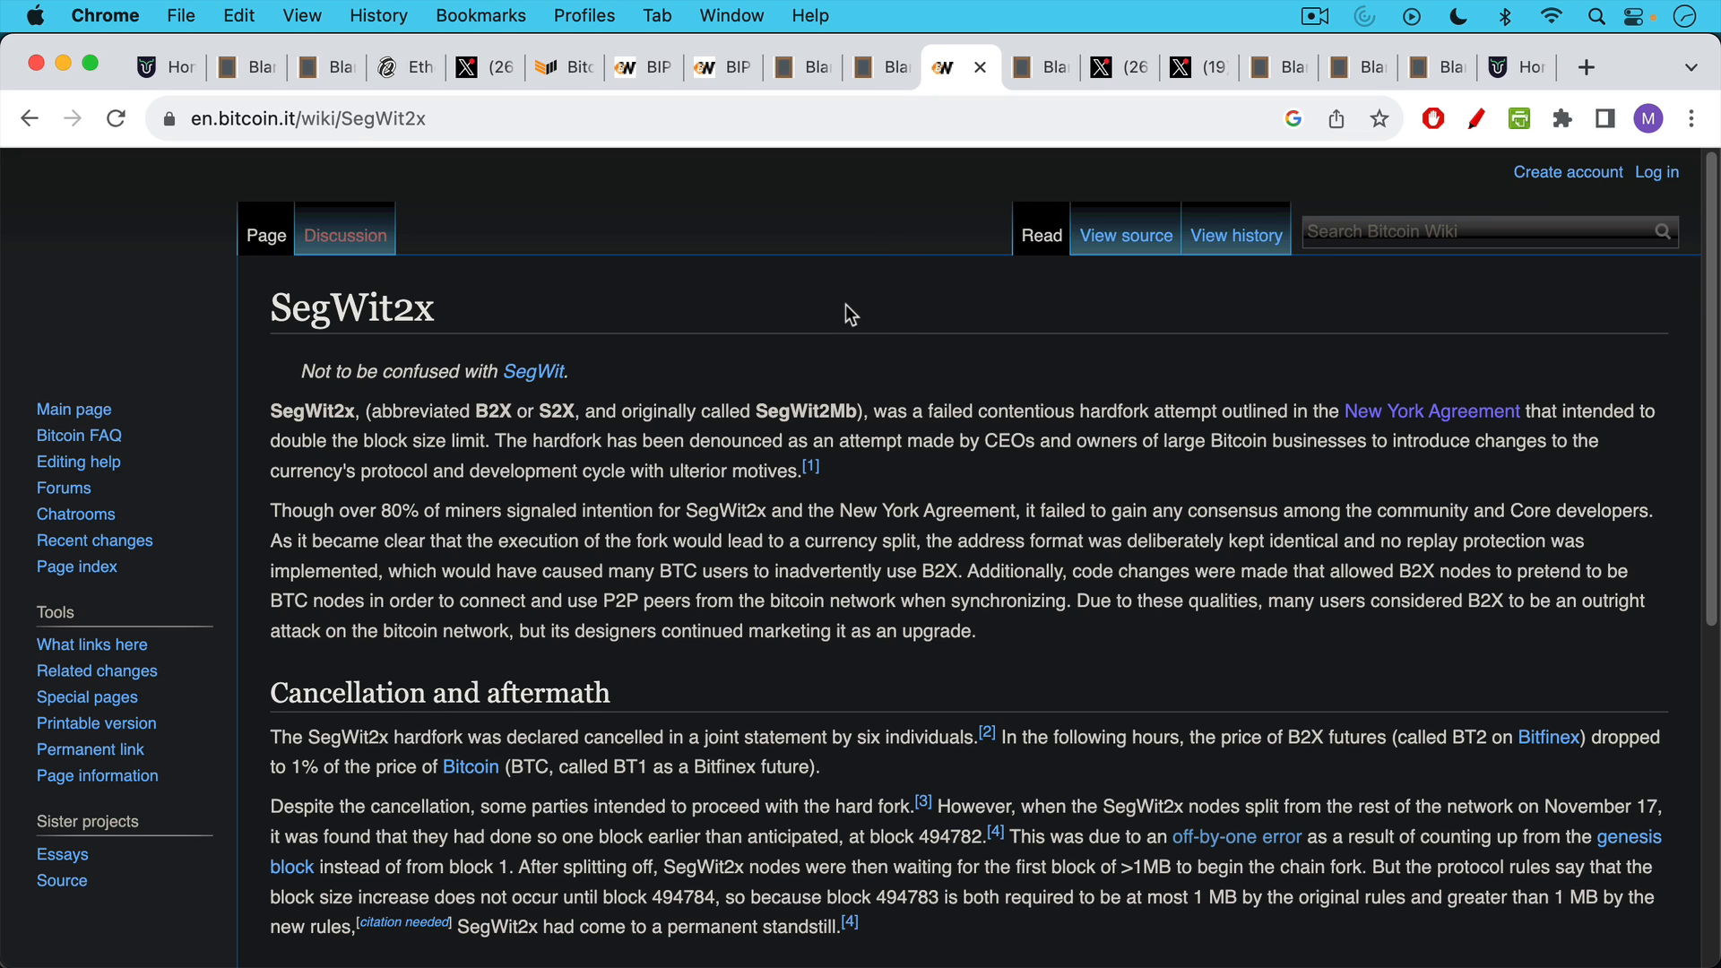
mouse_move(887, 274)
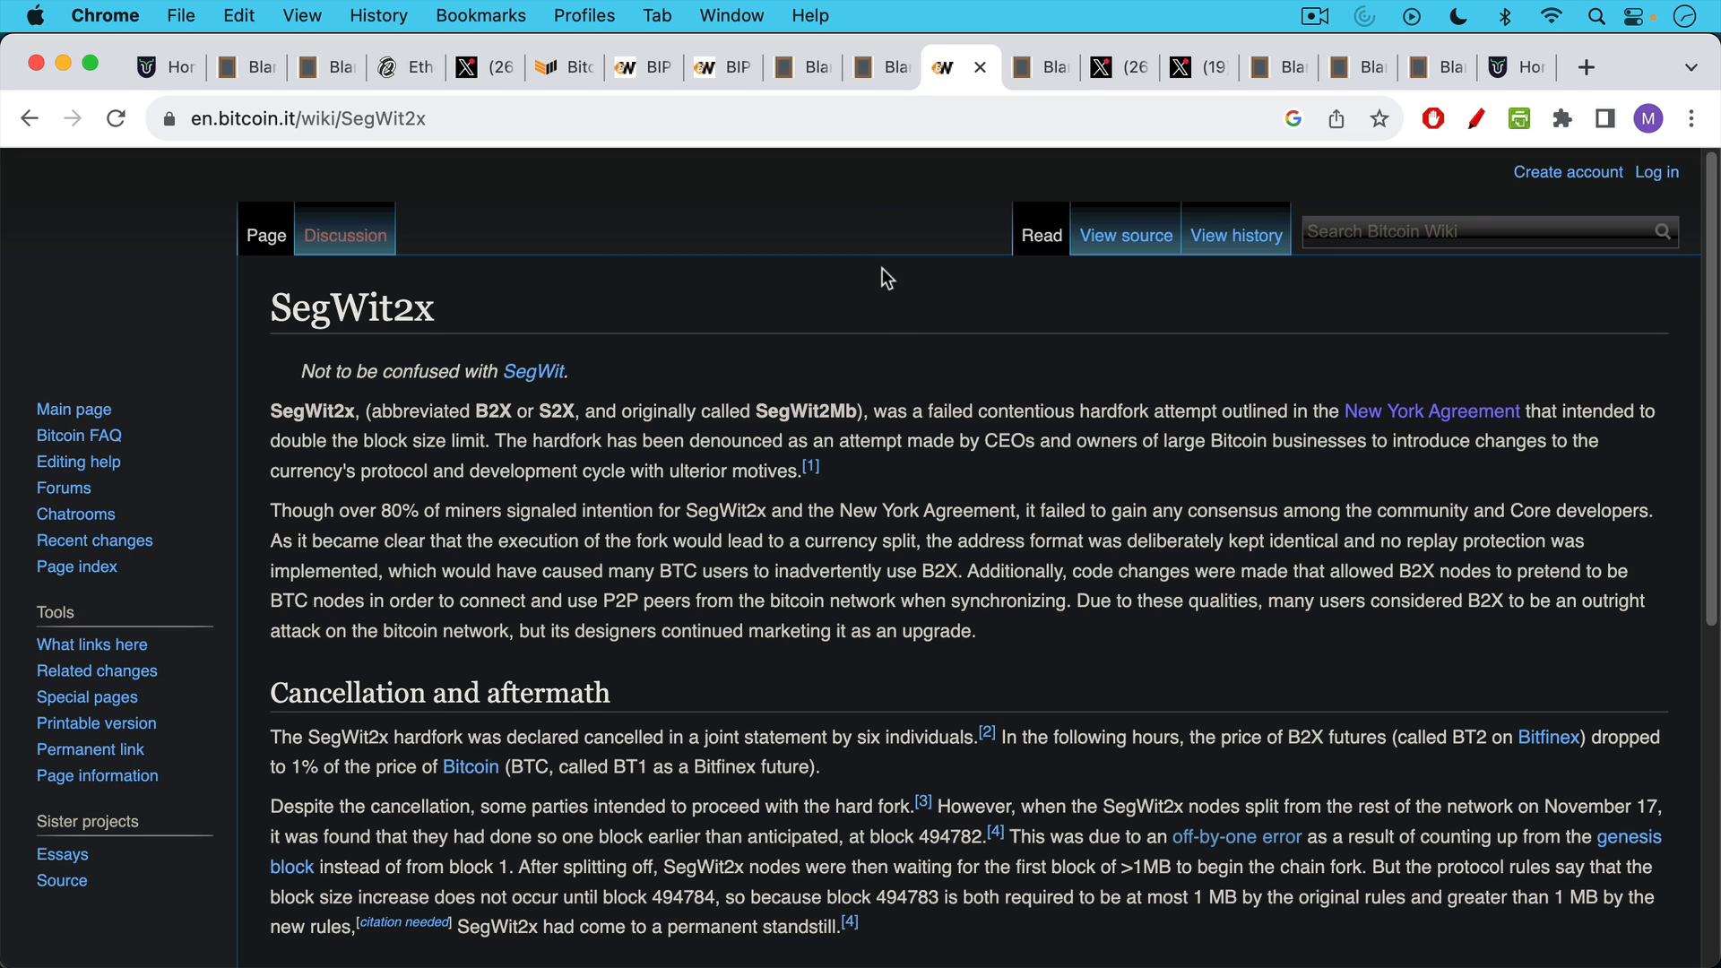
mouse_move(885, 317)
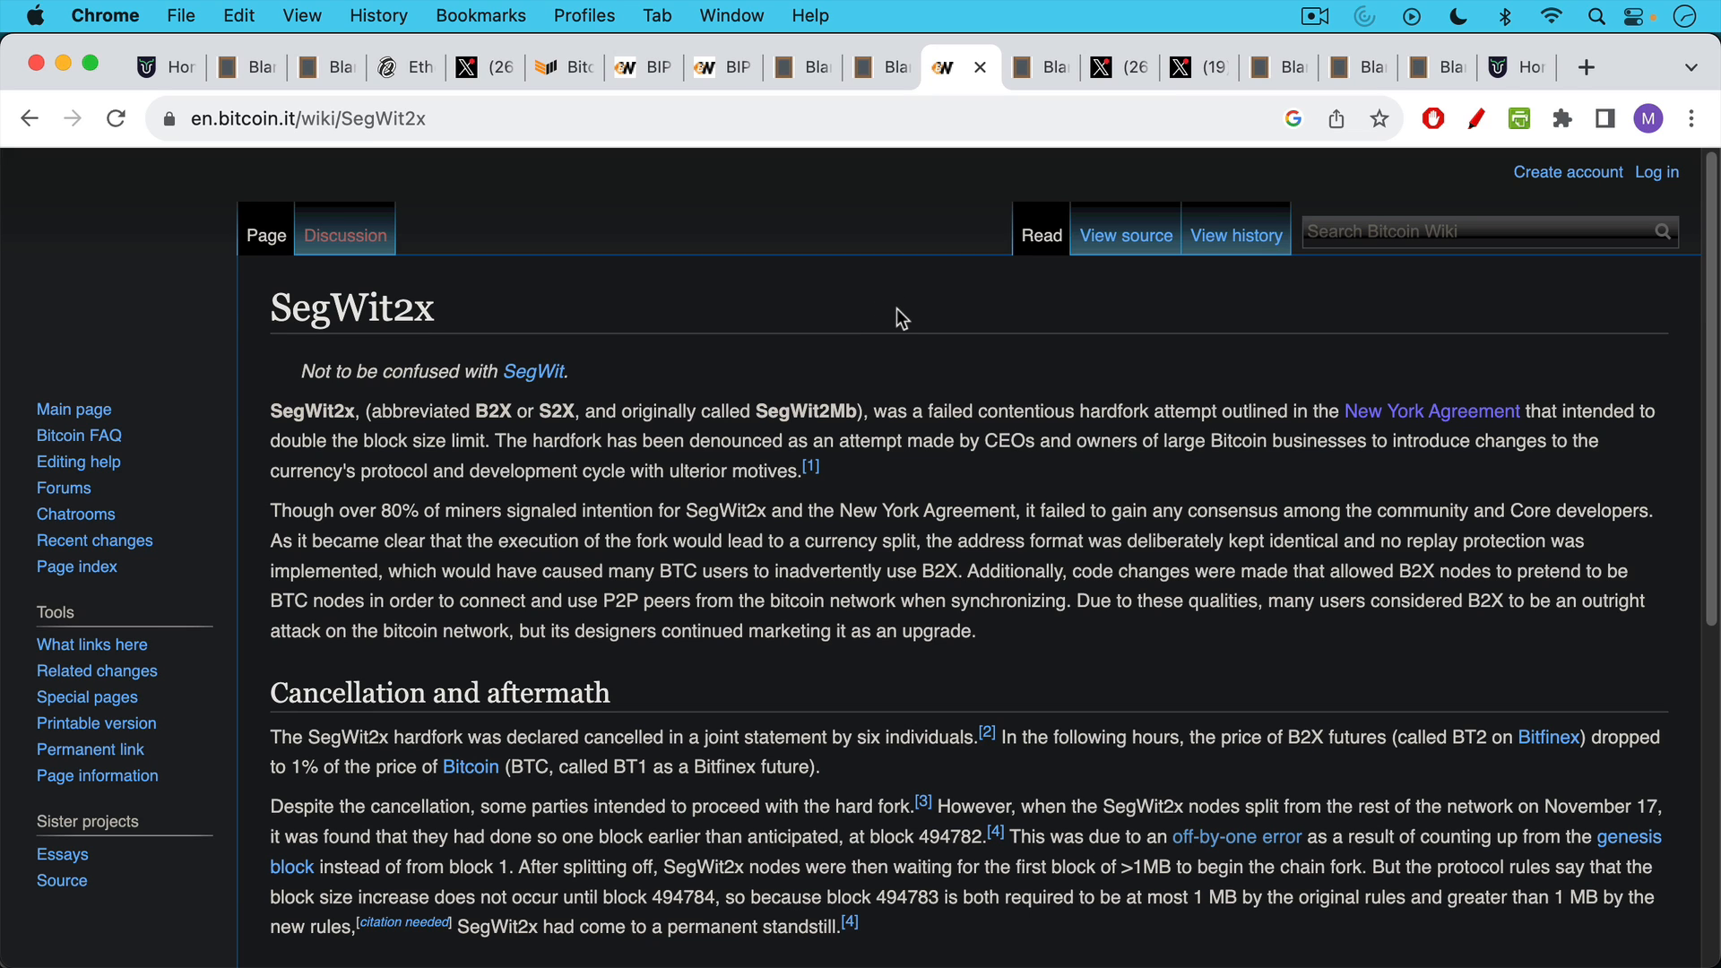
mouse_move(900, 274)
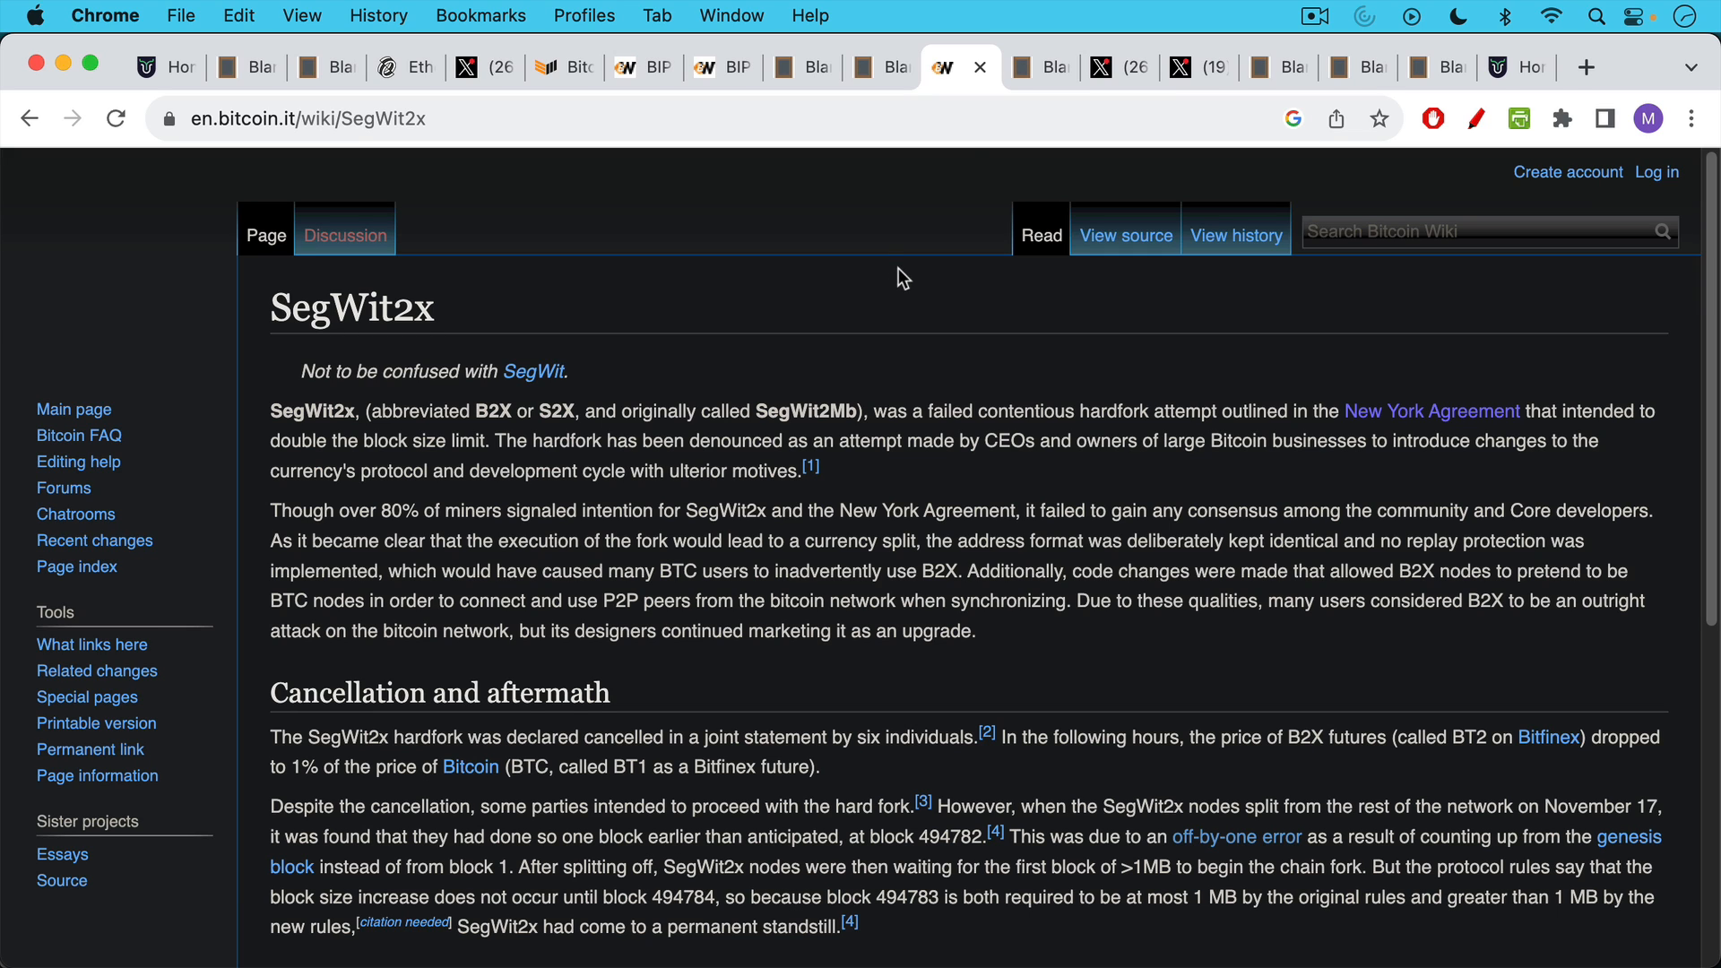
Switch to the next blankslate notes on major consensus changes and drivechain miner incentives
click(1020, 66)
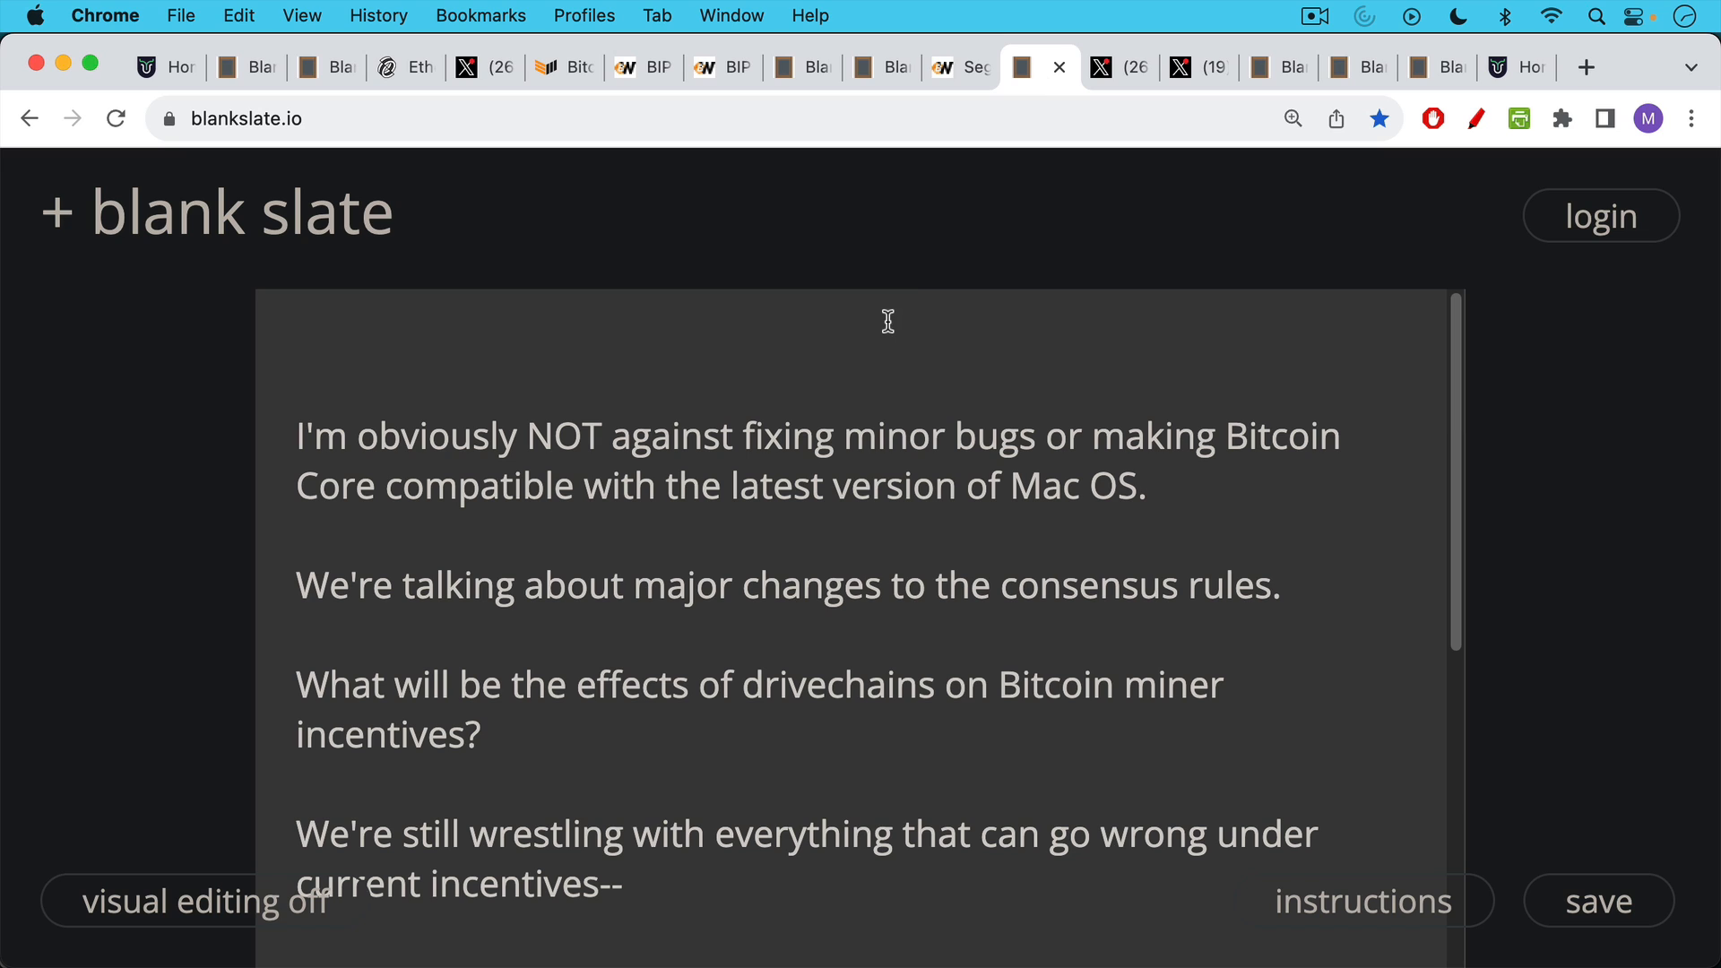
mouse_move(892, 296)
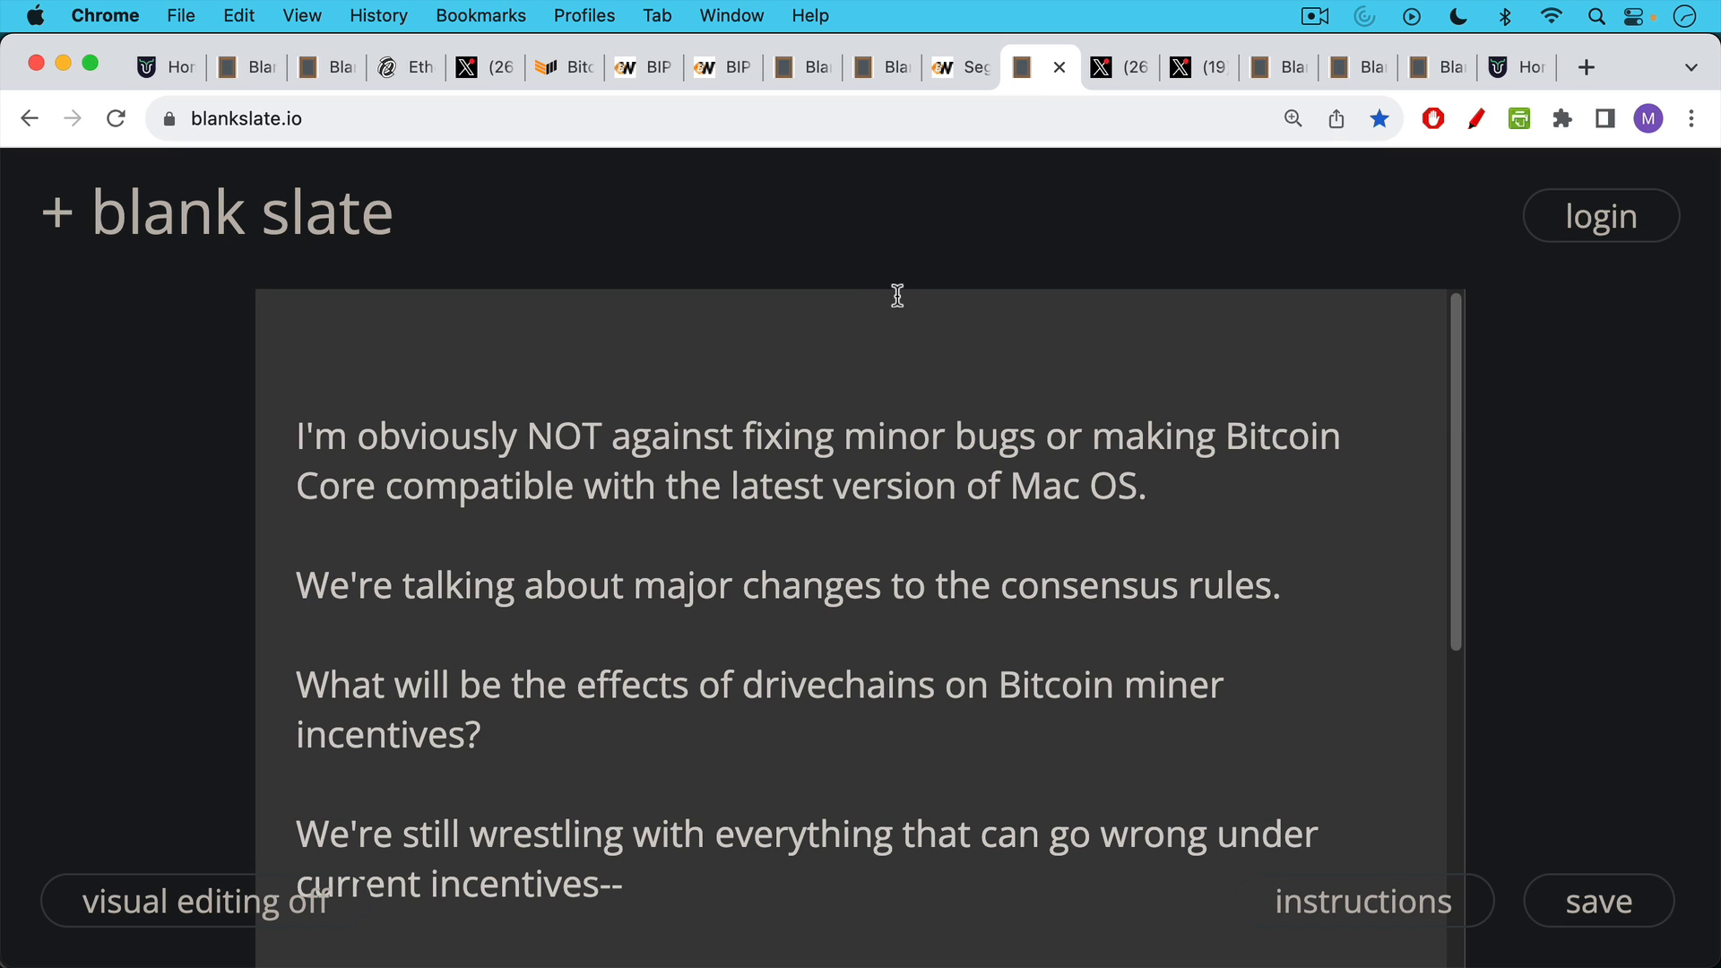
mouse_move(896, 292)
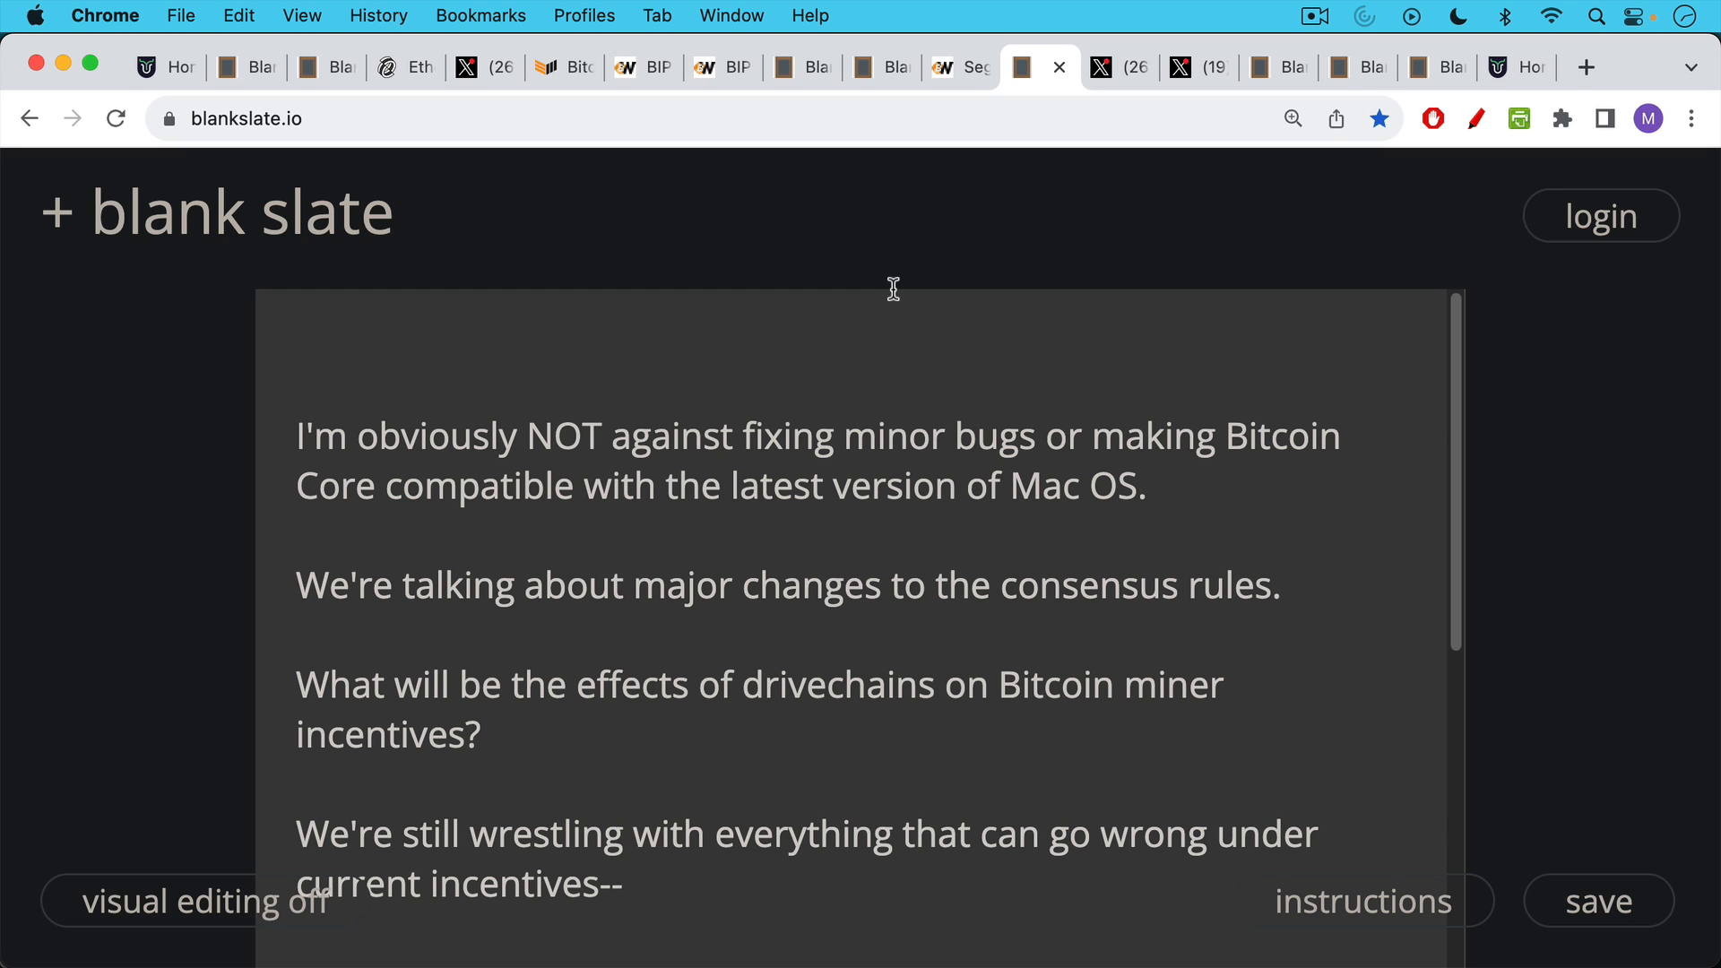
mouse_move(892, 319)
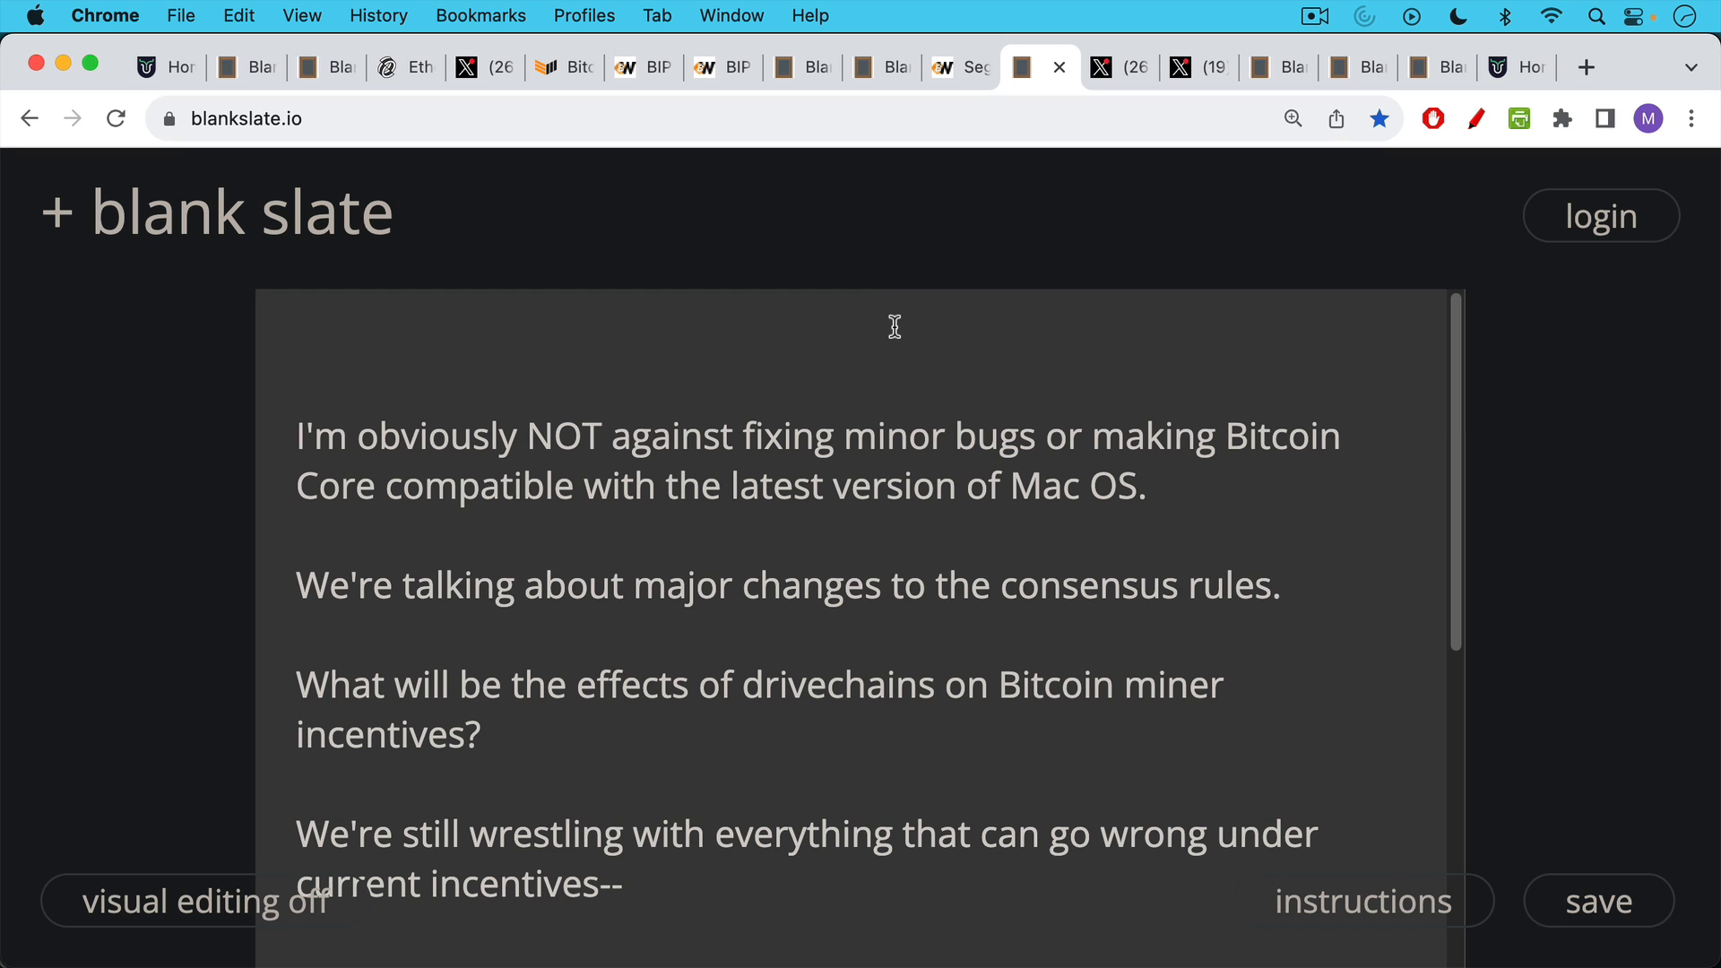
mouse_move(901, 337)
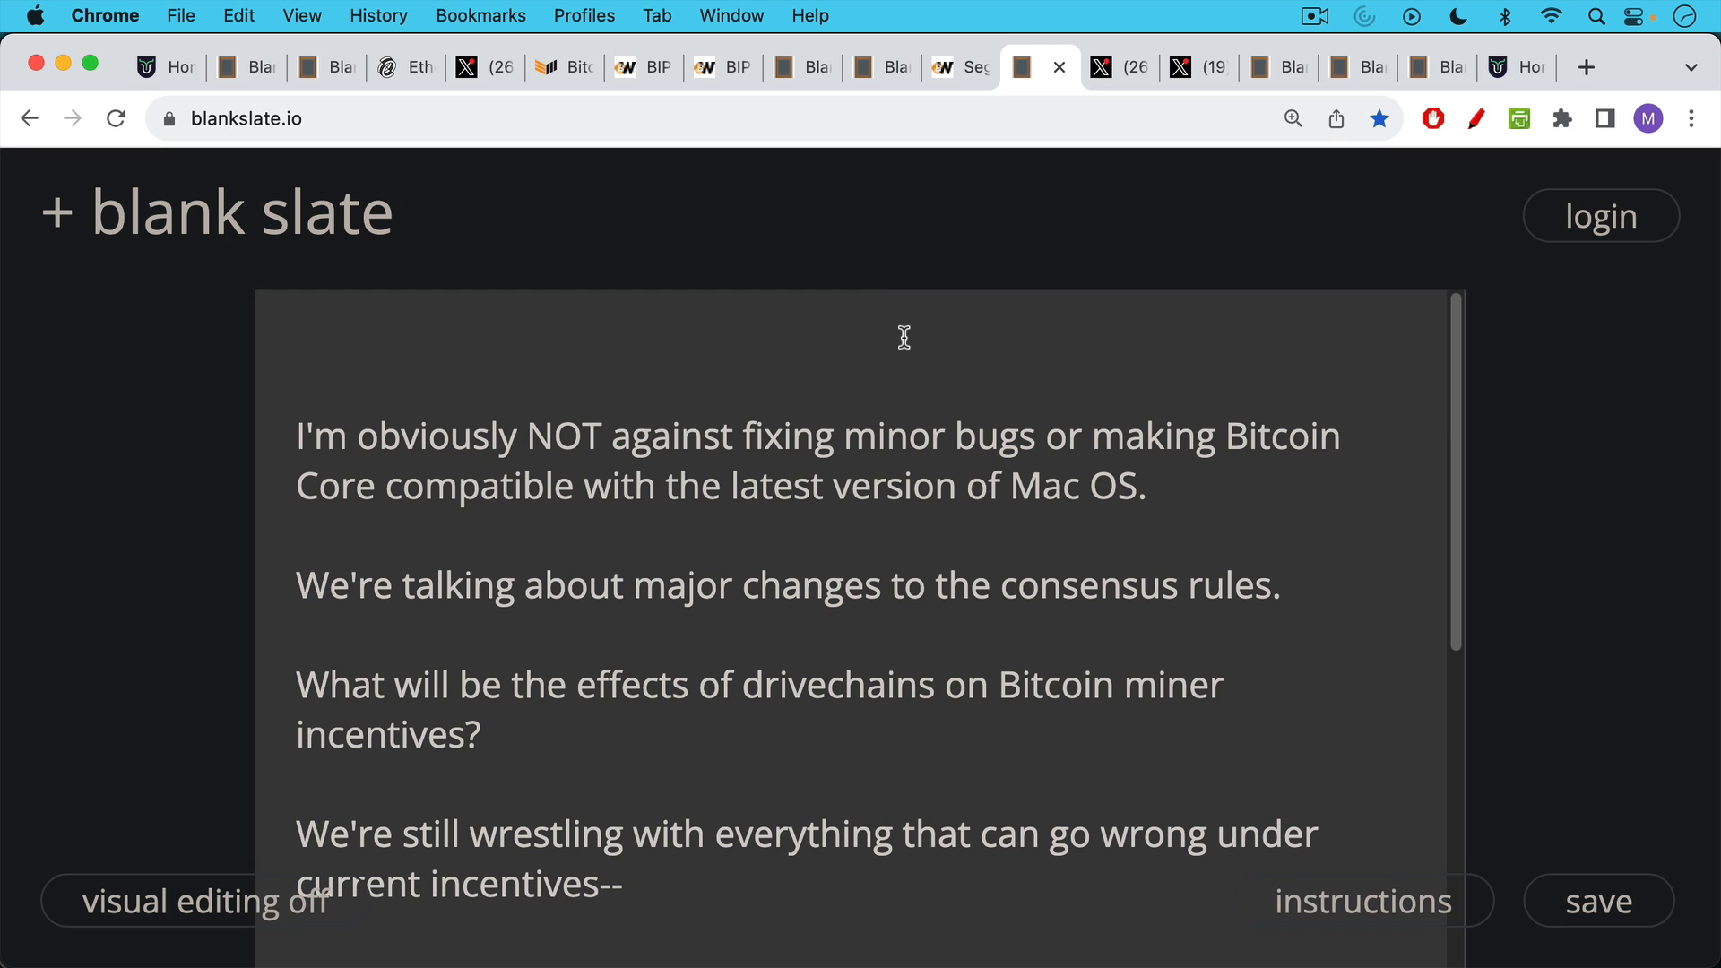
Finish the drivechain miner-incentive notes, then show hodlonaut's X post on change risk
scroll(down, 3)
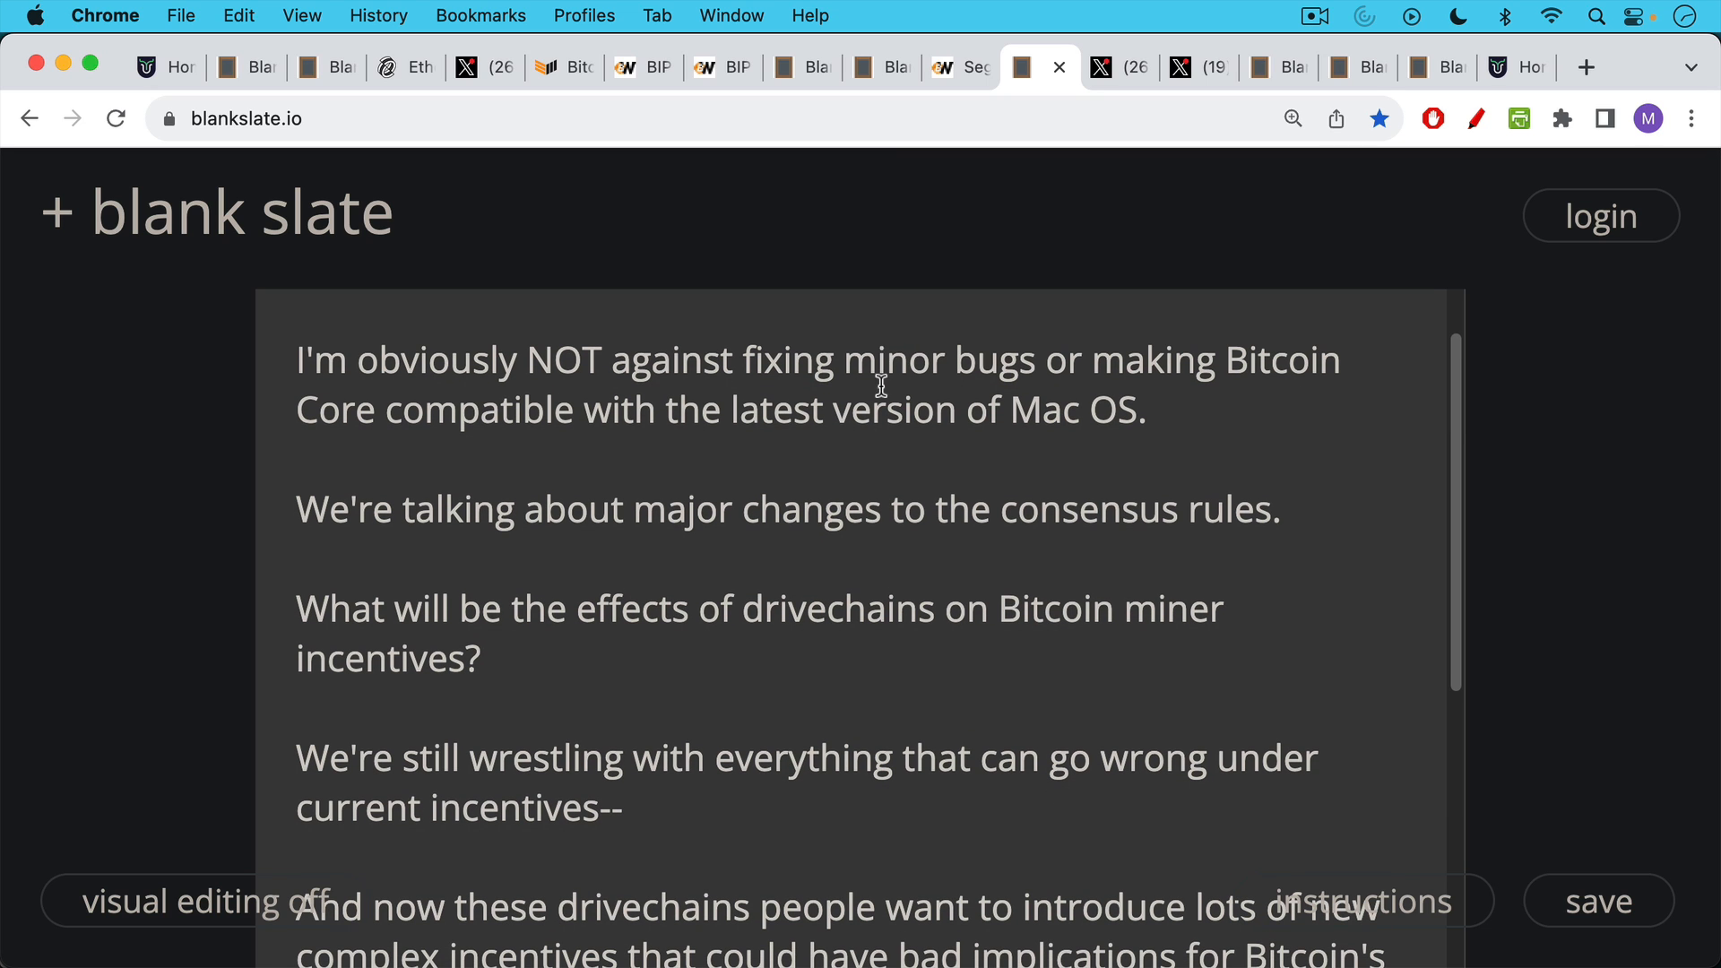
scroll(down, 3)
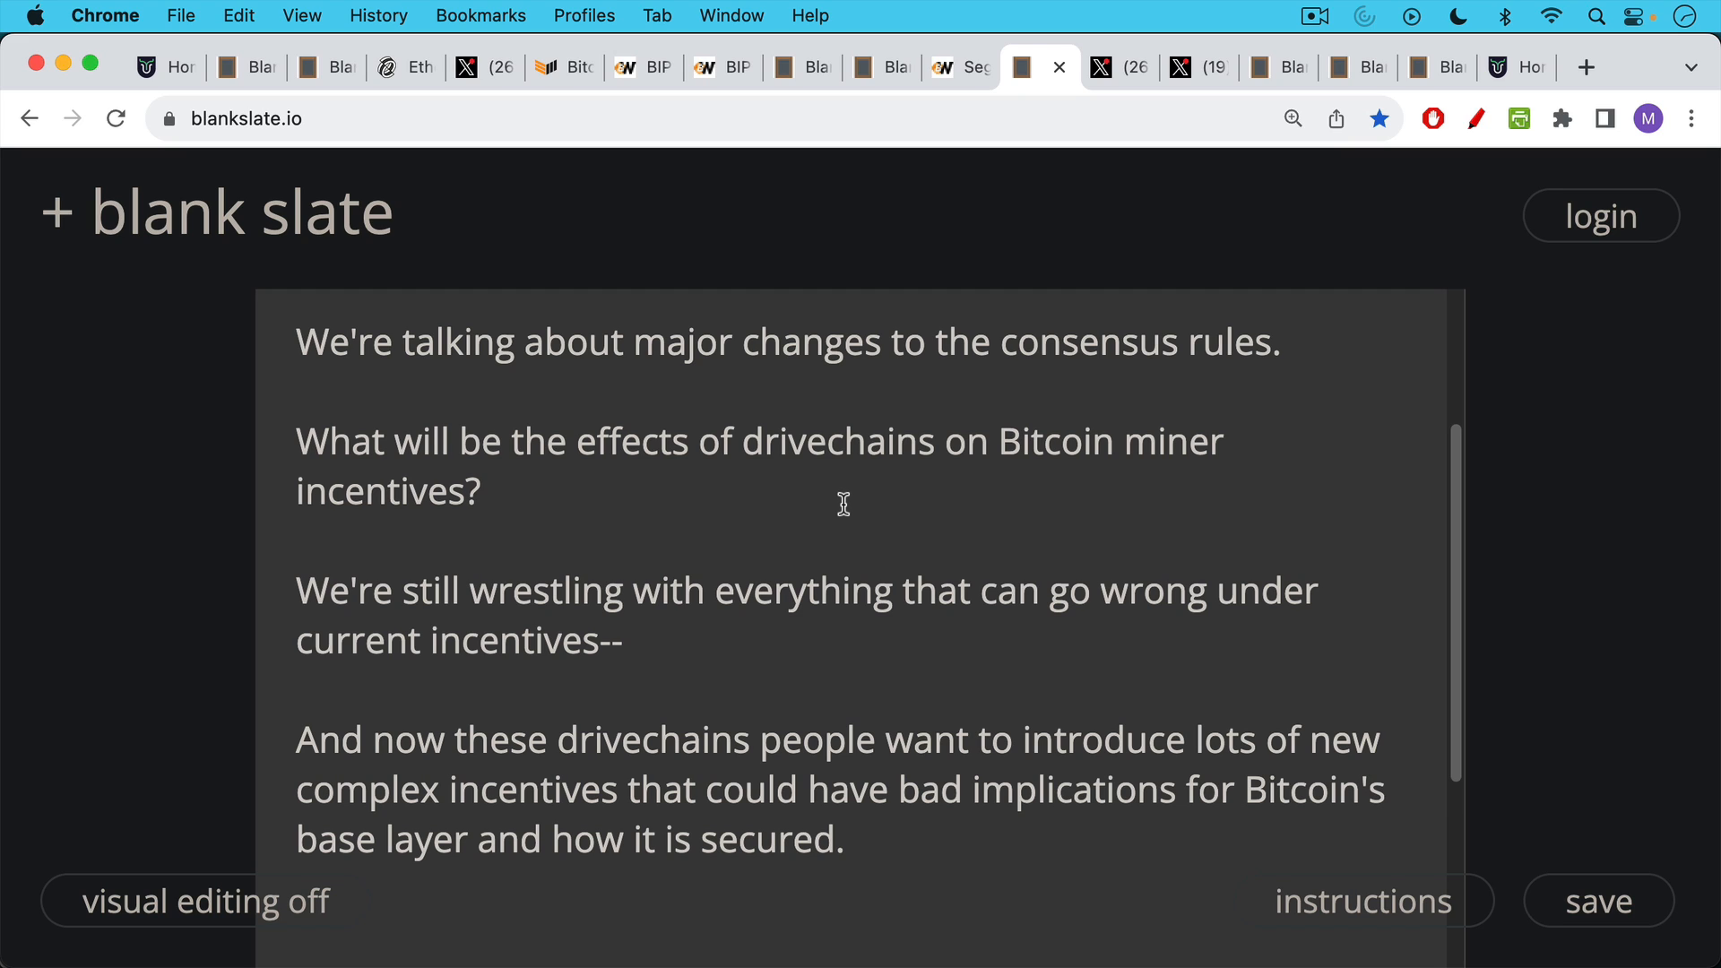
mouse_move(842, 473)
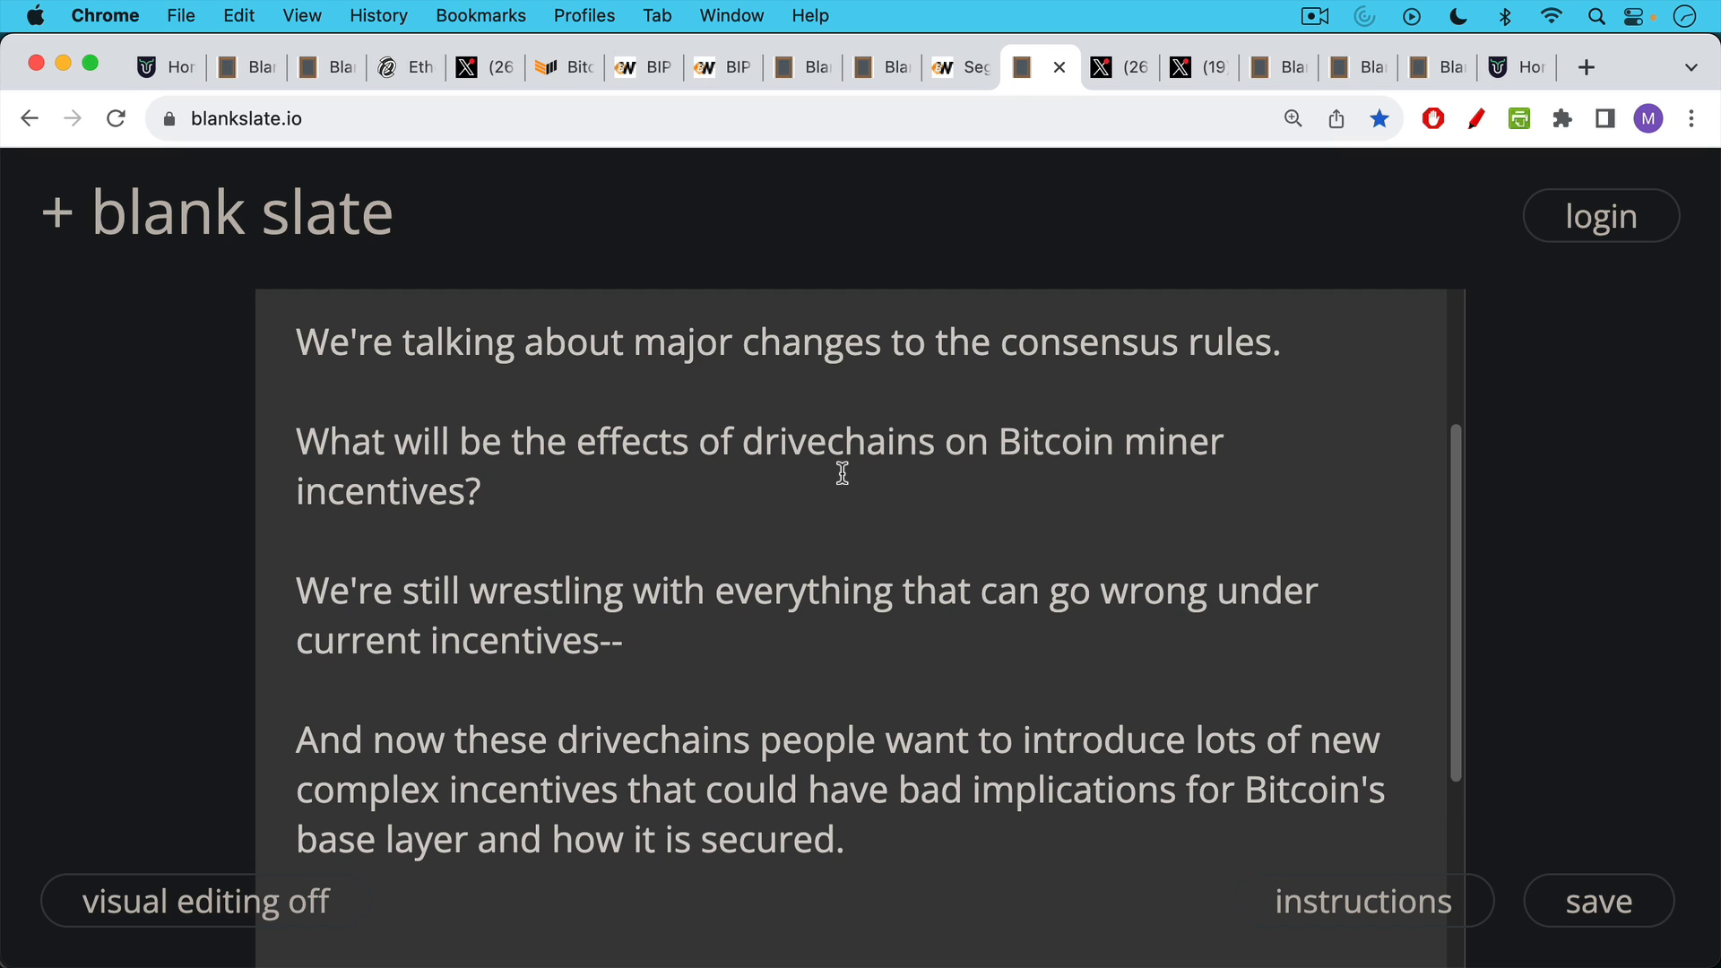
mouse_move(1029, 171)
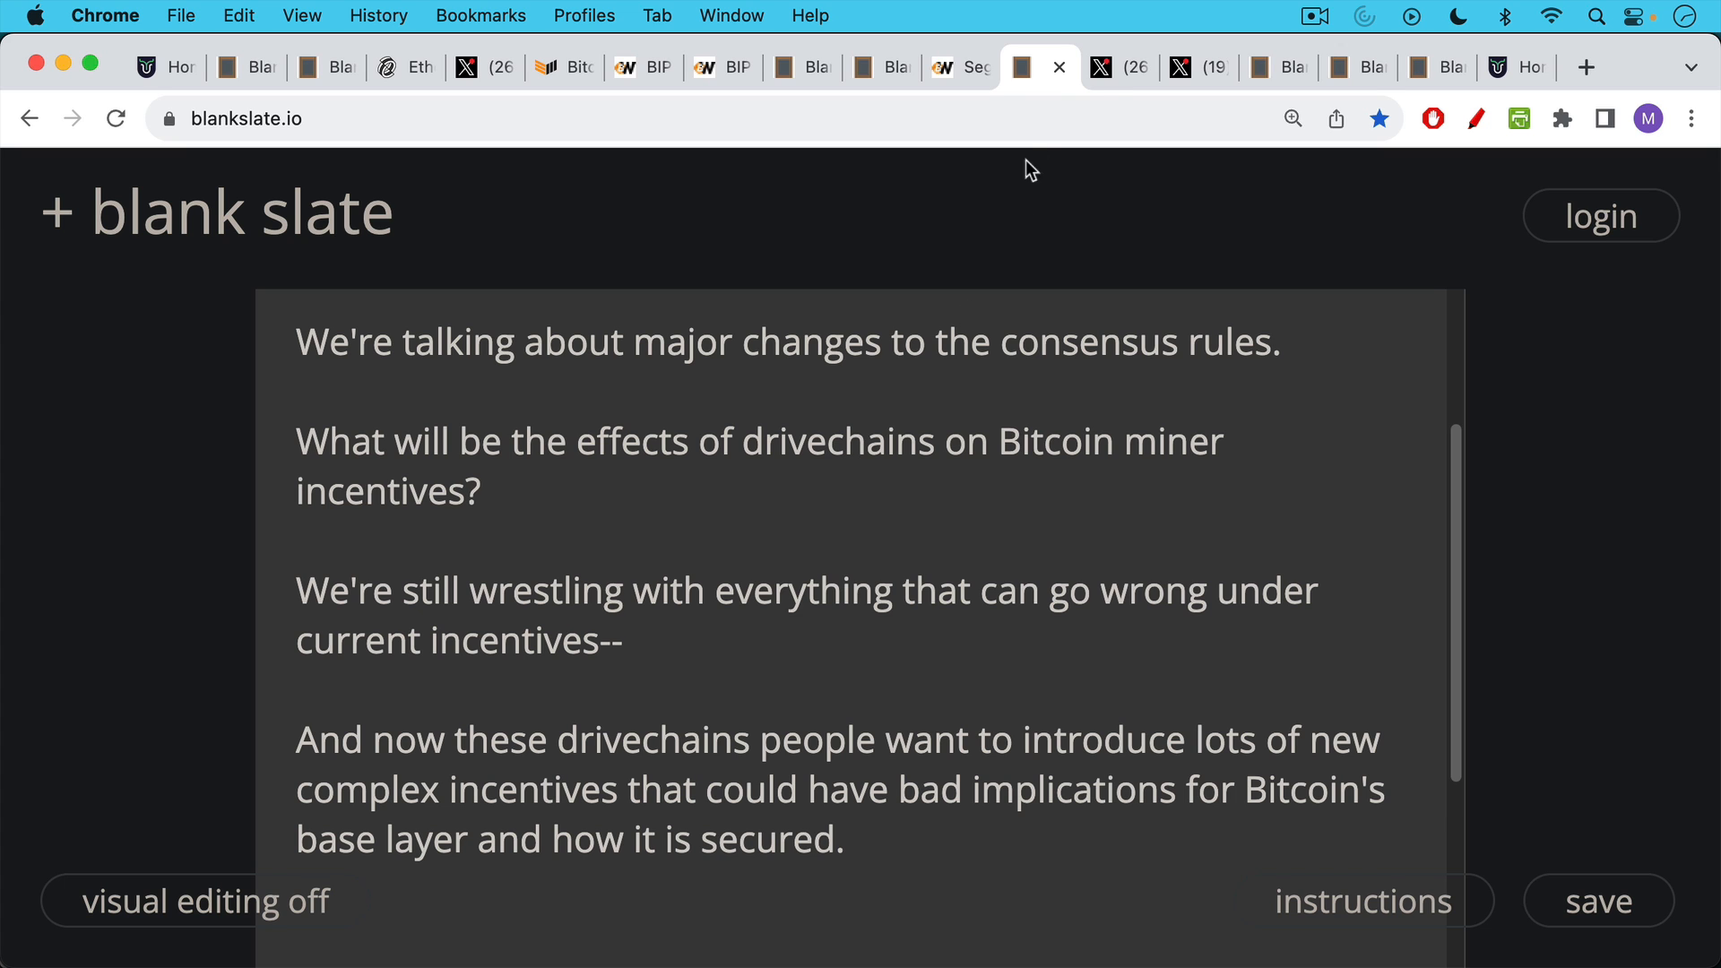
click(1118, 67)
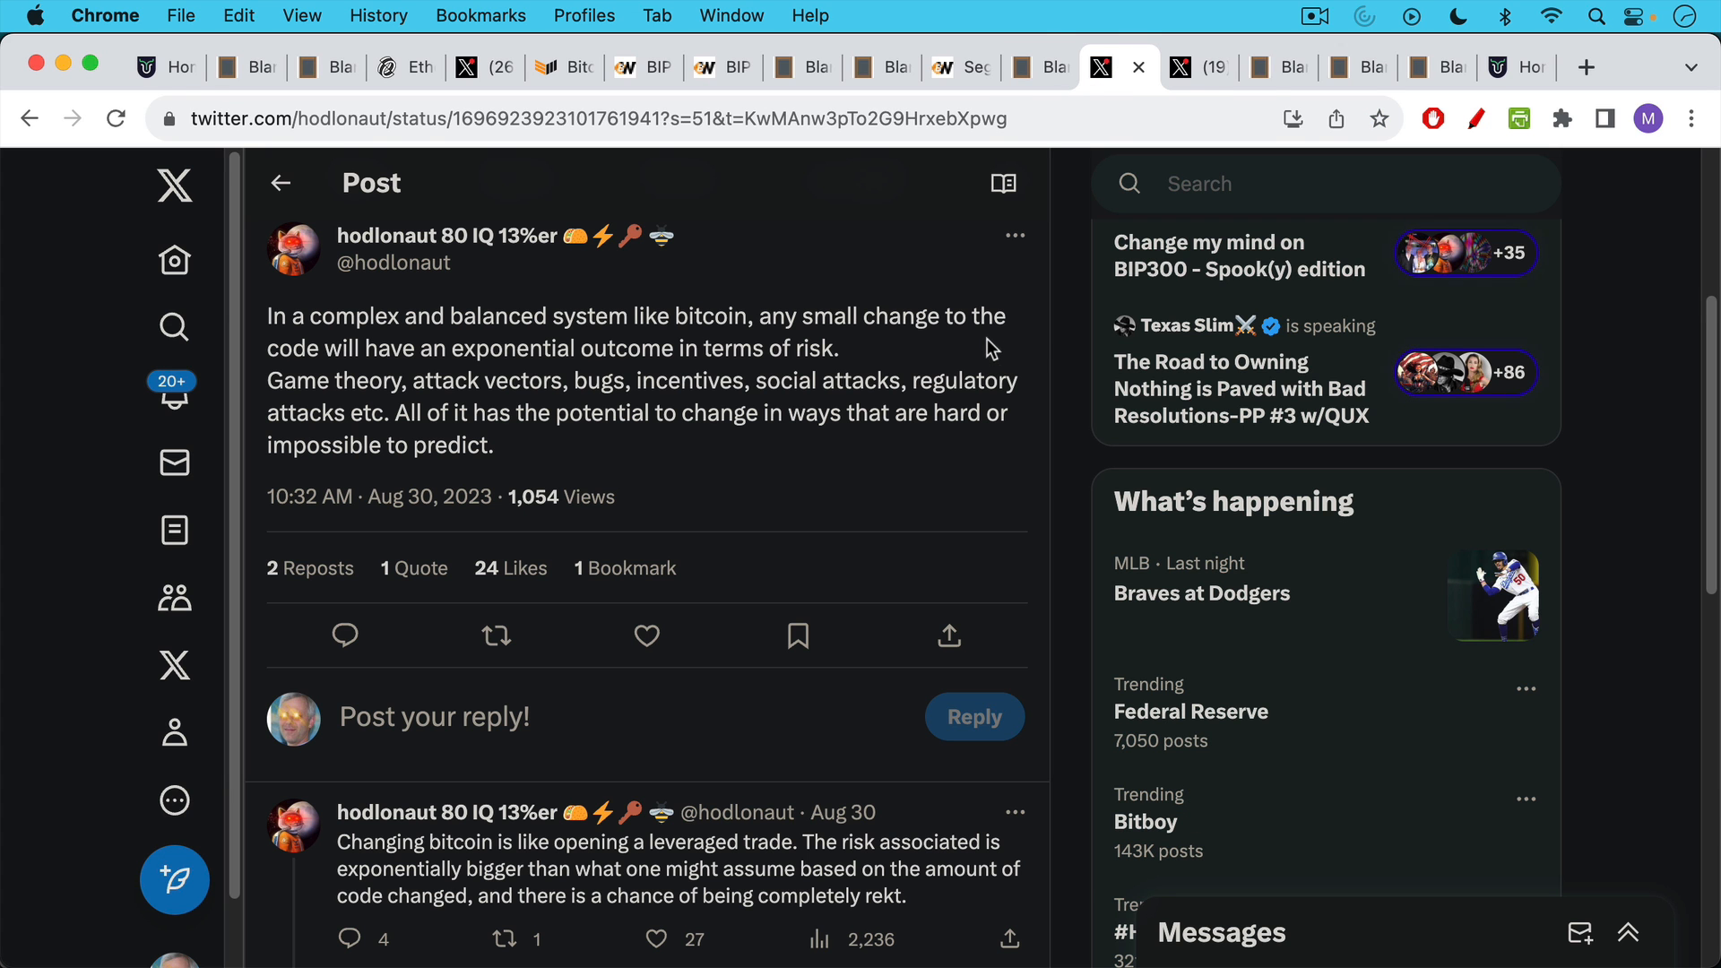
mouse_move(798, 418)
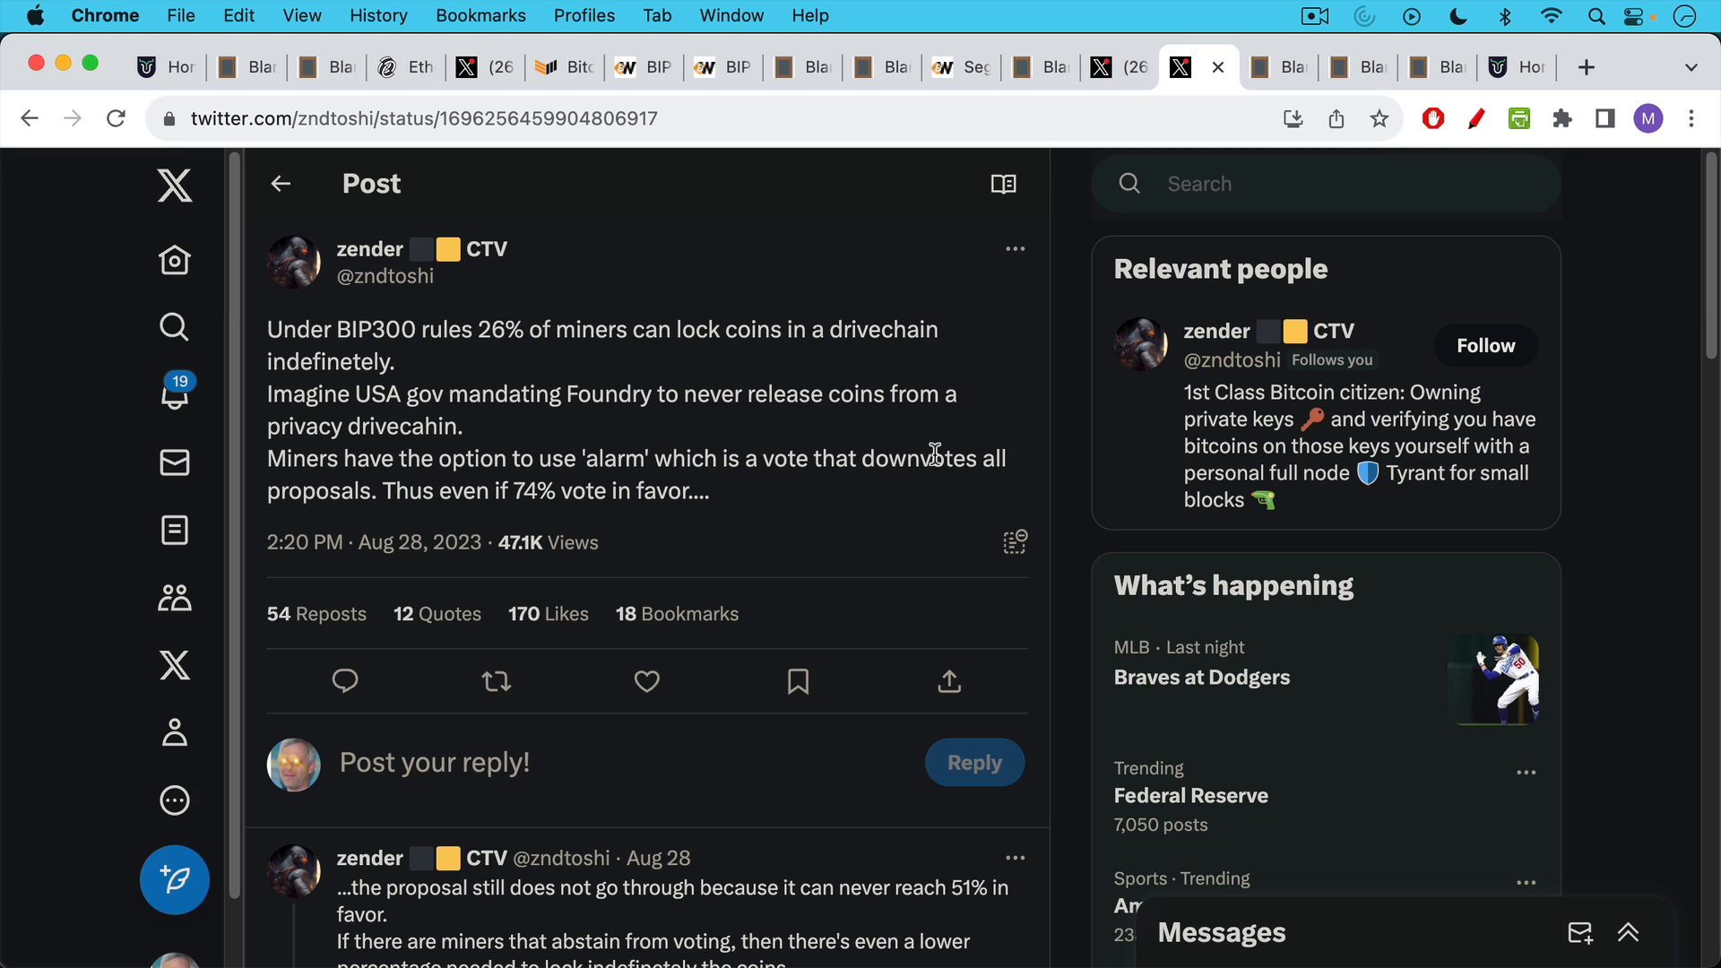
mouse_move(722, 320)
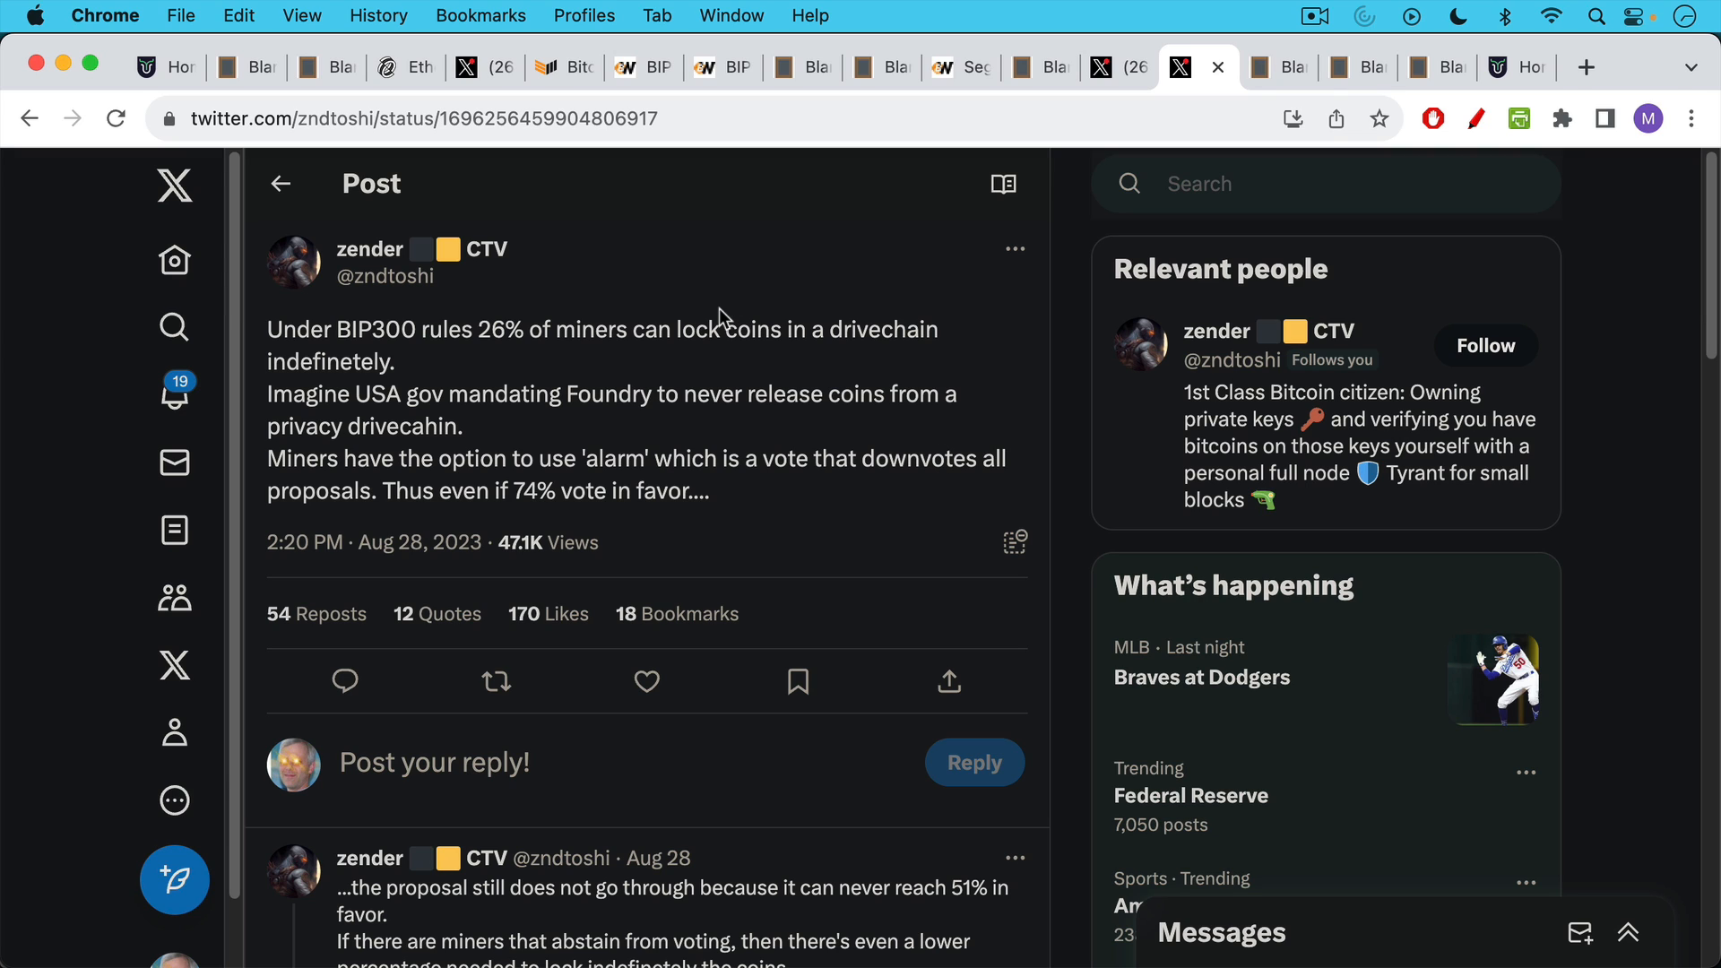
mouse_move(656, 384)
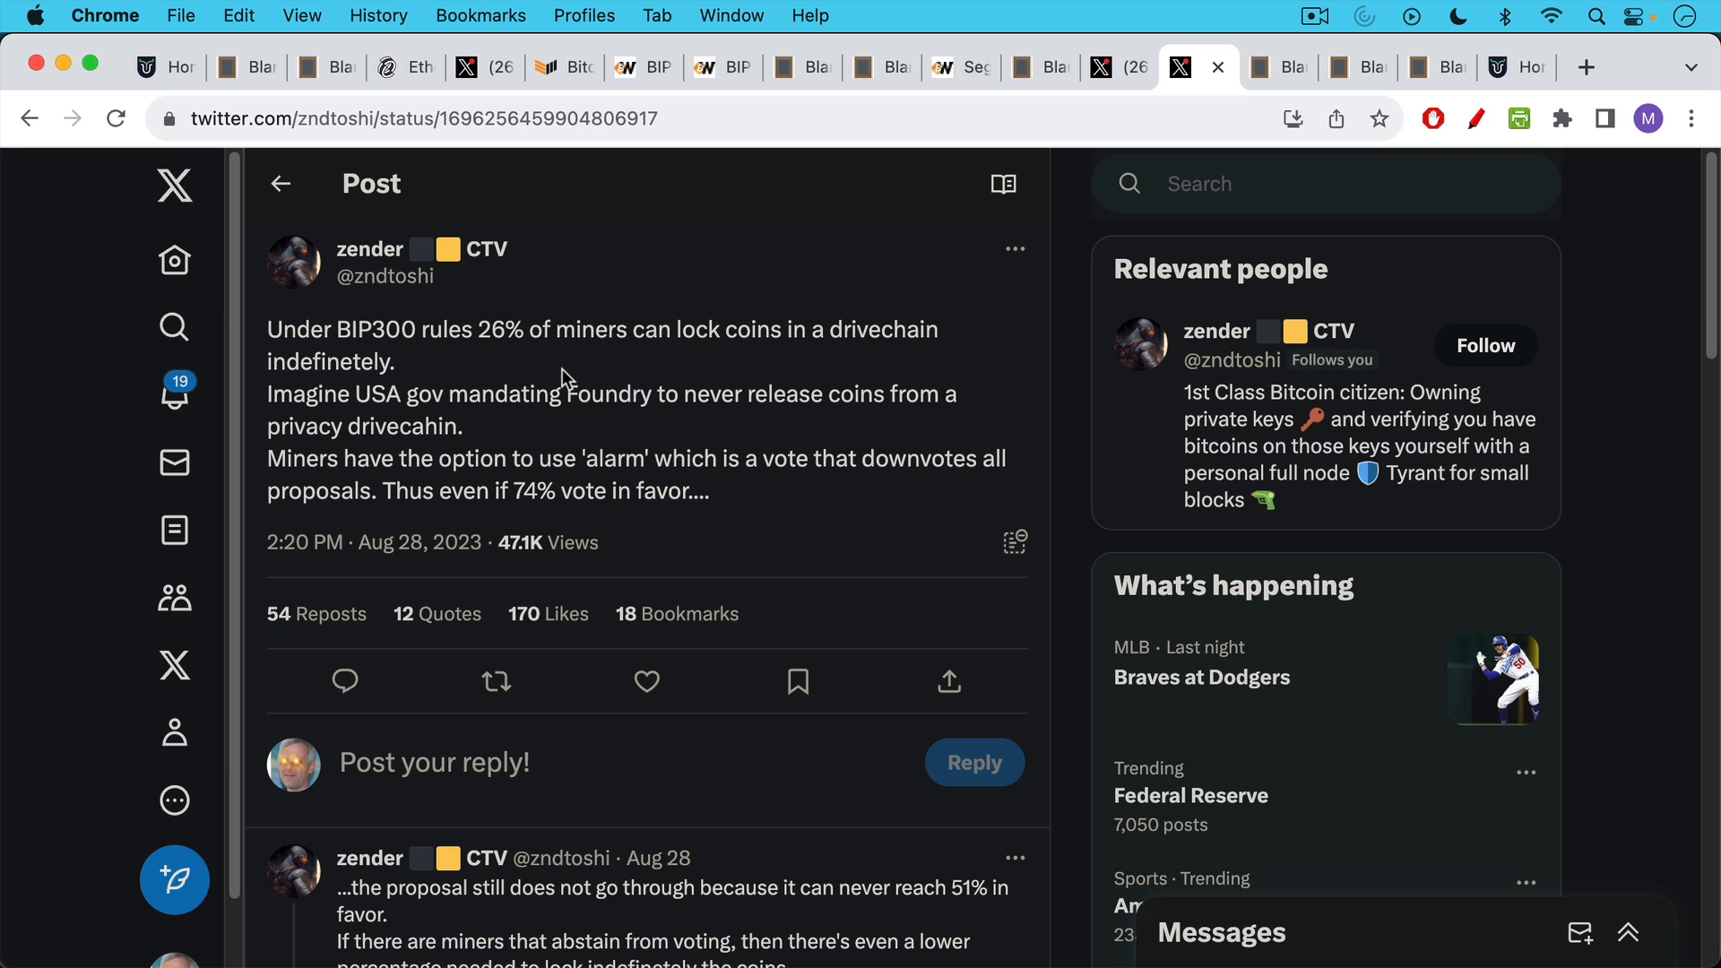
mouse_move(637, 368)
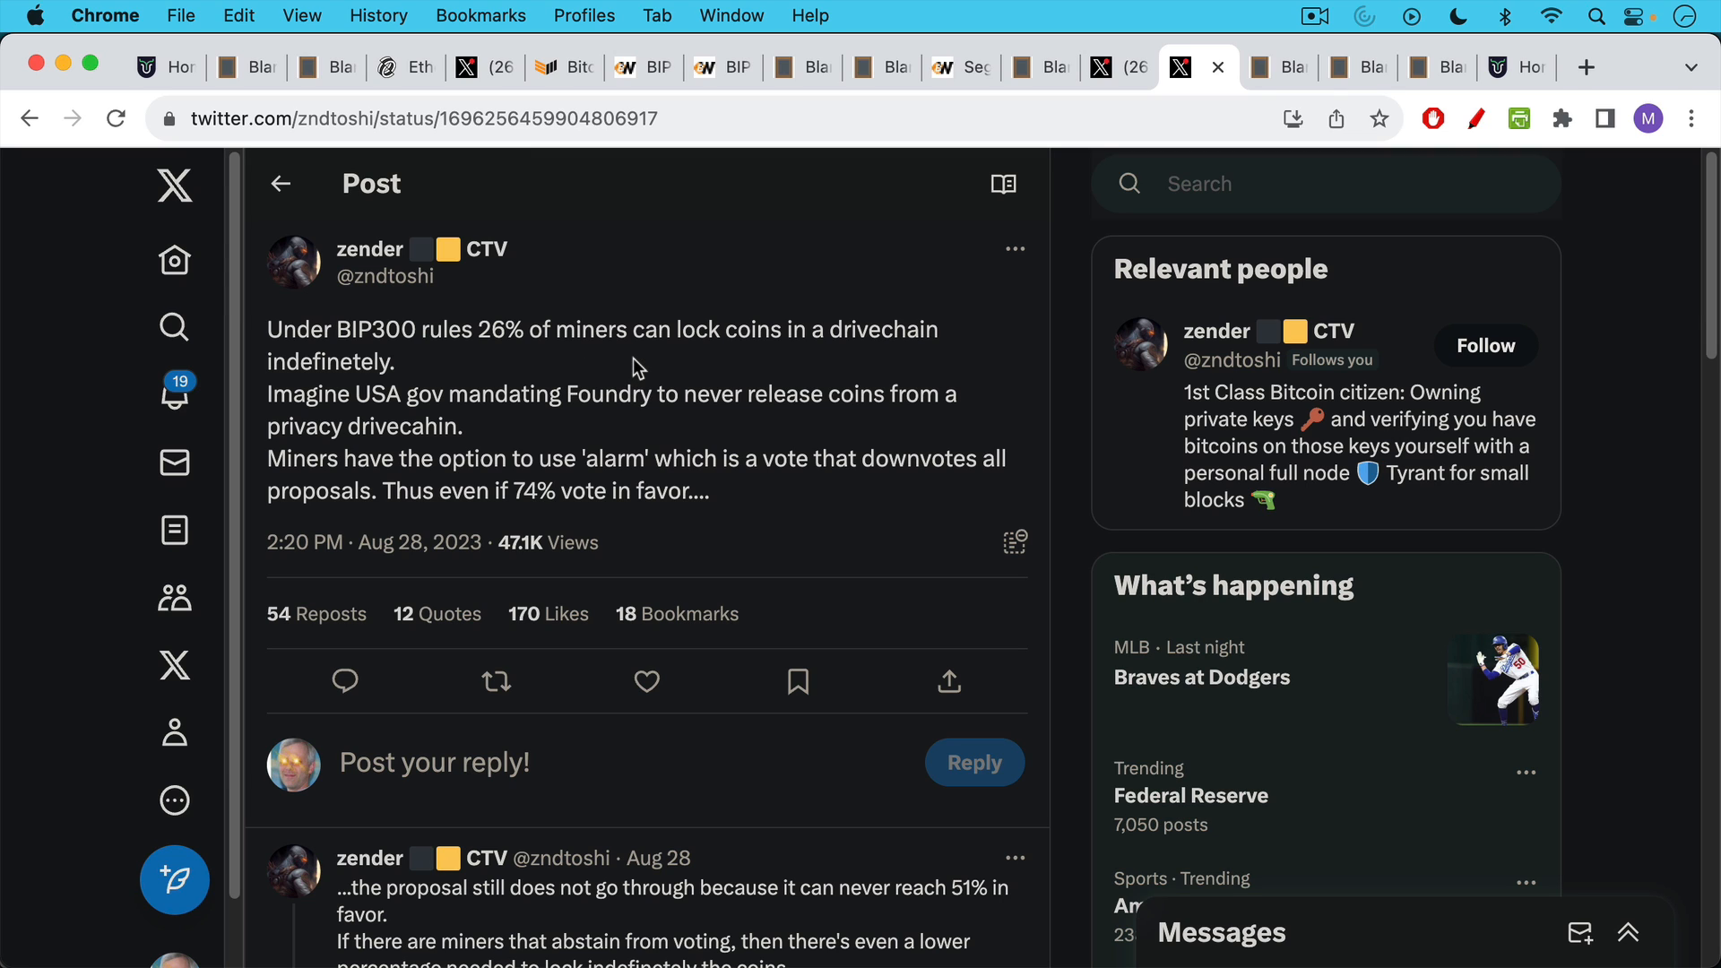
mouse_move(652, 371)
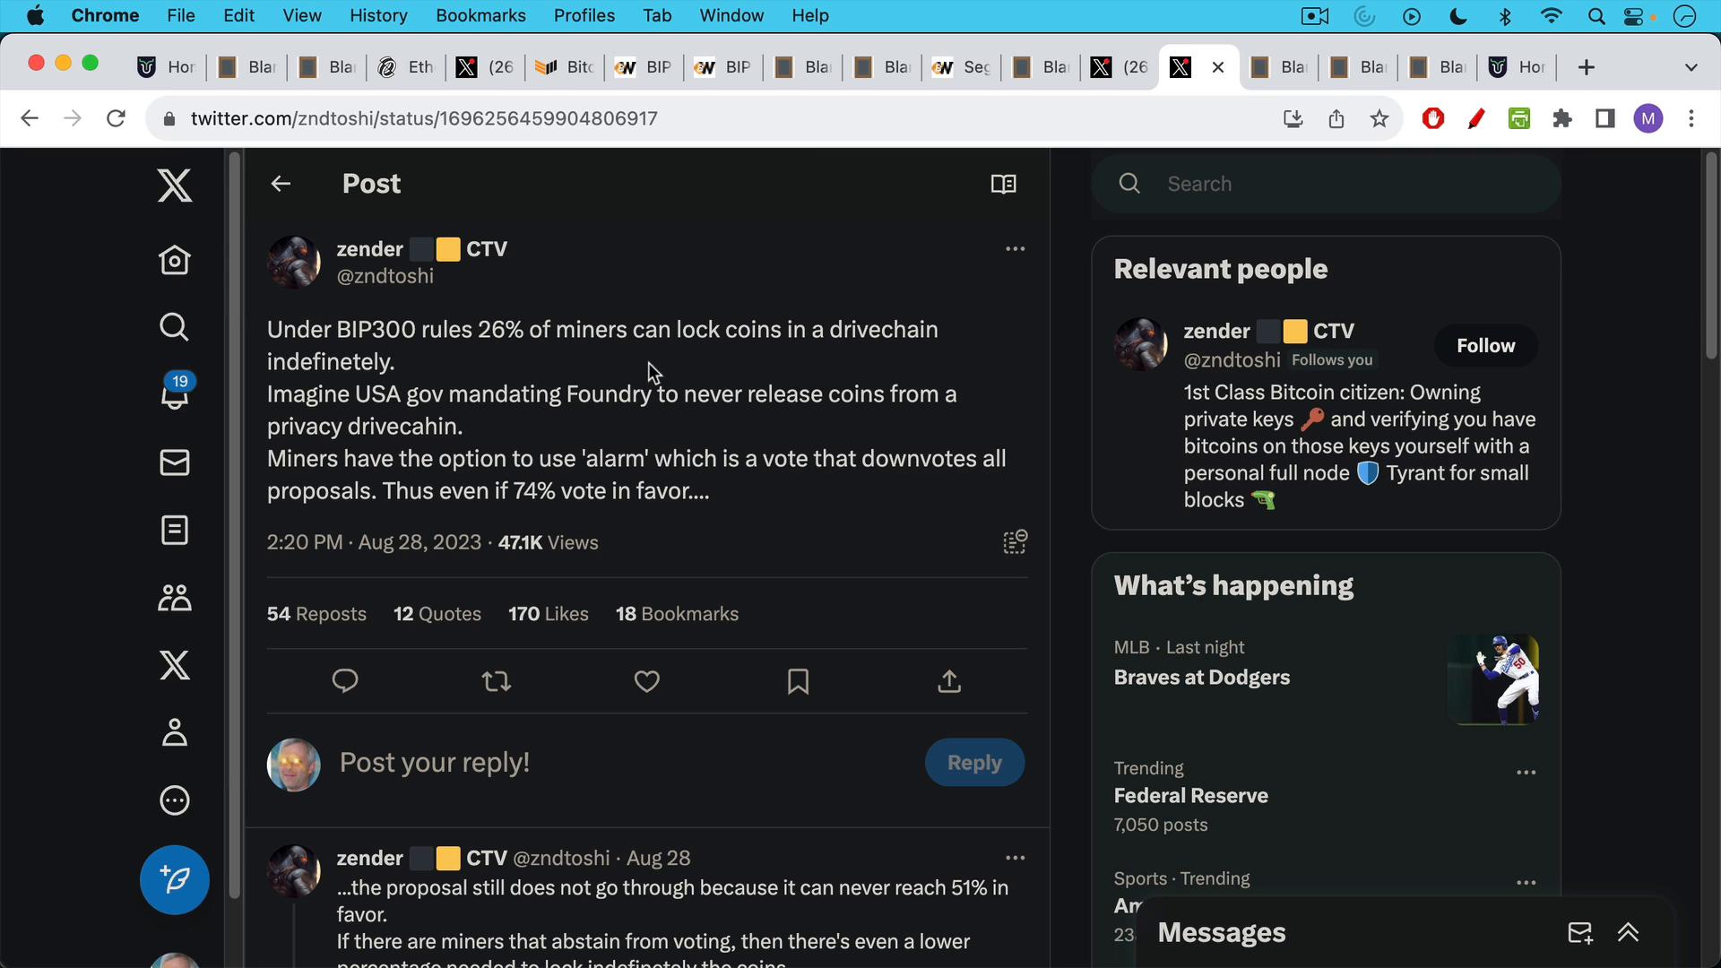
mouse_move(779, 494)
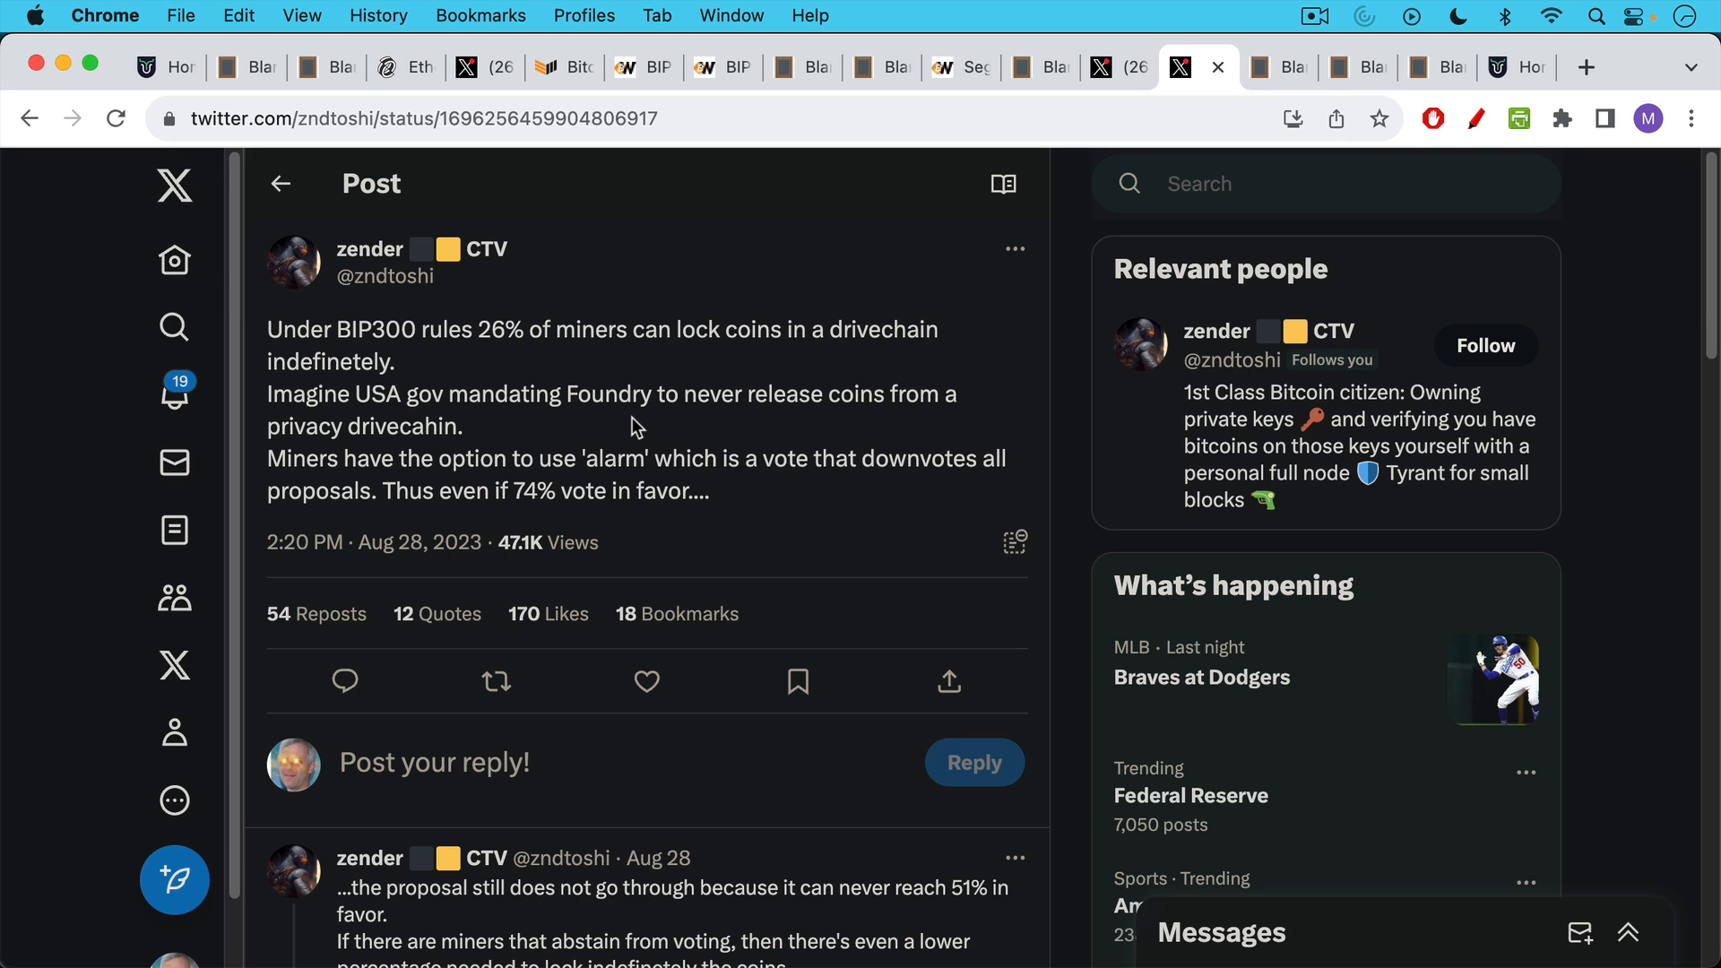
mouse_move(663, 441)
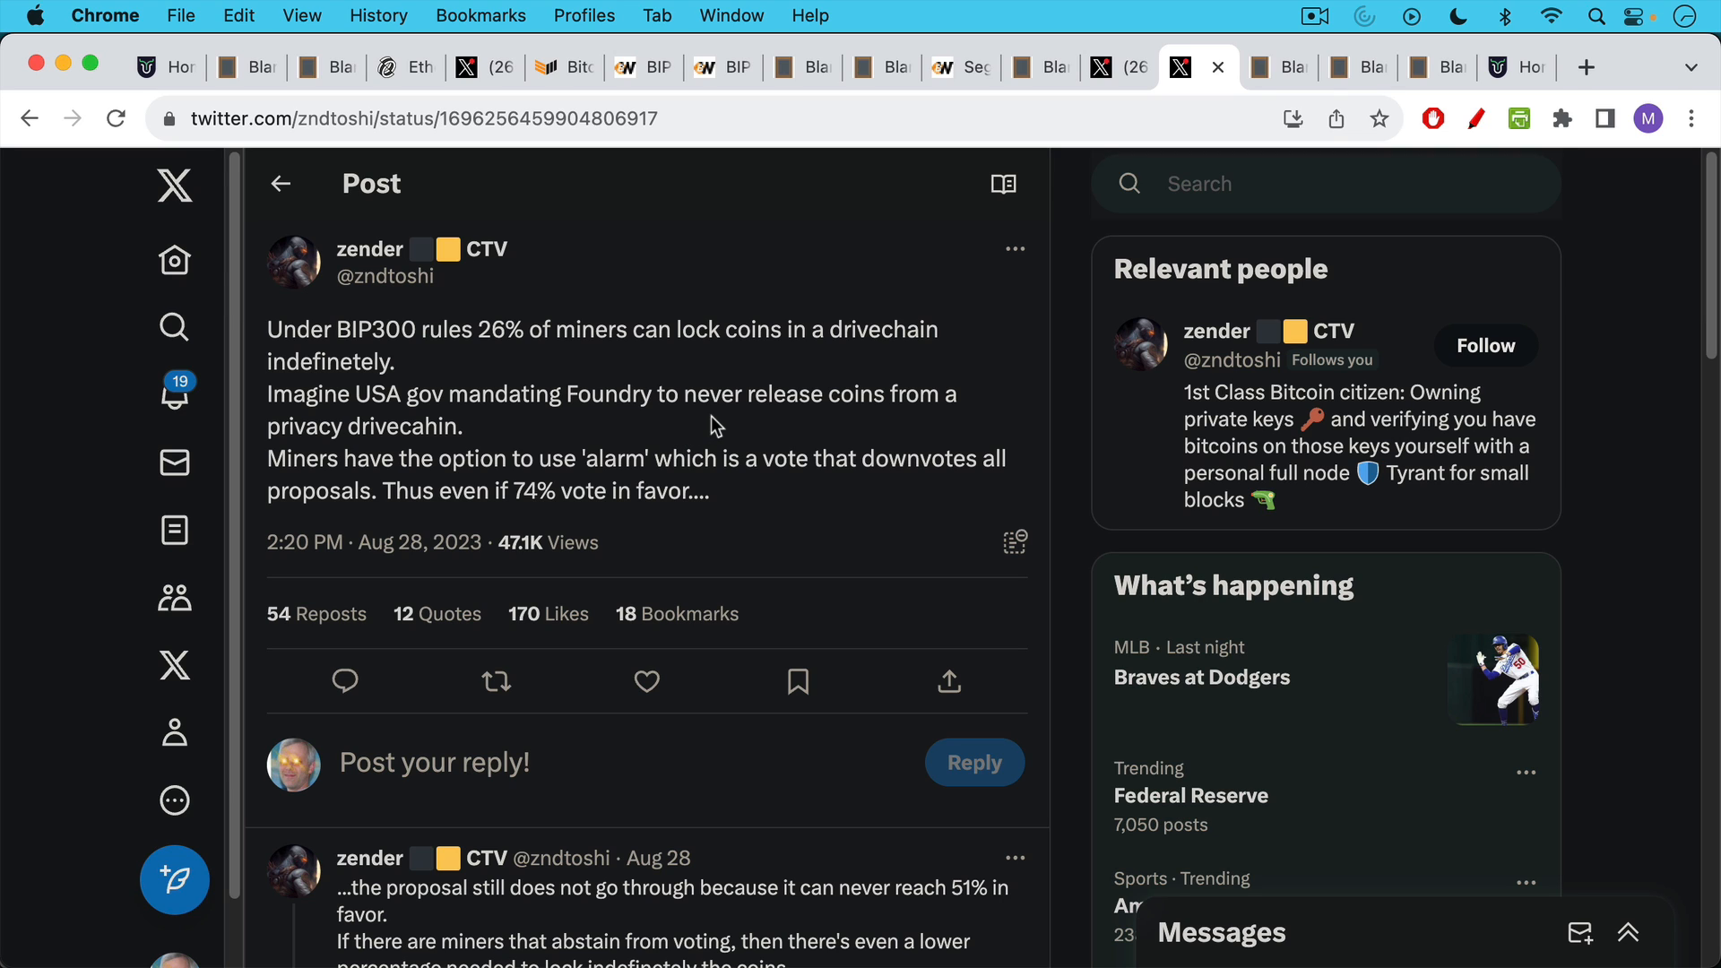
mouse_move(703, 364)
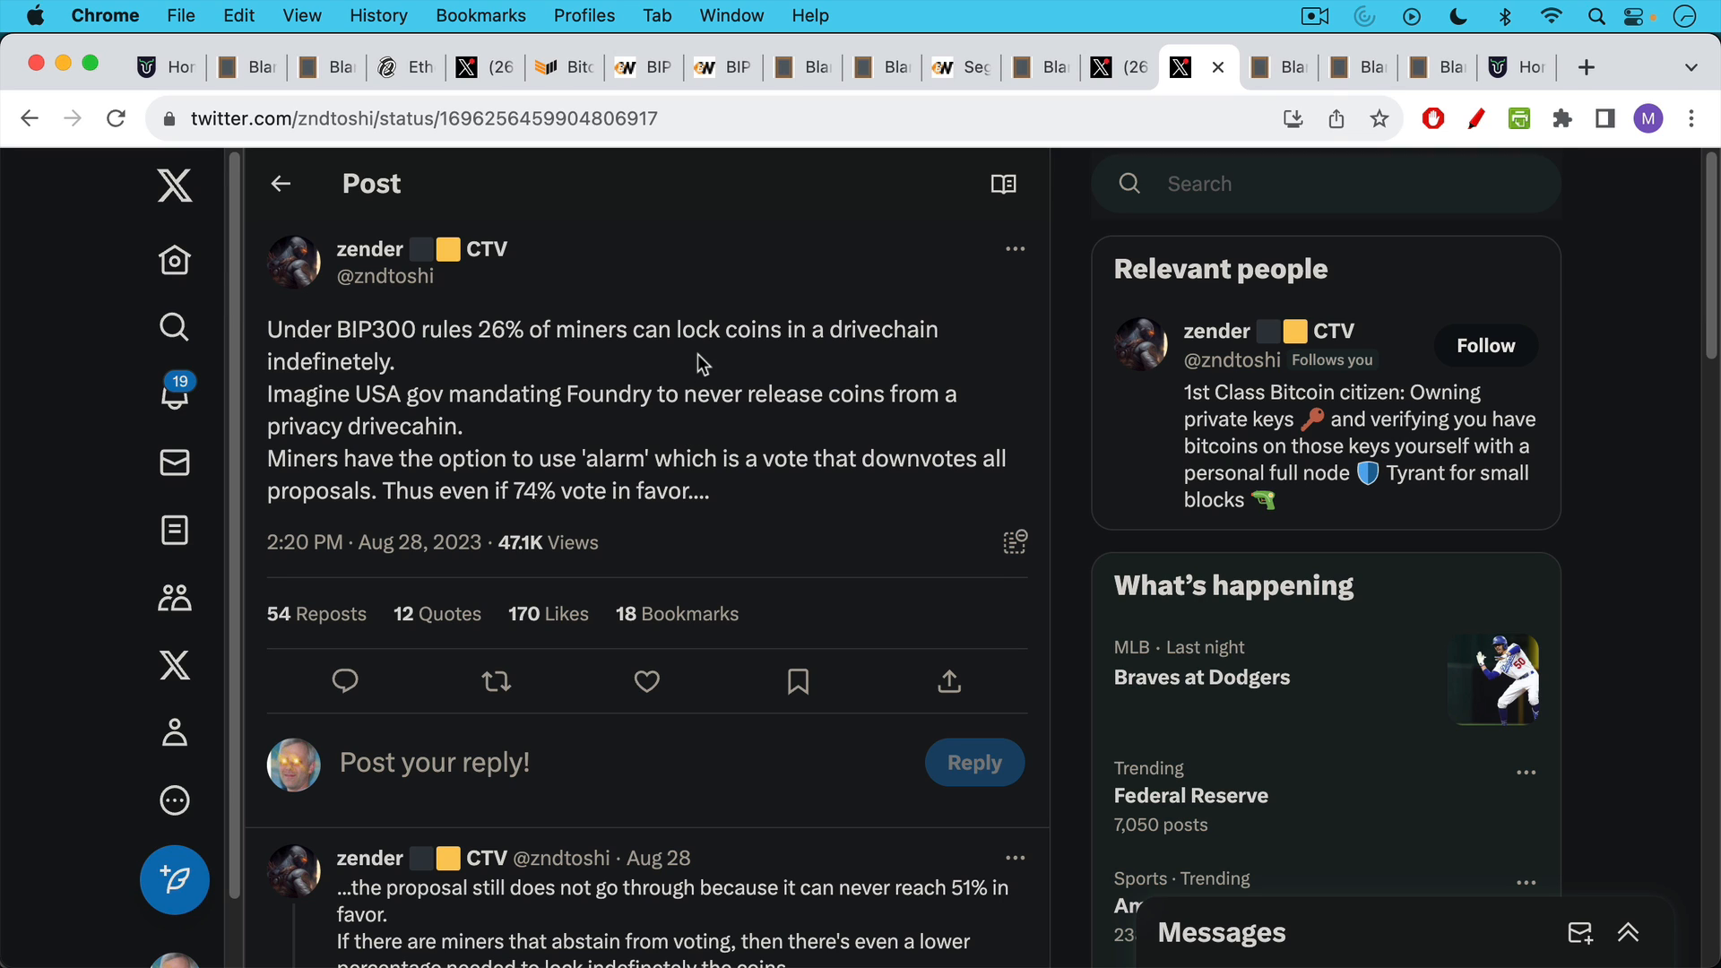
mouse_move(681, 457)
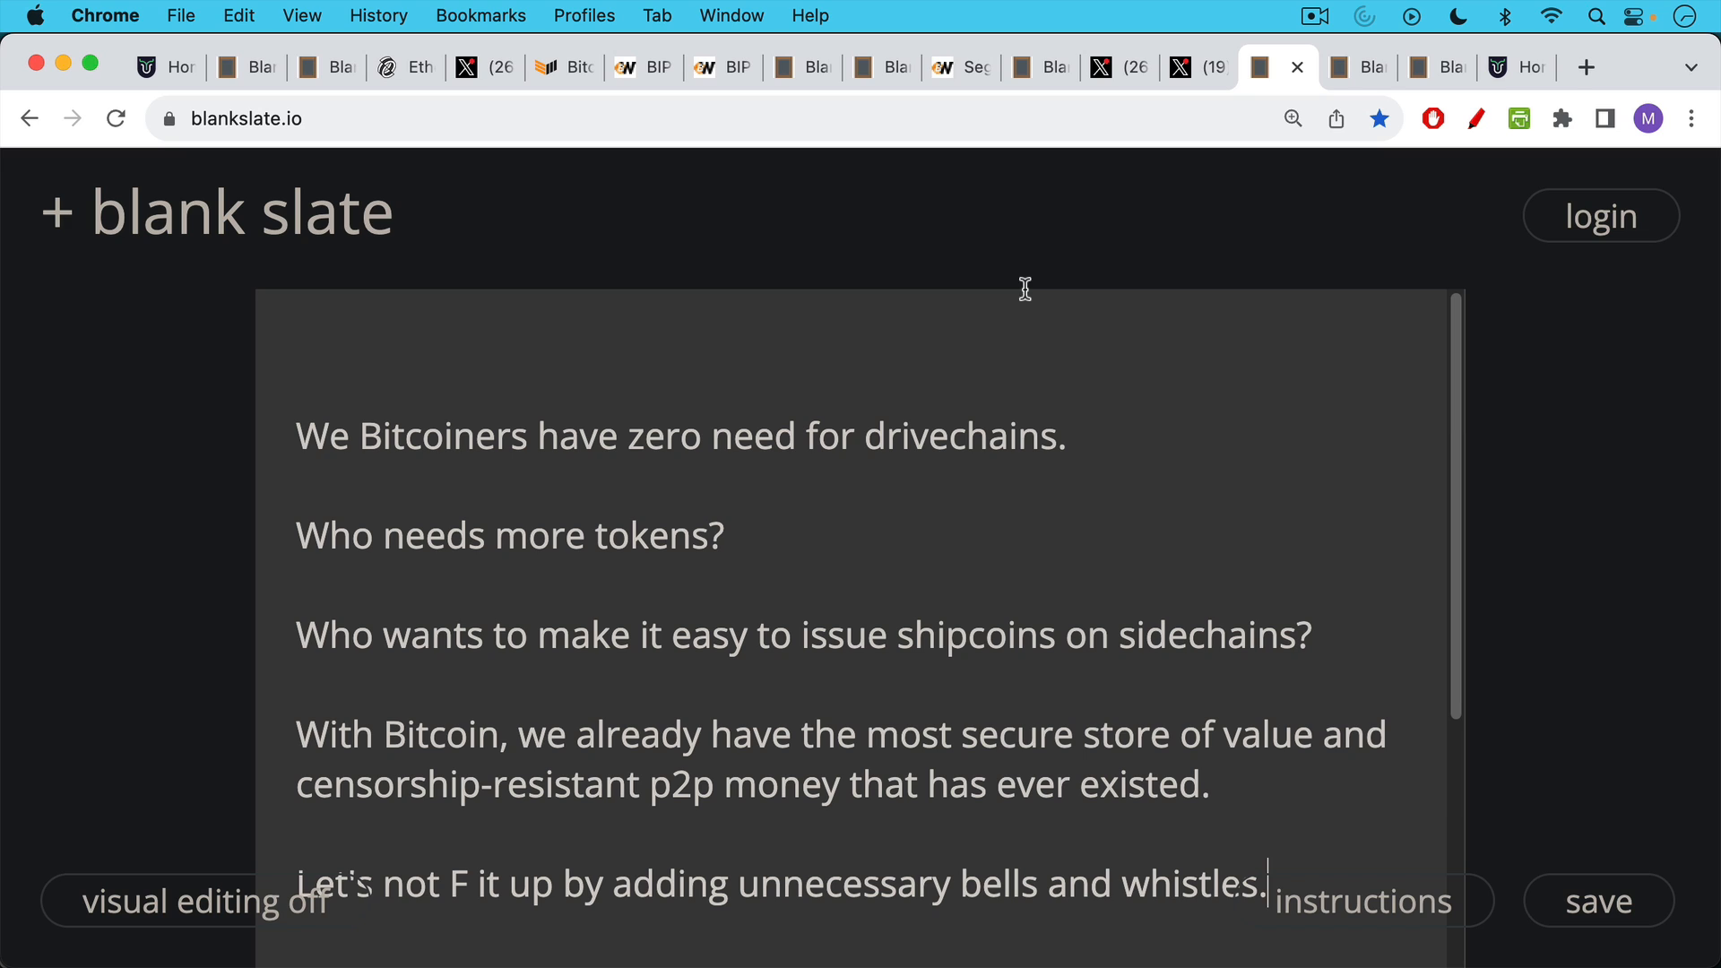
mouse_move(964, 341)
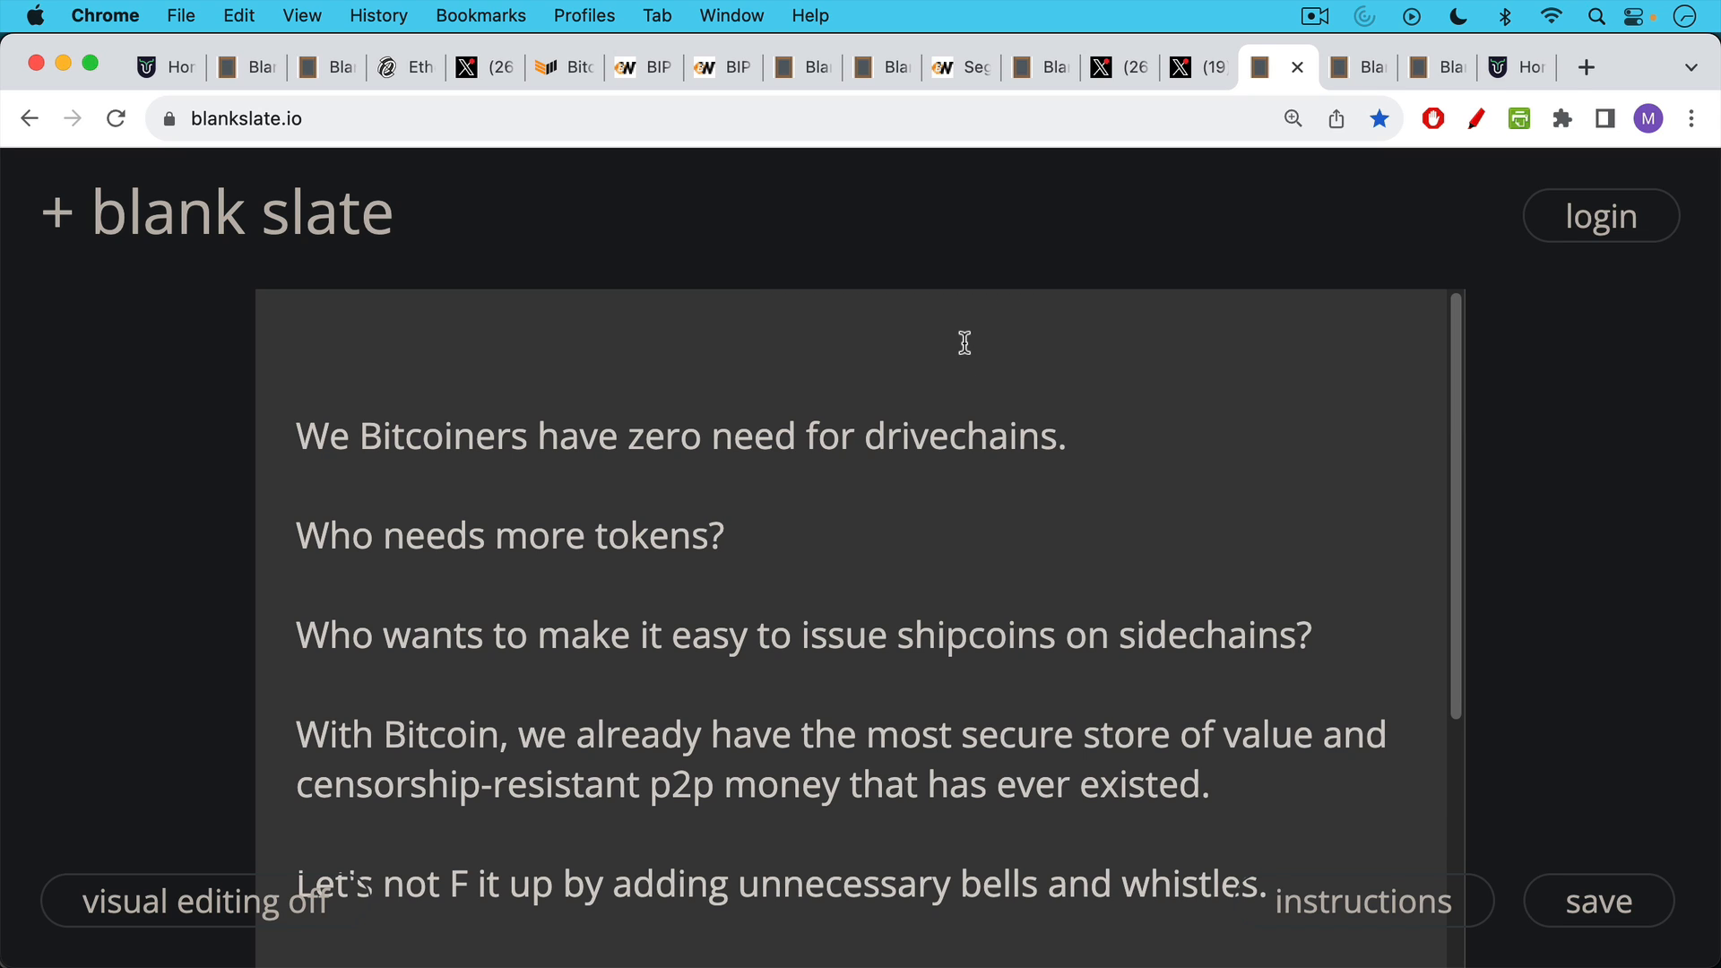
mouse_move(957, 315)
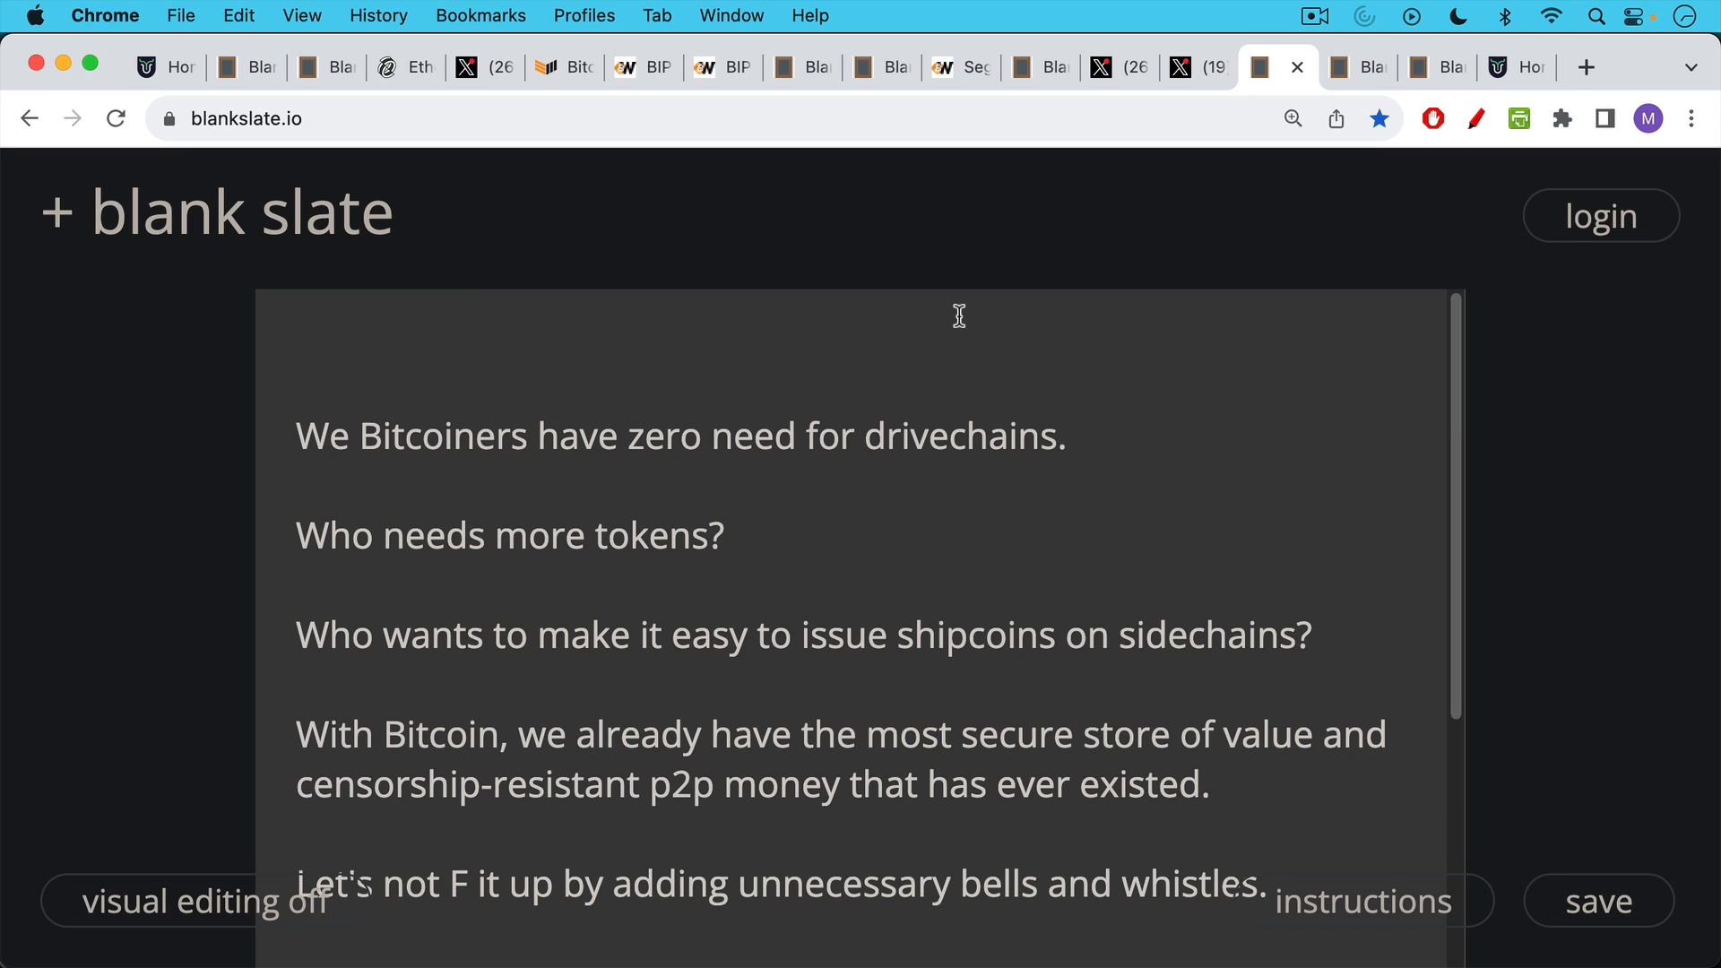
mouse_move(950, 319)
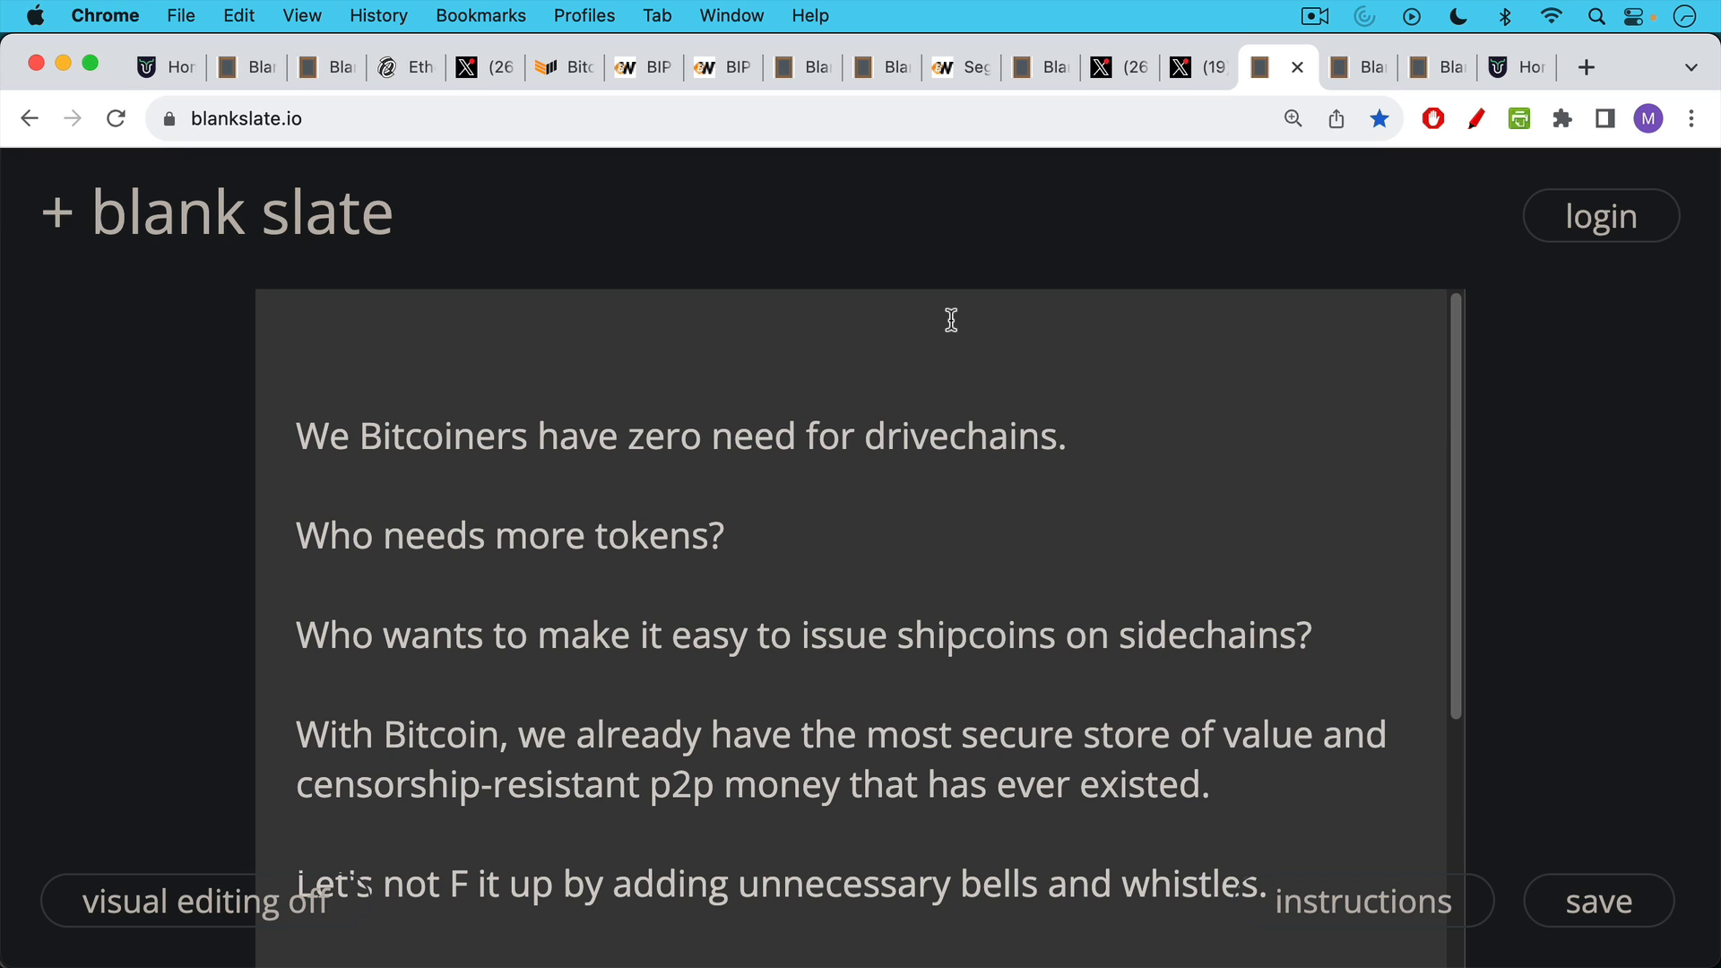
mouse_move(950, 432)
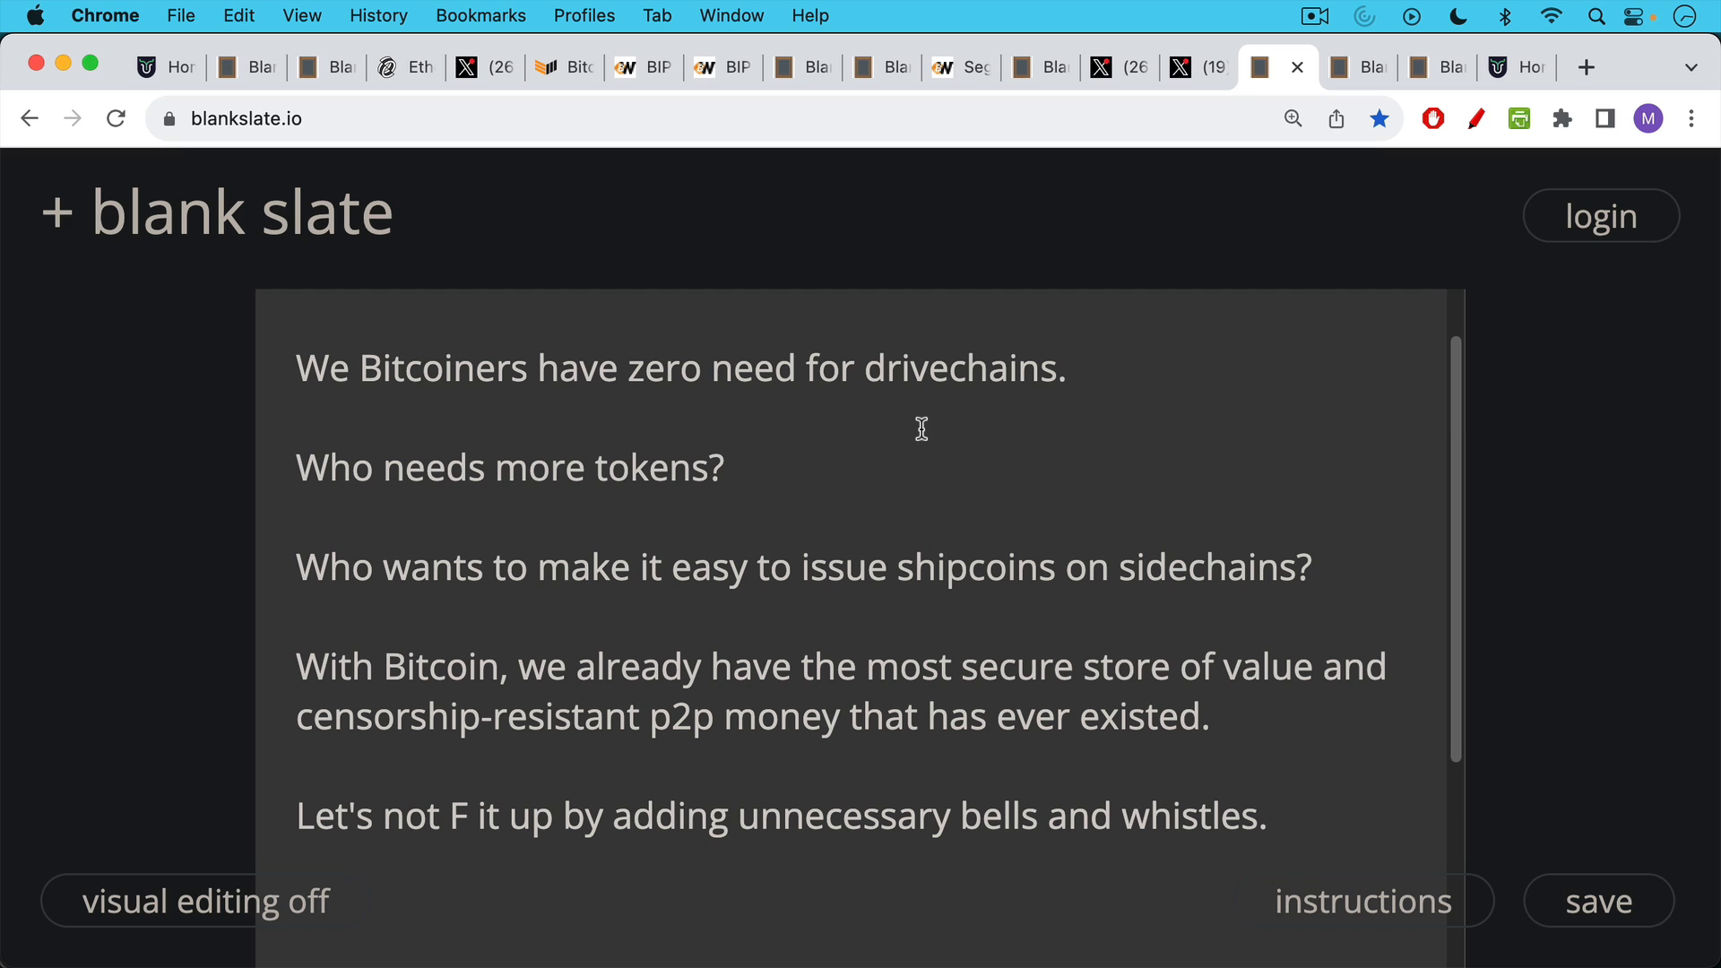
mouse_move(931, 431)
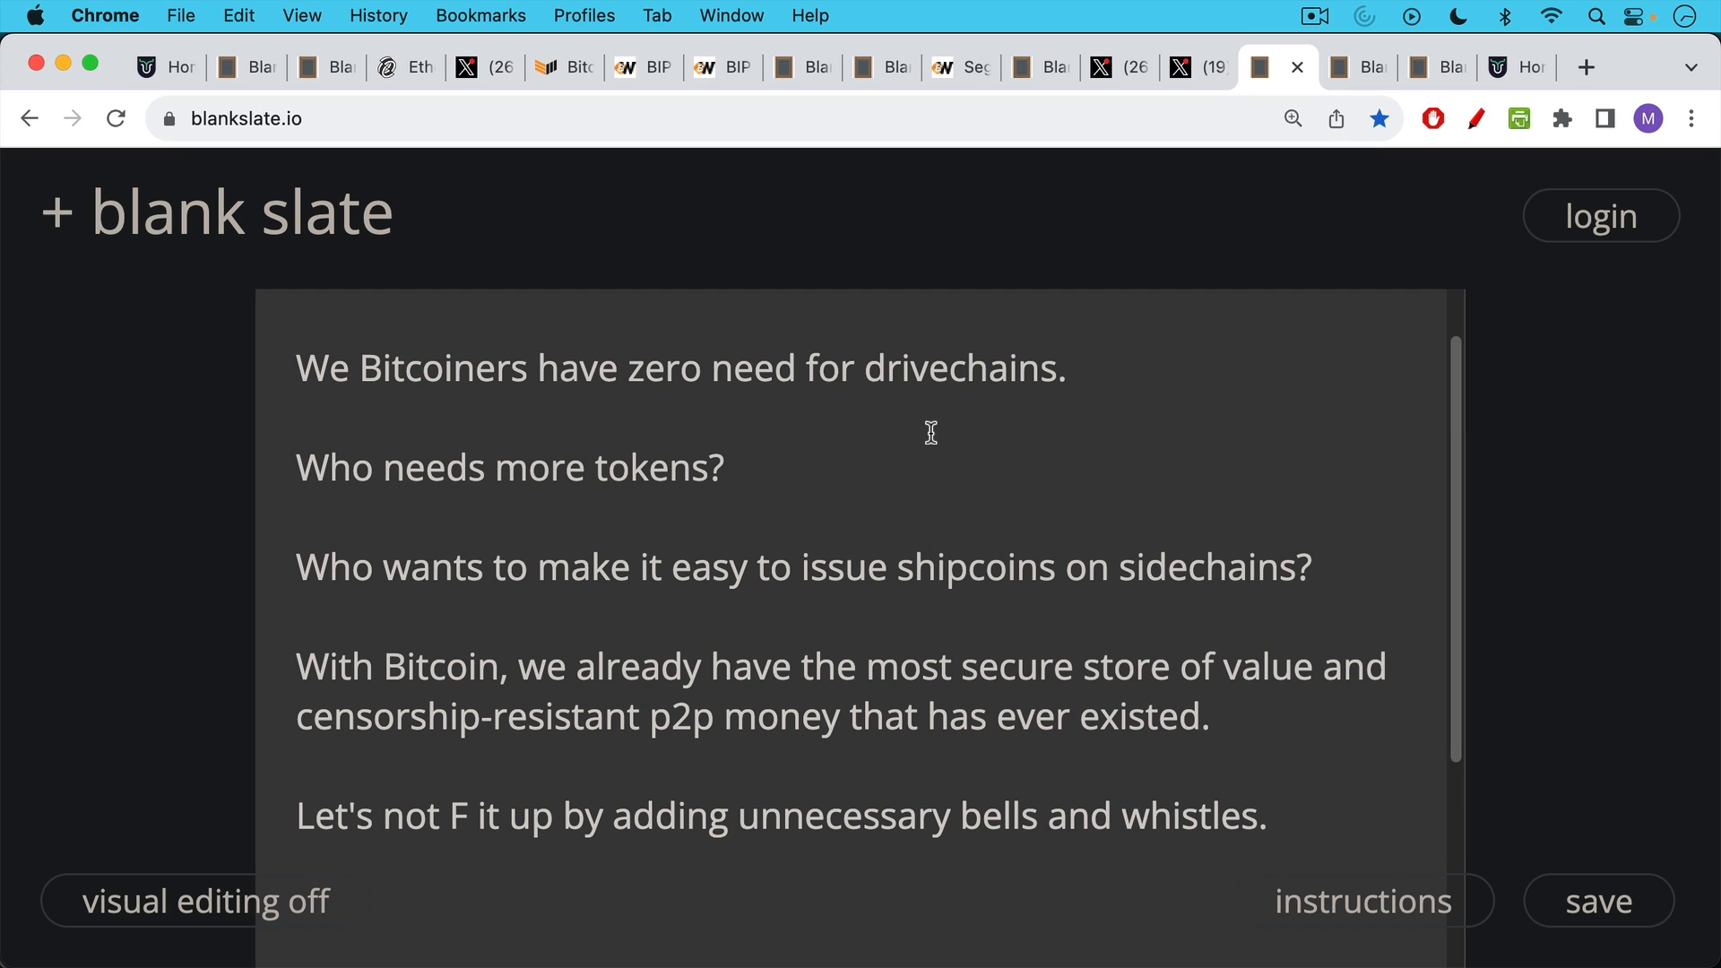
mouse_move(938, 434)
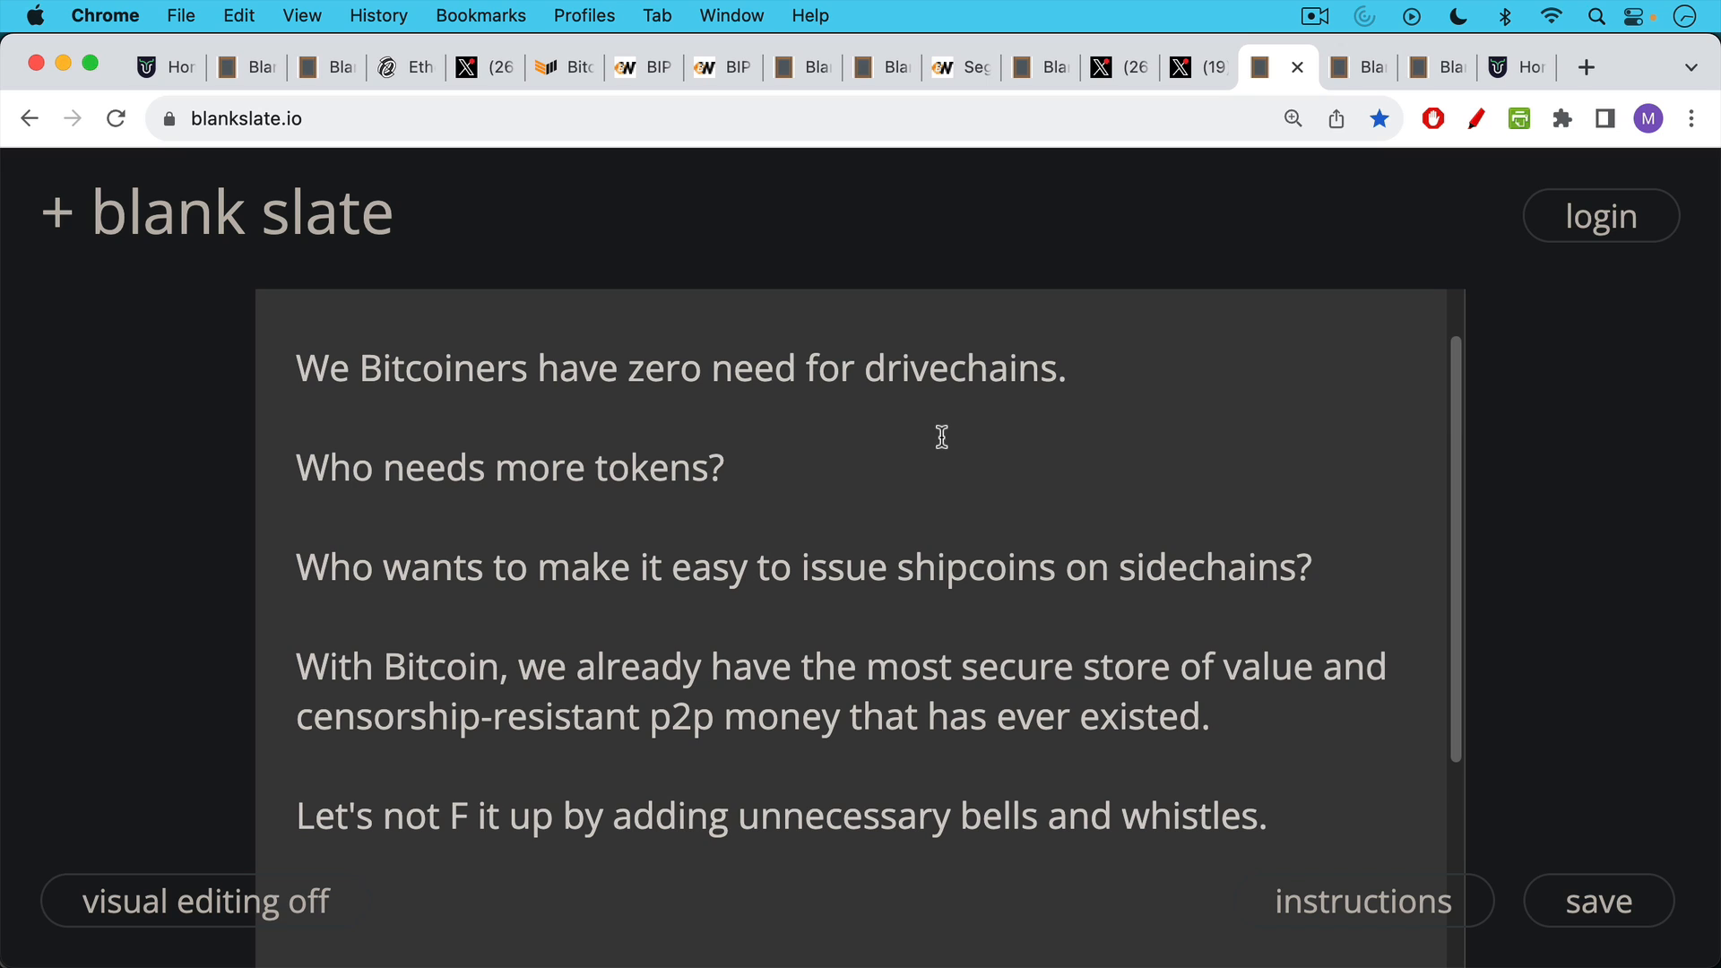
mouse_move(950, 391)
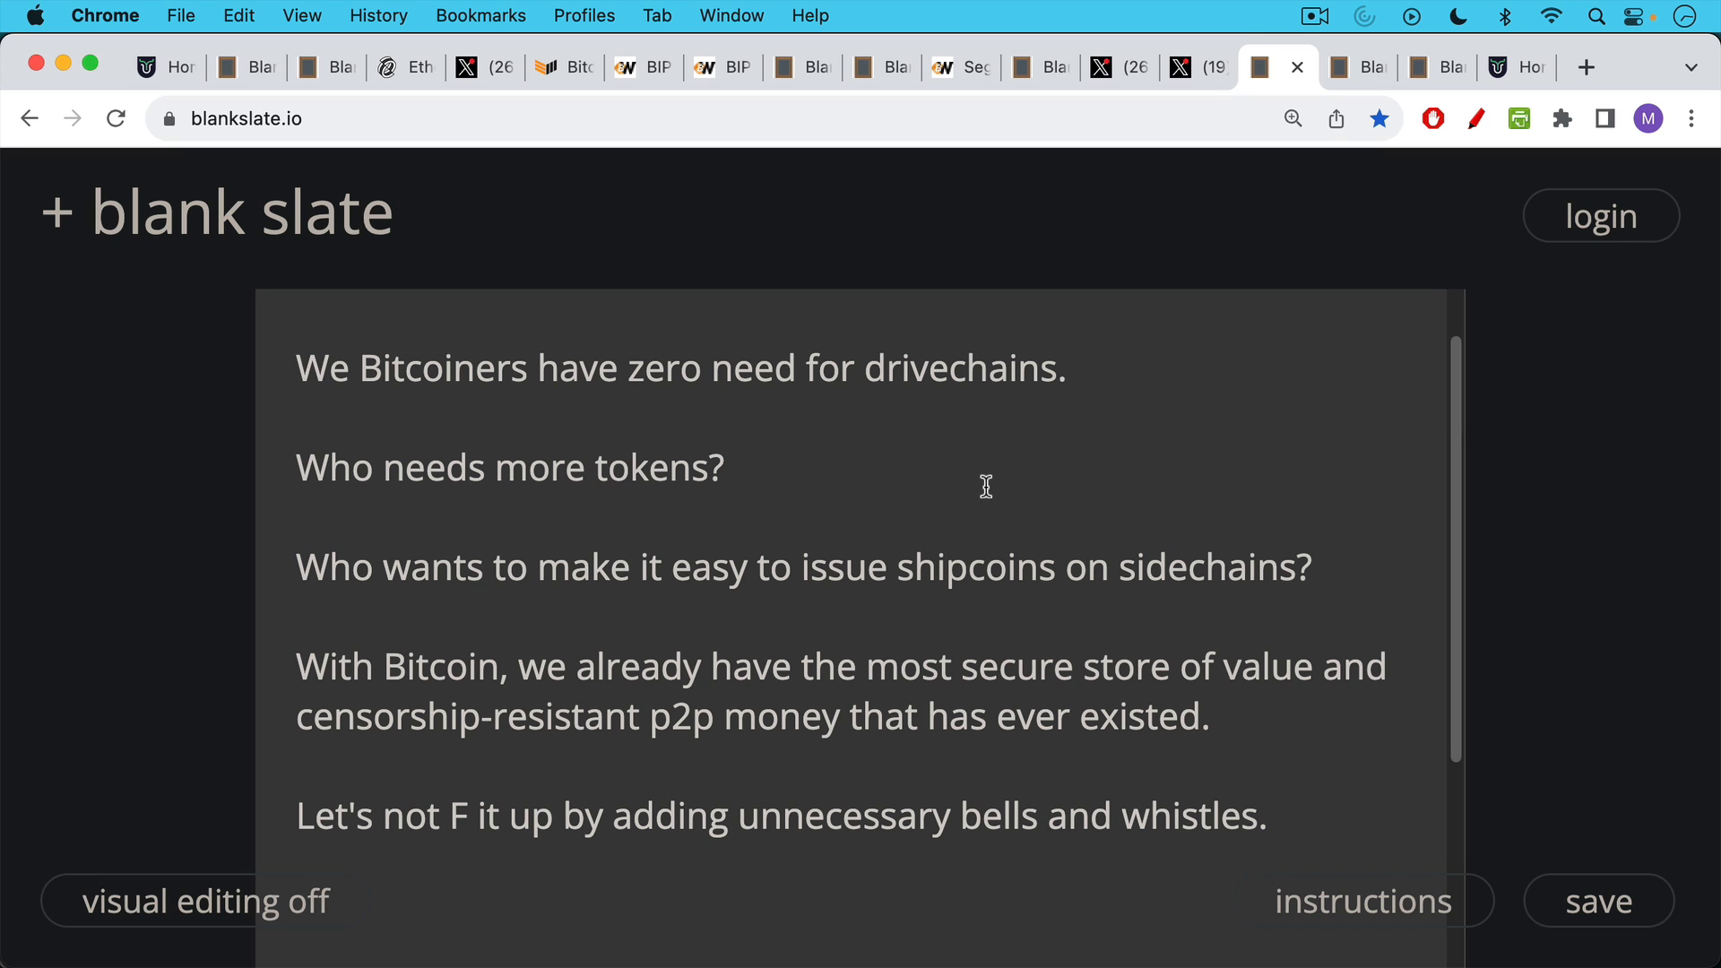
Read to the end of the notes questioning who needs more tokens or sidechain coins
scroll(down, 3)
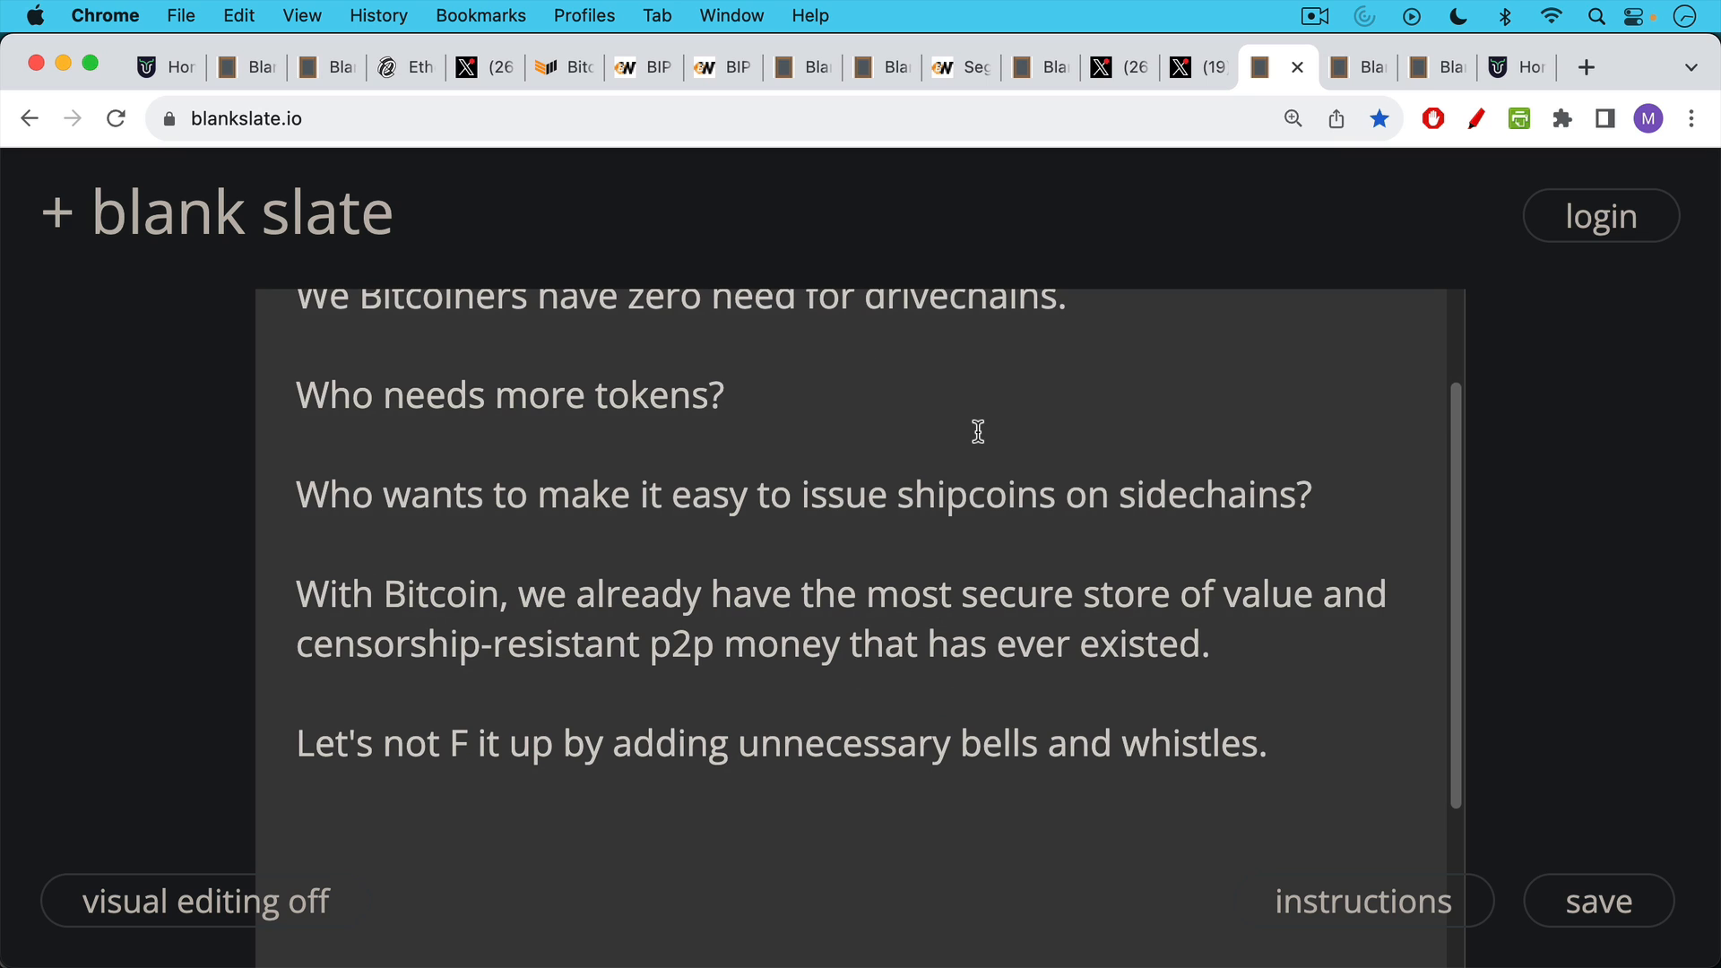
mouse_move(938, 497)
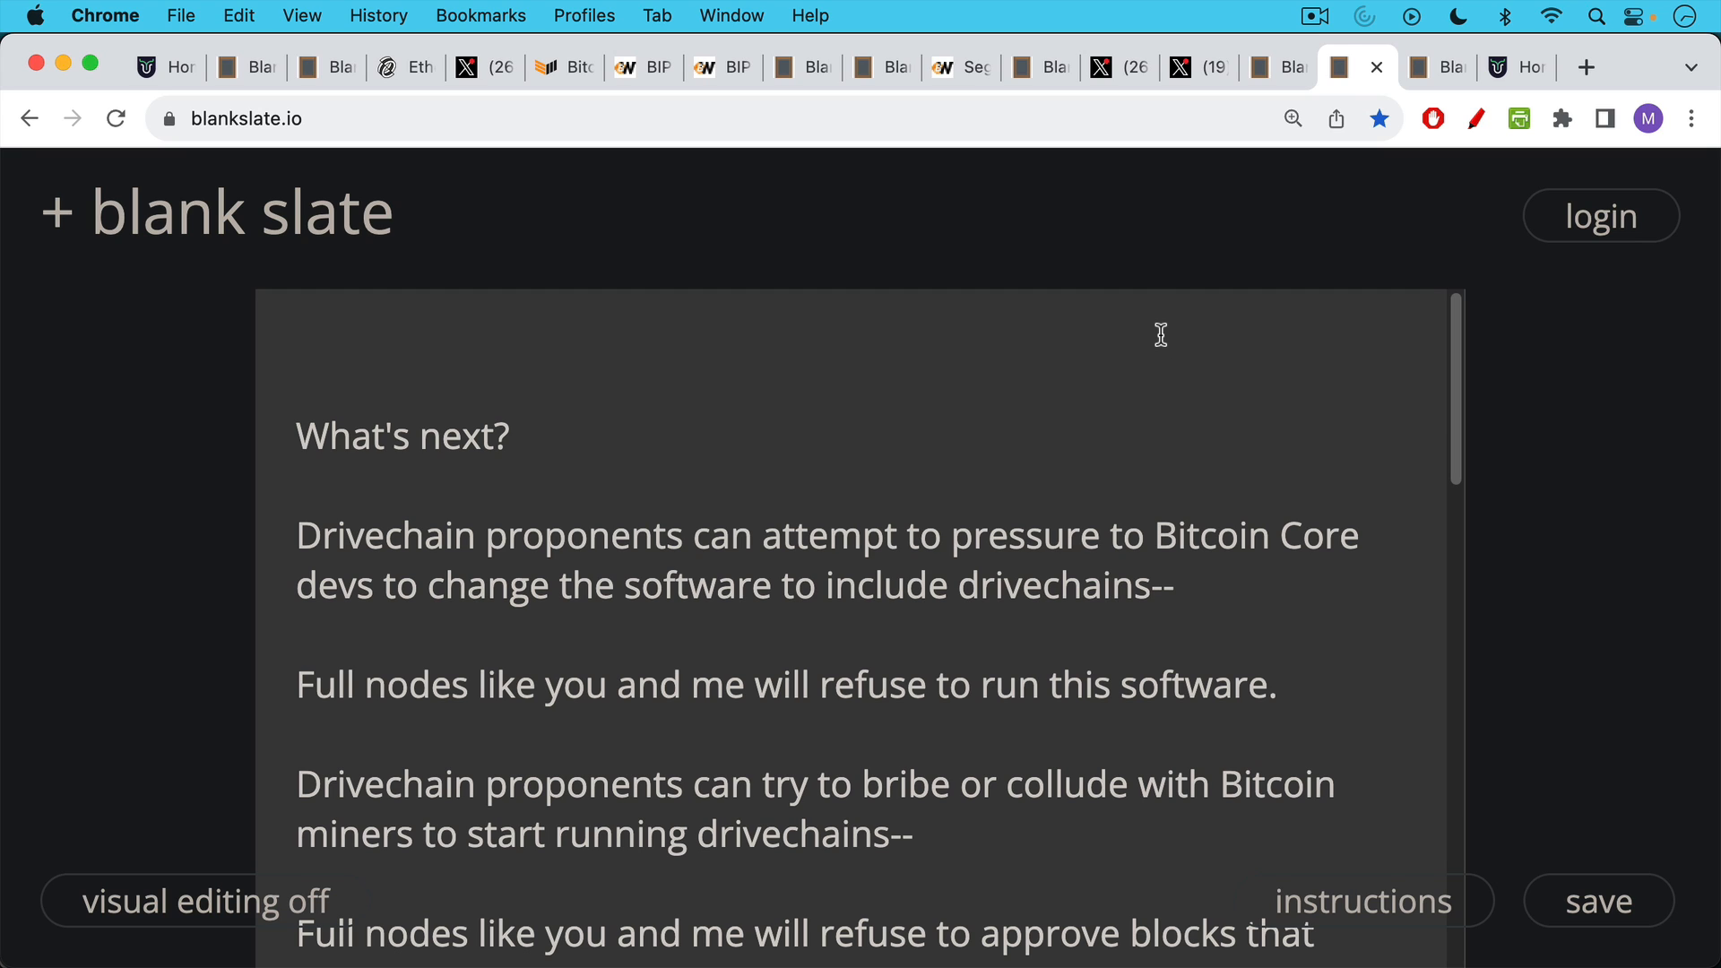
mouse_move(1013, 443)
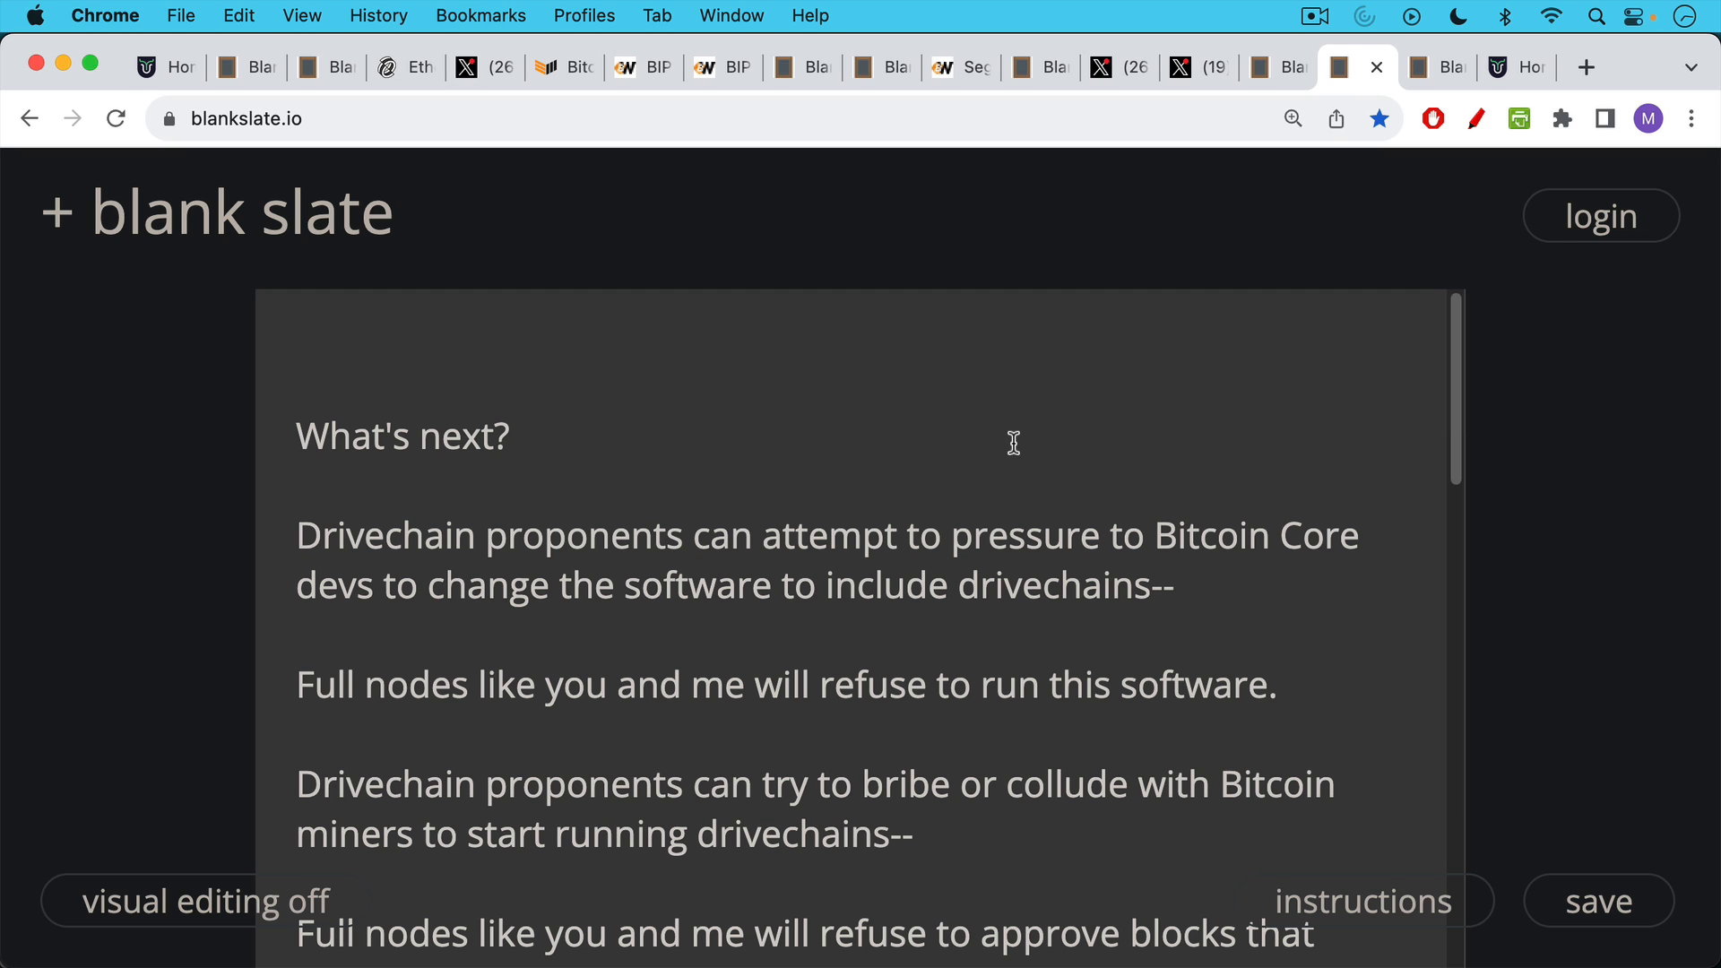
mouse_move(1009, 380)
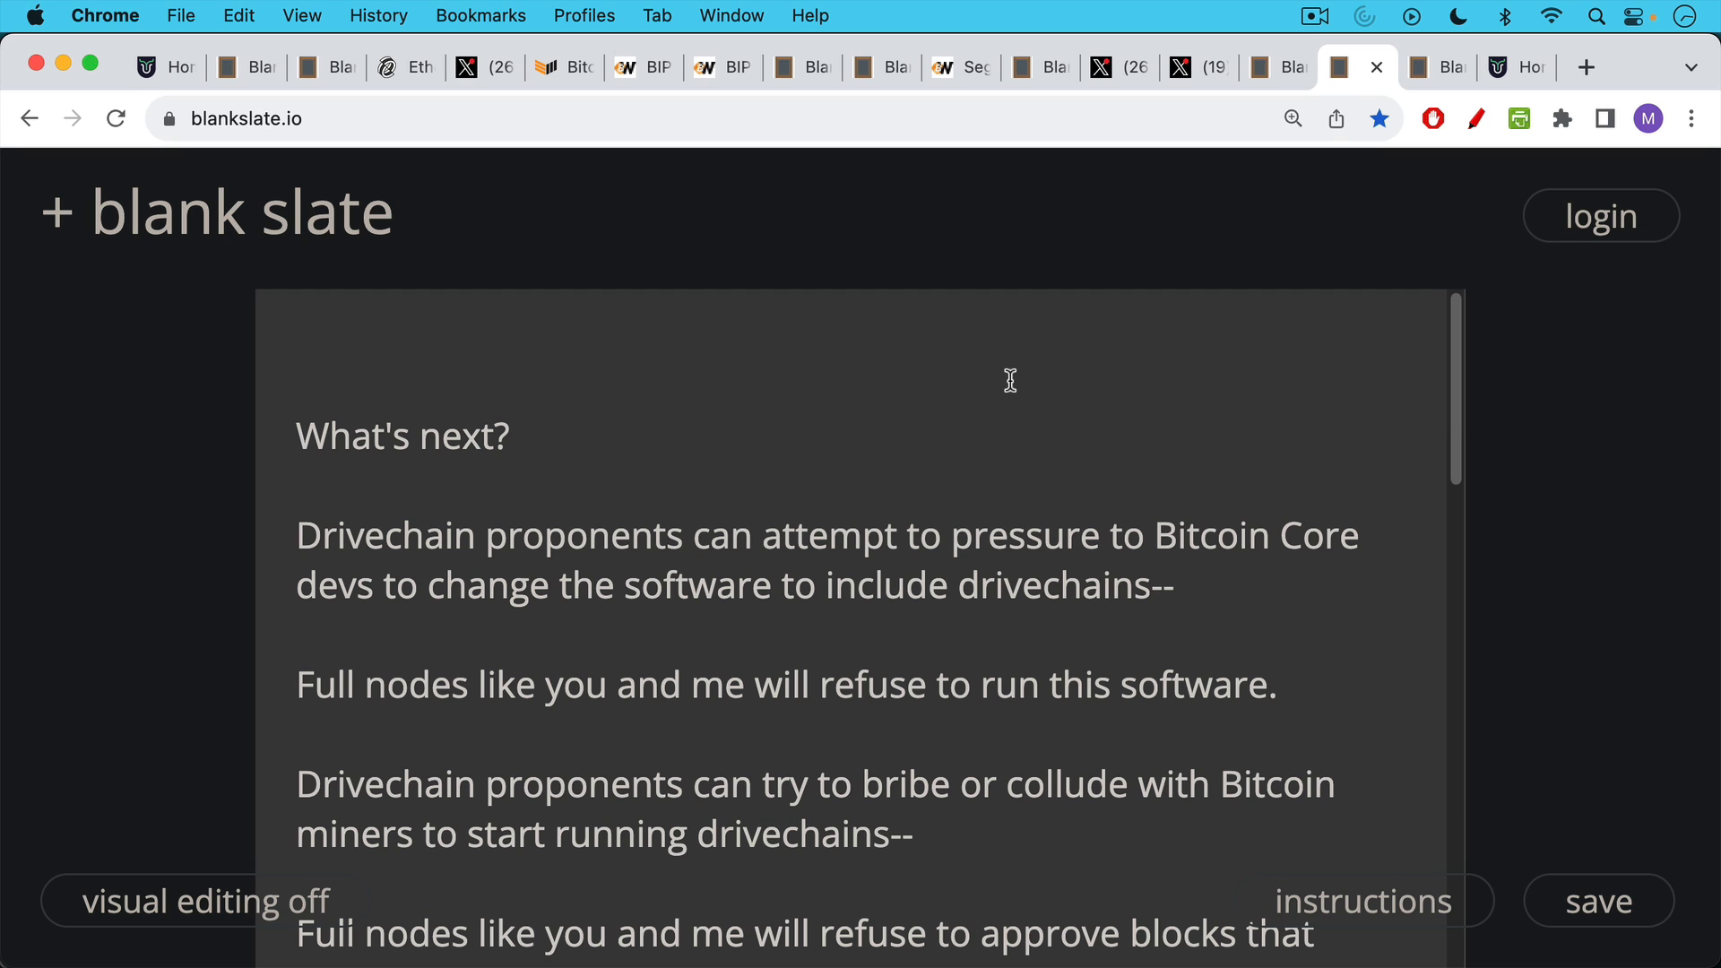
mouse_move(1007, 385)
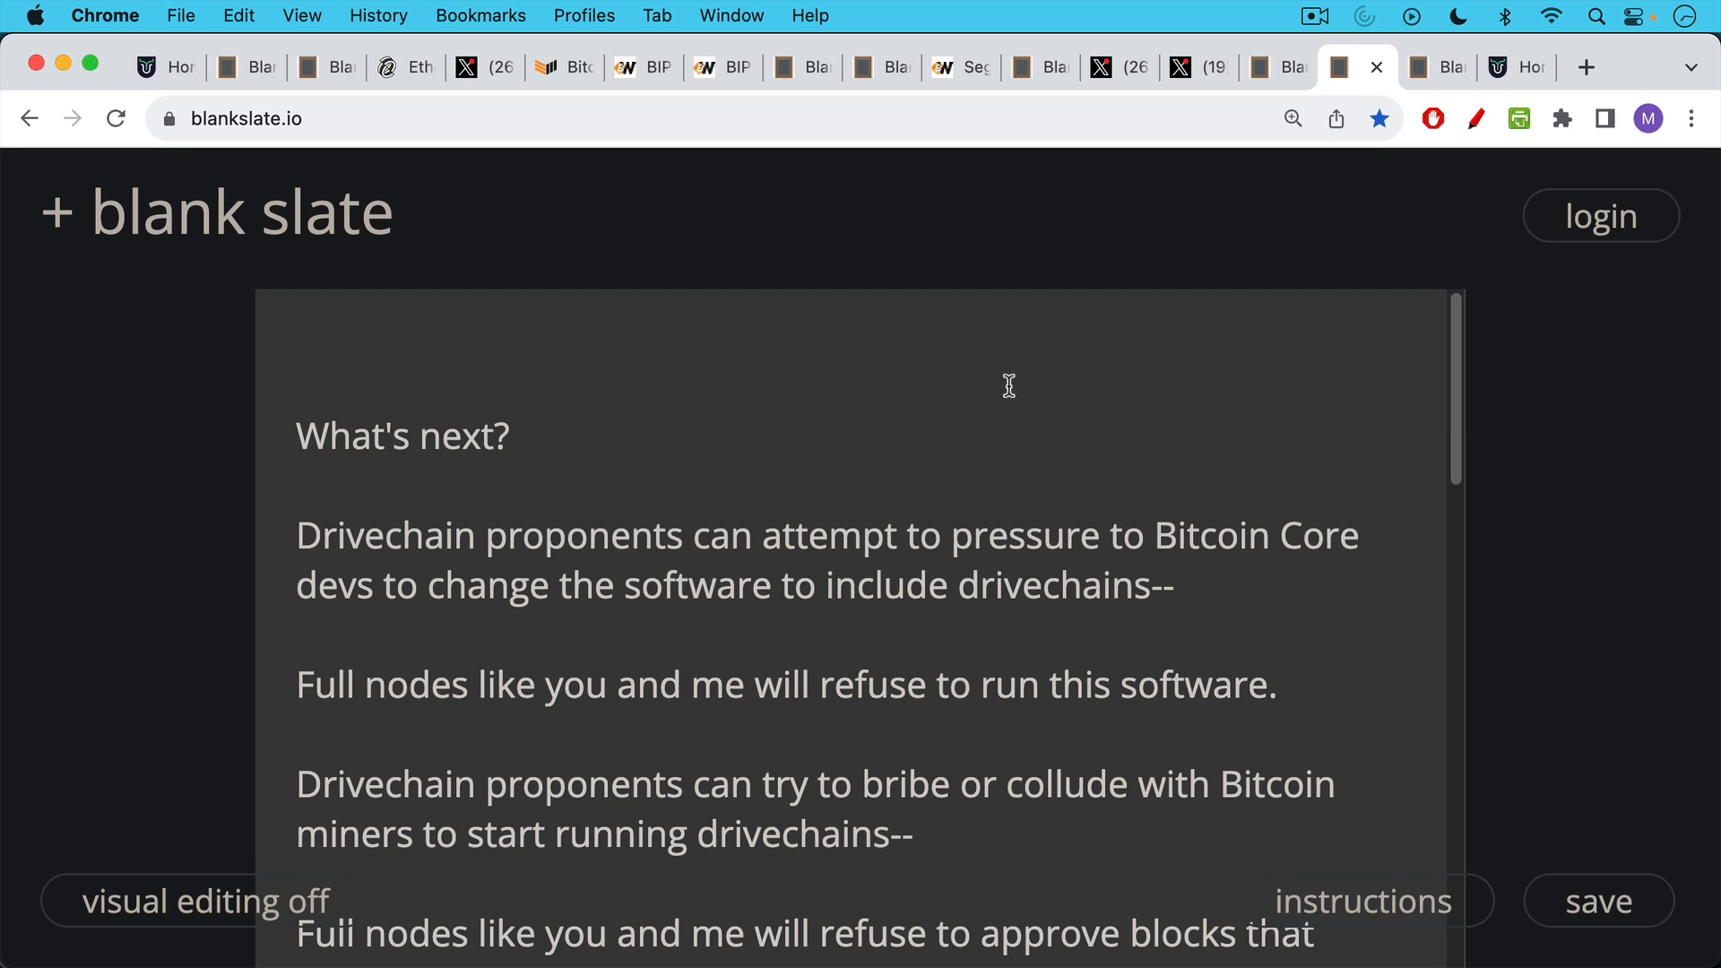
mouse_move(997, 434)
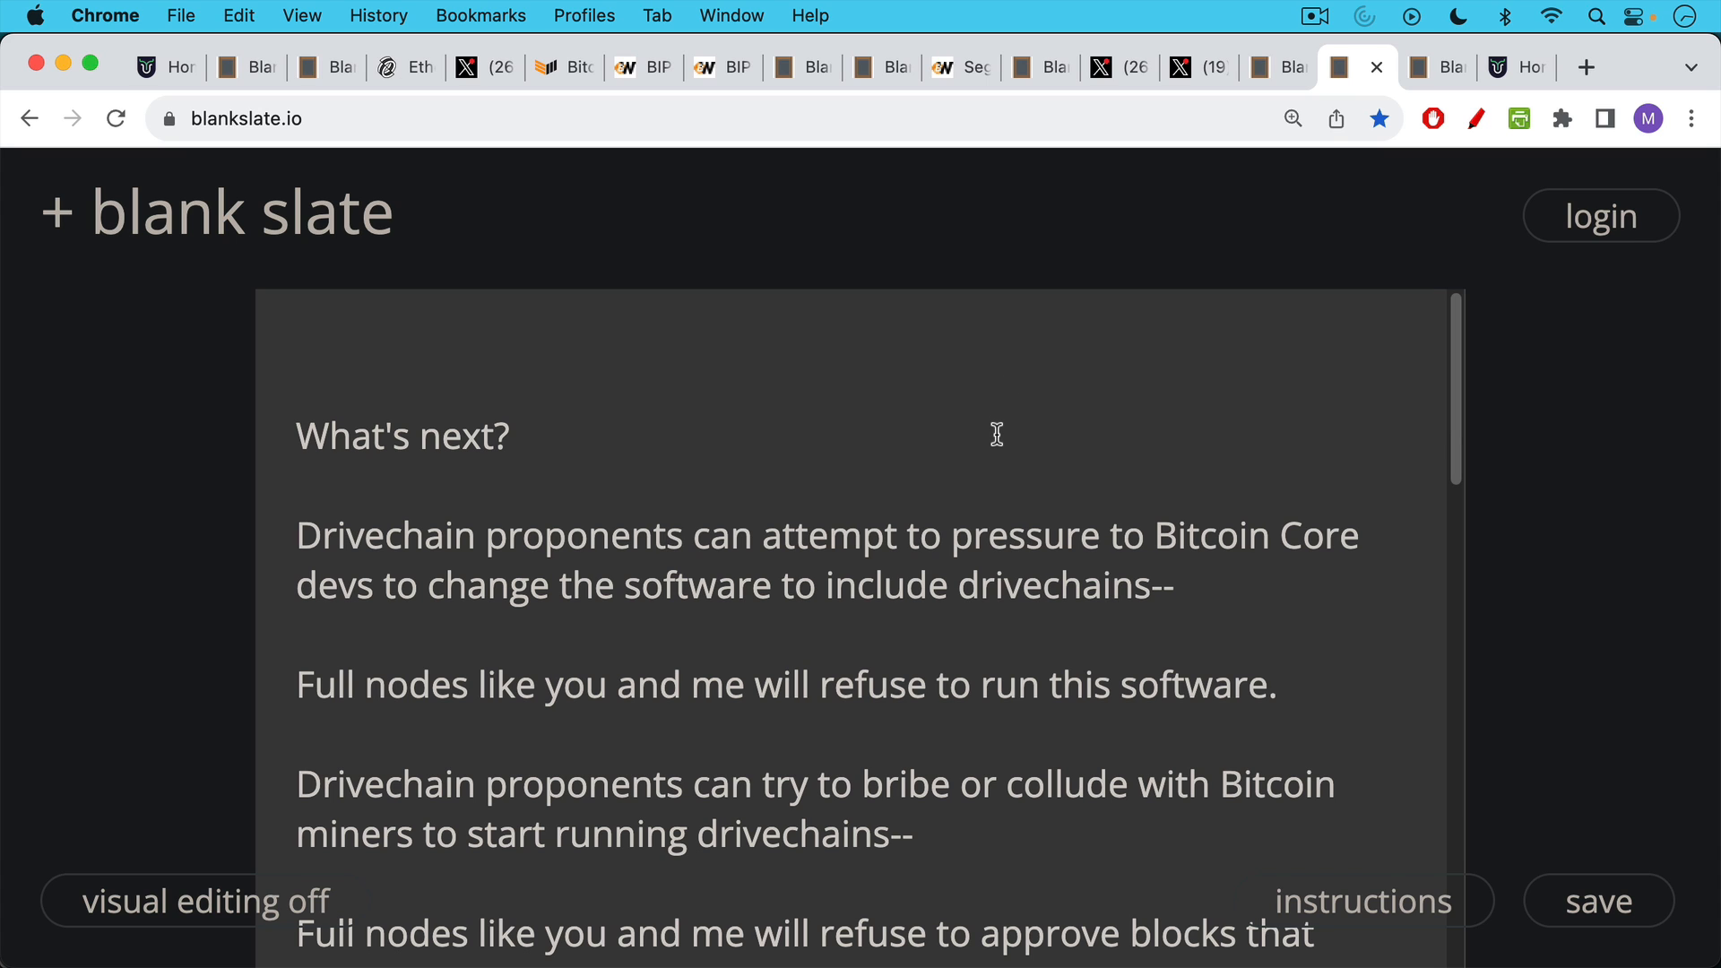
mouse_move(996, 450)
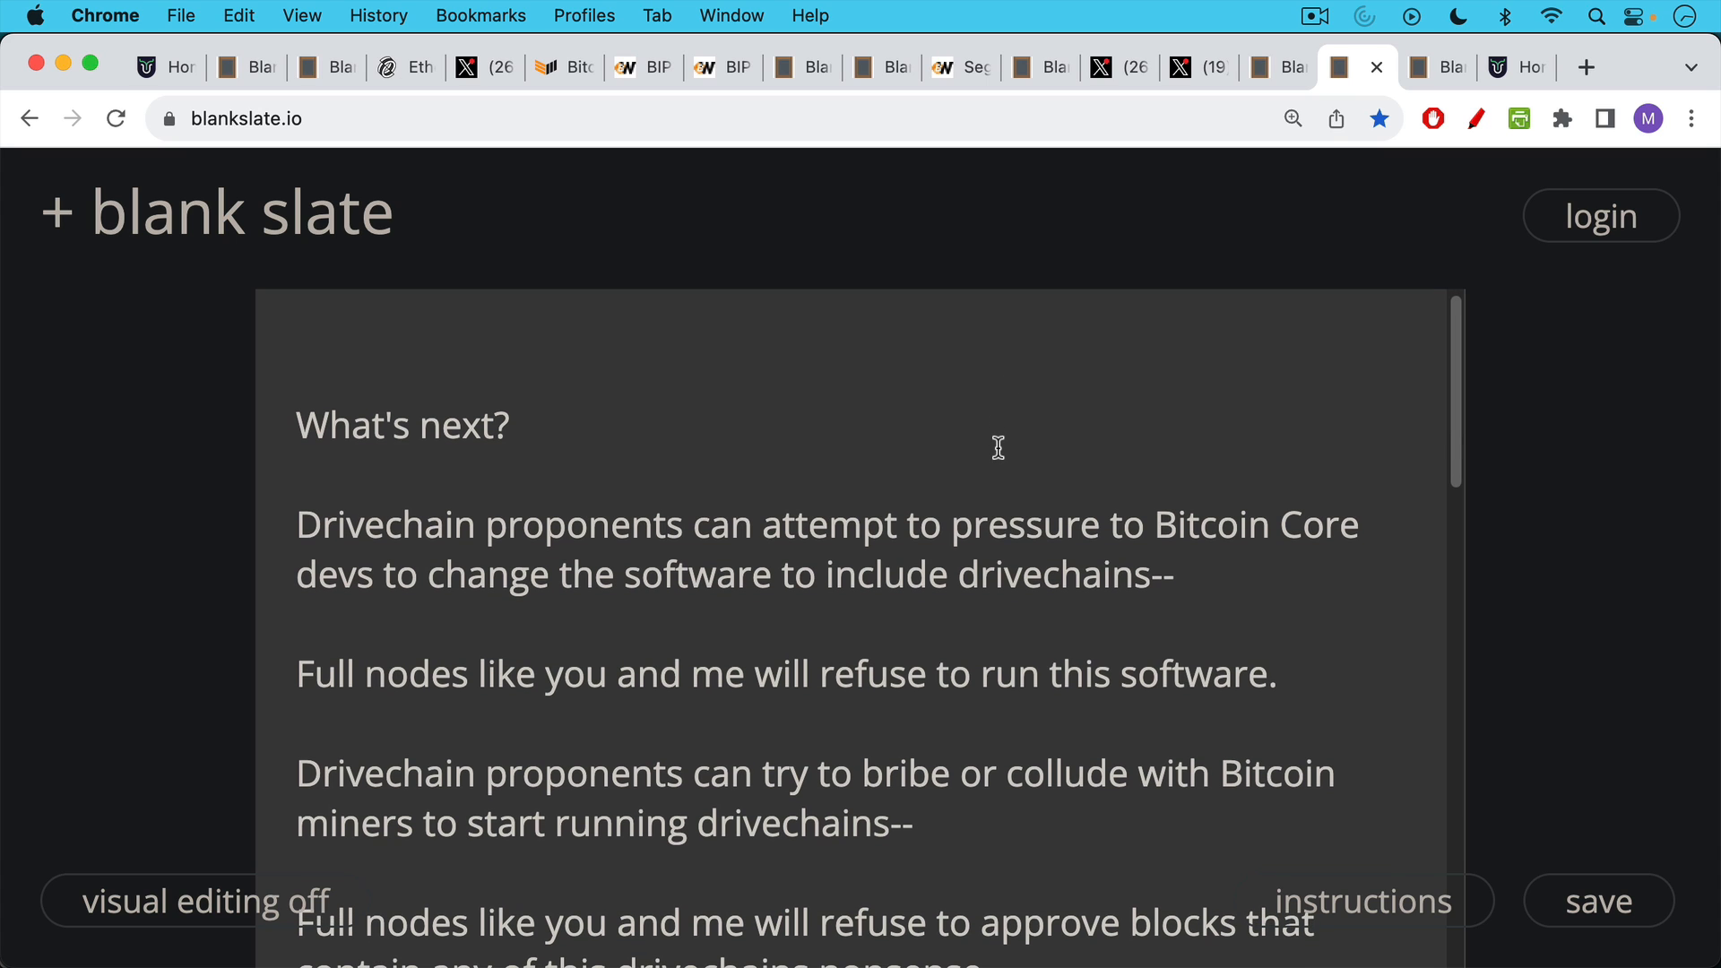
scroll(down, 3)
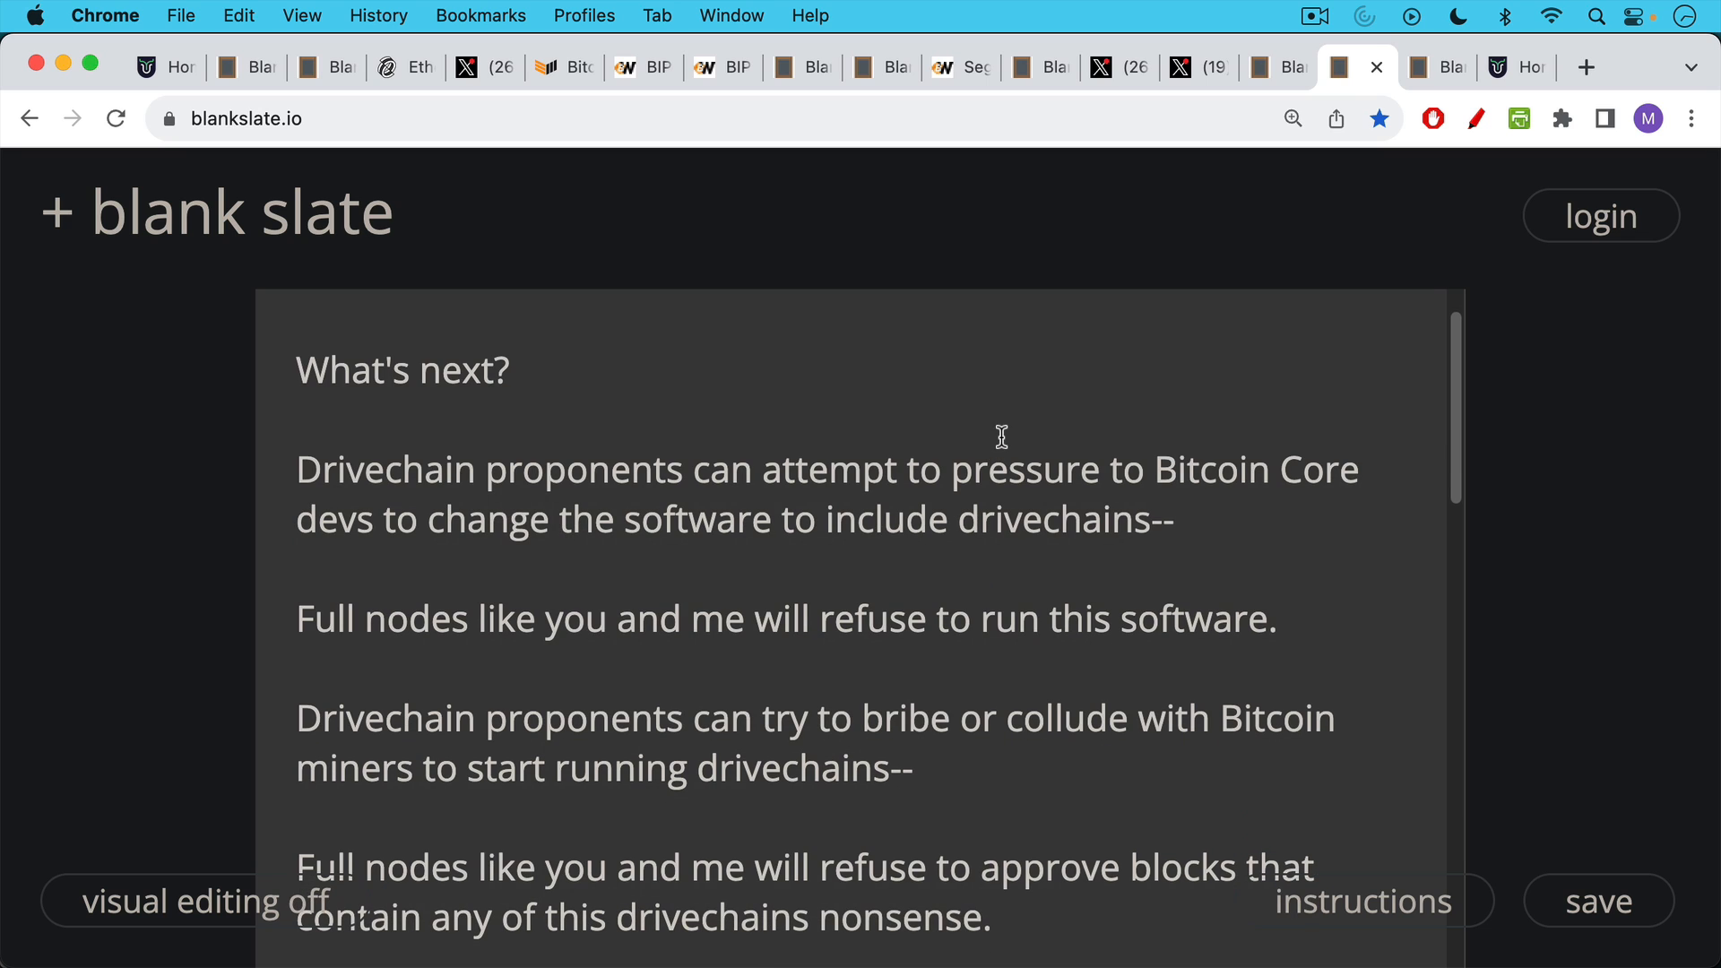
scroll(down, 3)
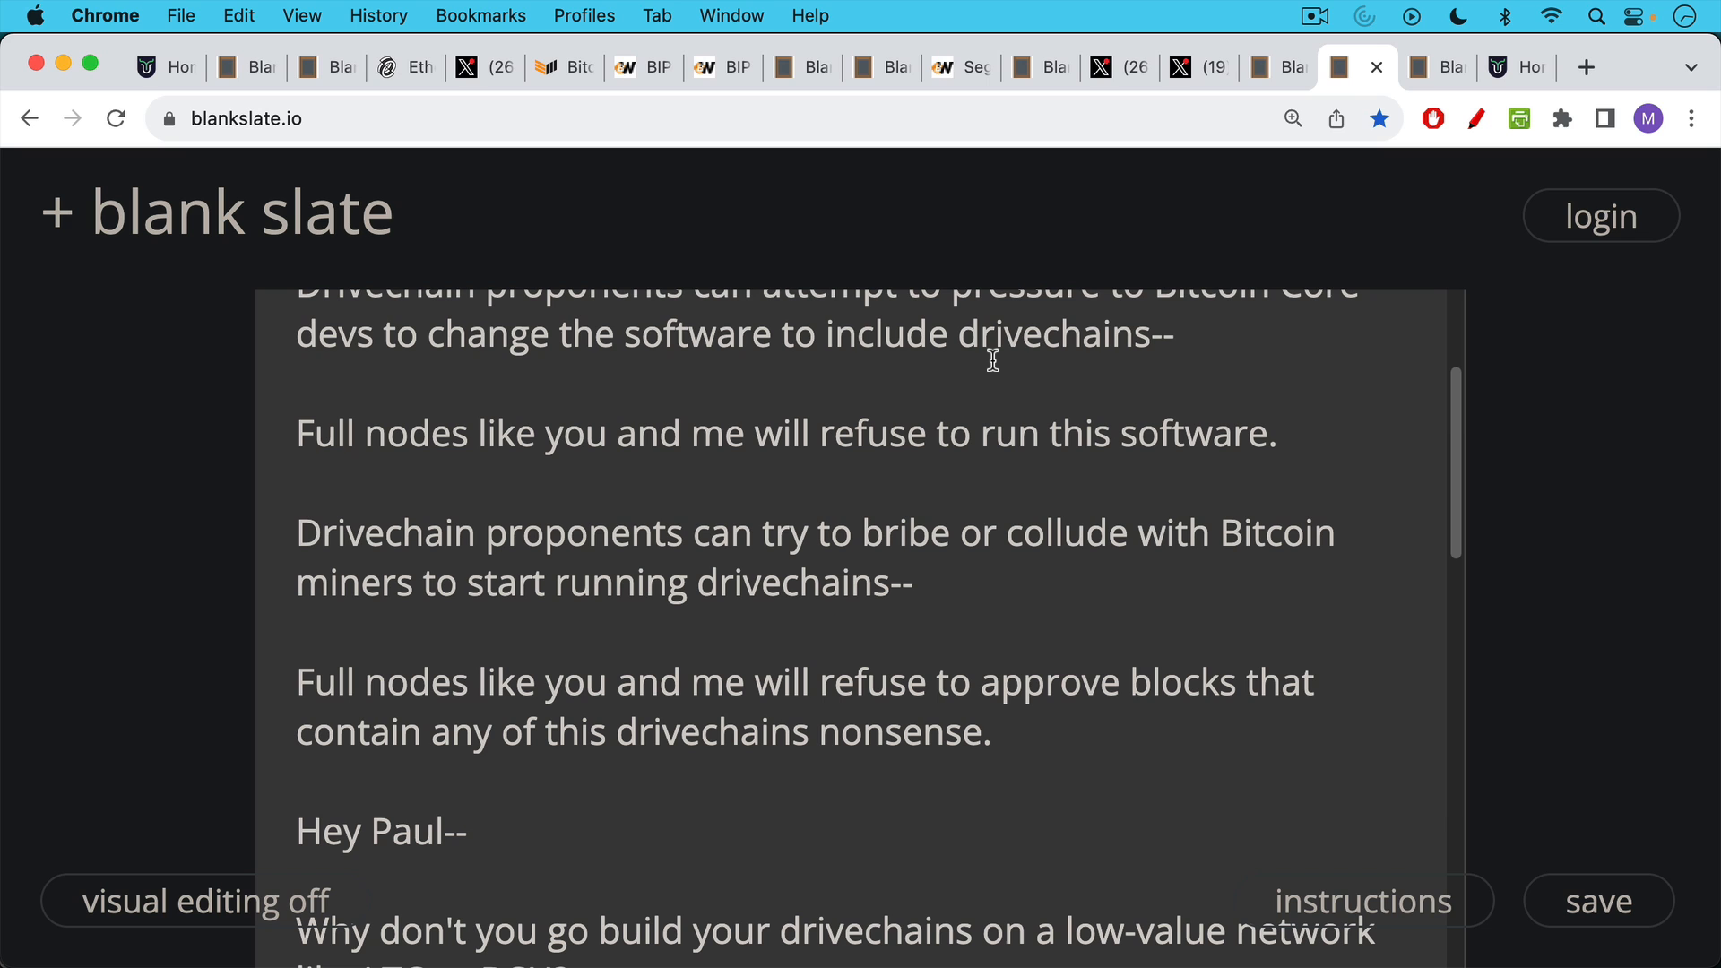
mouse_move(976, 418)
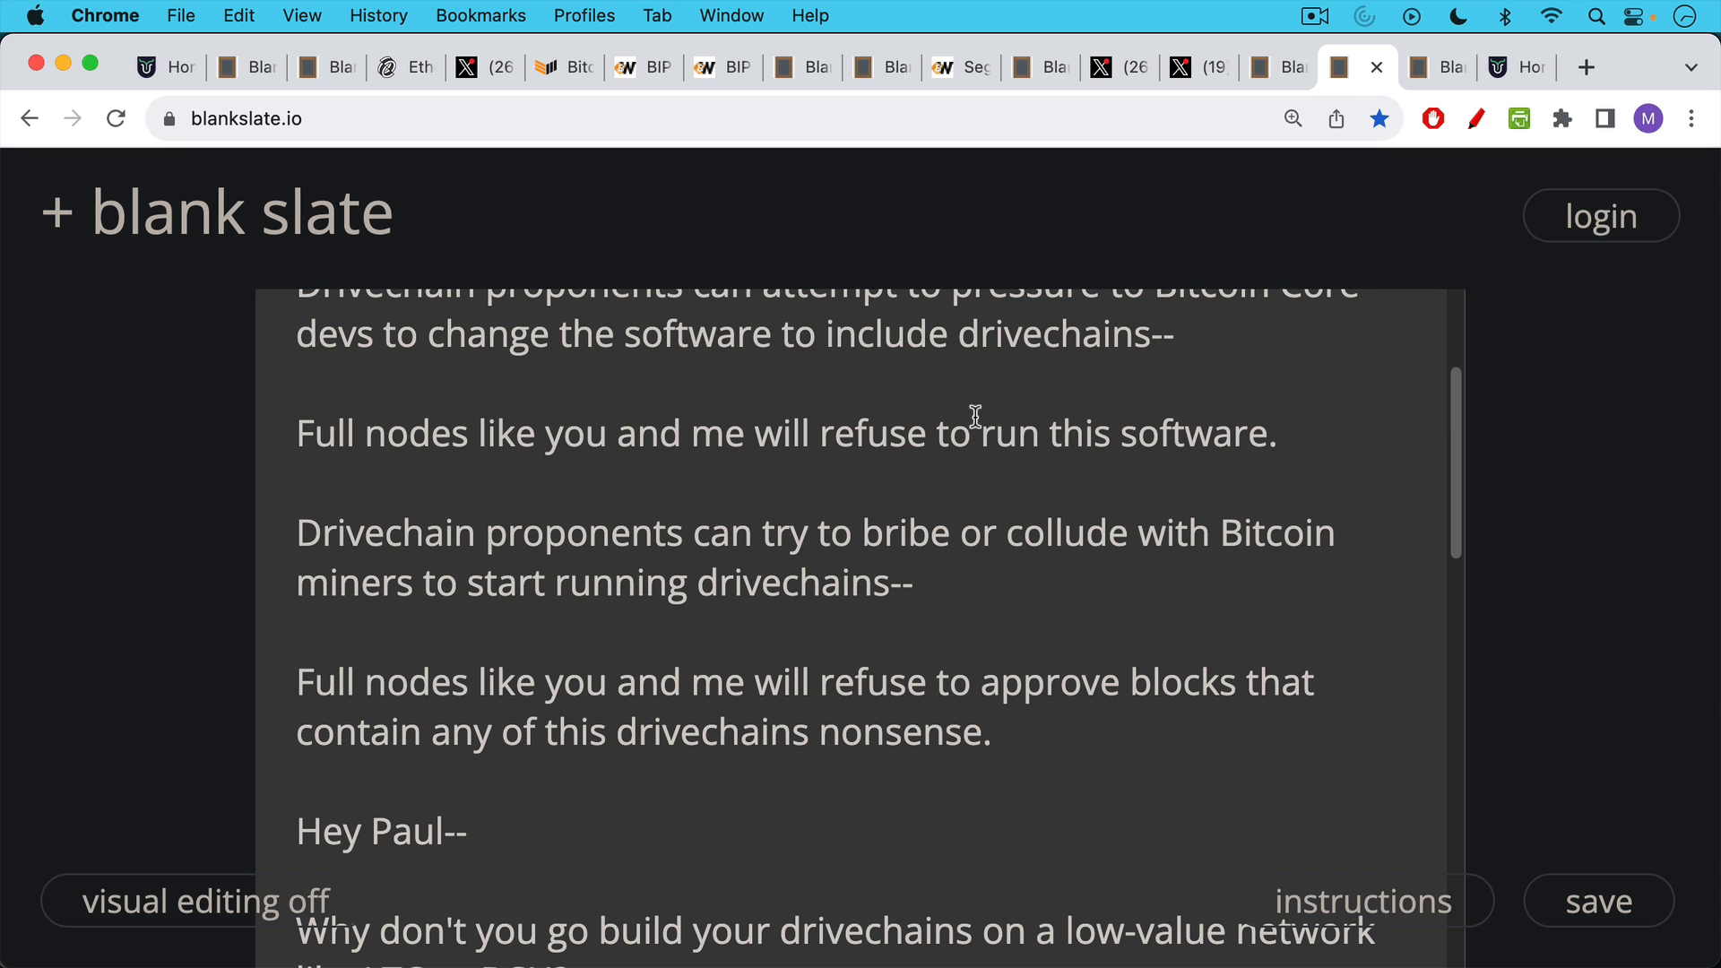
scroll(down, 3)
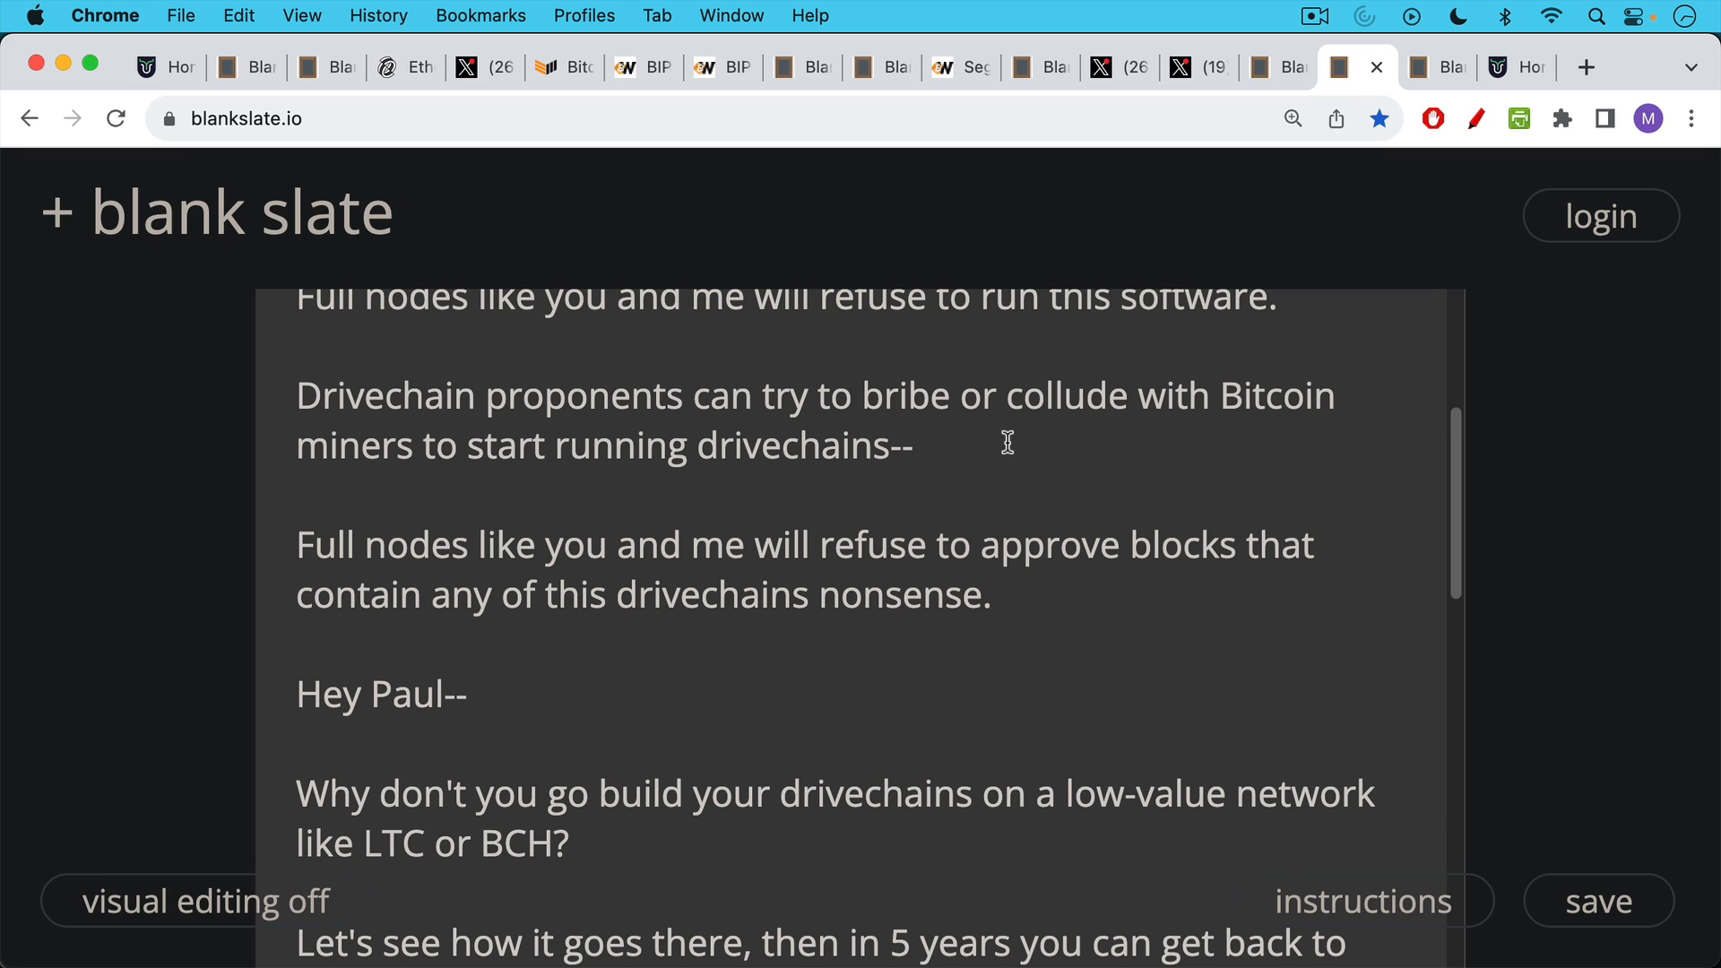
scroll(down, 3)
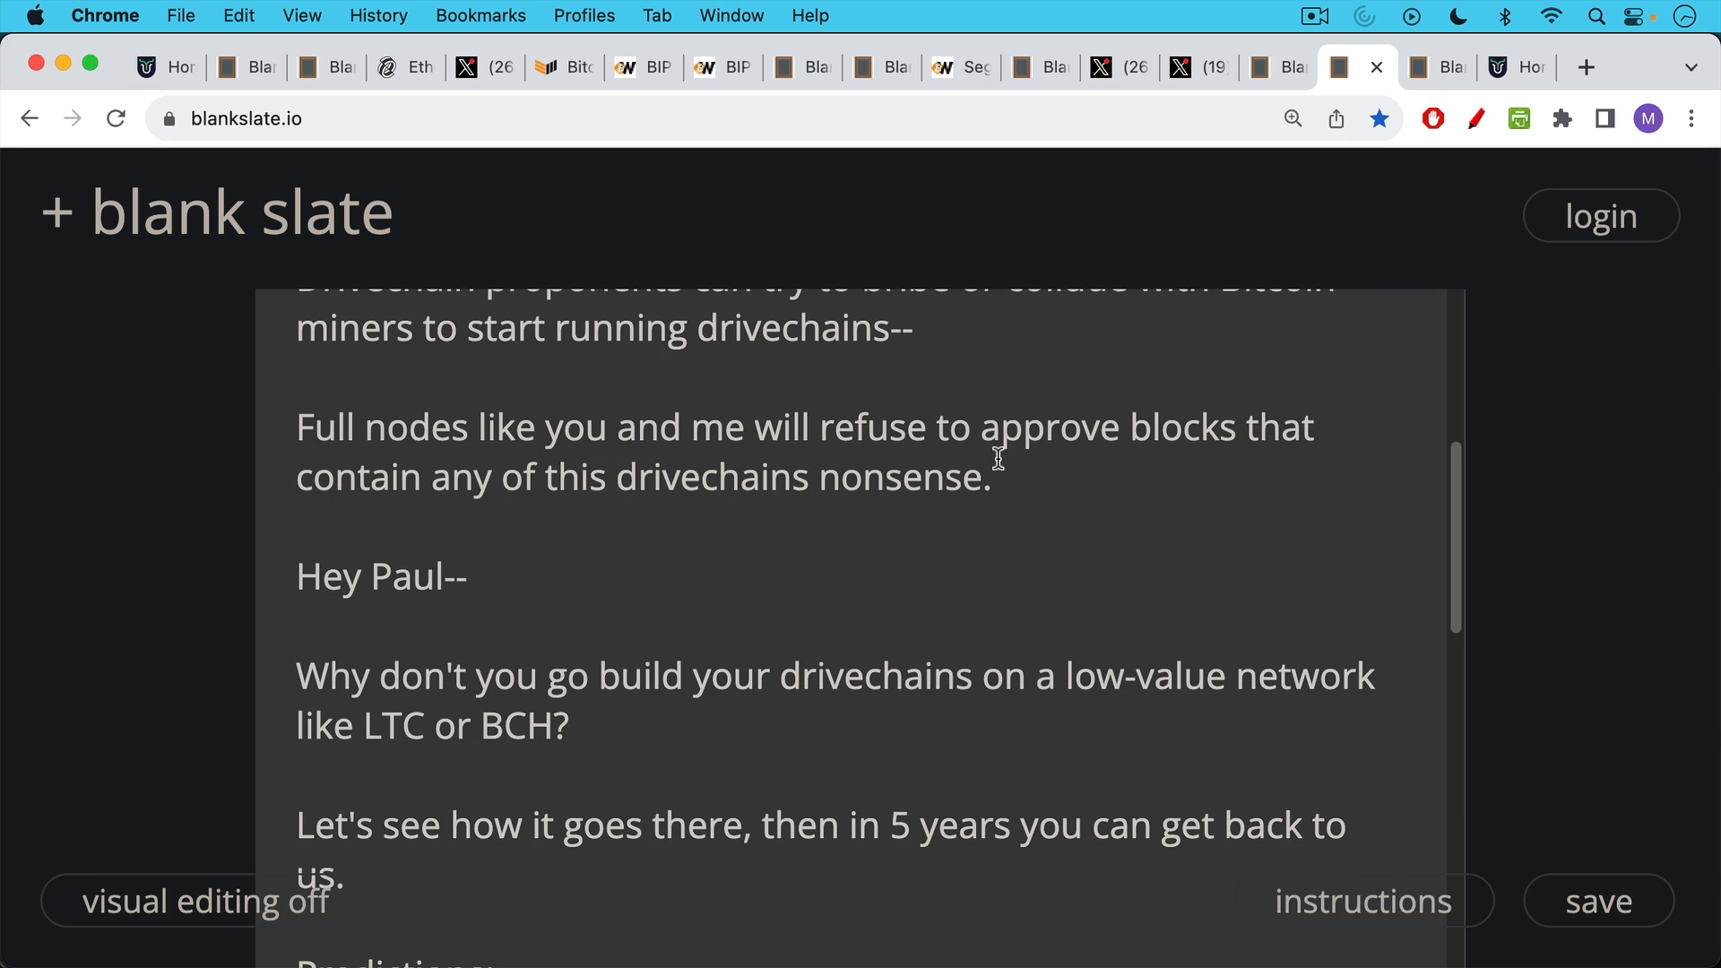
mouse_move(988, 549)
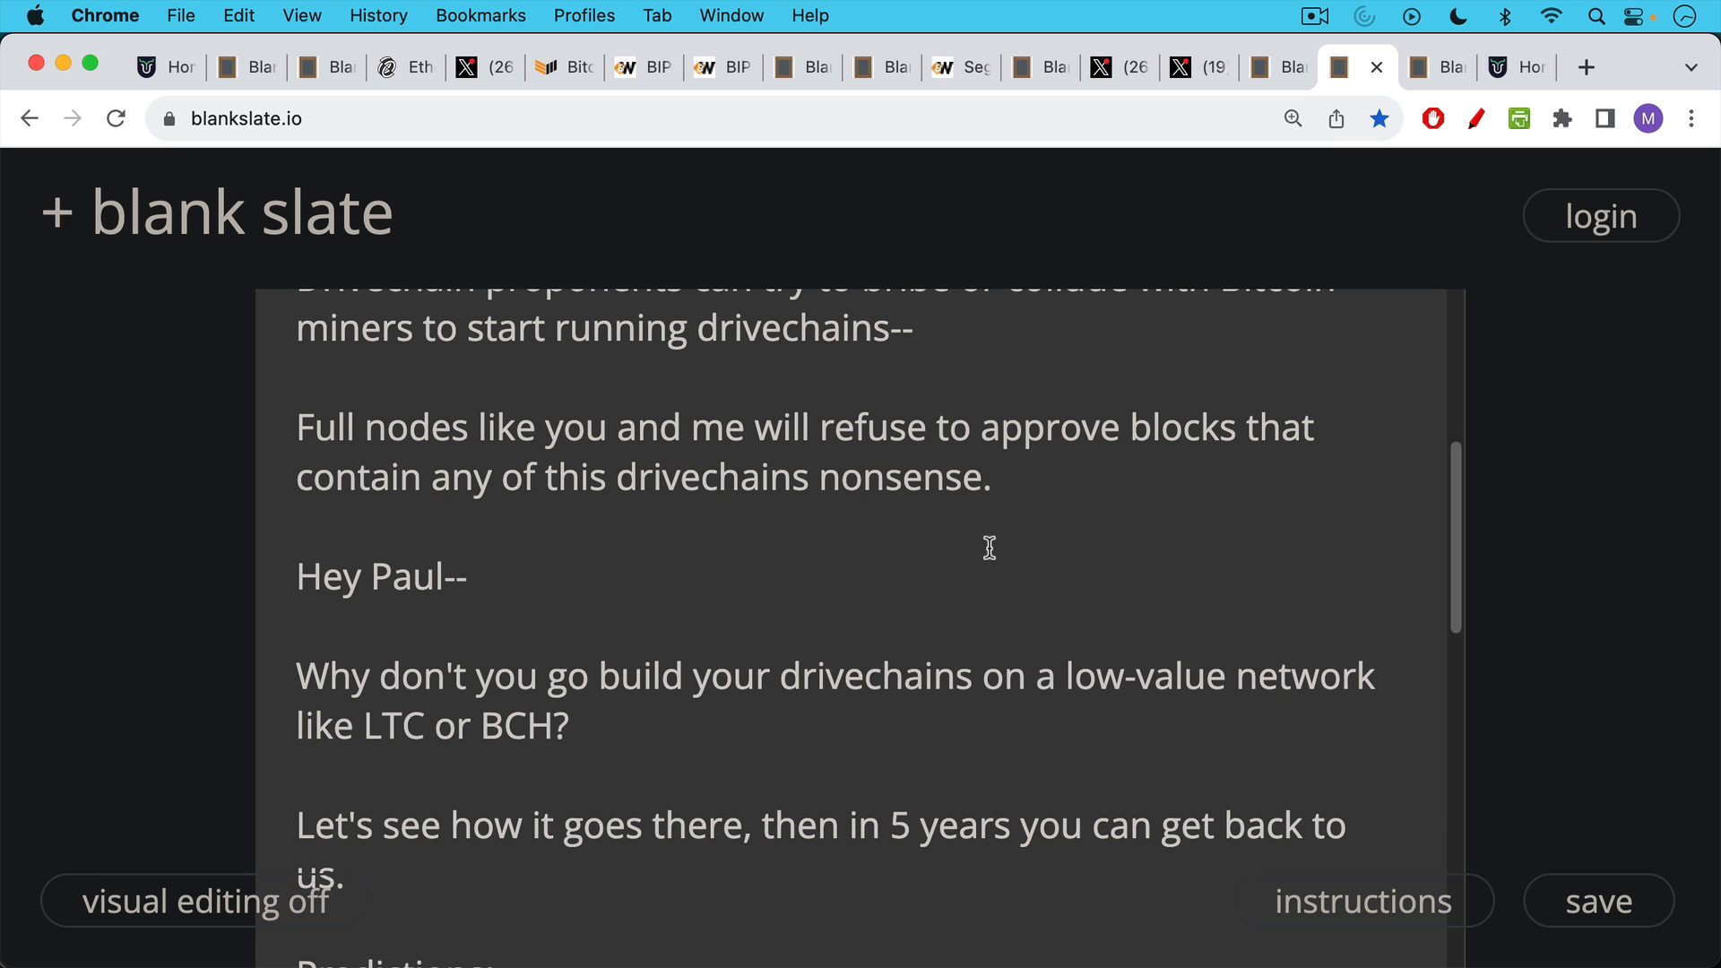
scroll(down, 3)
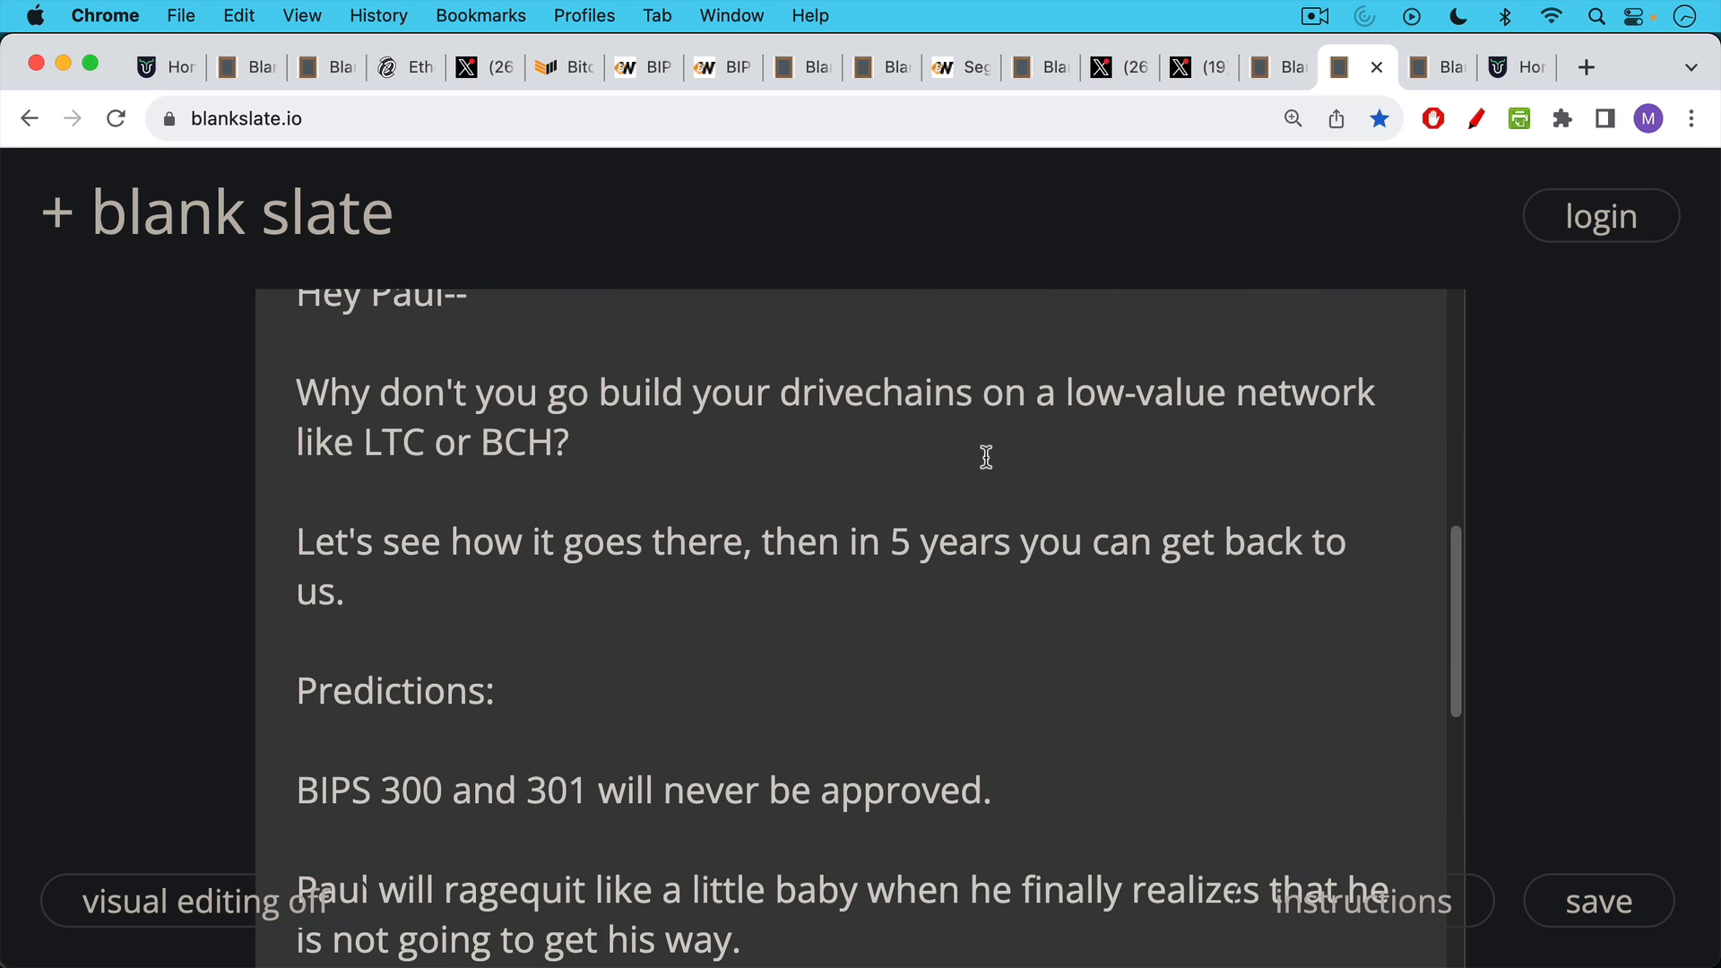
mouse_move(952, 564)
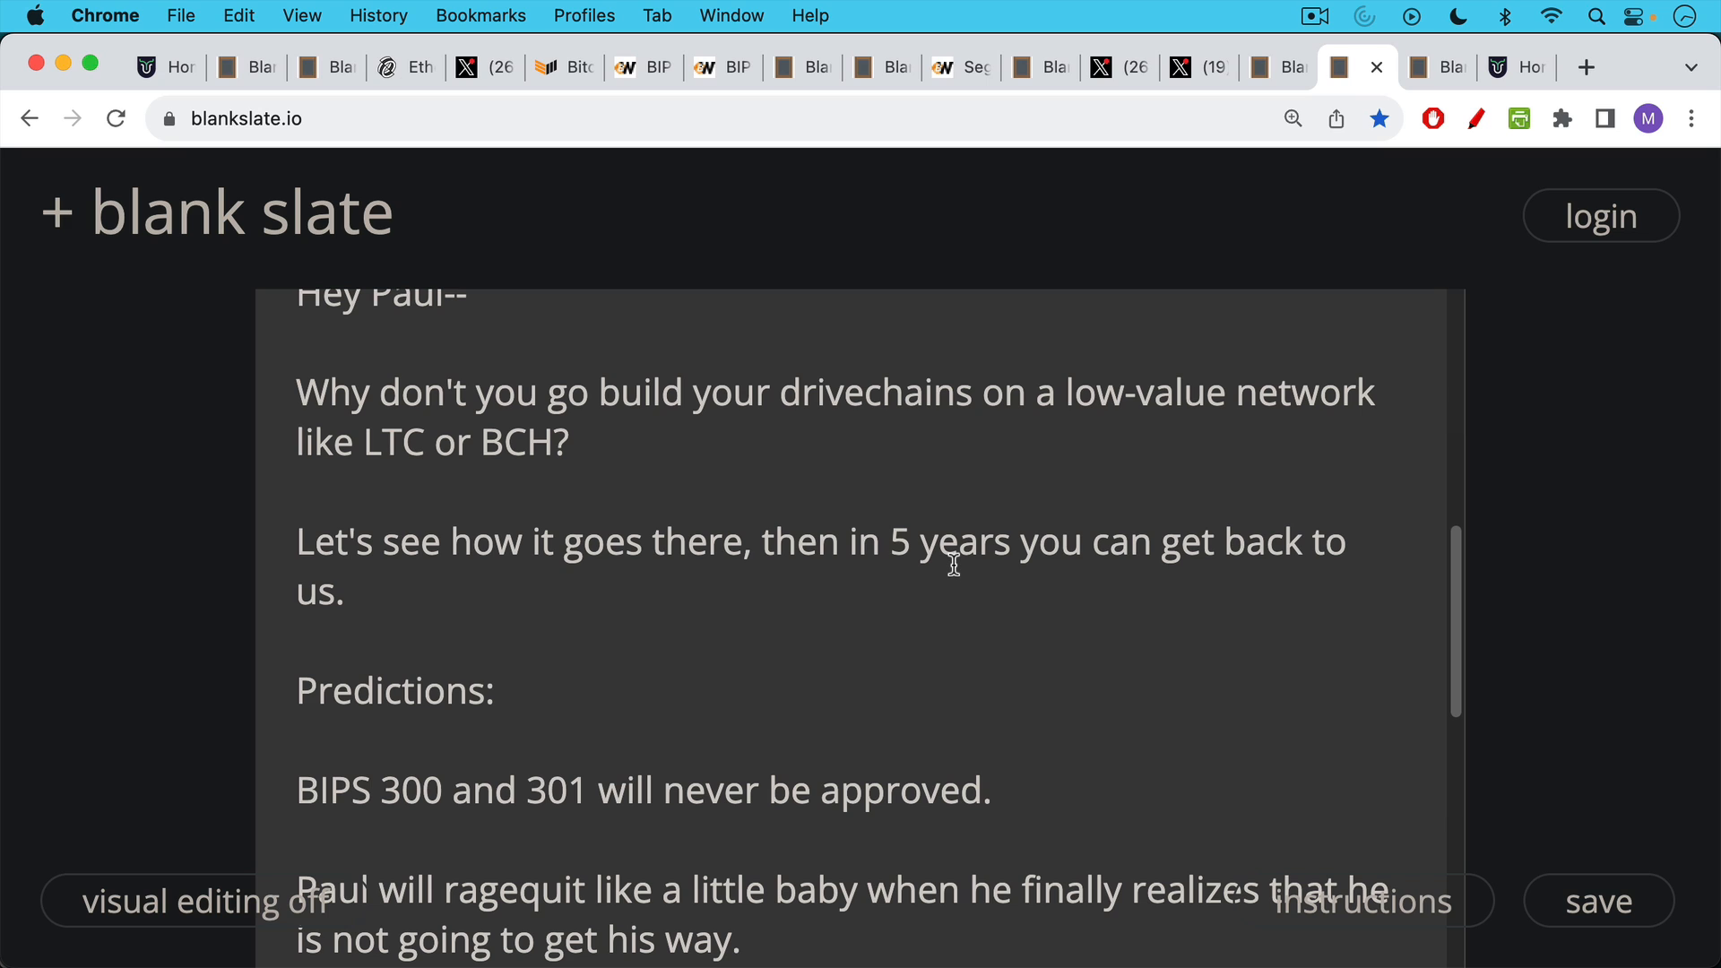
mouse_move(990, 556)
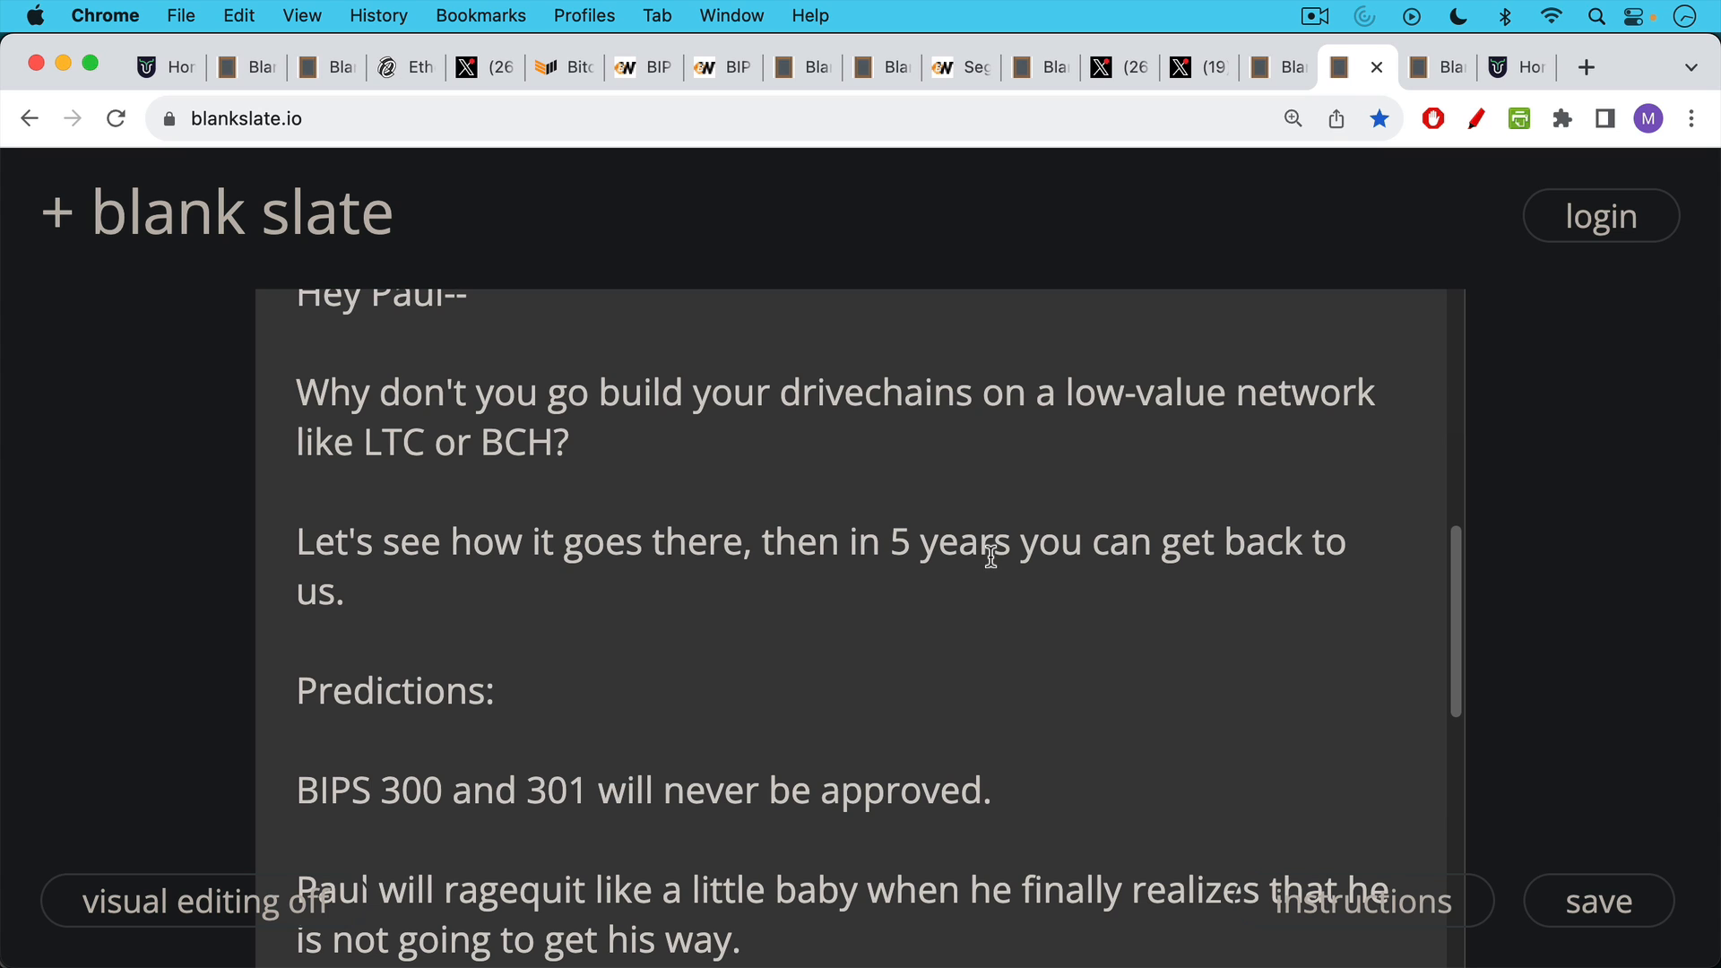
mouse_move(980, 541)
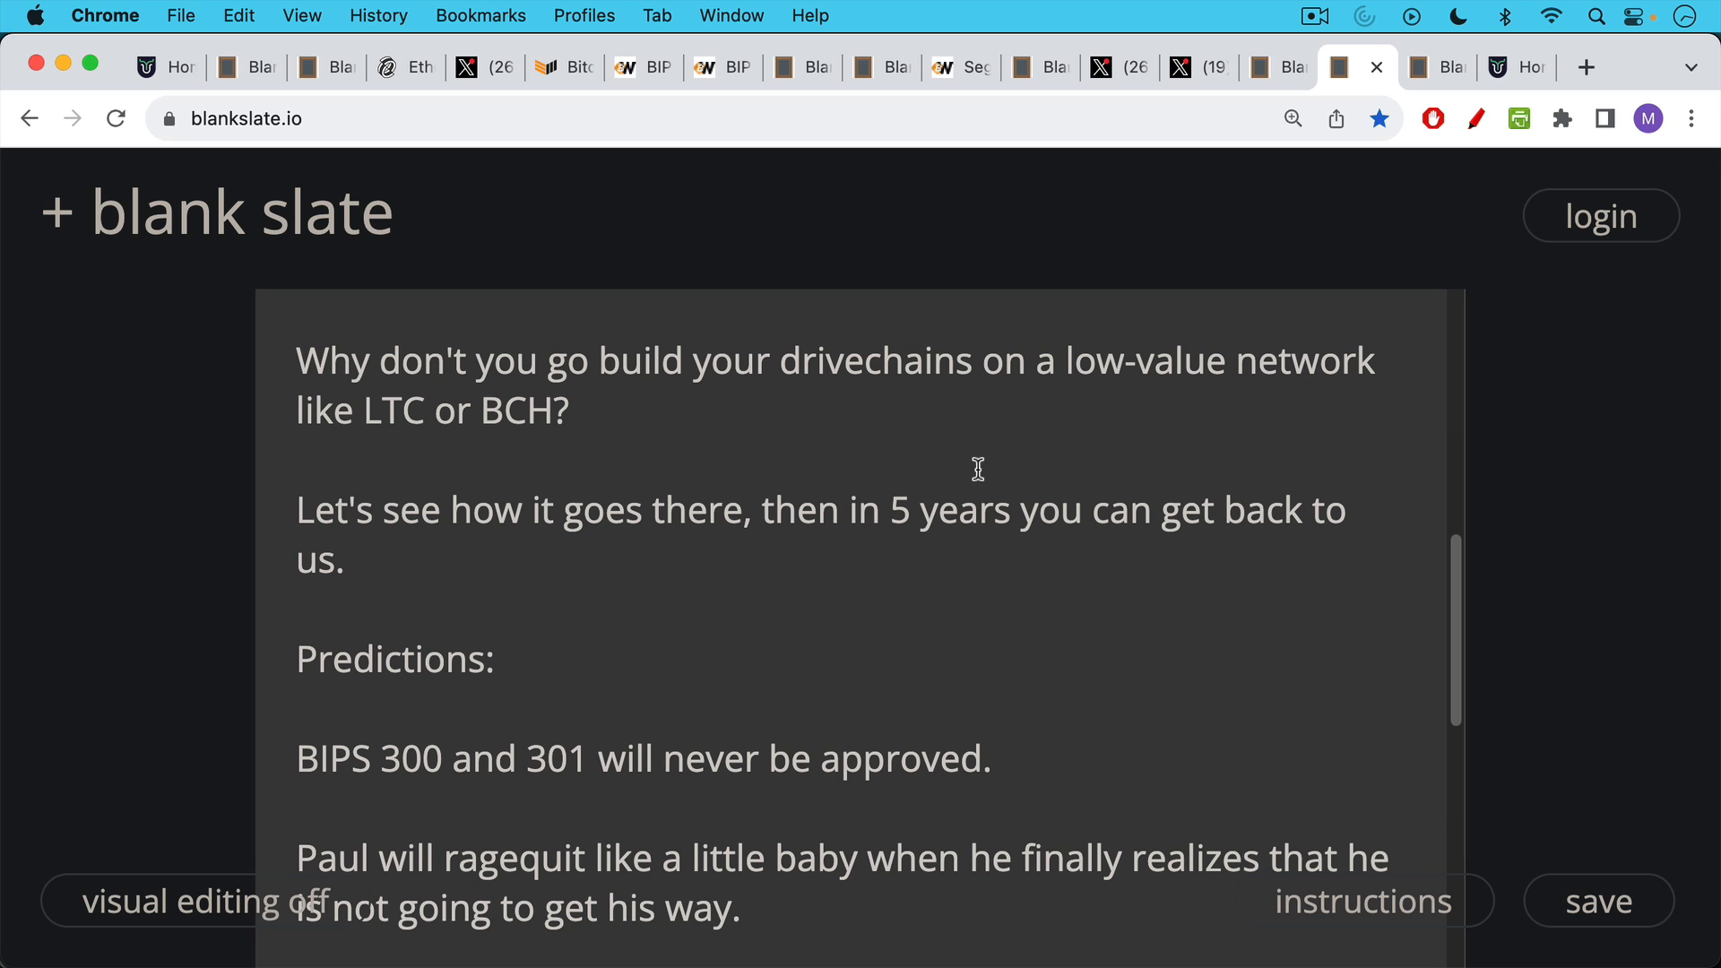
scroll(down, 3)
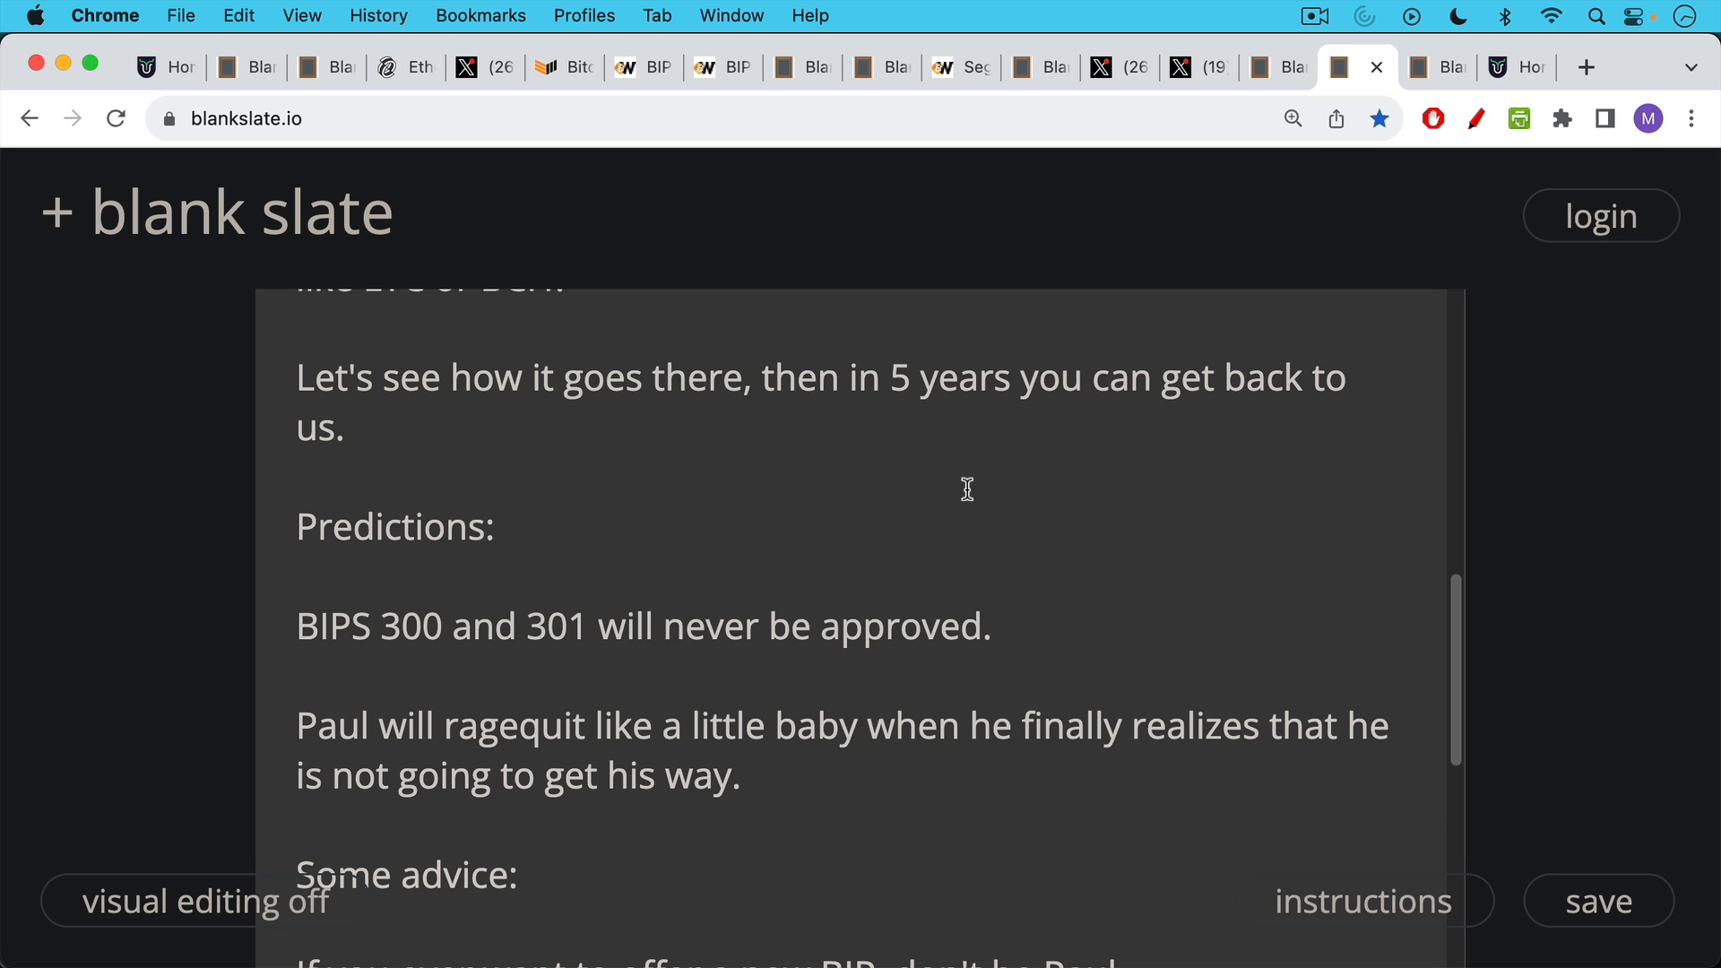
mouse_move(968, 533)
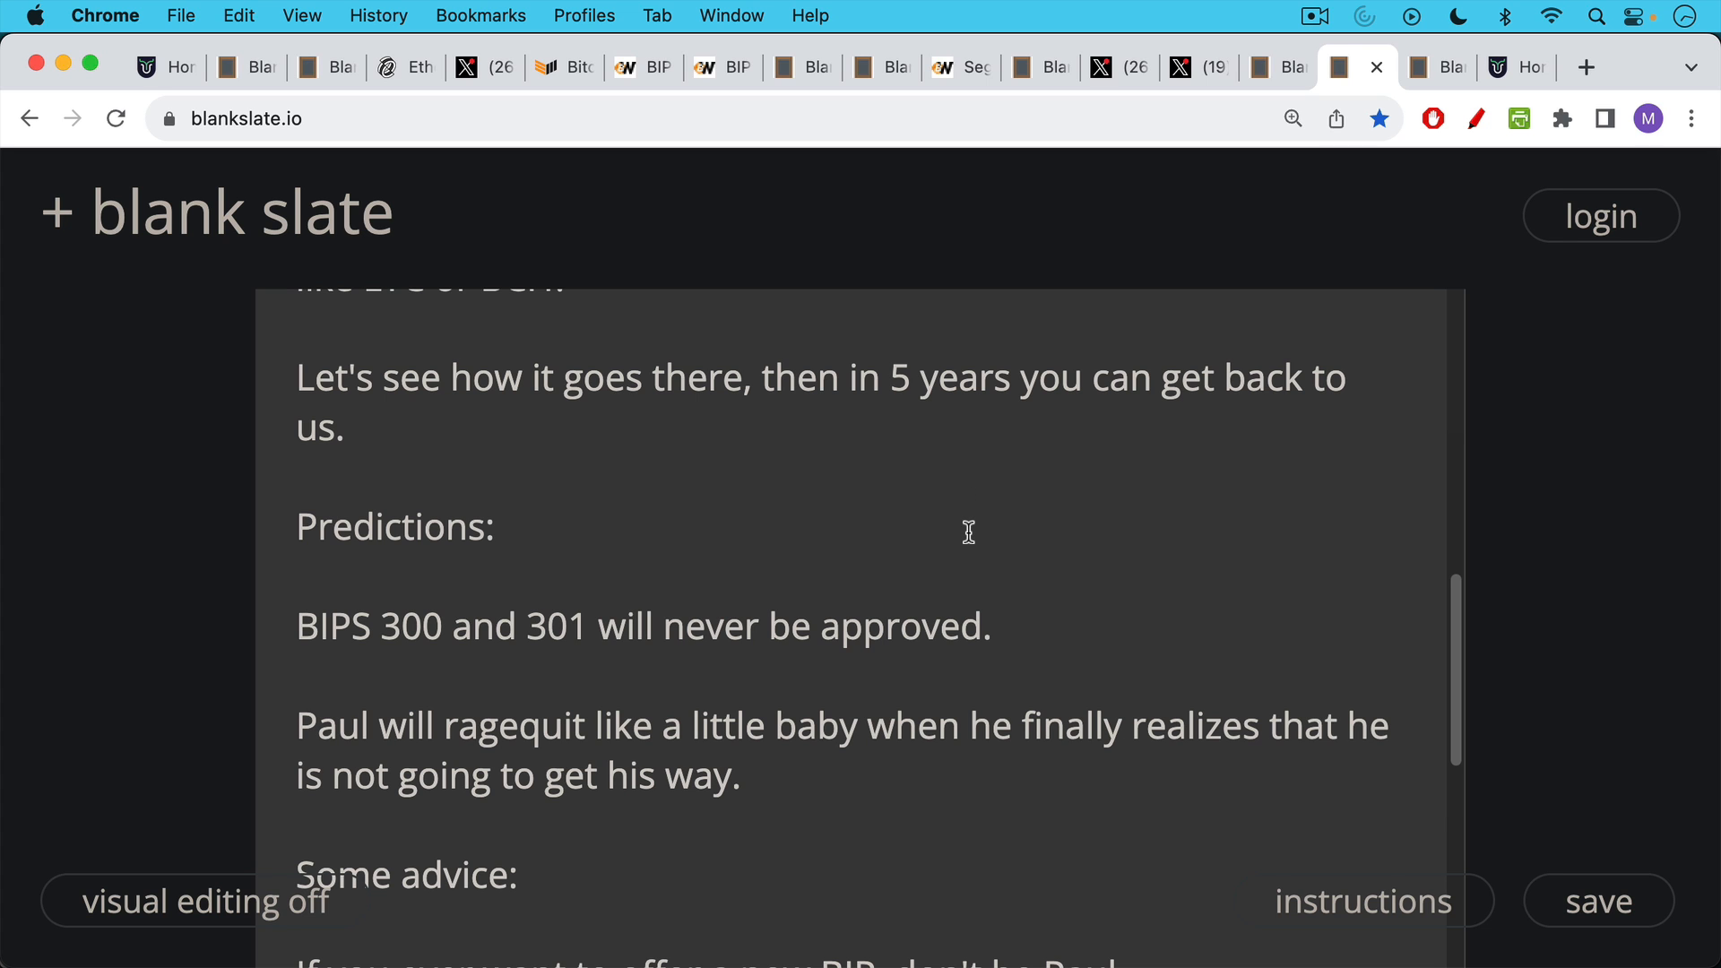
scroll(down, 3)
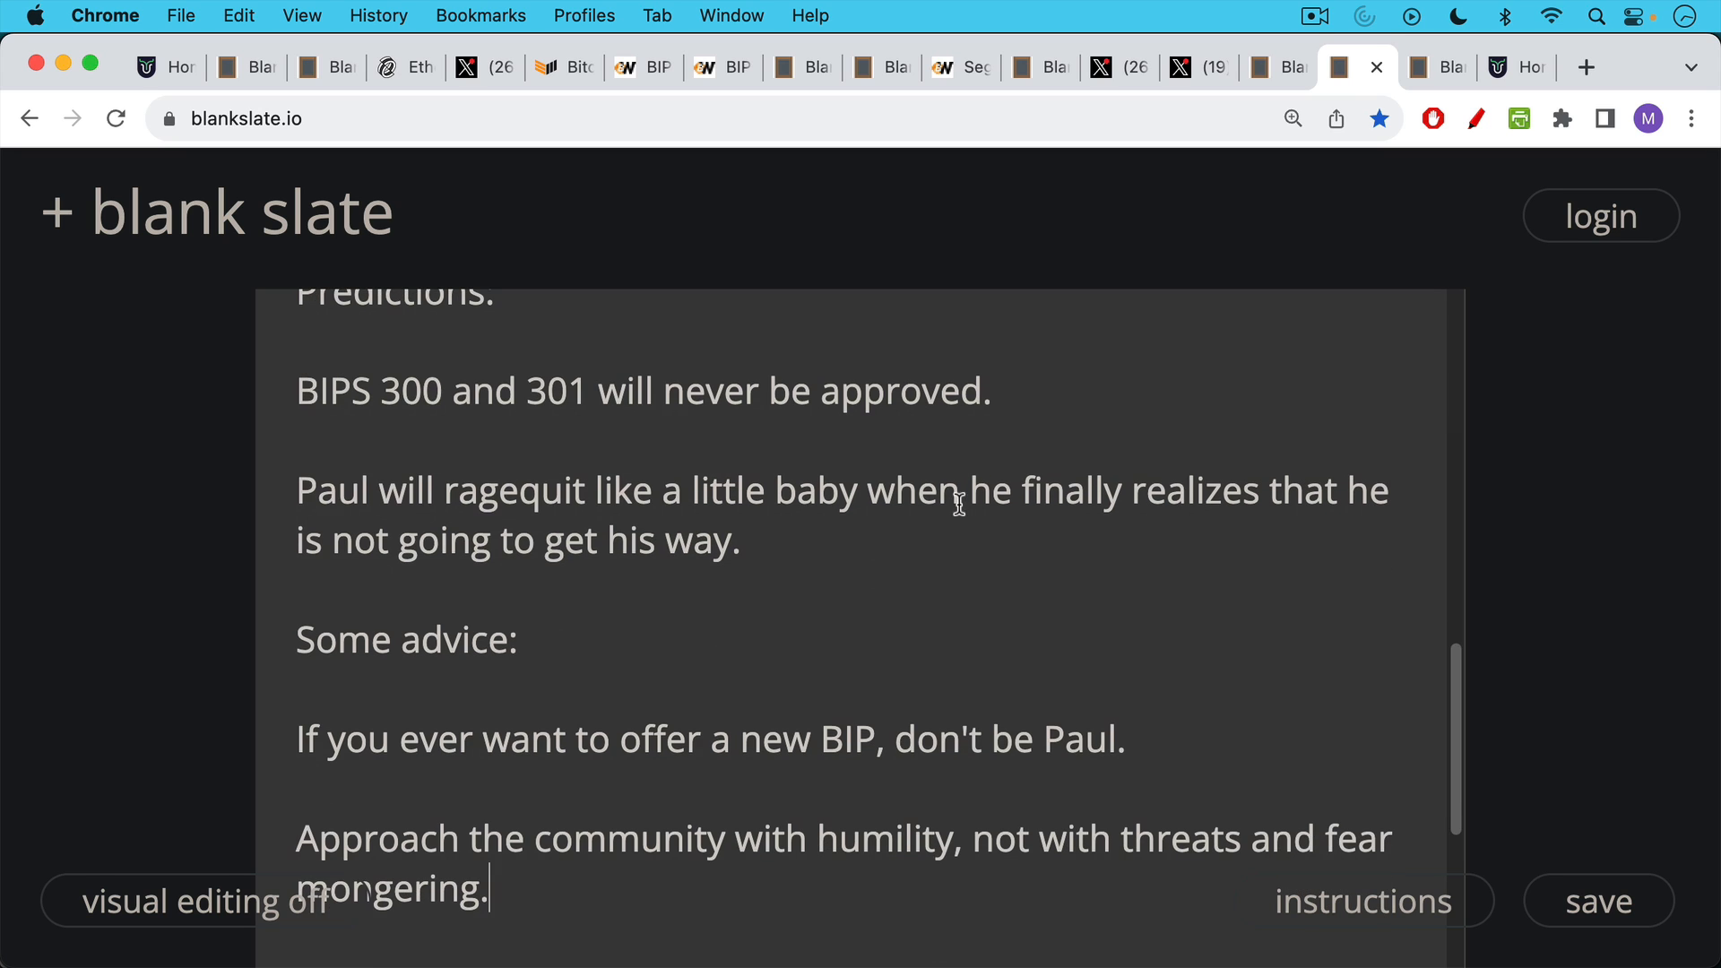
mouse_move(960, 561)
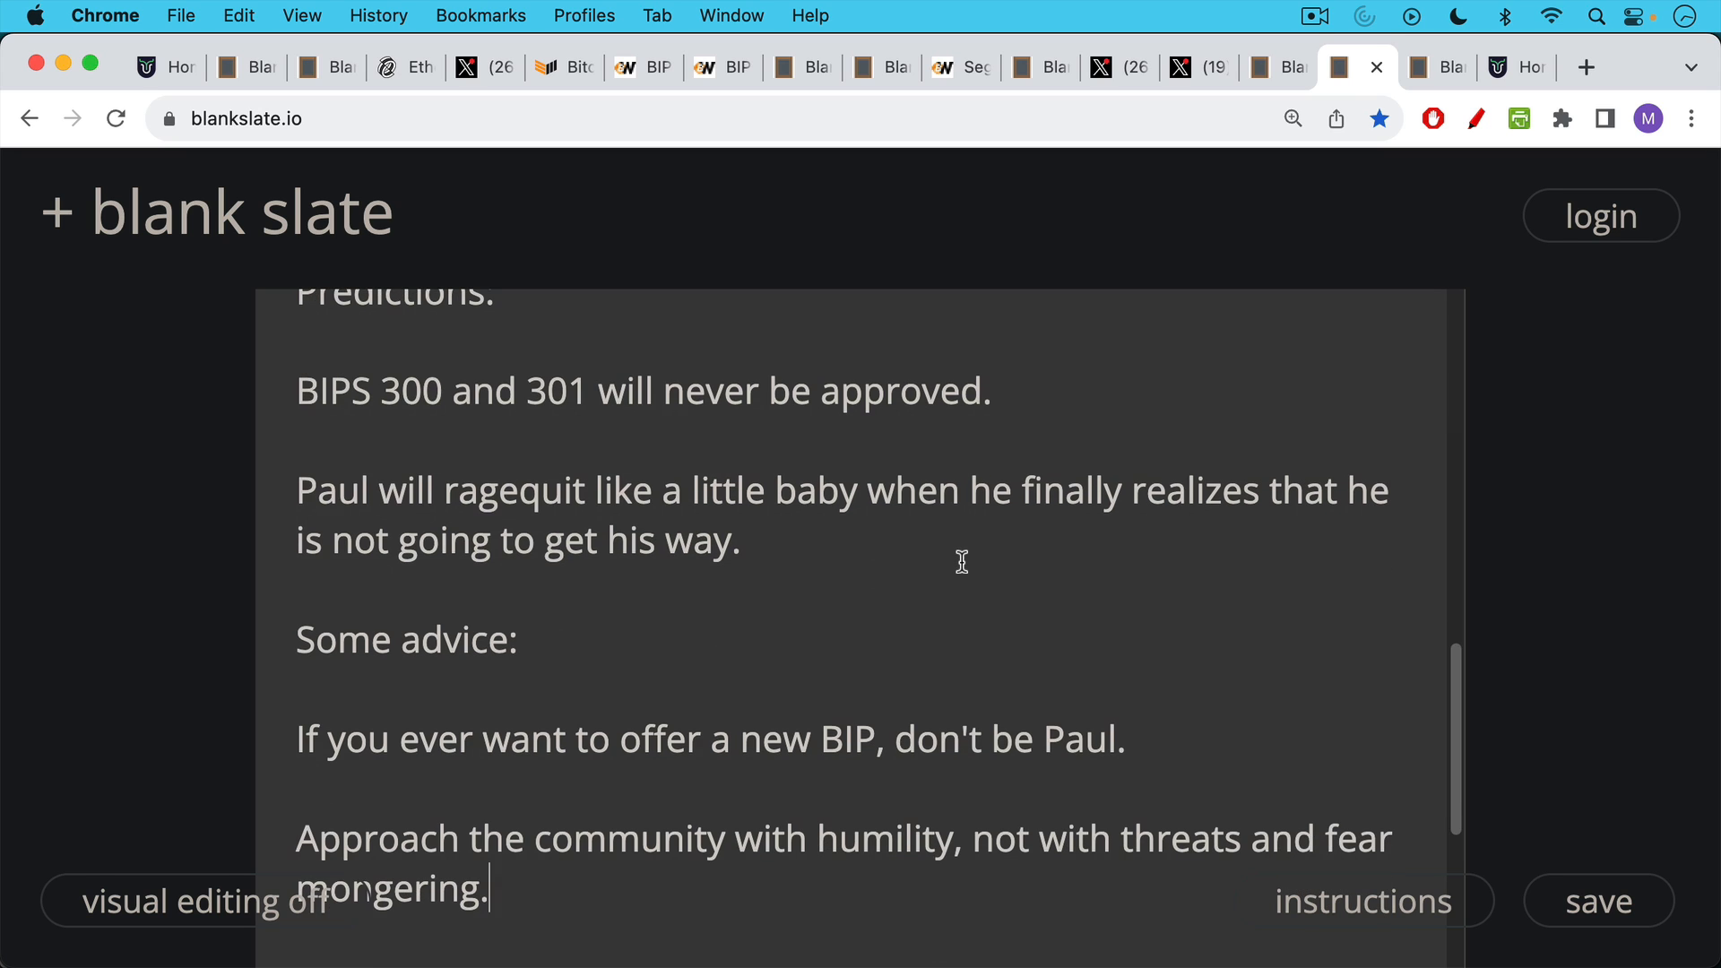
mouse_move(969, 564)
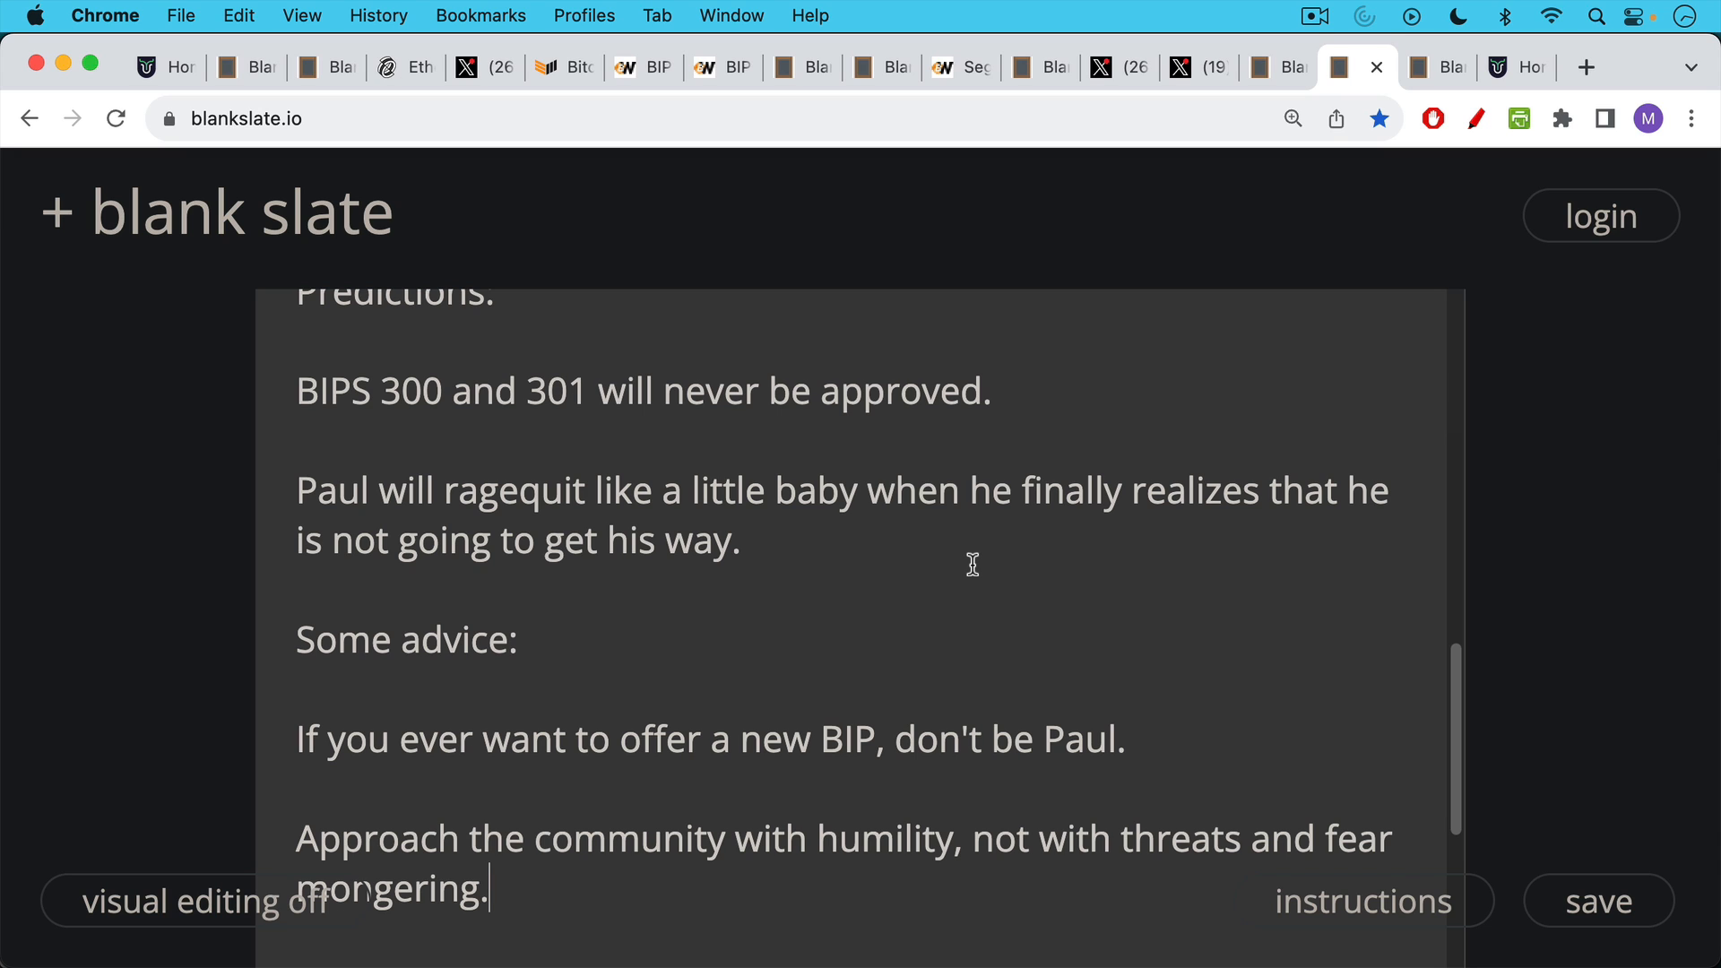
mouse_move(1043, 593)
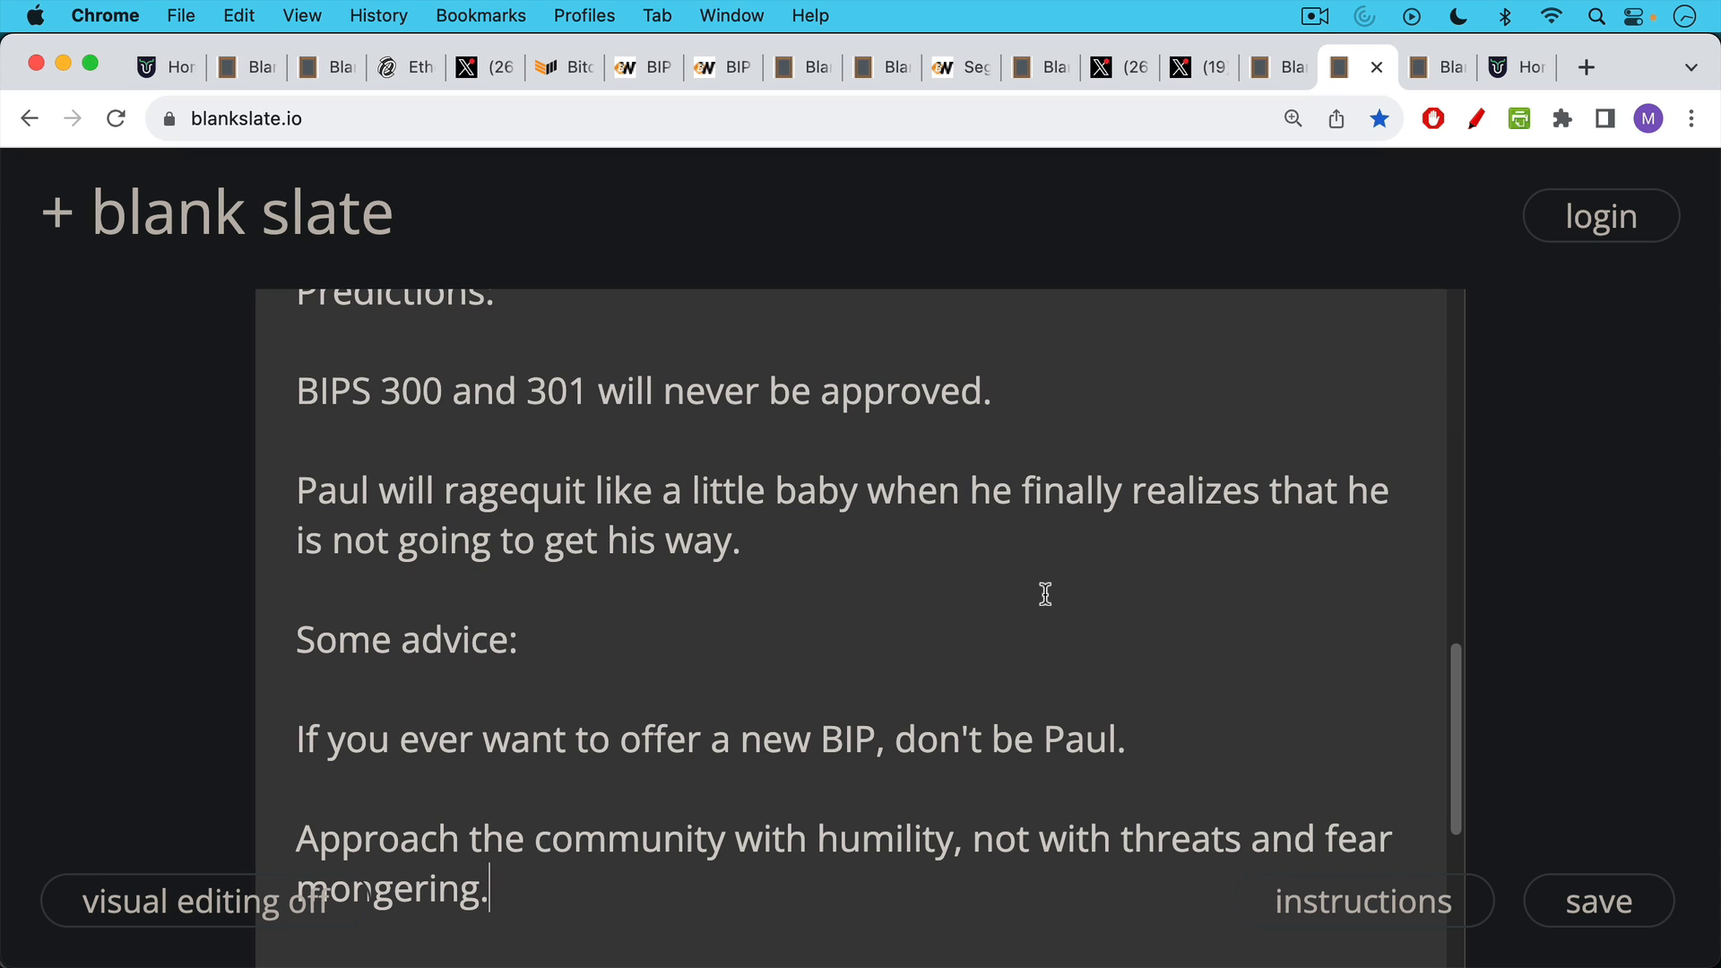
mouse_move(996, 578)
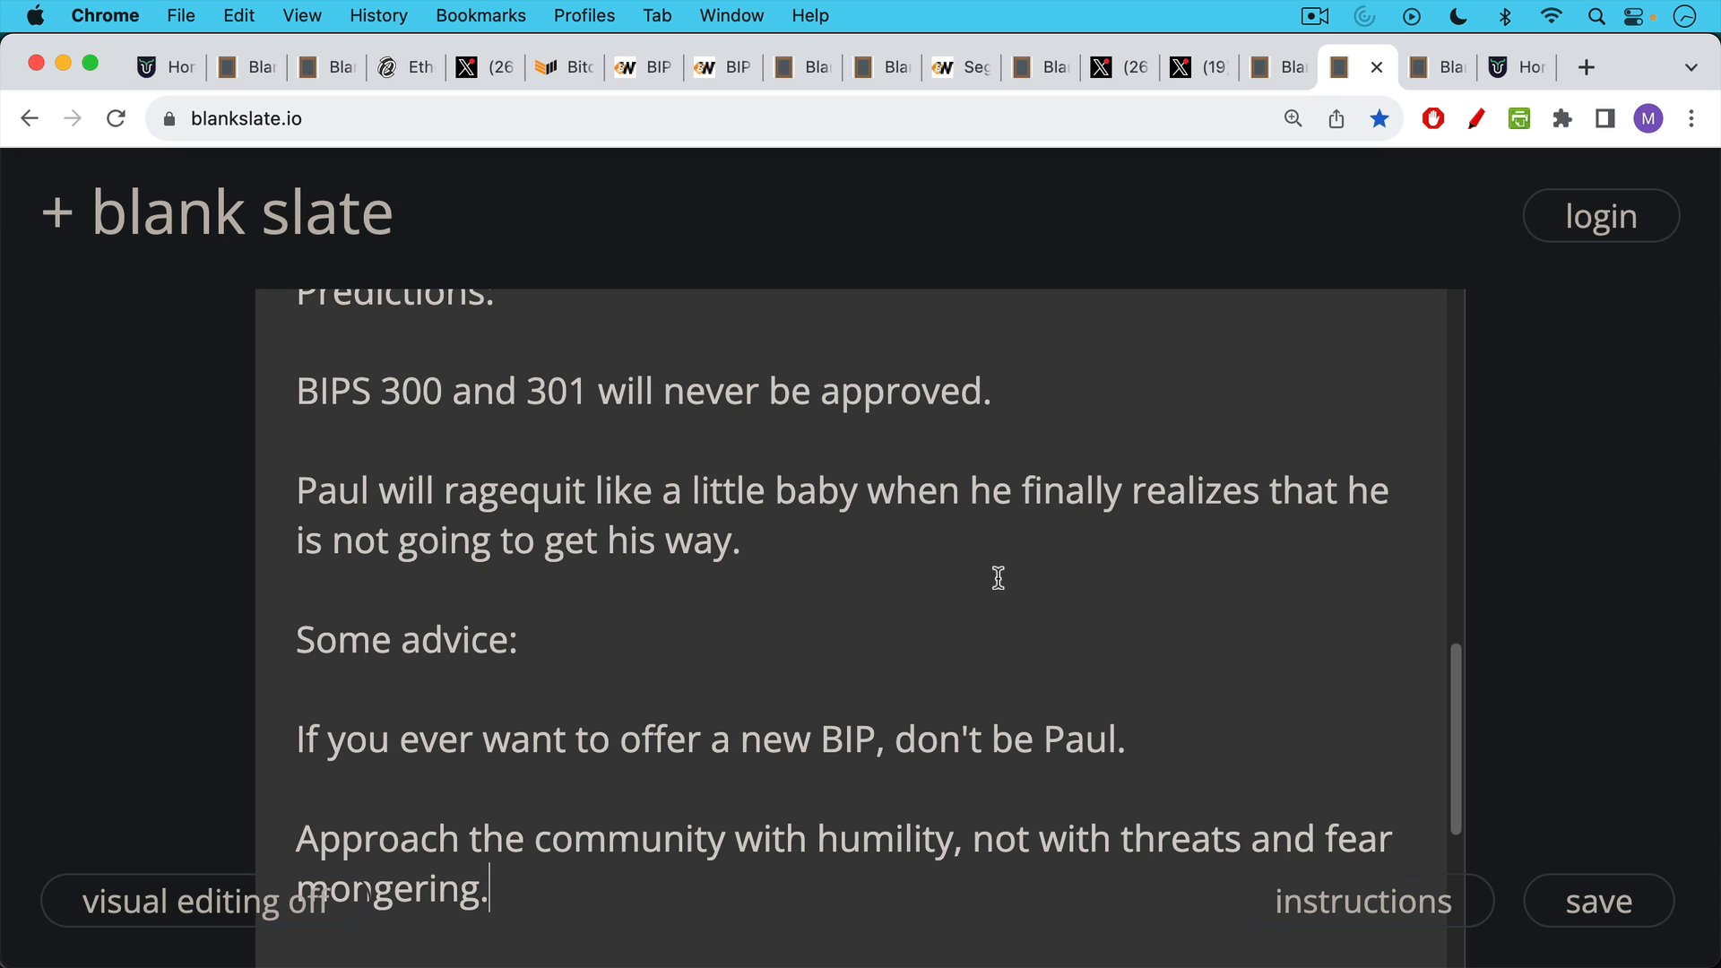
scroll(down, 3)
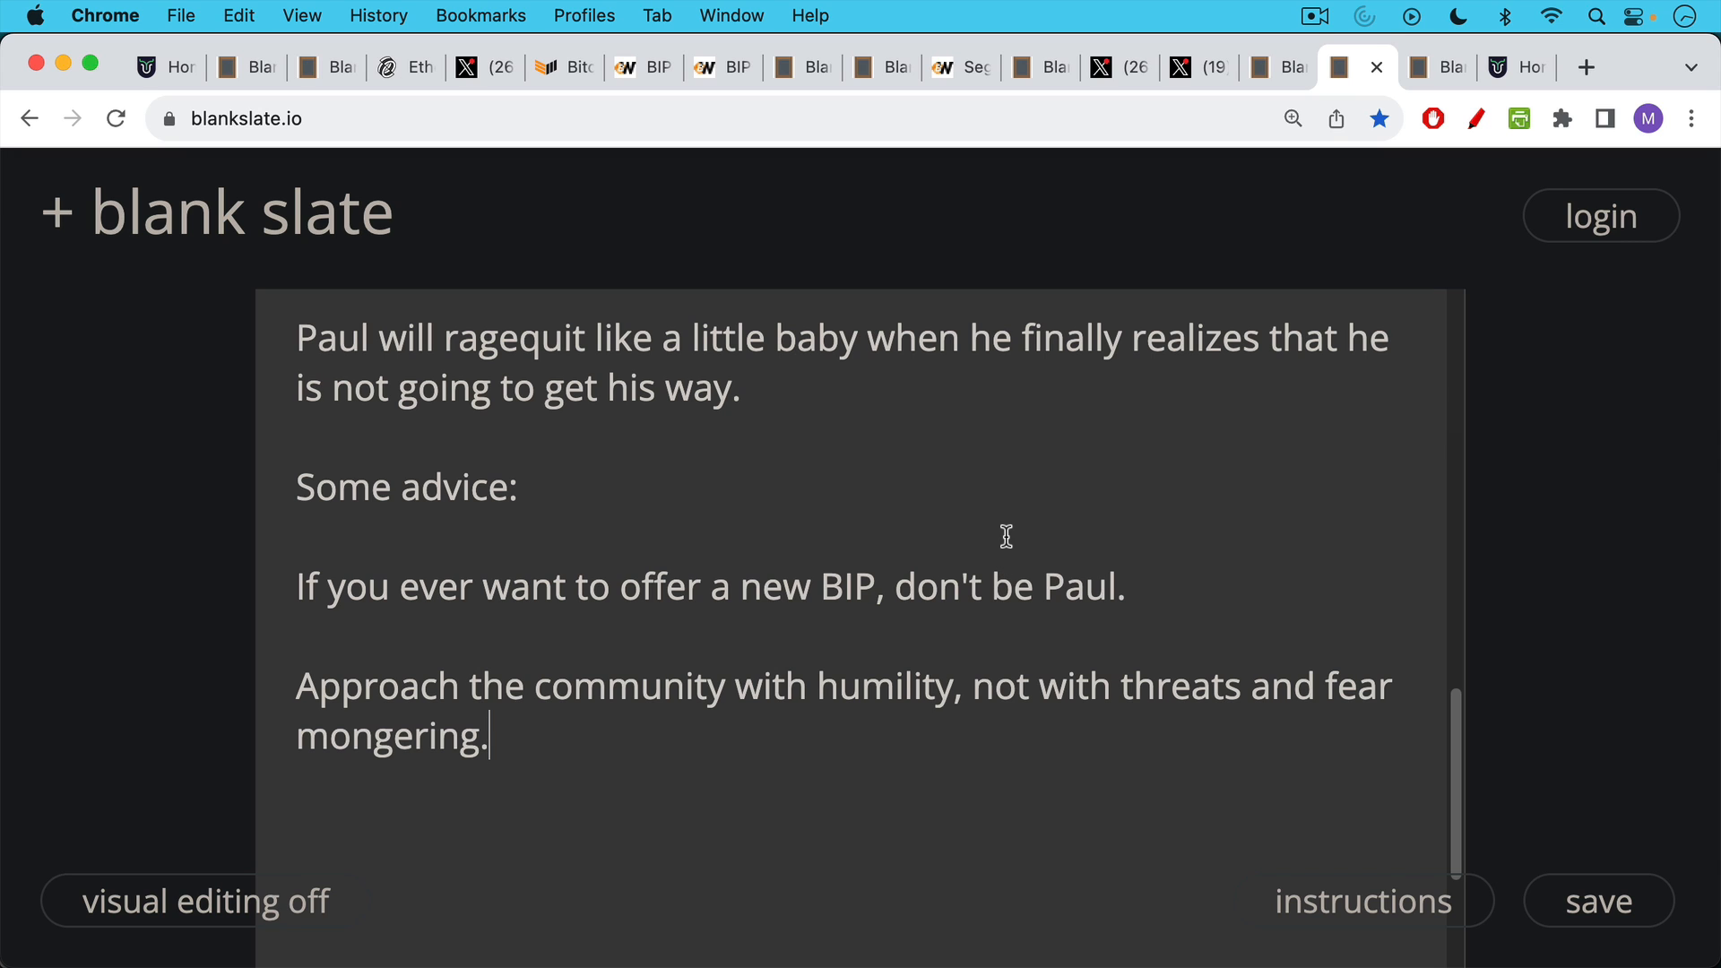
click(1434, 67)
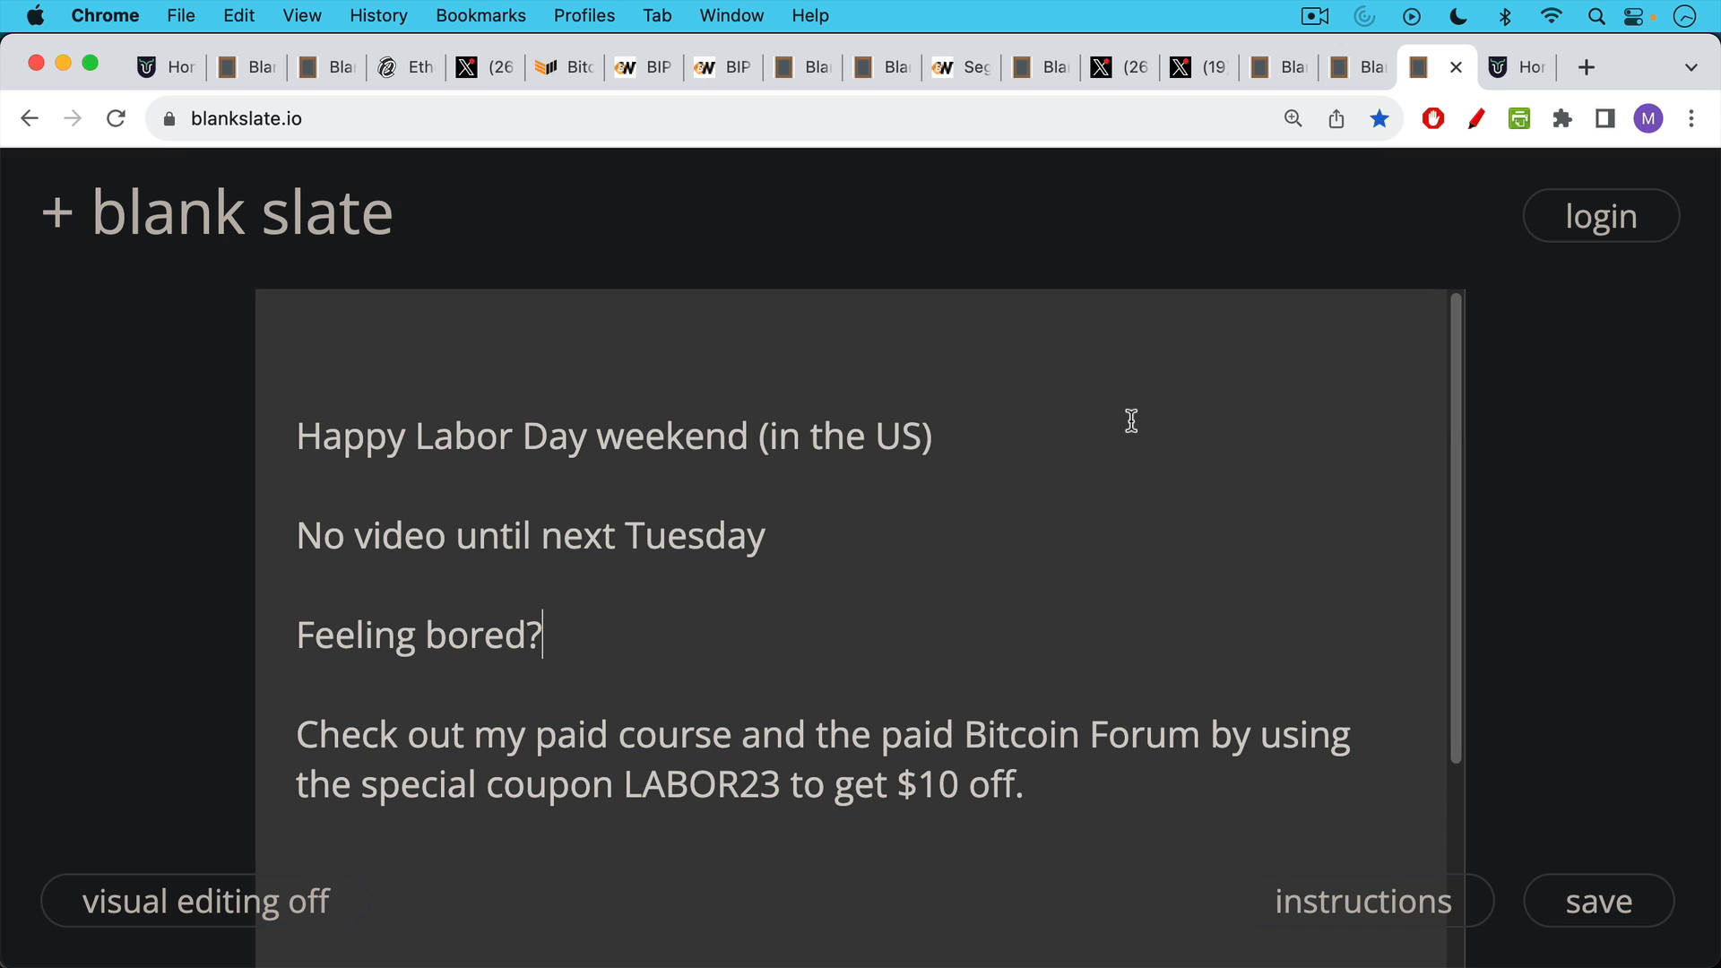
mouse_move(1124, 448)
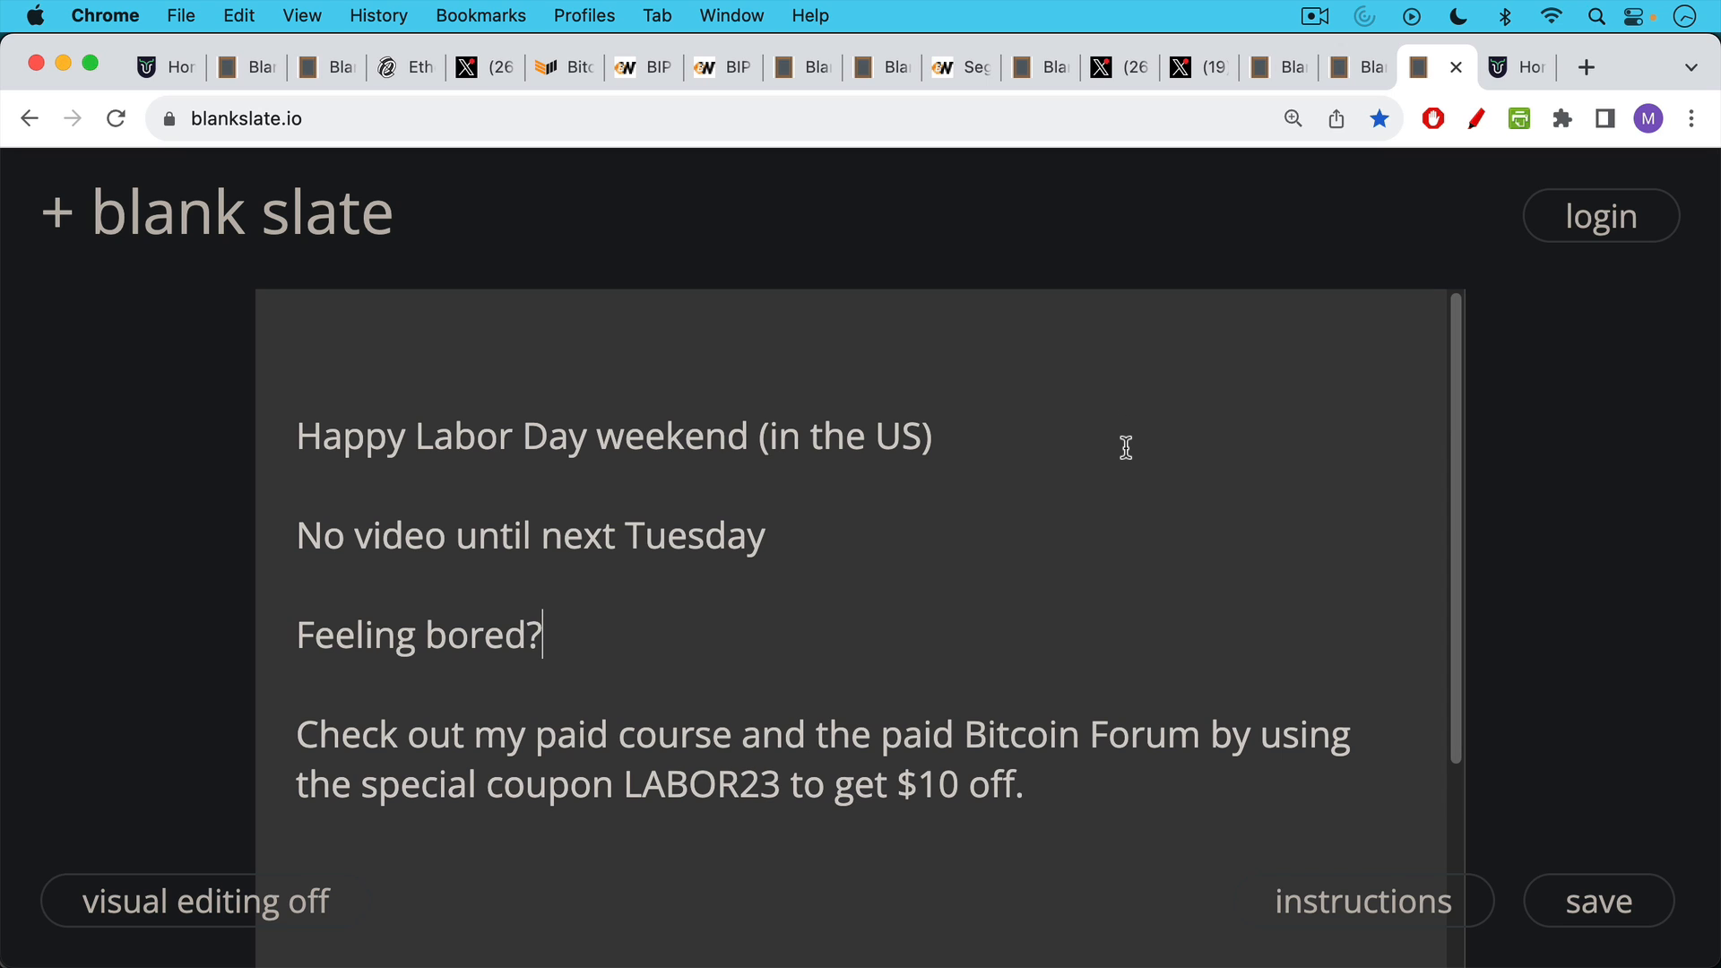
mouse_move(1113, 399)
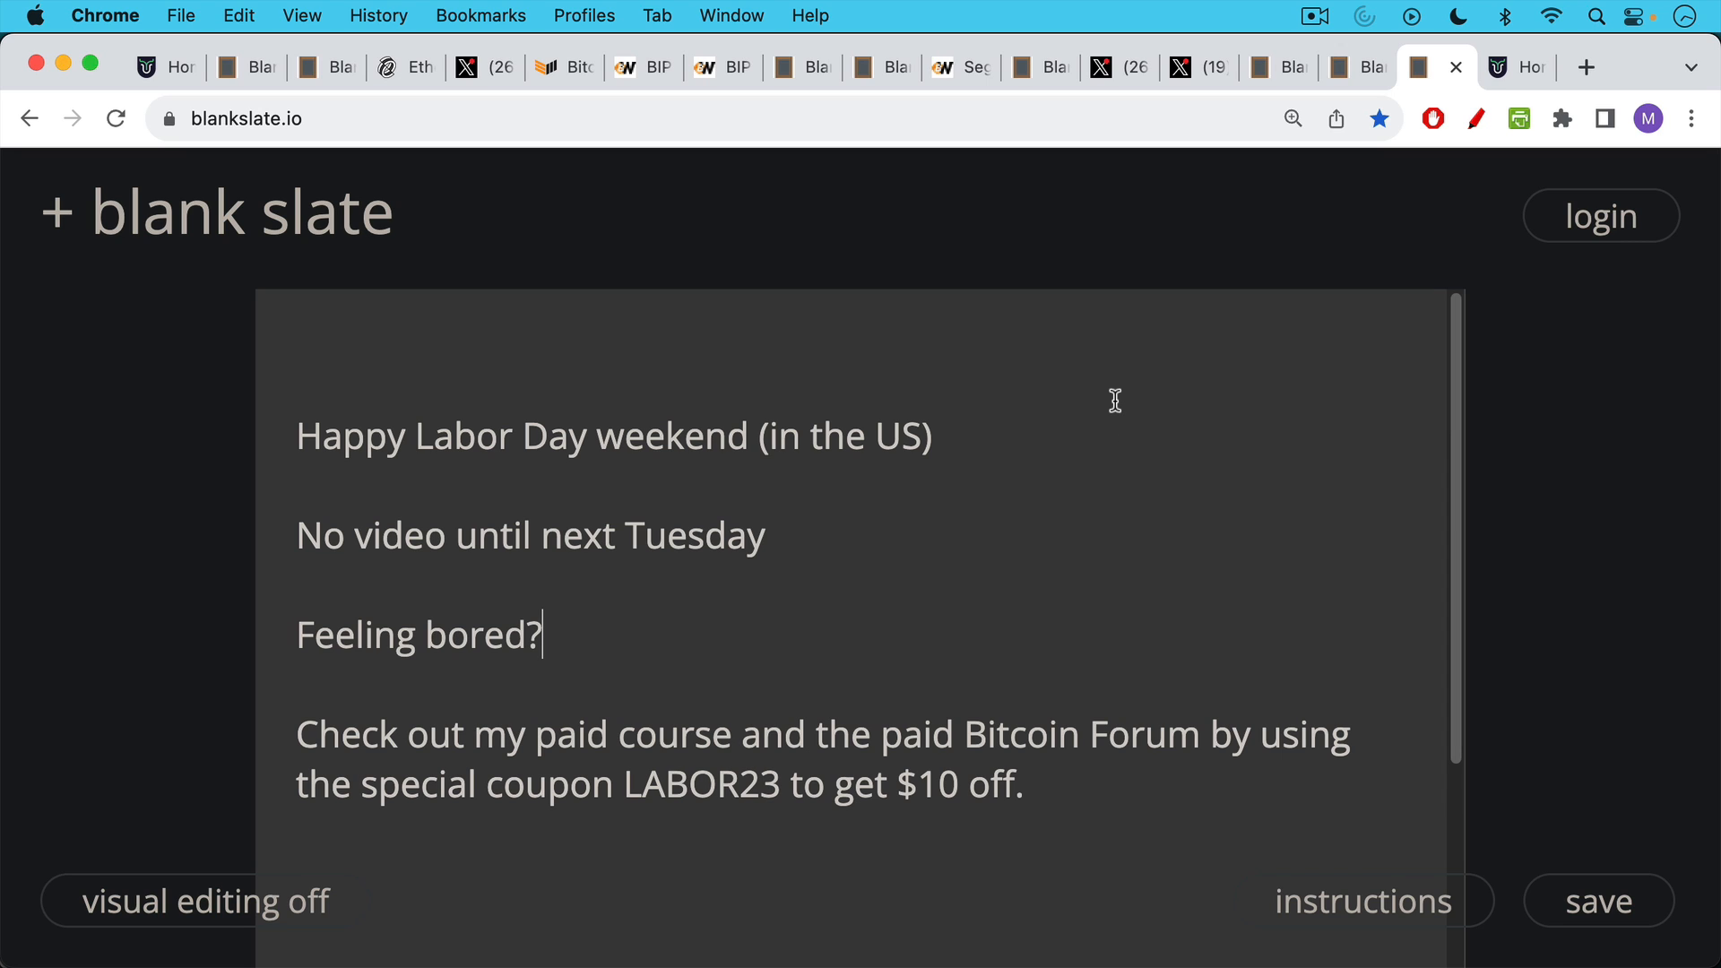
mouse_move(1125, 500)
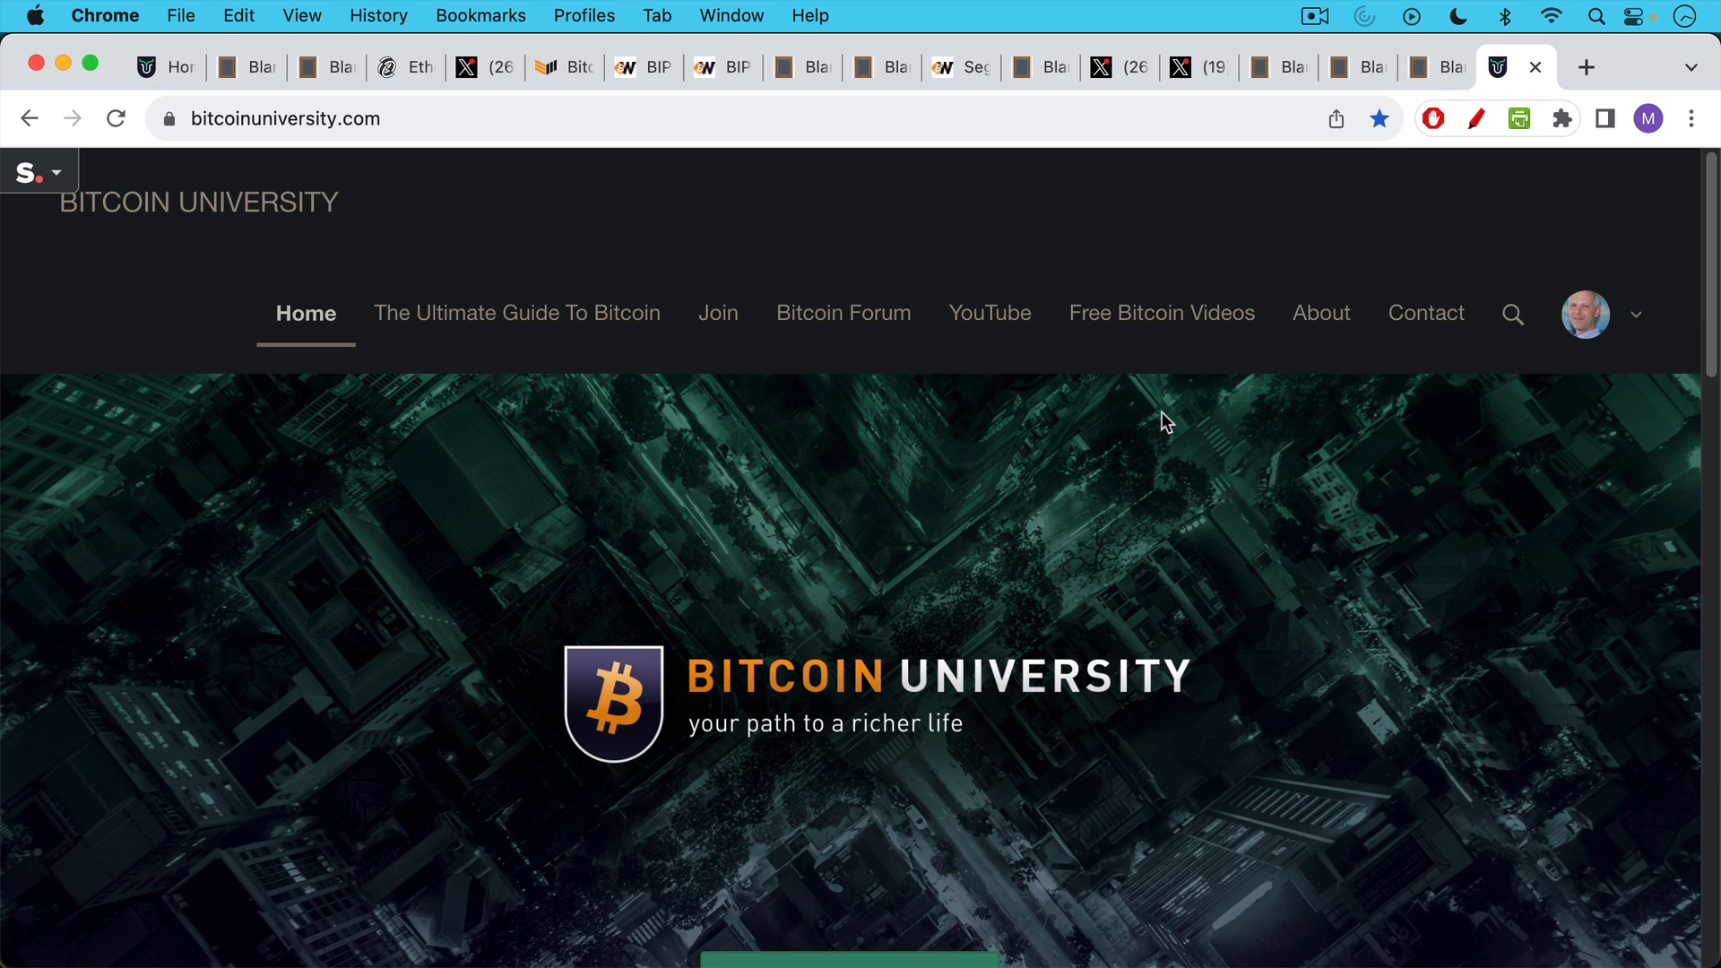
mouse_move(606, 319)
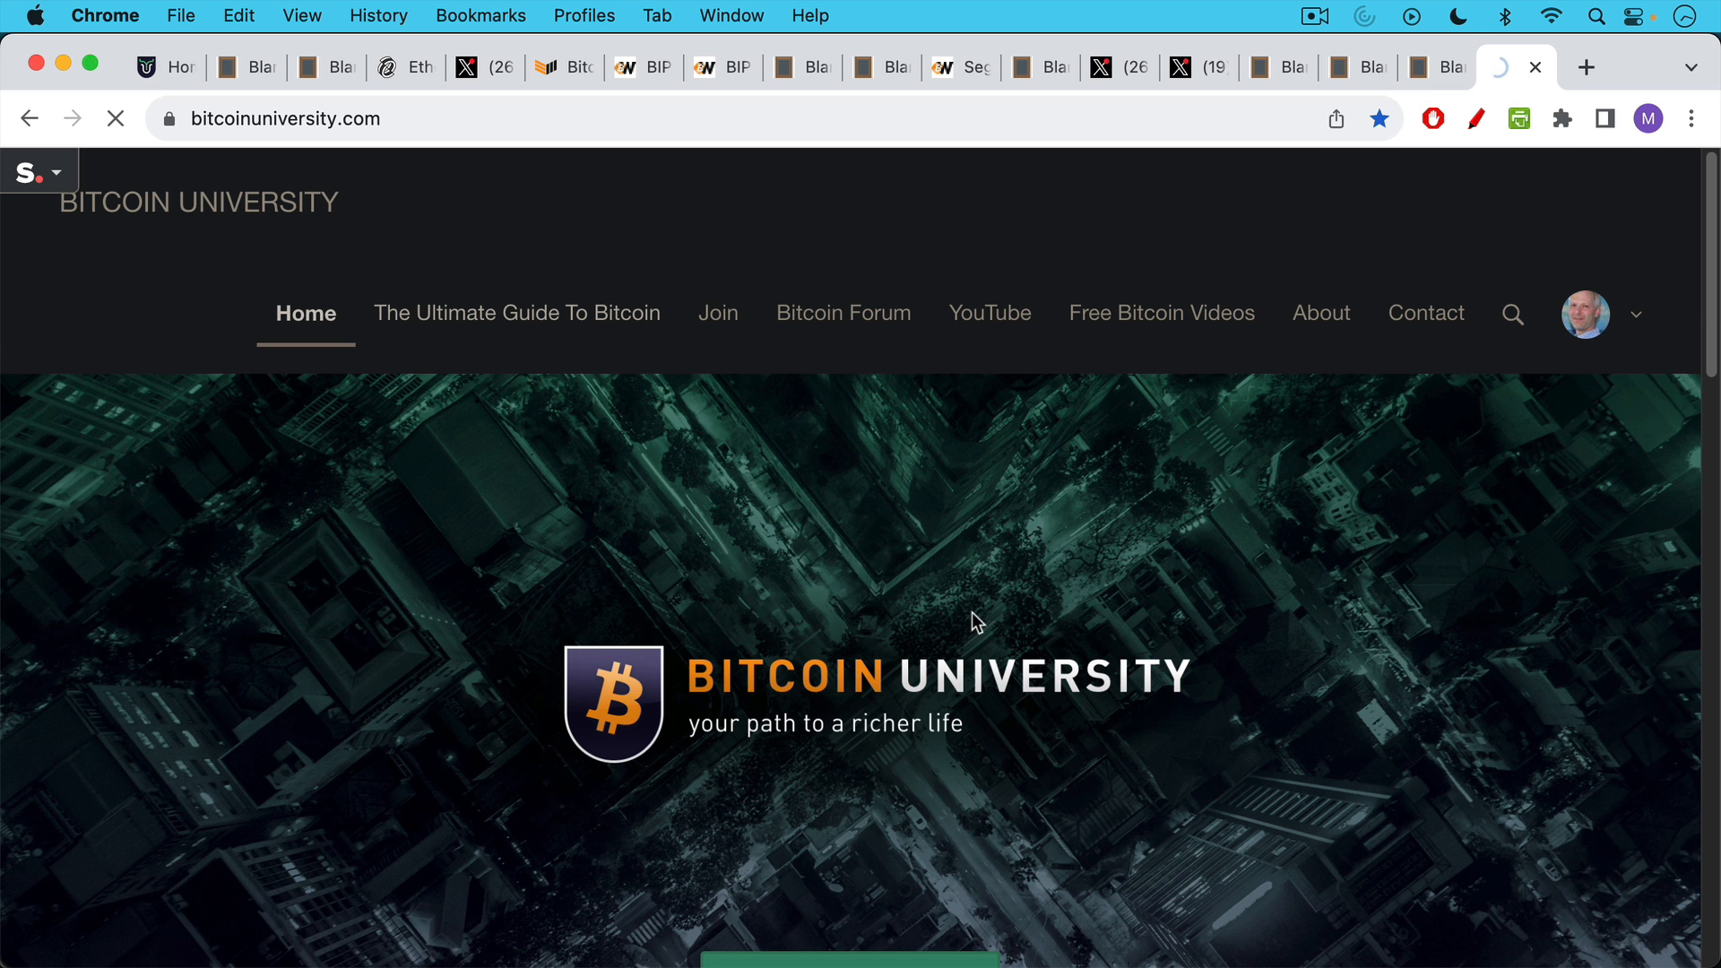
Go to The Ultimate Guide To Bitcoin course page and browse down its video lesson list
click(516, 312)
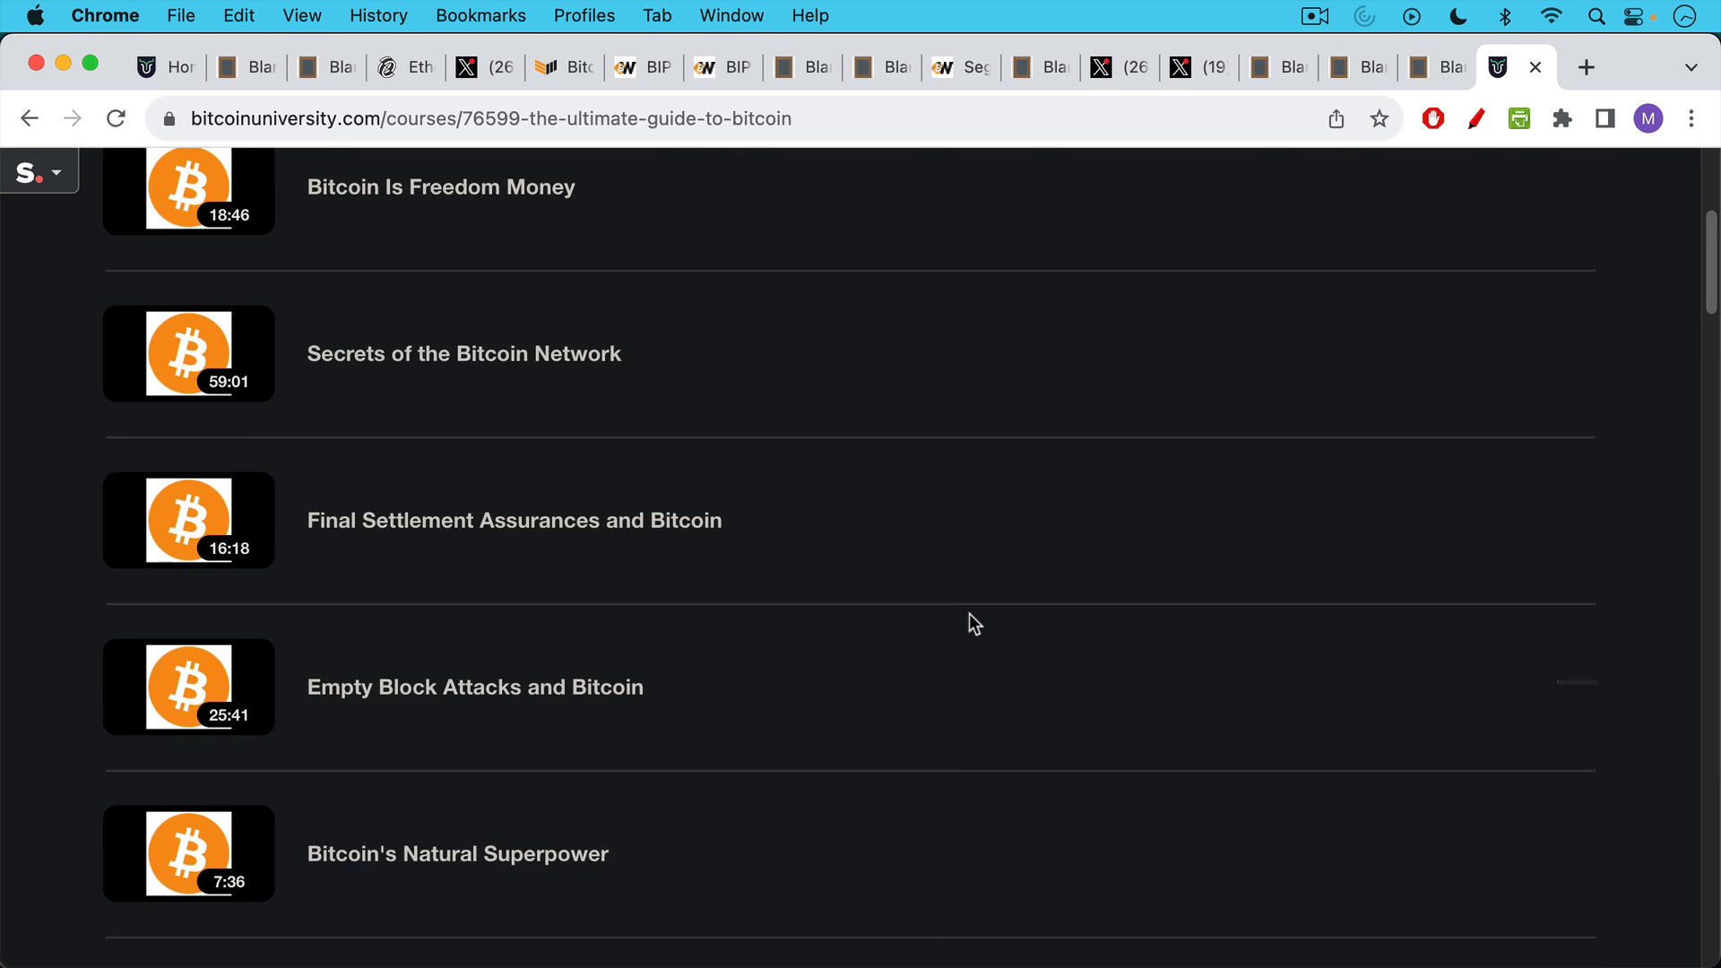
scroll(down, 3)
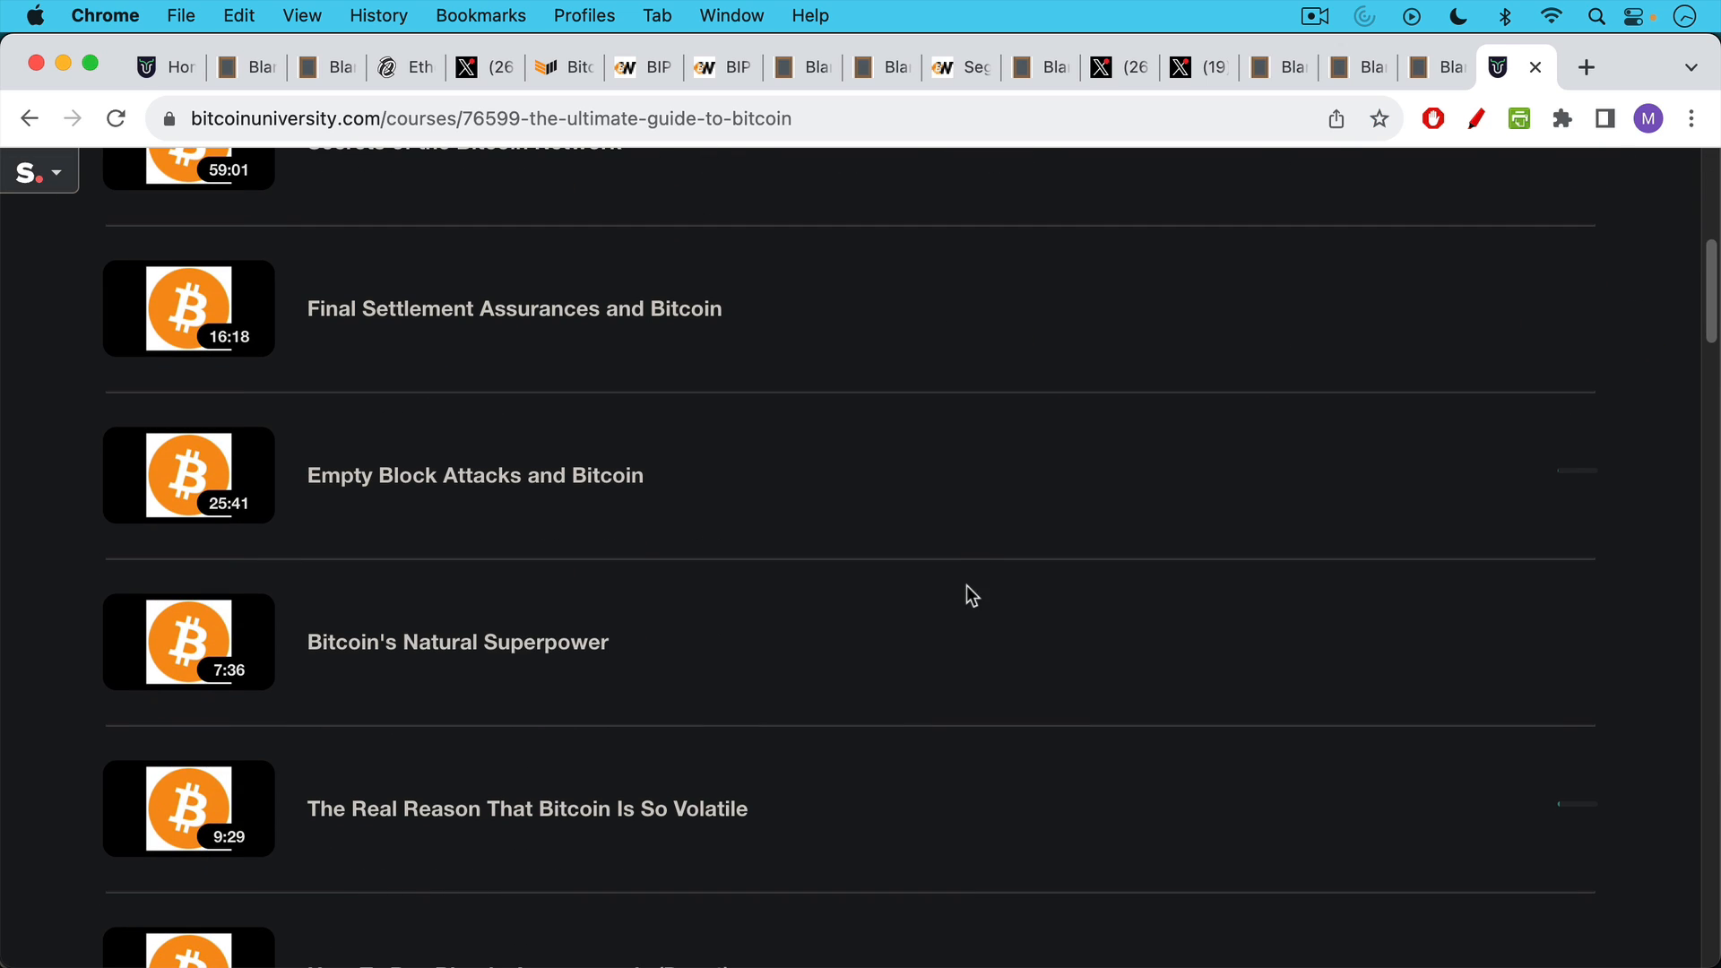
scroll(down, 3)
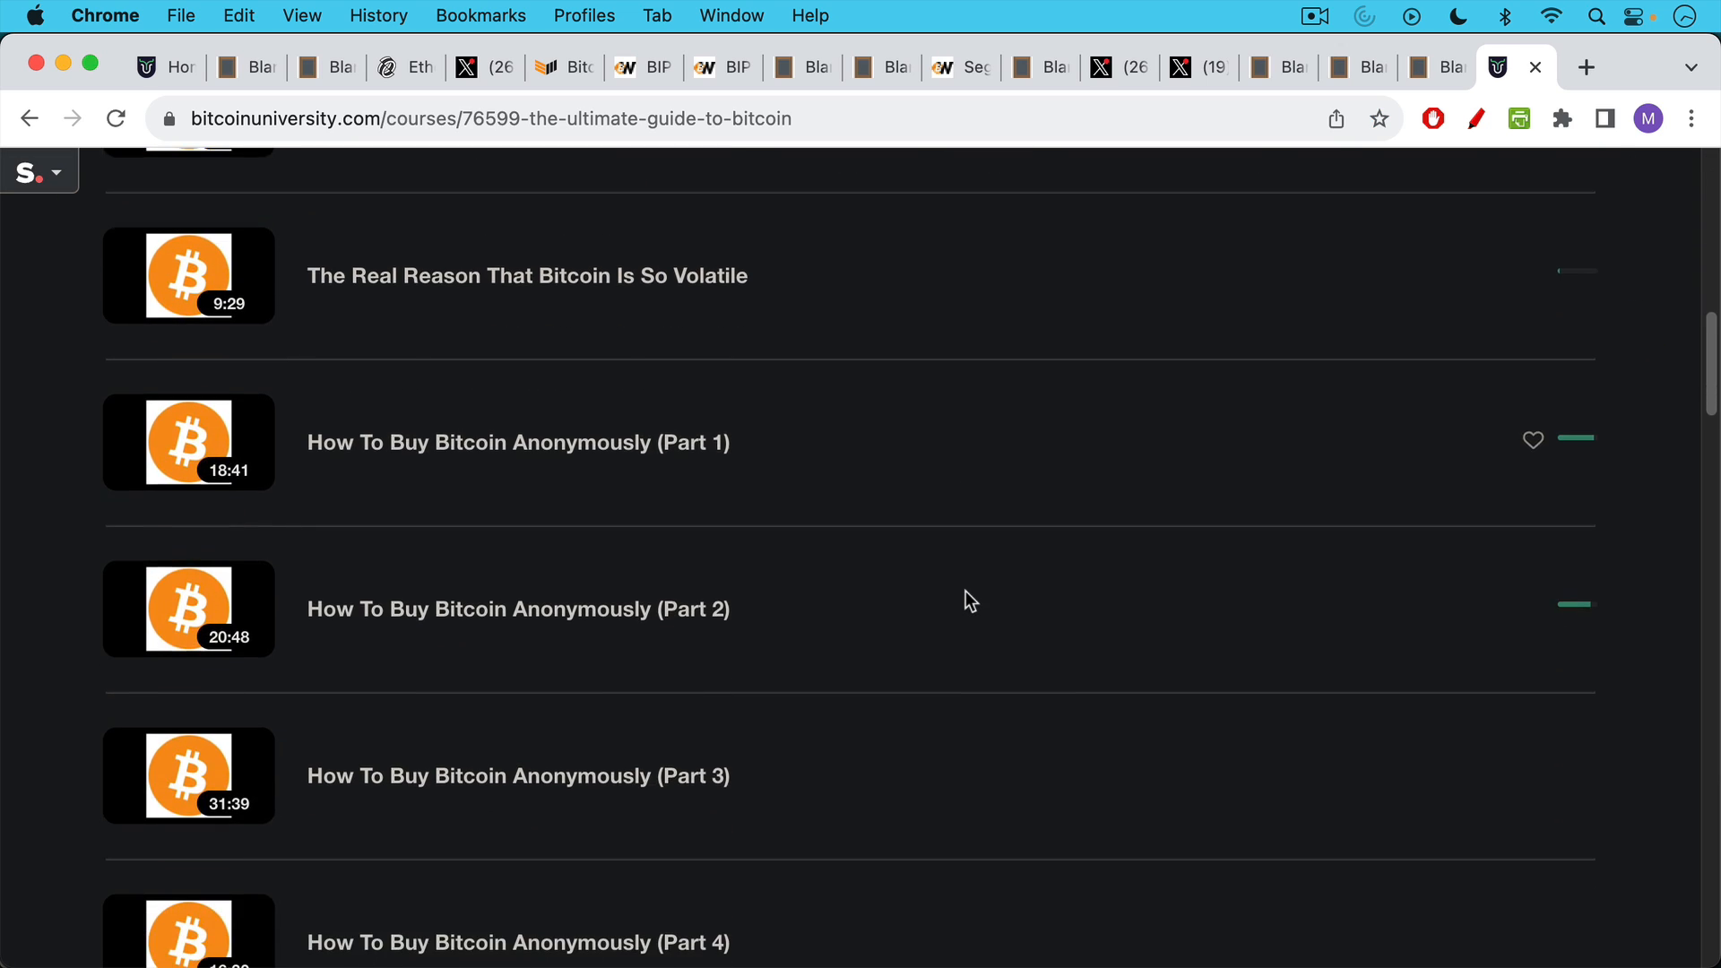
scroll(down, 3)
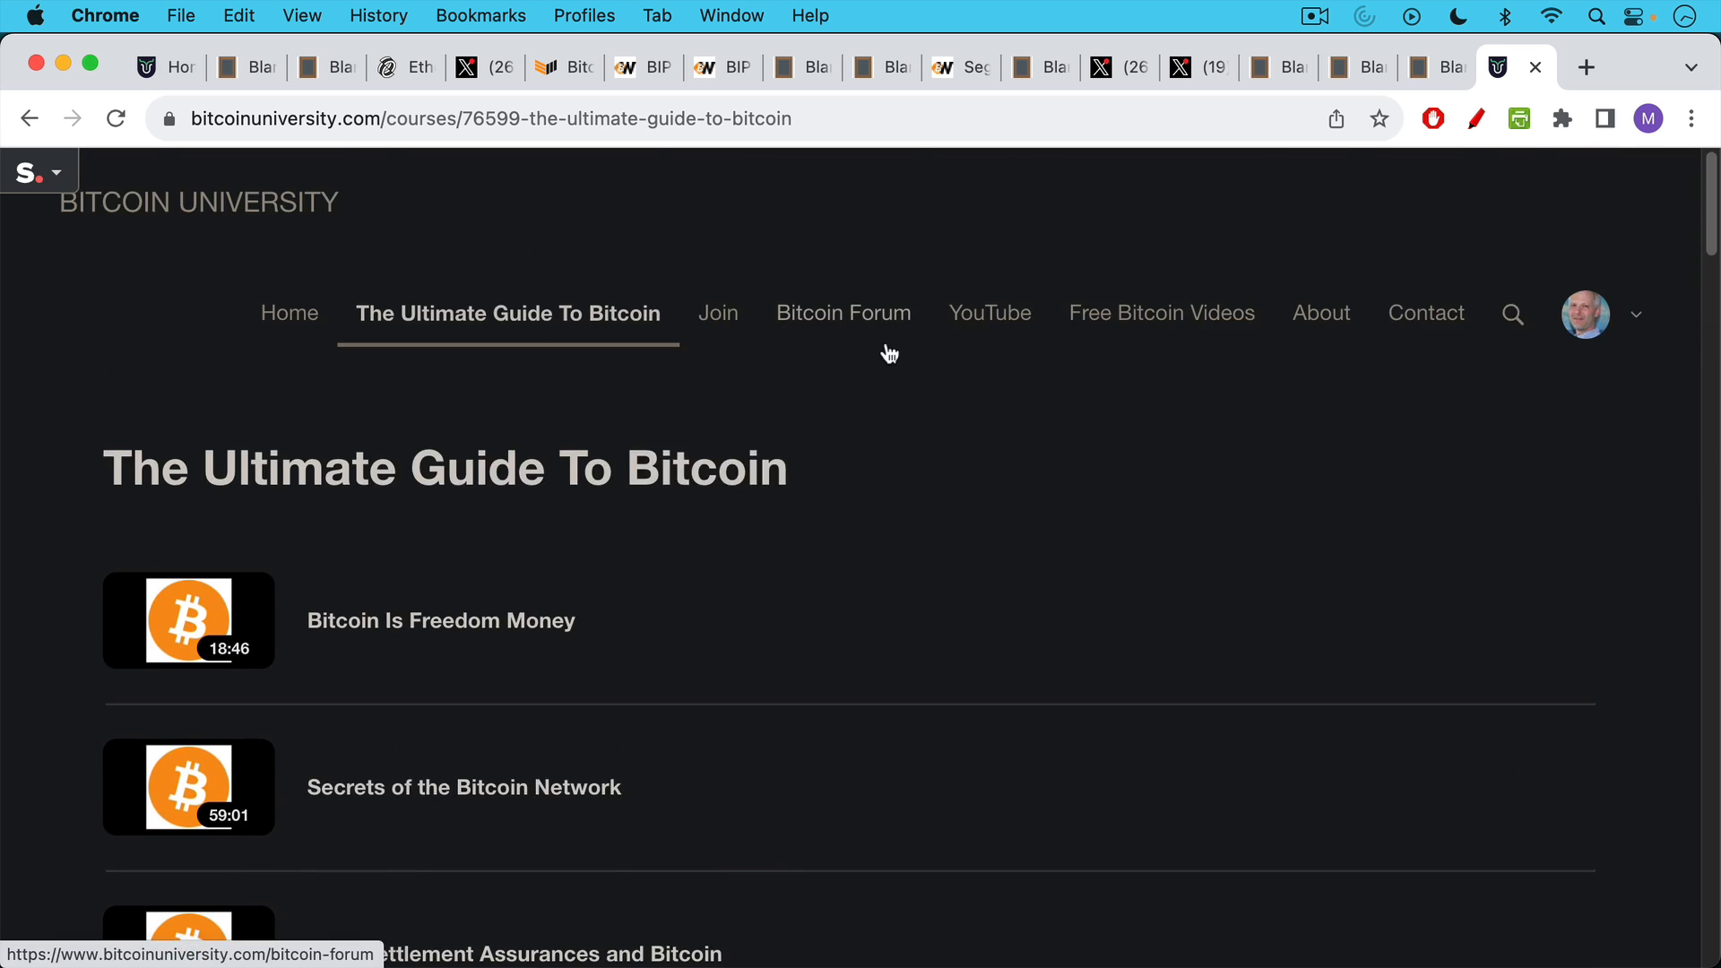
mouse_move(873, 318)
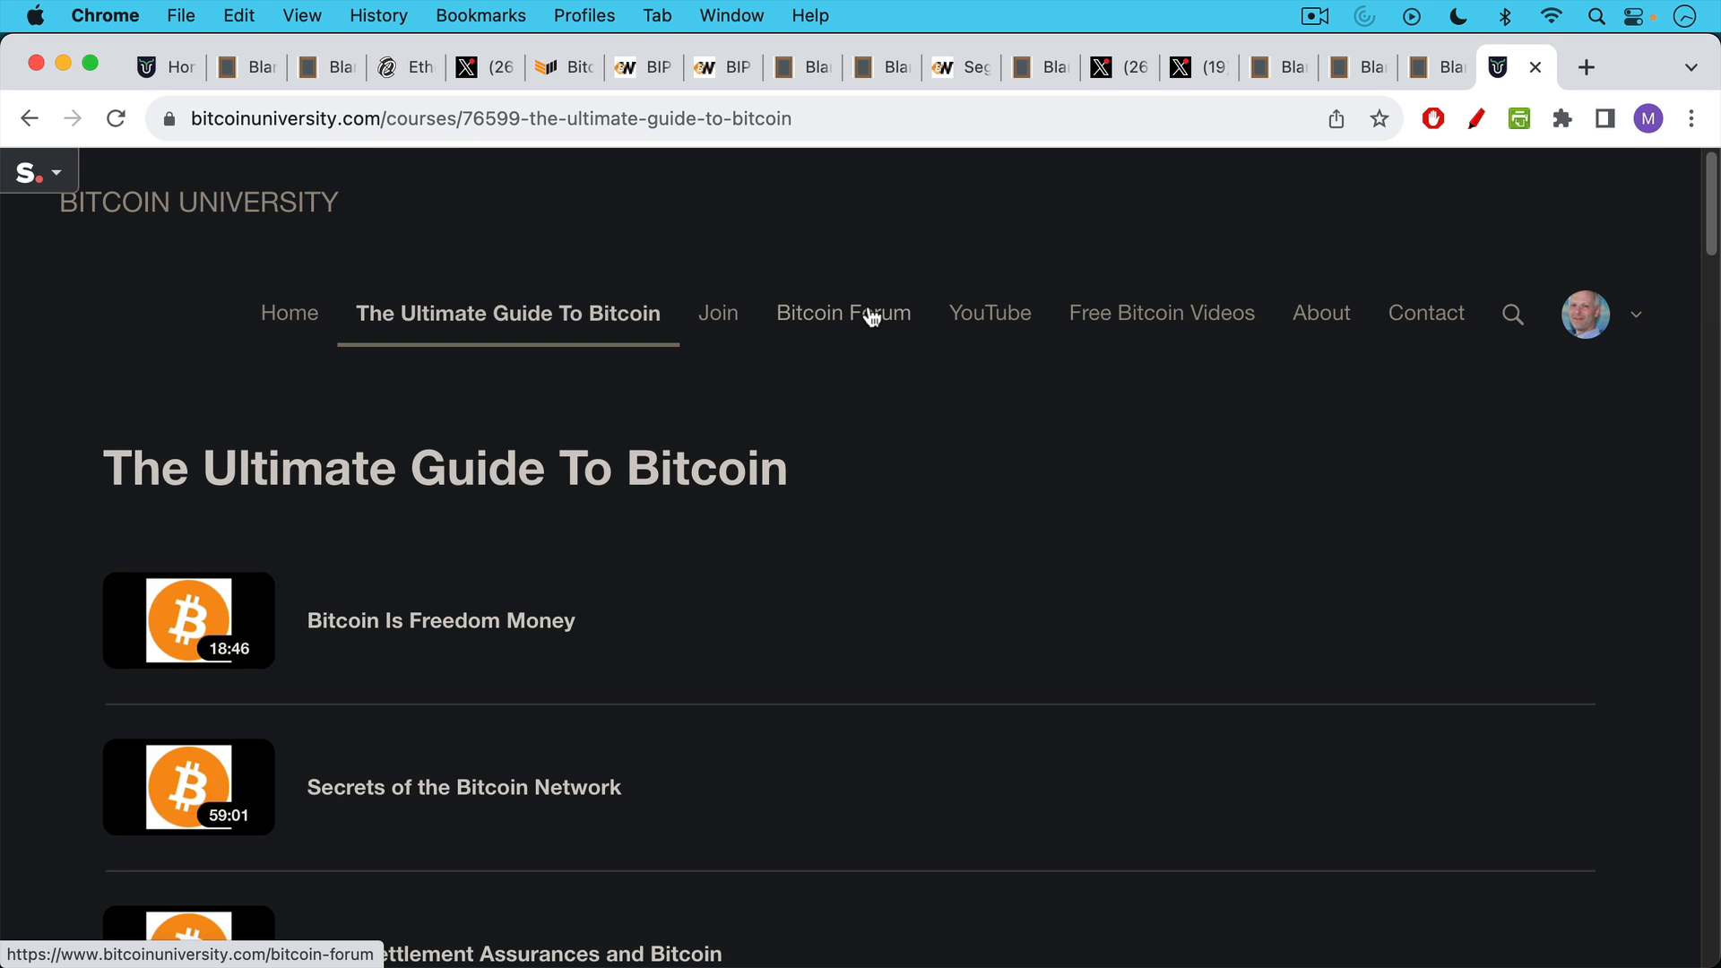
mouse_move(871, 323)
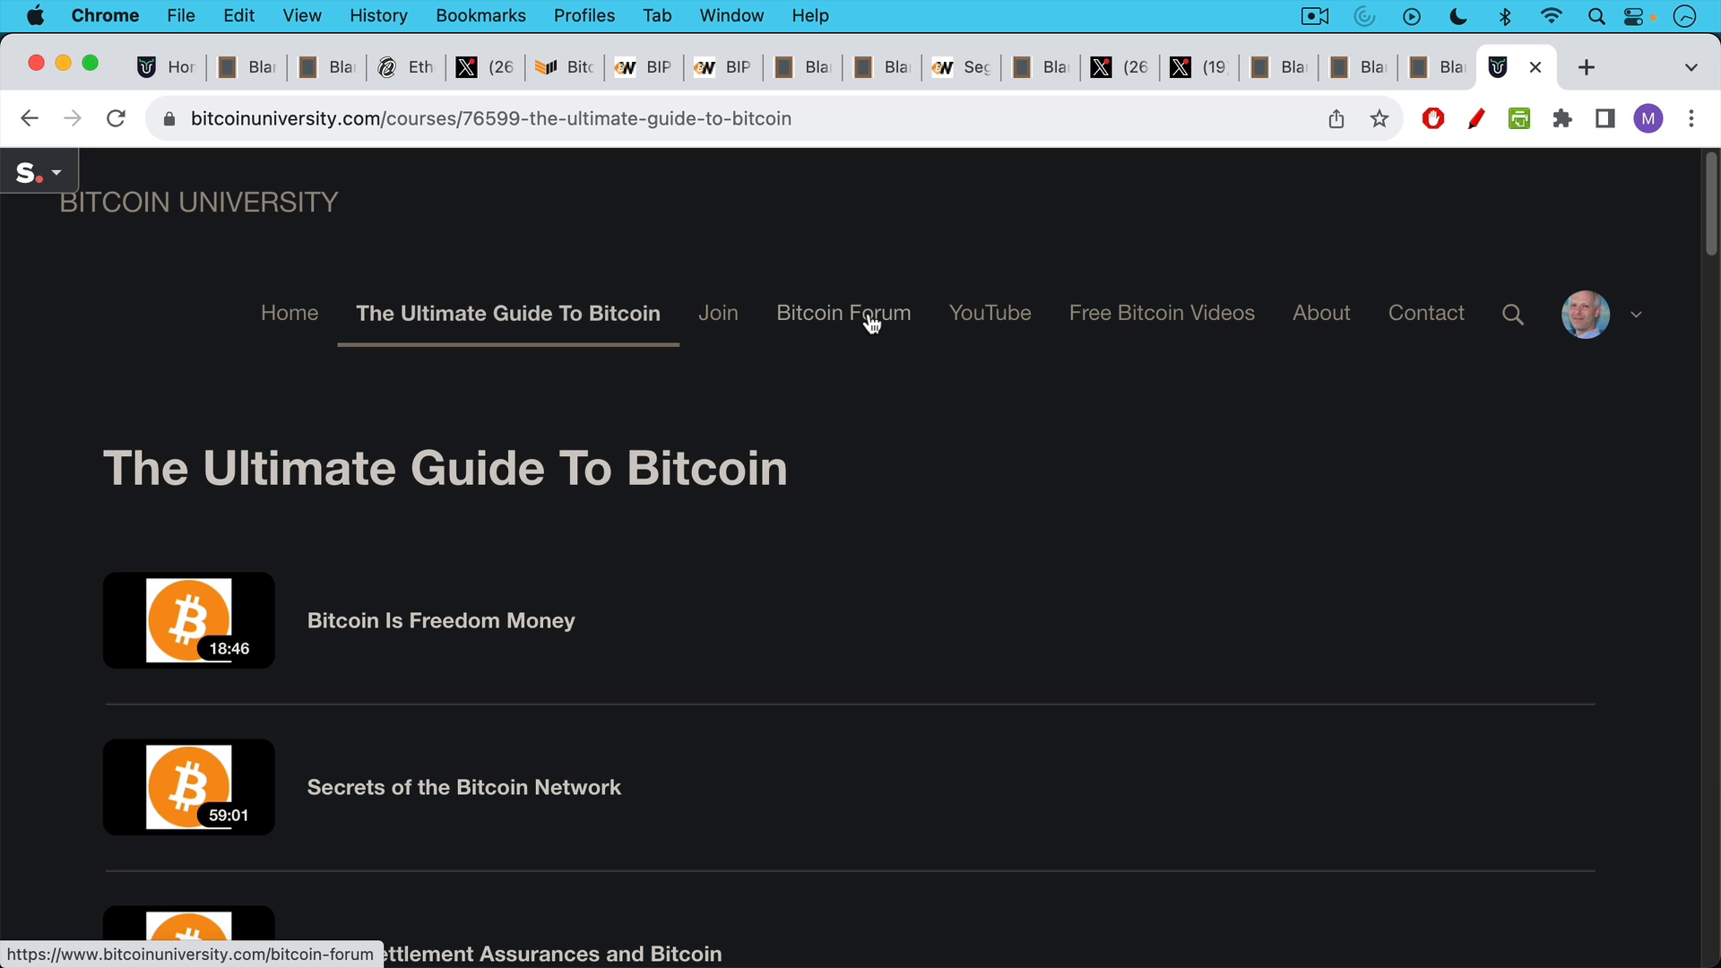